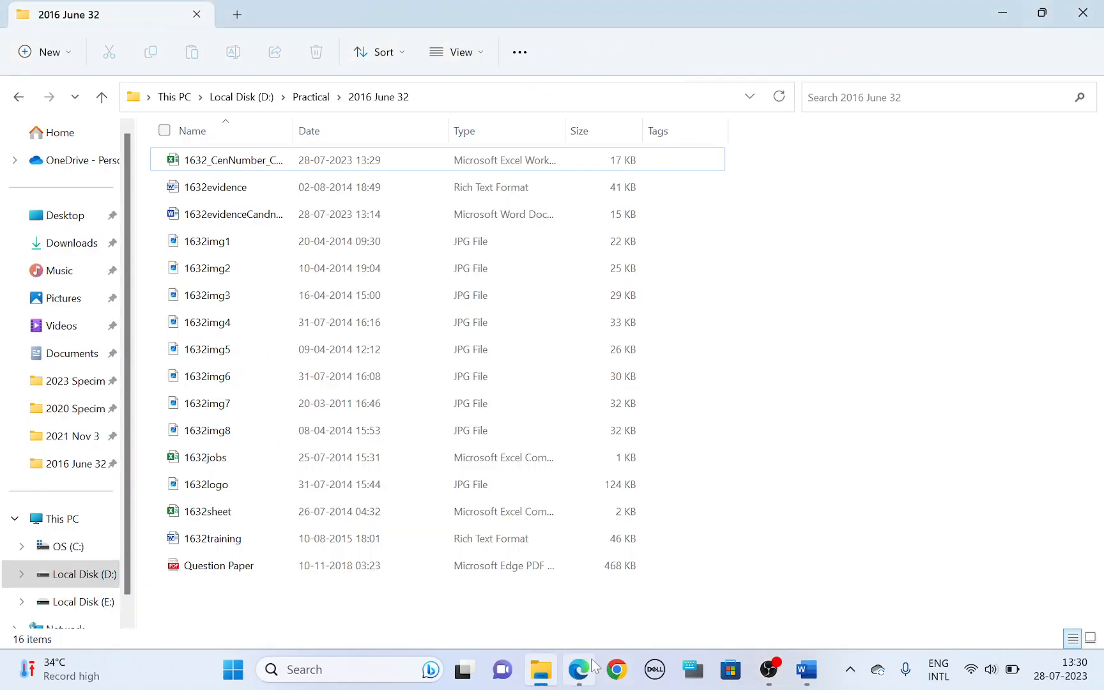
Step: Open the question paper PDF and highlight 'Goa Elephant Sanctuary' in Task 3
{"action": "double_click", "coordinate": [218, 565]}
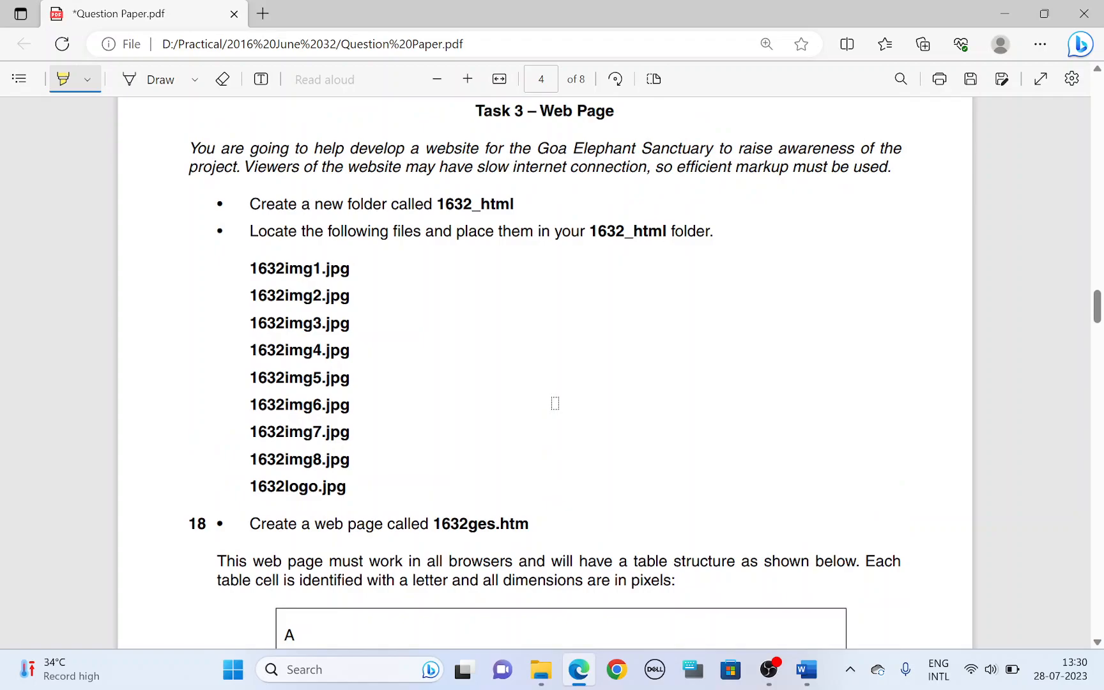
{"action": "scroll", "scroll_direction": "up", "scroll_amount": 3}
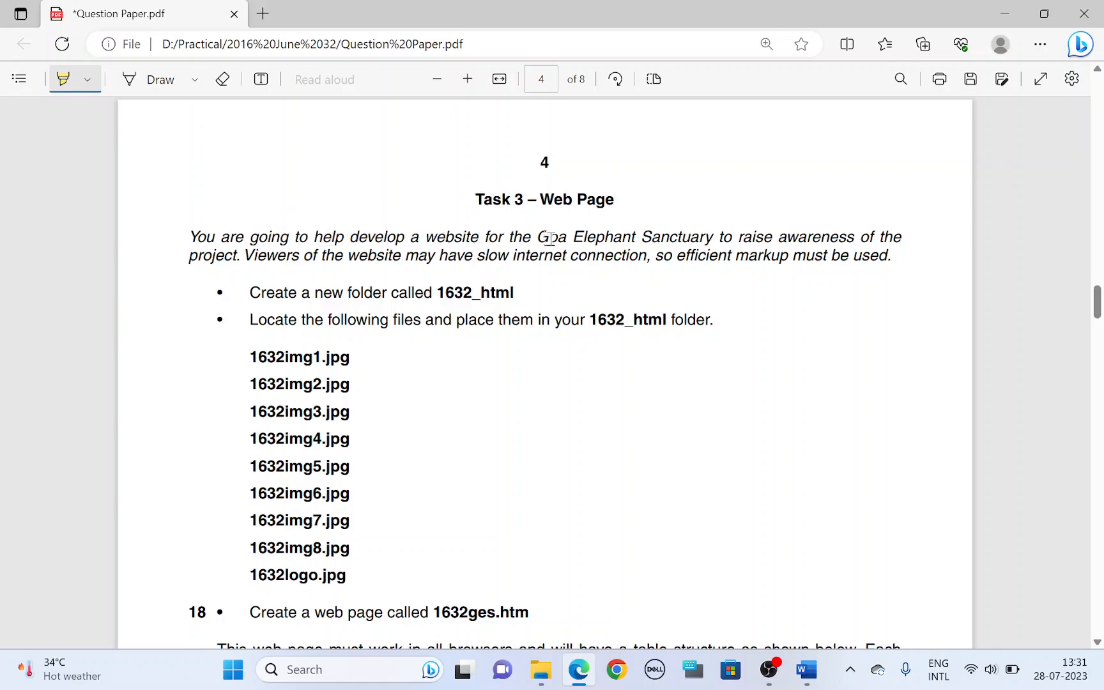
{"action": "left_click_drag", "start_coordinate": [537, 236], "coordinate": [717, 237]}
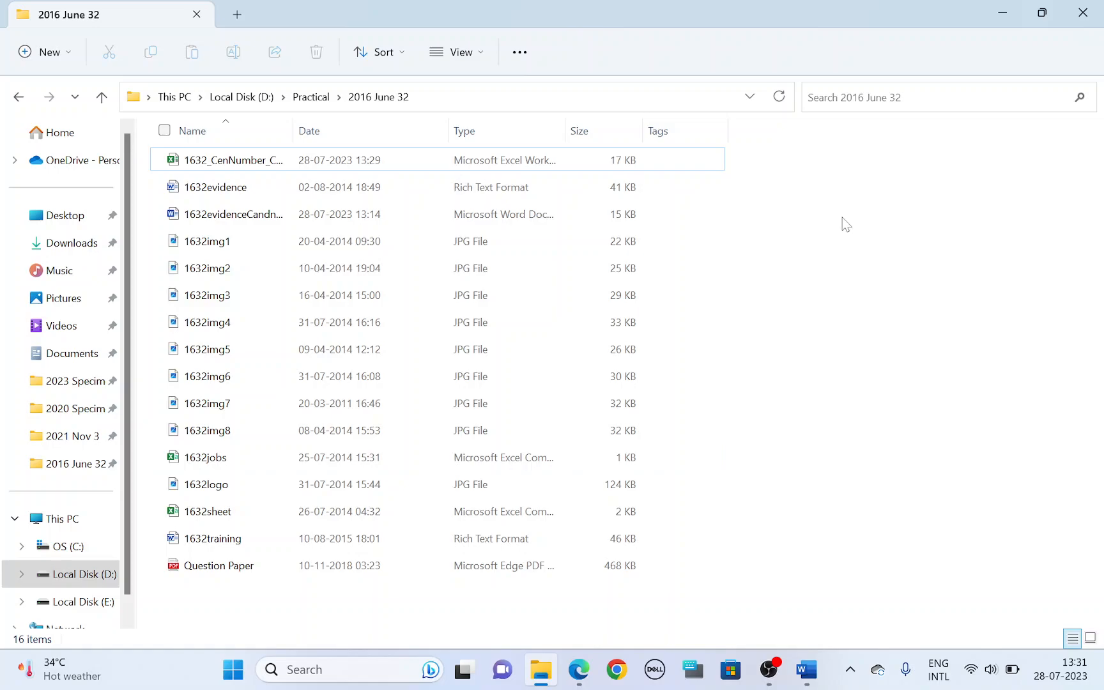
Step: Create the folder 1632_html in 2016 June 32 and highlight its name in the PDF
{"action": "right_click", "coordinate": [845, 224]}
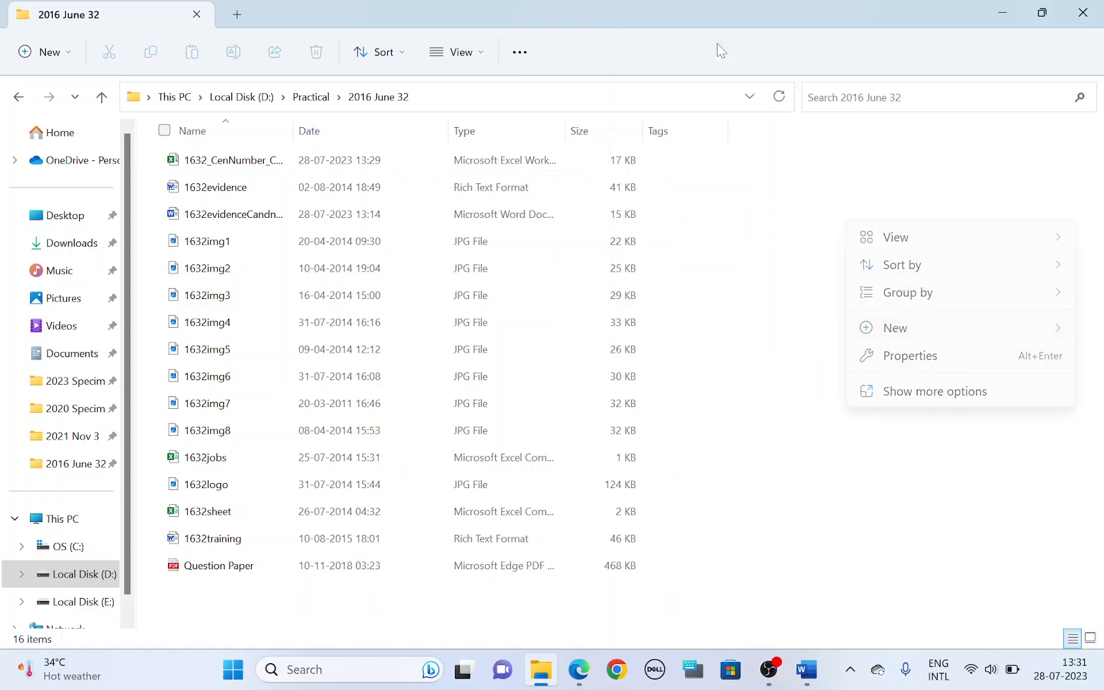
{"action": "left_click", "coordinate": [896, 327]}
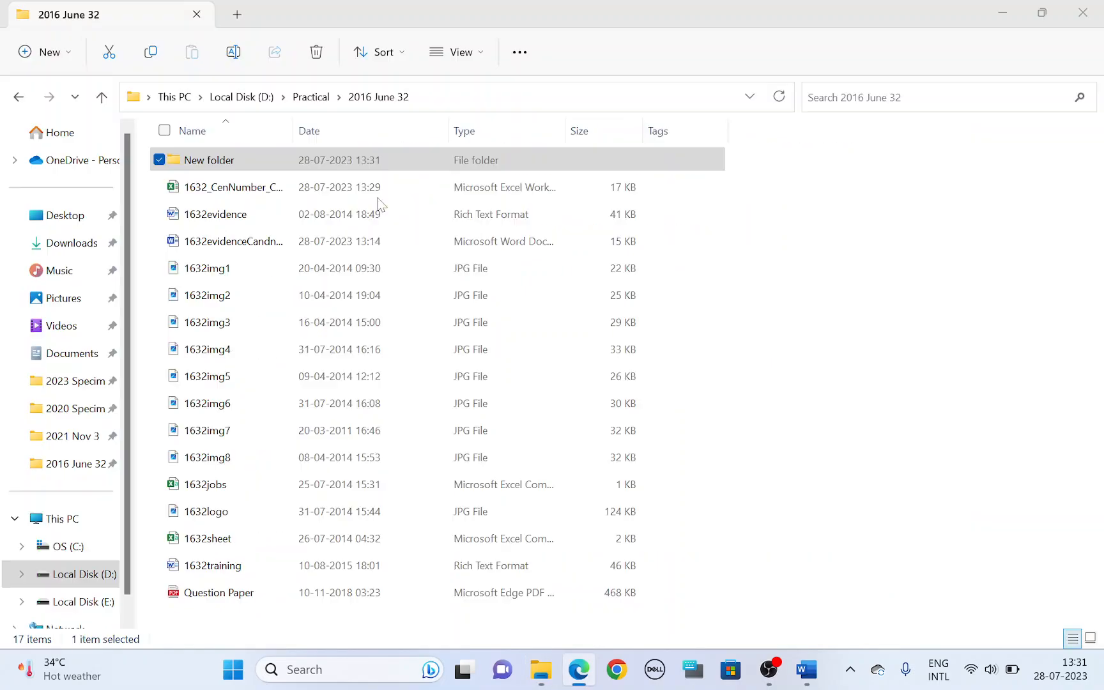
{"action": "left_click", "coordinate": [208, 160]}
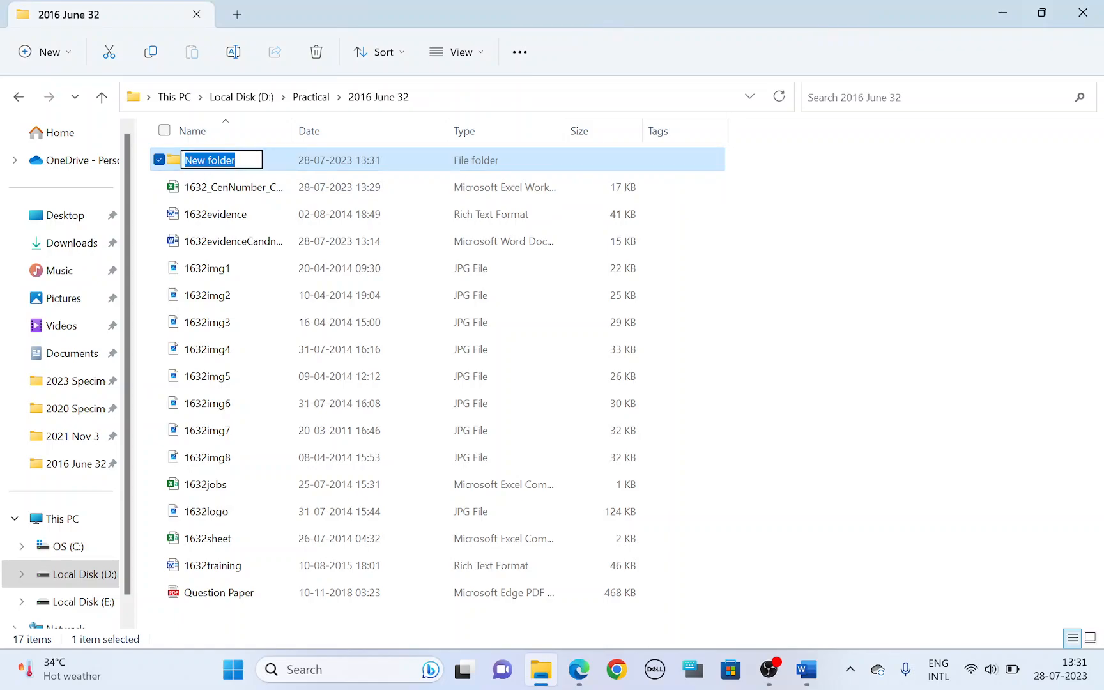
{"action": "type", "text": "1632"}
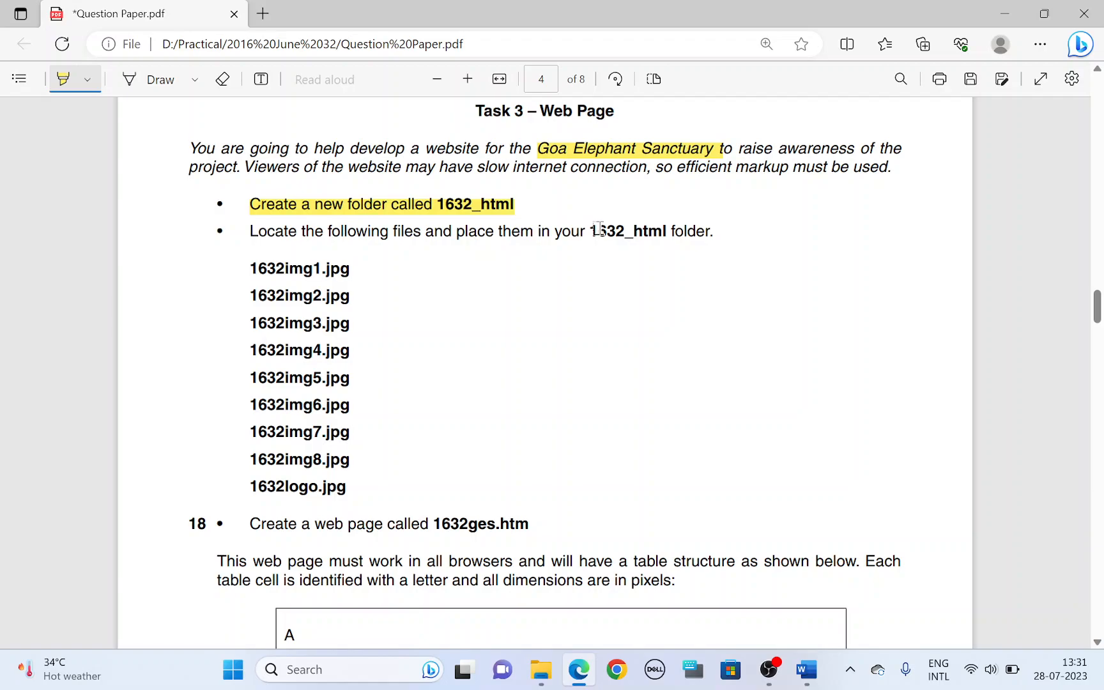
{"action": "left_click_drag", "start_coordinate": [593, 231], "coordinate": [665, 230]}
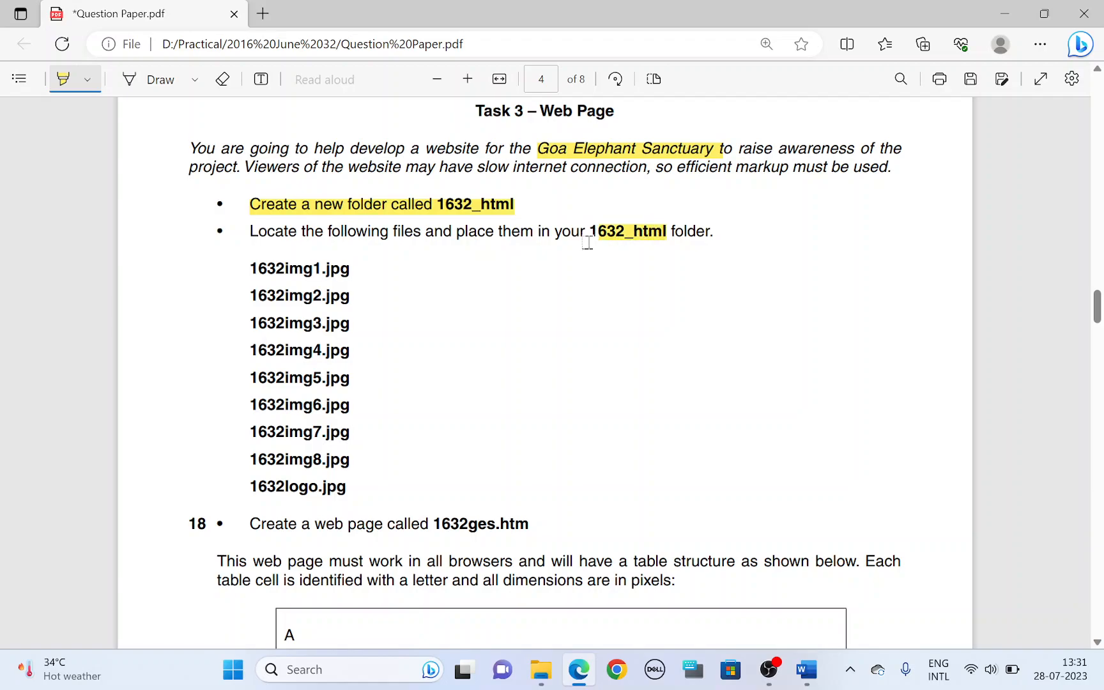
{"action": "mouse_move", "coordinate": [1040, 44]}
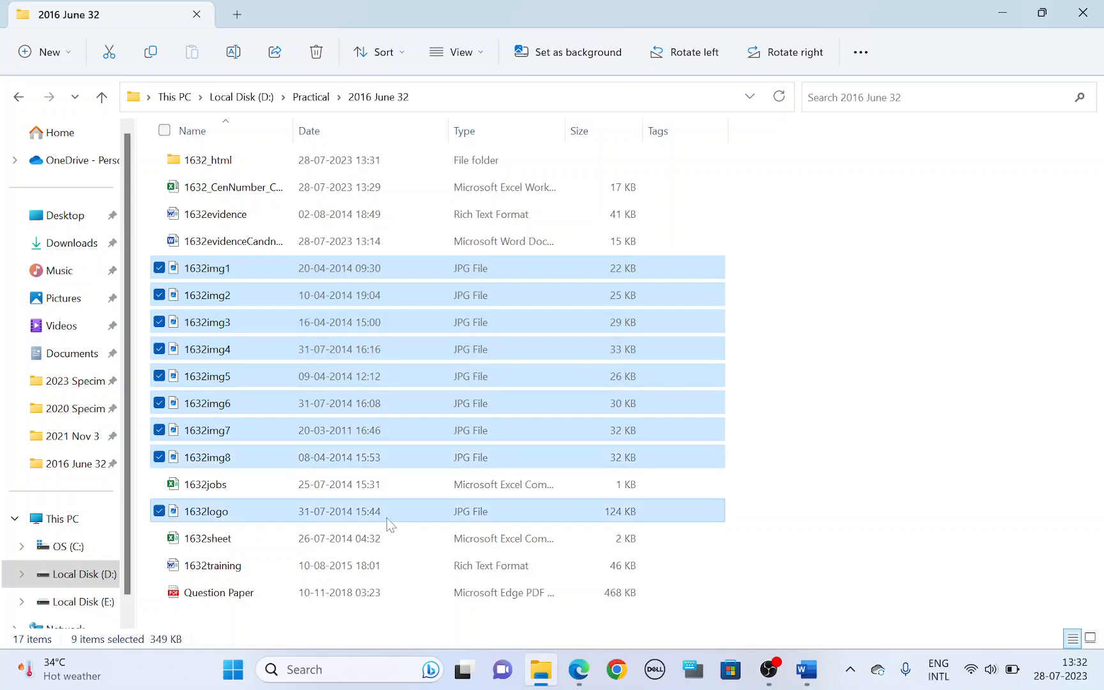
{"action": "mouse_move", "coordinate": [206, 268]}
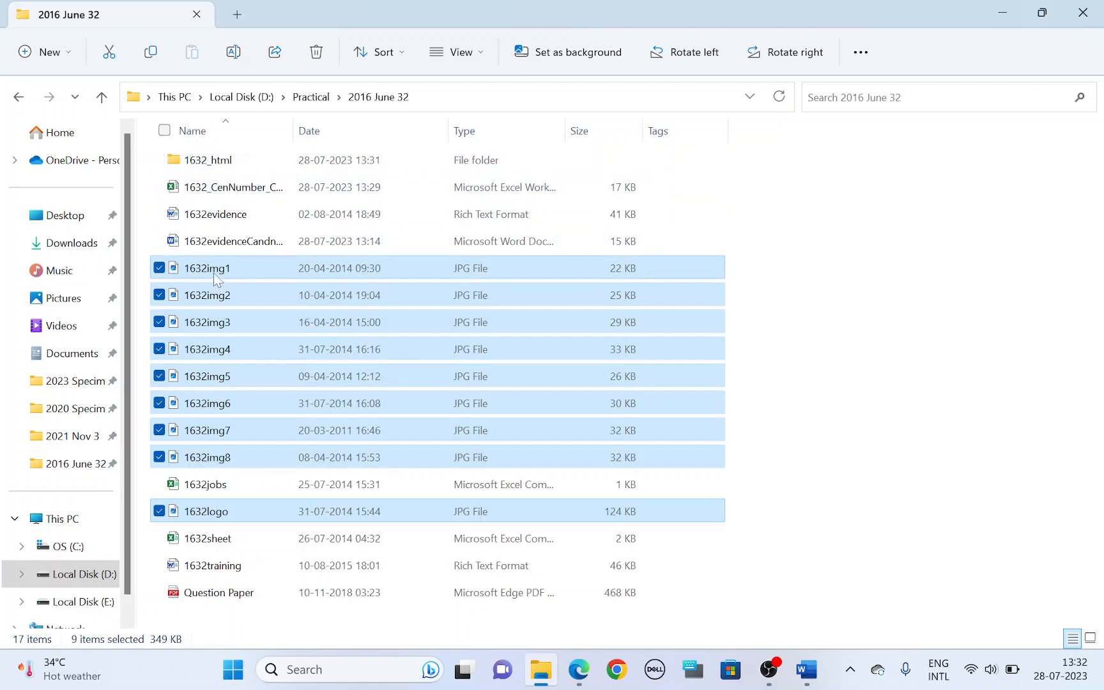
Step: Copy 1632img1–1632img8 and 1632logo into 1632_html, then return to the question paper
{"action": "right_click", "coordinate": [208, 269]}
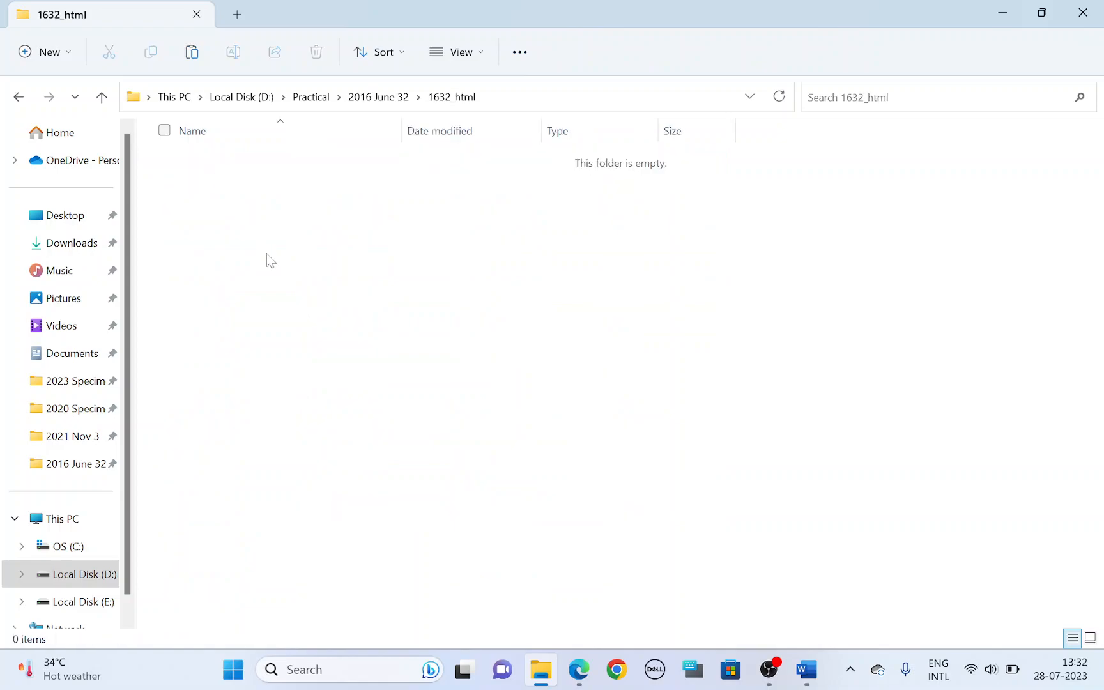
{"action": "mouse_move", "coordinate": [296, 285]}
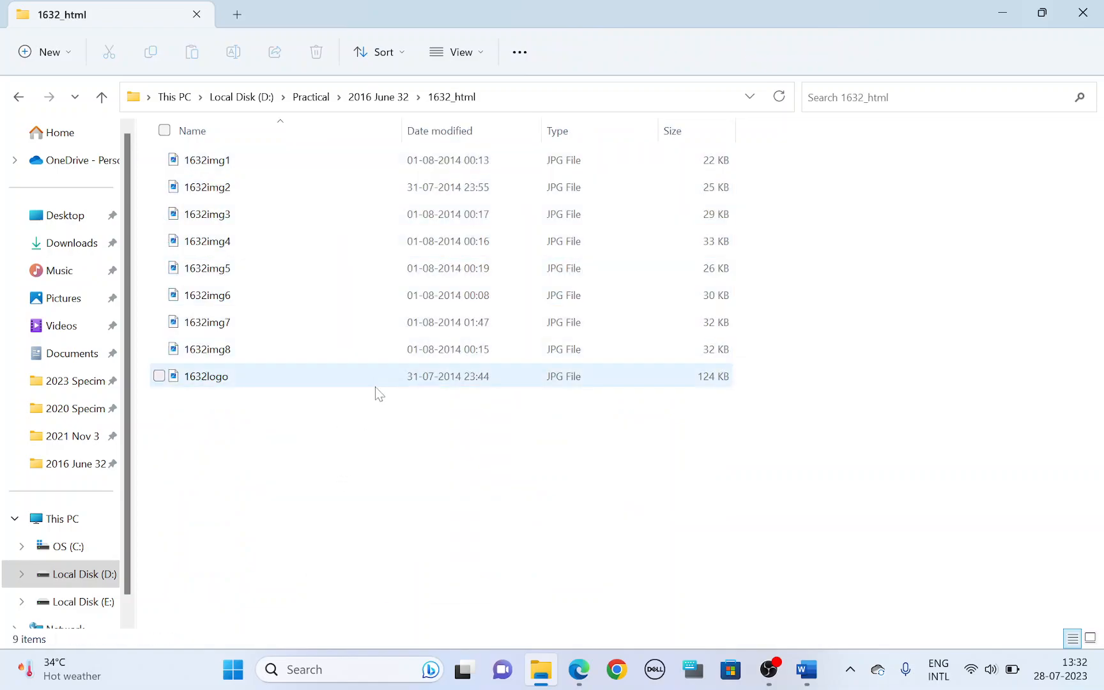
{"action": "left_click", "coordinate": [577, 670]}
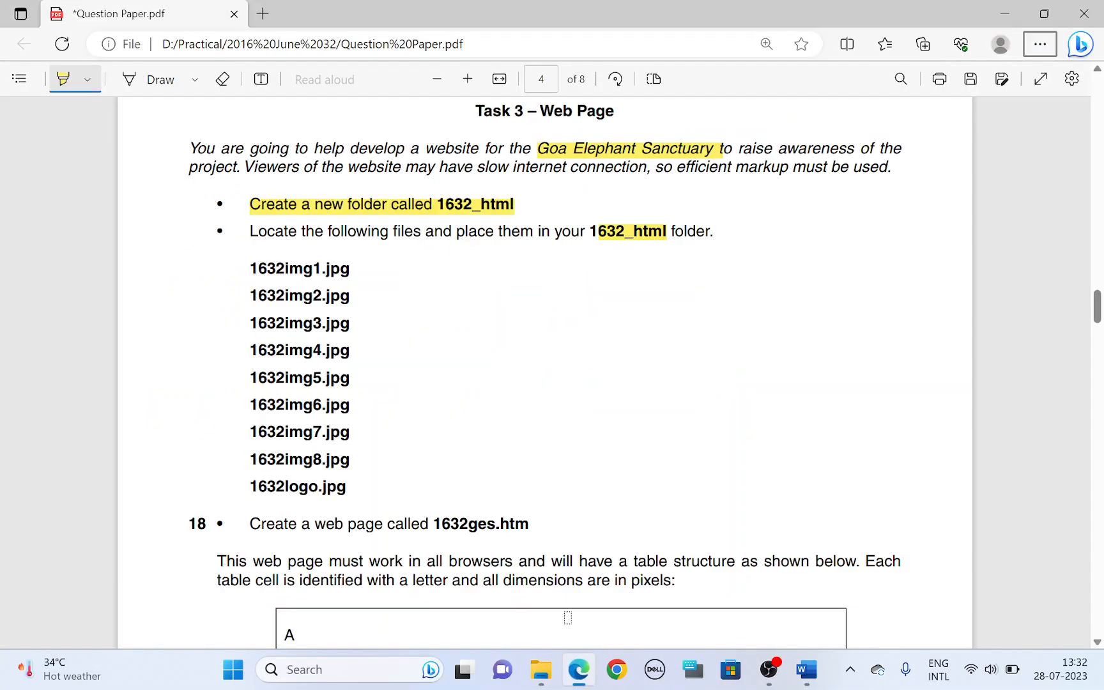
Step: Highlight 'Create a web page called 1632ges.htm' and search Windows for Dreamweaver
{"action": "scroll", "scroll_direction": "down", "scroll_amount": 3}
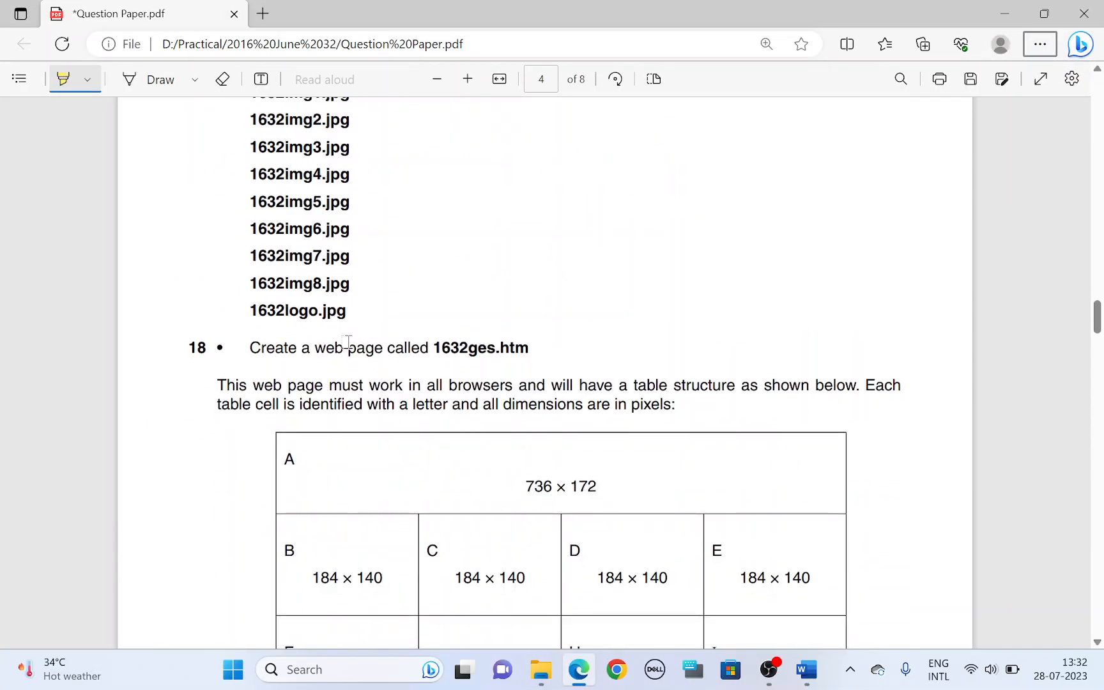
{"action": "left_click_drag", "start_coordinate": [250, 347], "coordinate": [498, 347]}
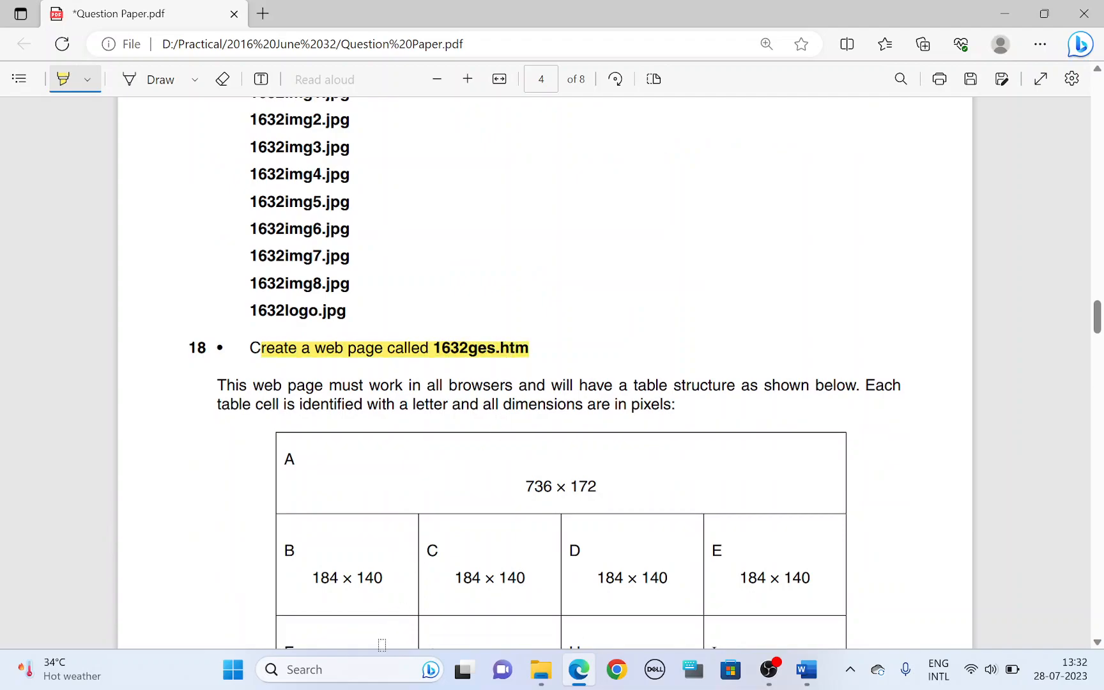
{"action": "type", "text": "dre"}
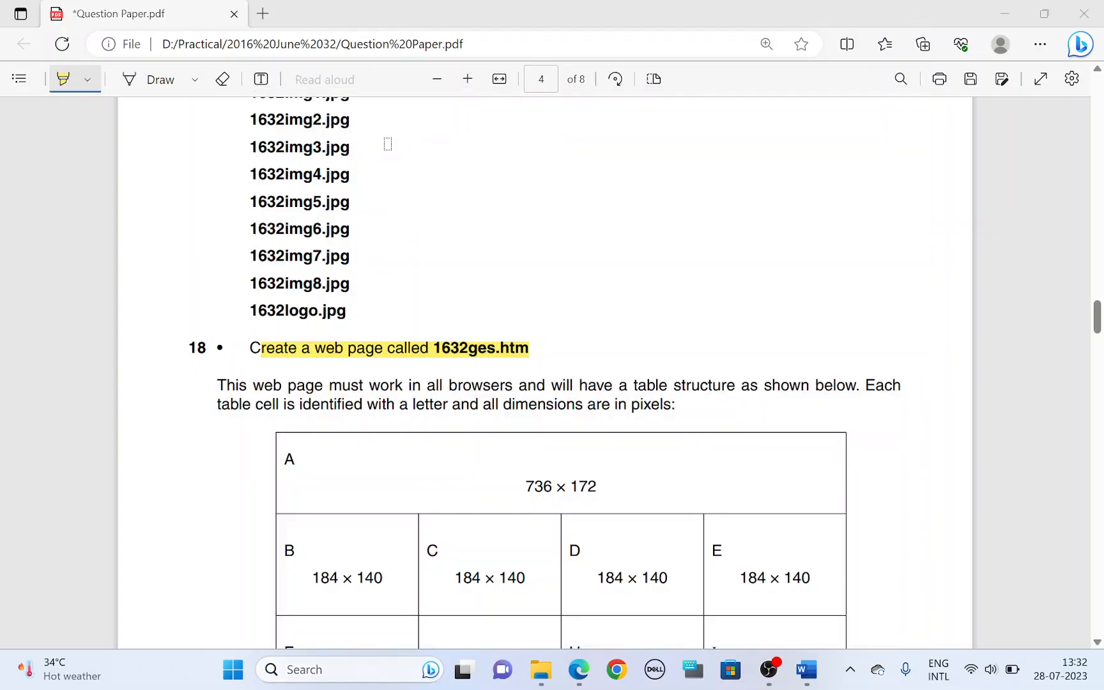
{"action": "mouse_move", "coordinate": [551, 218]}
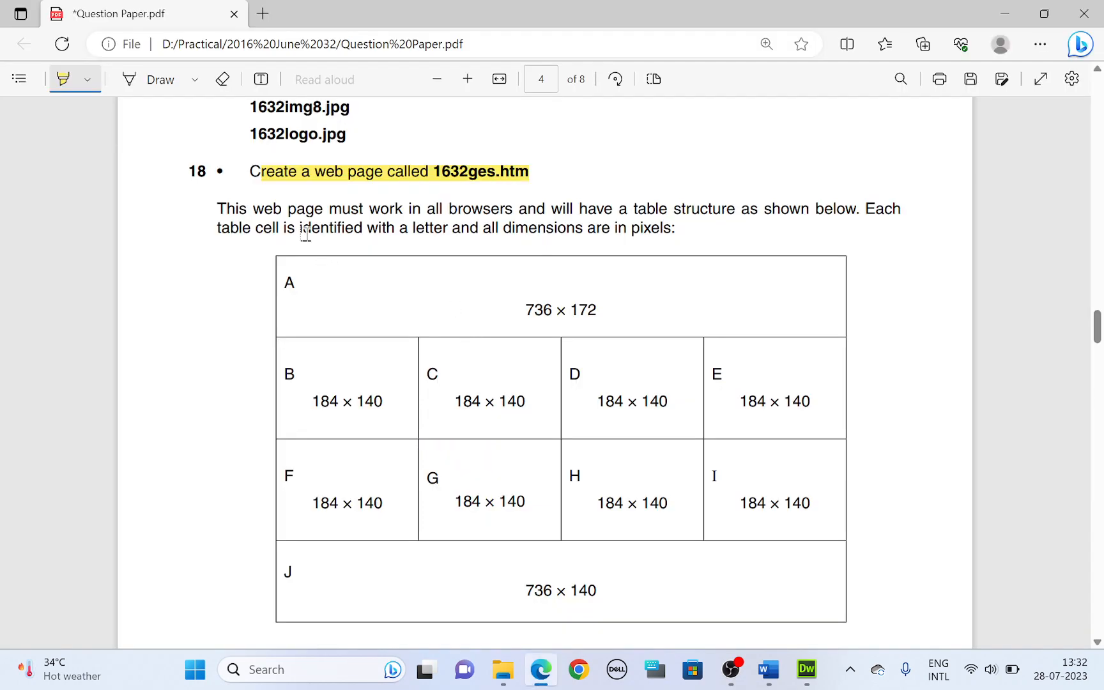
{"action": "mouse_move", "coordinate": [360, 185]}
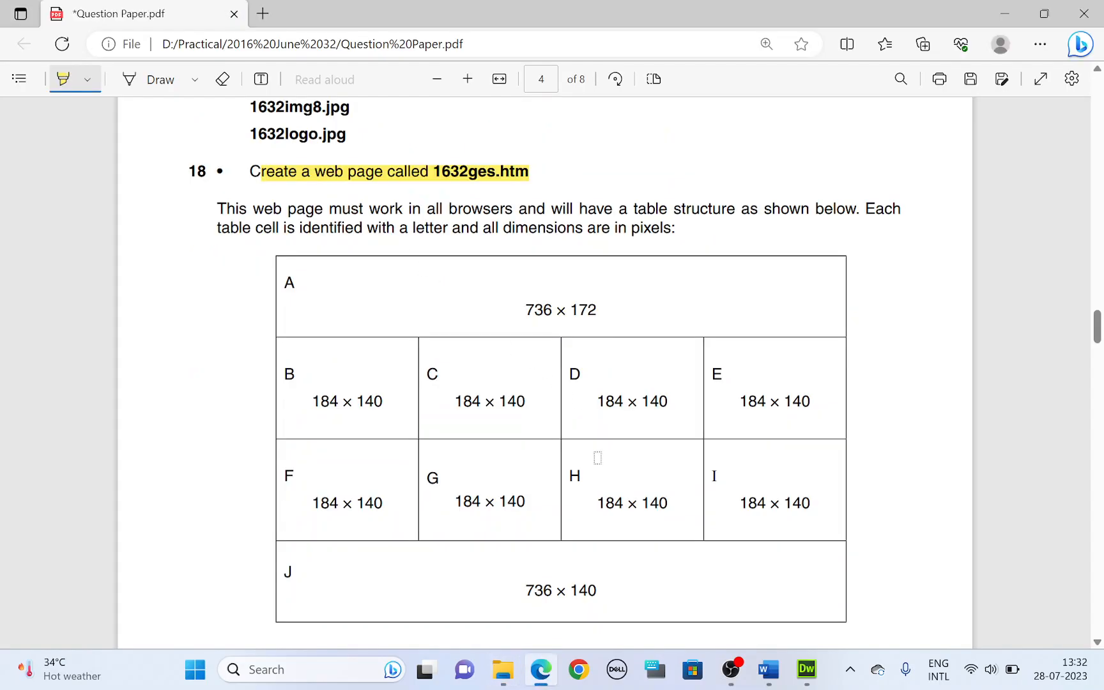
Step: Create a blank HTML page and save it as 1632ges in Practical > 2016 June 32 > 1632_html
{"action": "left_click", "coordinate": [805, 670]}
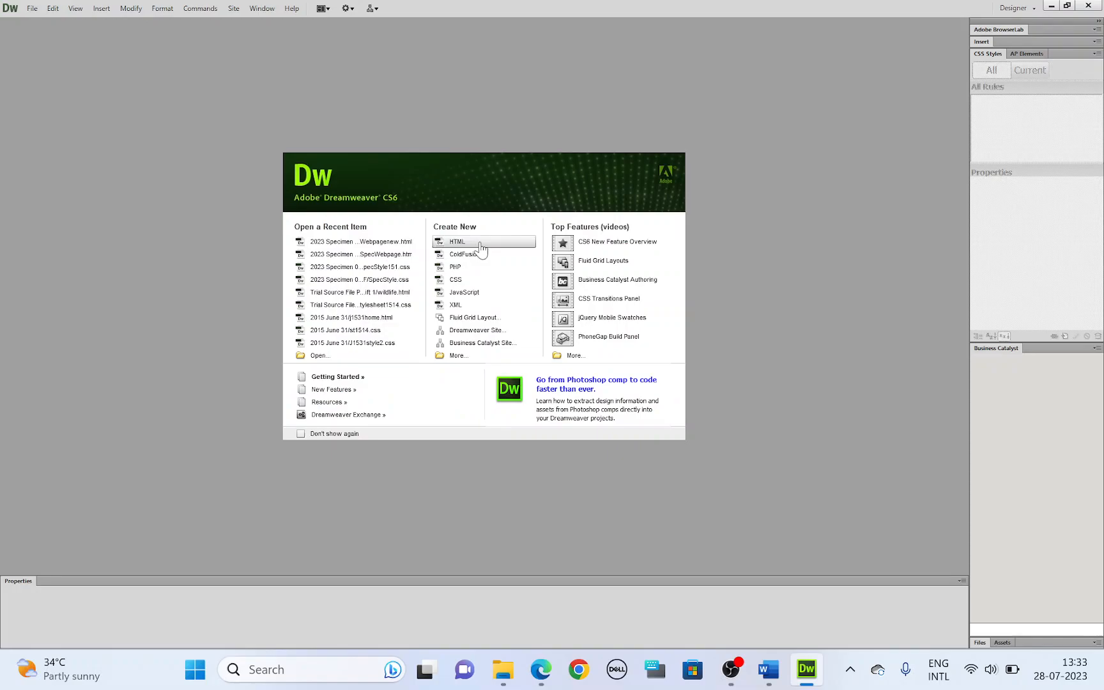
{"action": "left_click", "coordinate": [457, 241]}
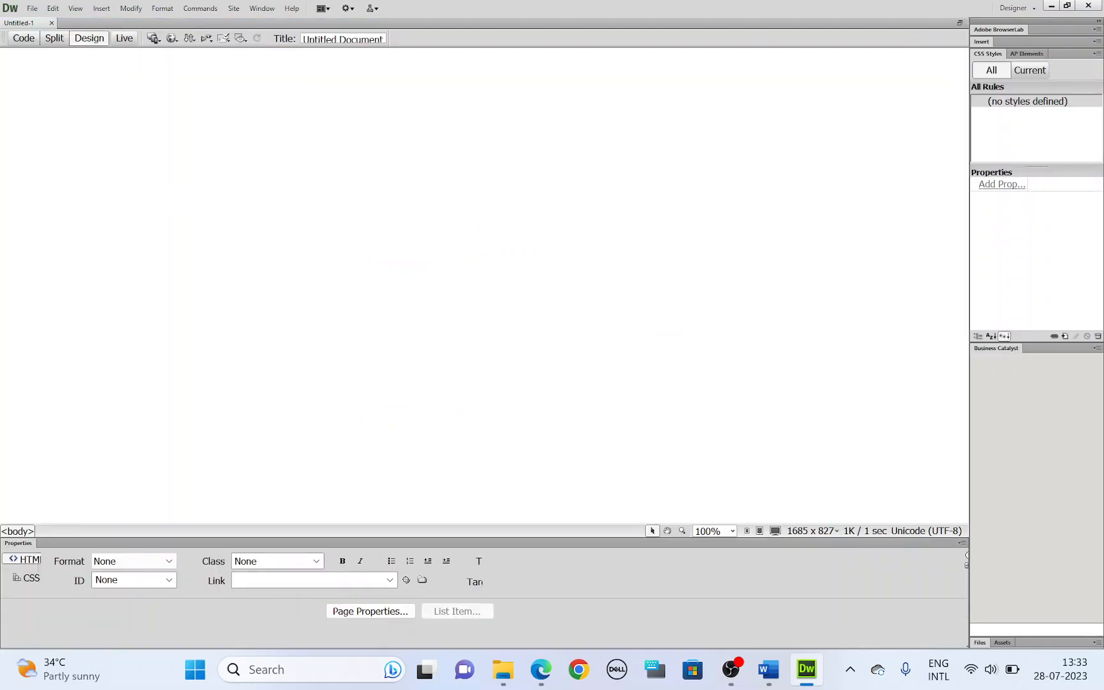
{"action": "left_click", "coordinate": [32, 8]}
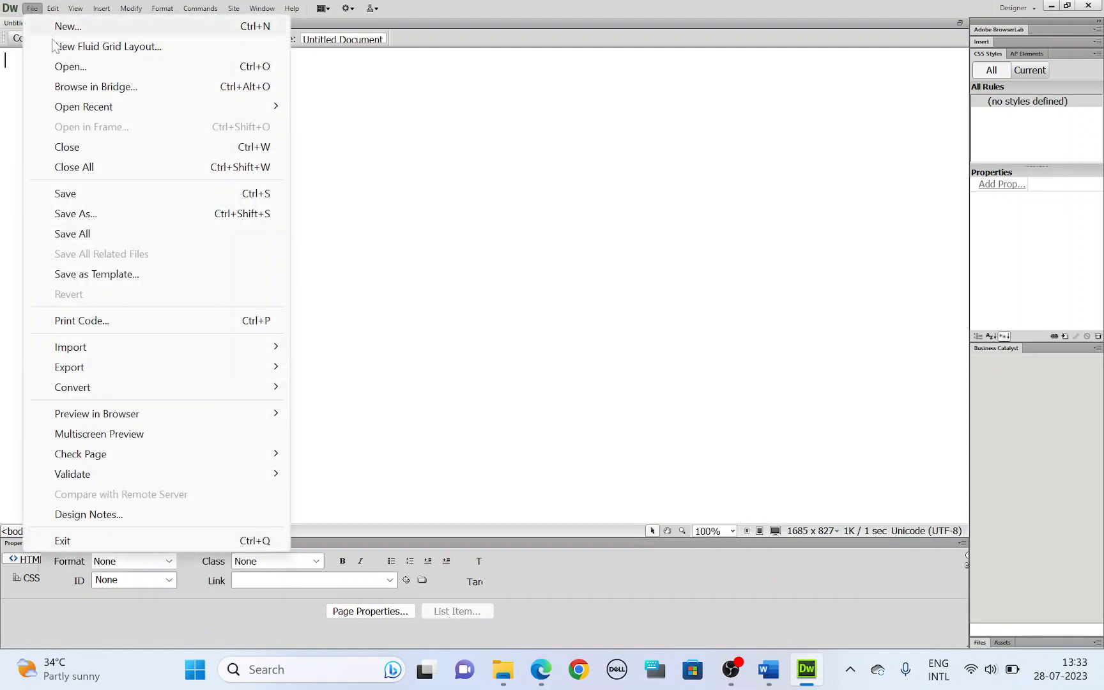
{"action": "left_click", "coordinate": [75, 213]}
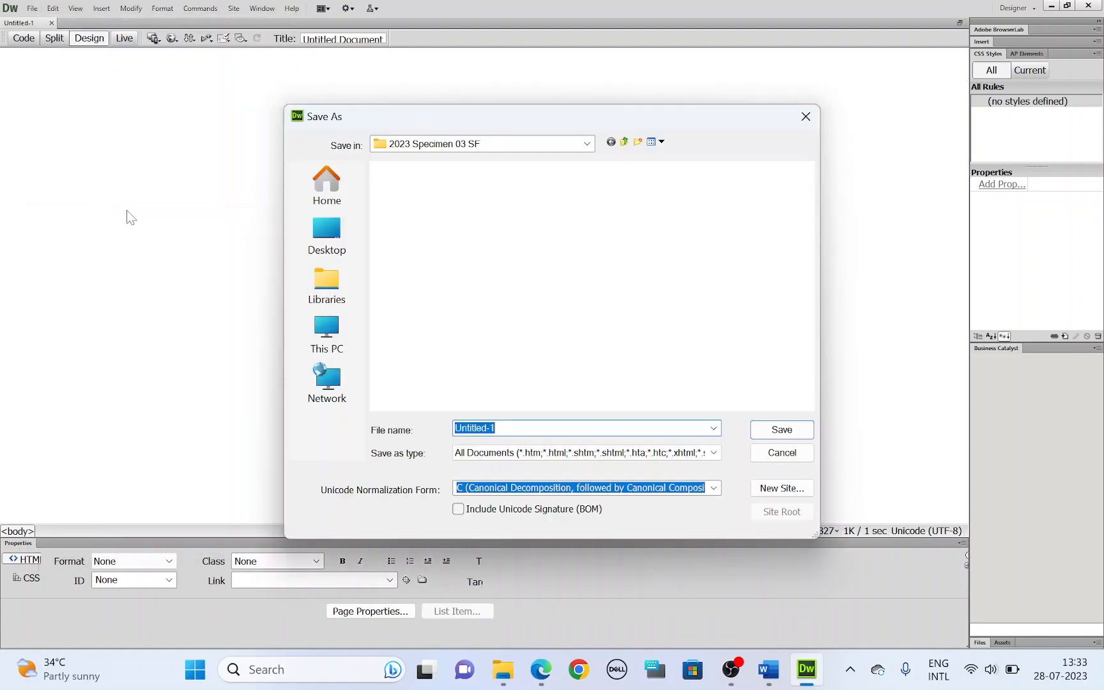
{"action": "left_click", "coordinate": [326, 334]}
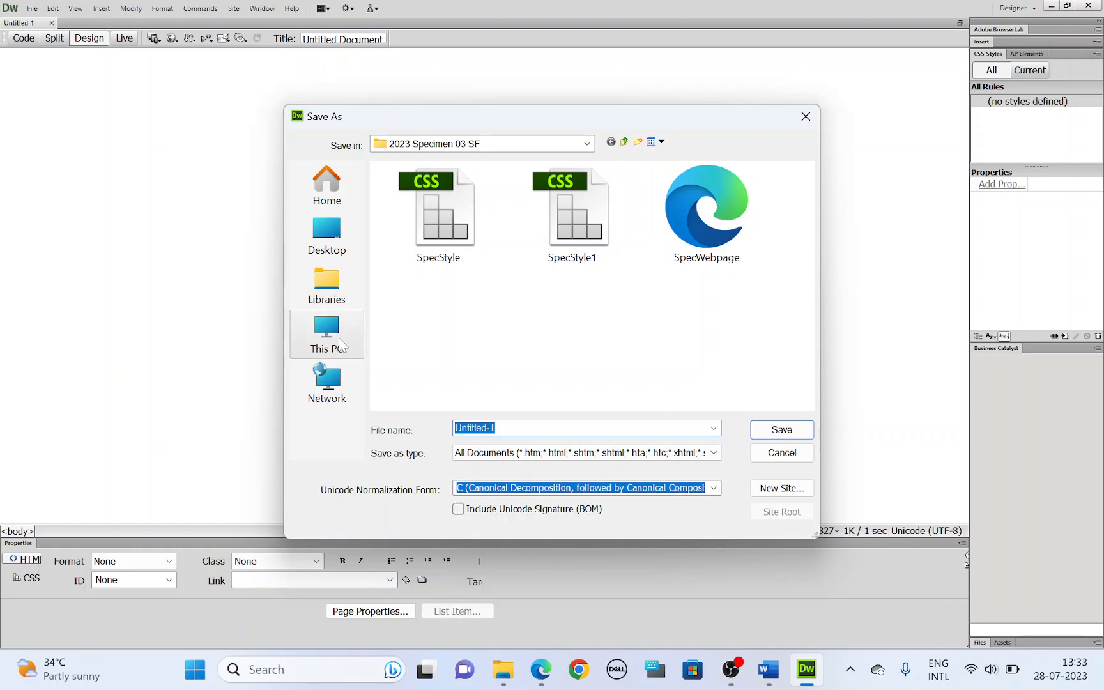
{"action": "left_click", "coordinate": [326, 334]}
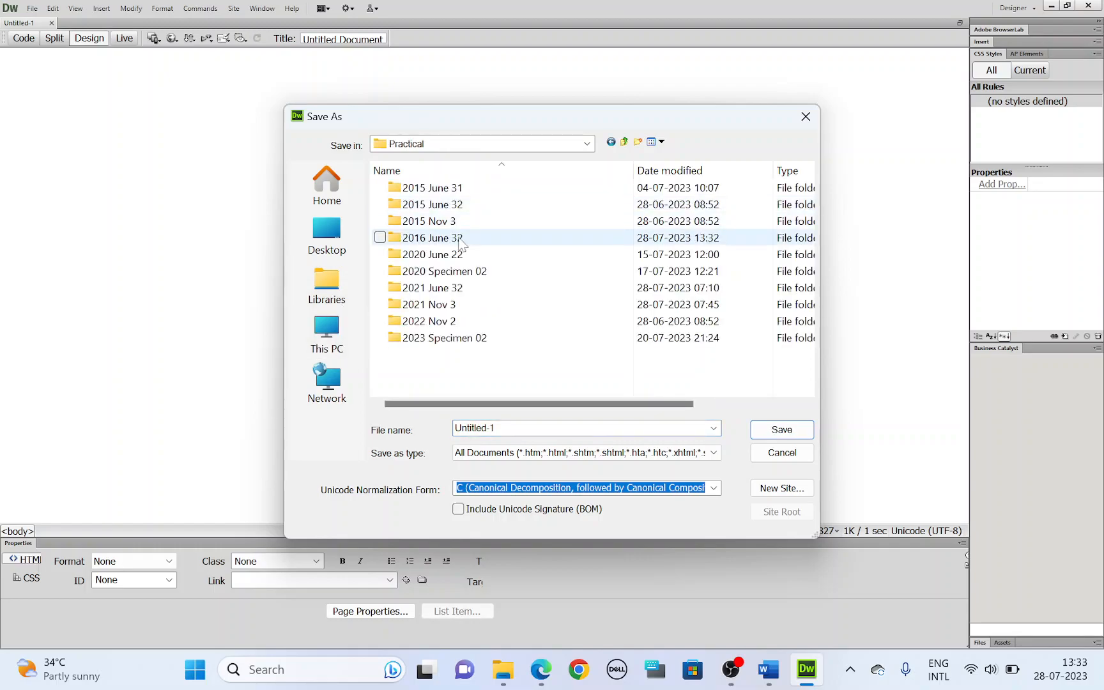
{"action": "double_click", "coordinate": [430, 288]}
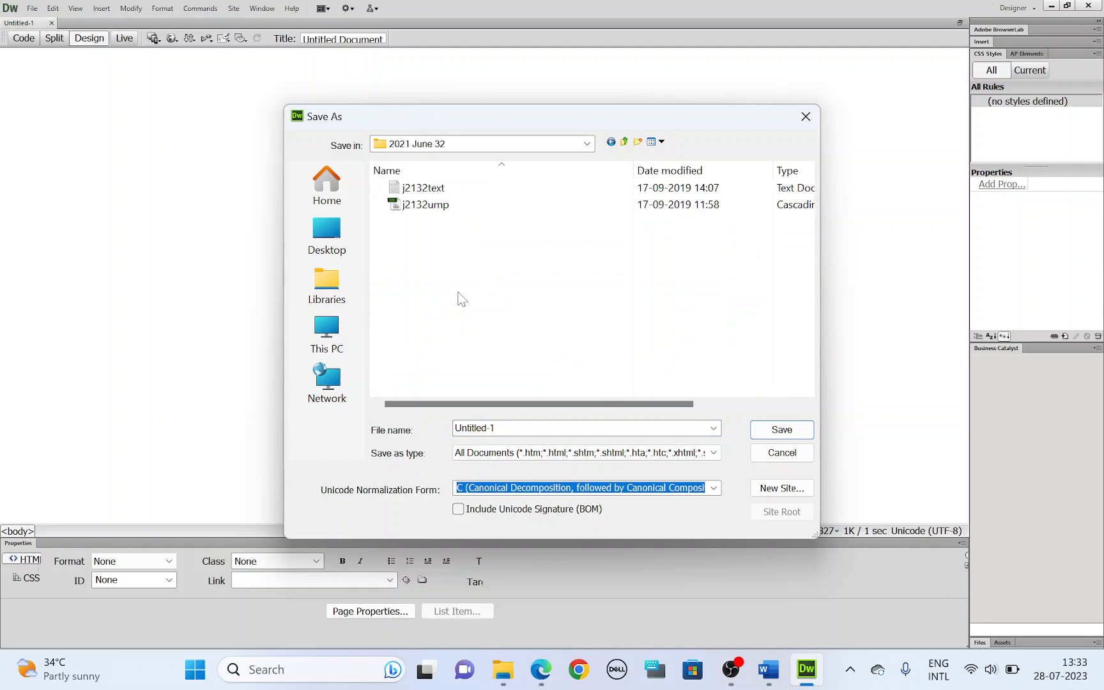
{"action": "mouse_move", "coordinate": [593, 153]}
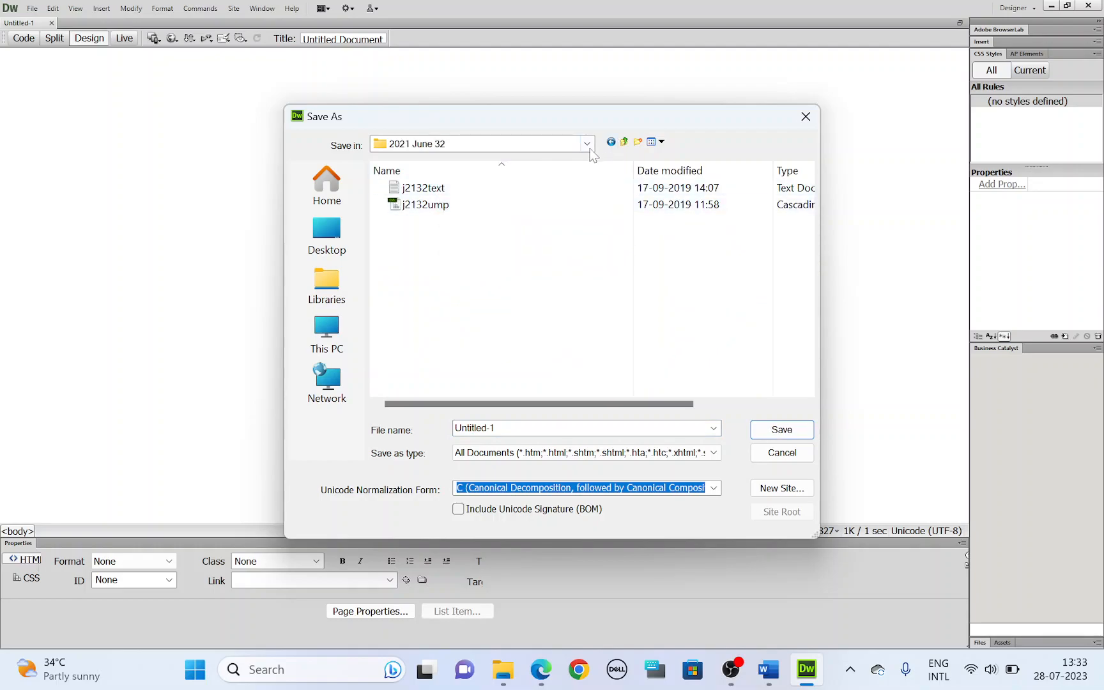
{"action": "left_click", "coordinate": [622, 142]}
{"action": "type", "text": "1632ges"}
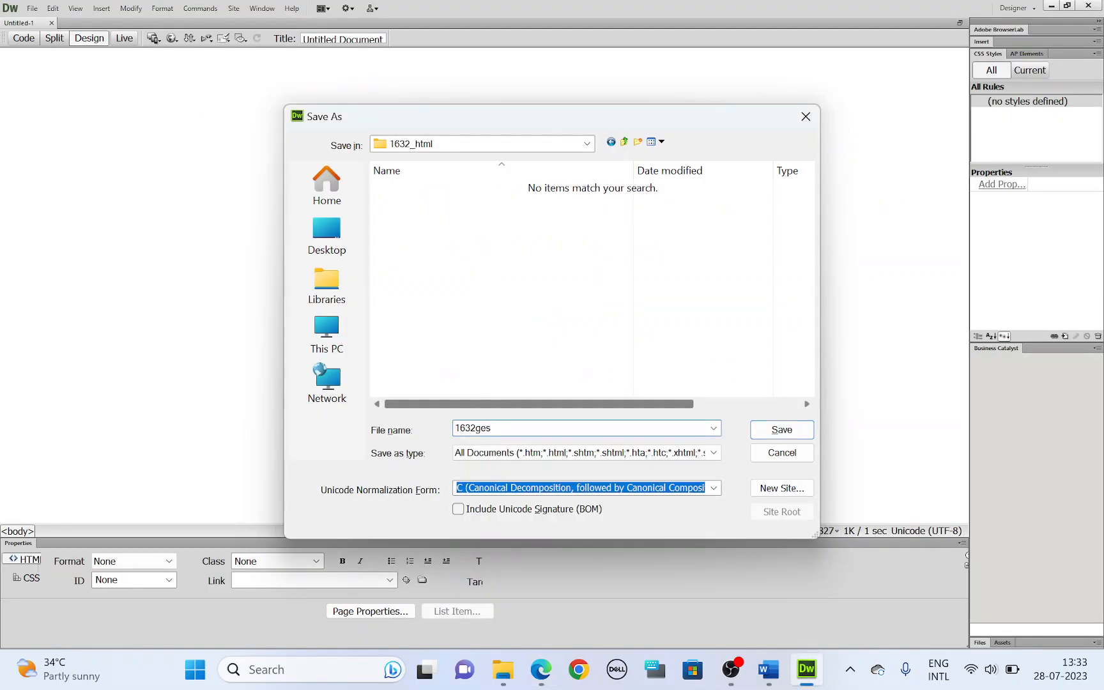
{"action": "left_click", "coordinate": [781, 430]}
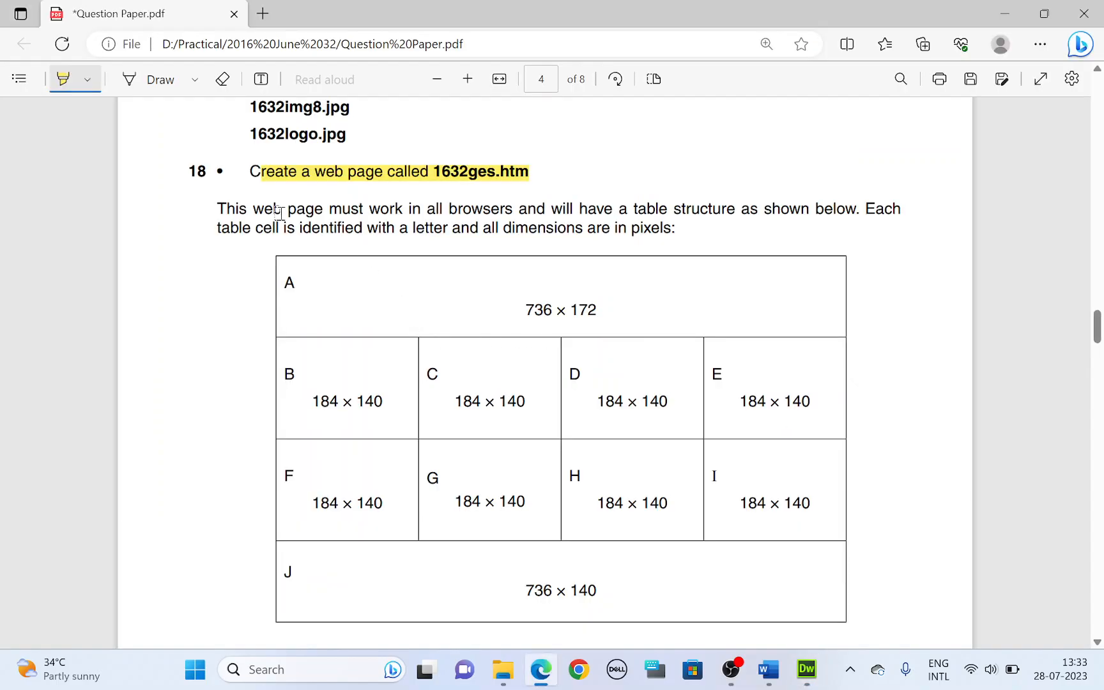
Step: Enter 4 rows, 4 columns and a 736-pixel width in the Table dialog
{"action": "scroll", "scroll_direction": "down", "scroll_amount": 3}
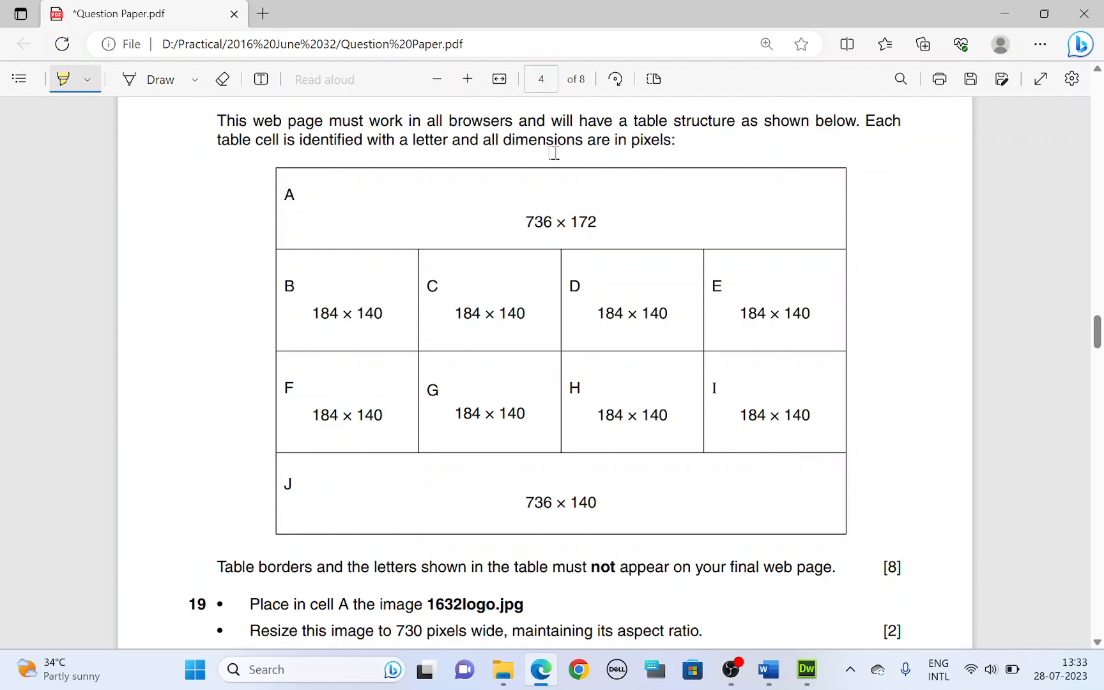
{"action": "double_click", "coordinate": [648, 140]}
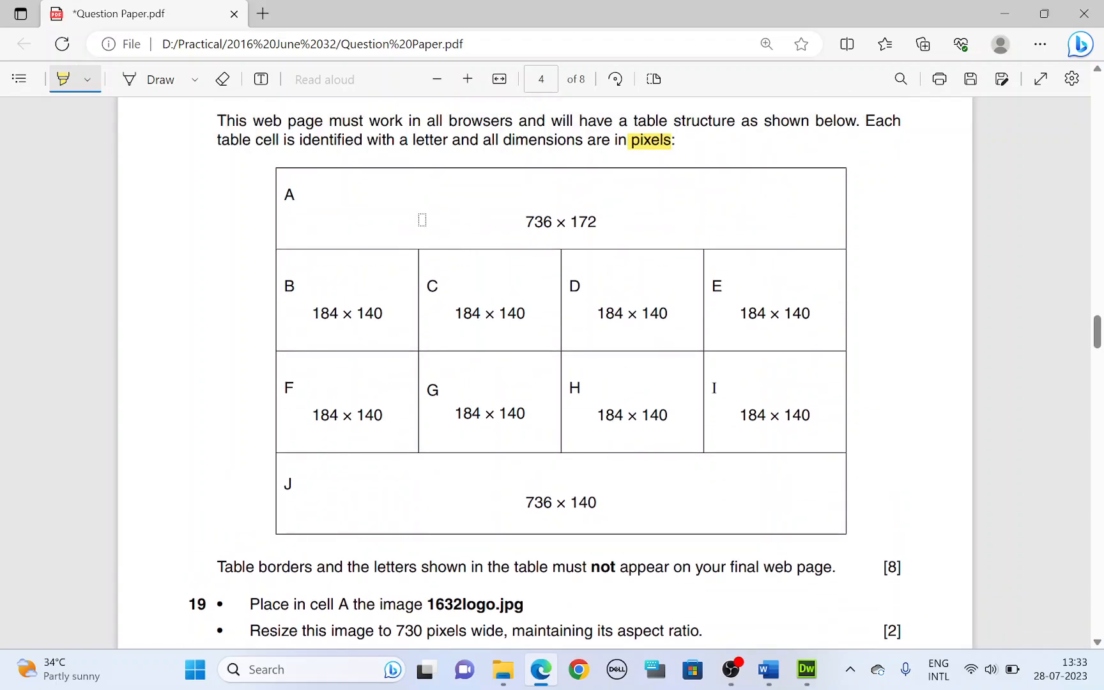
{"action": "left_click", "coordinate": [102, 8]}
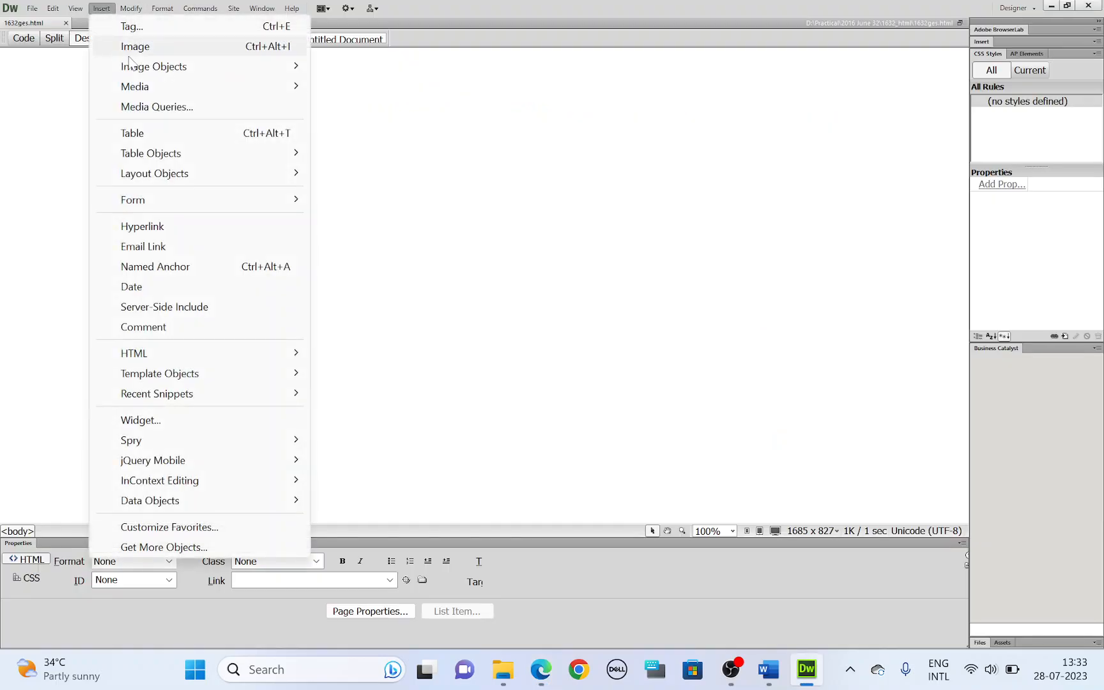
{"action": "left_click", "coordinate": [131, 133]}
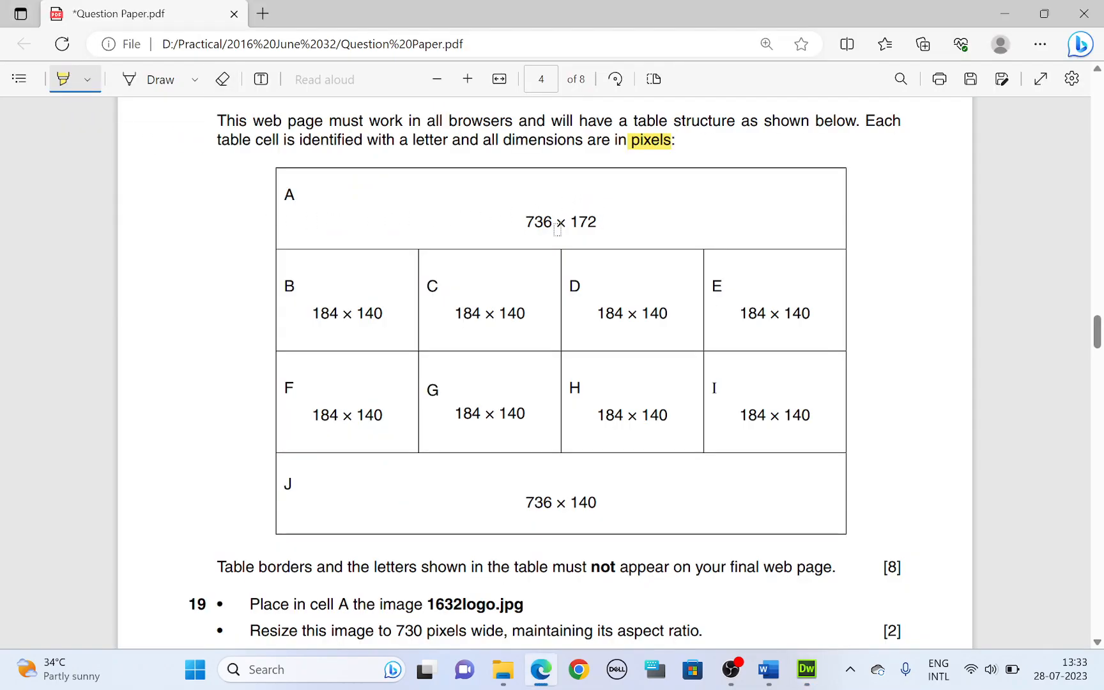
{"action": "mouse_move", "coordinate": [333, 176]}
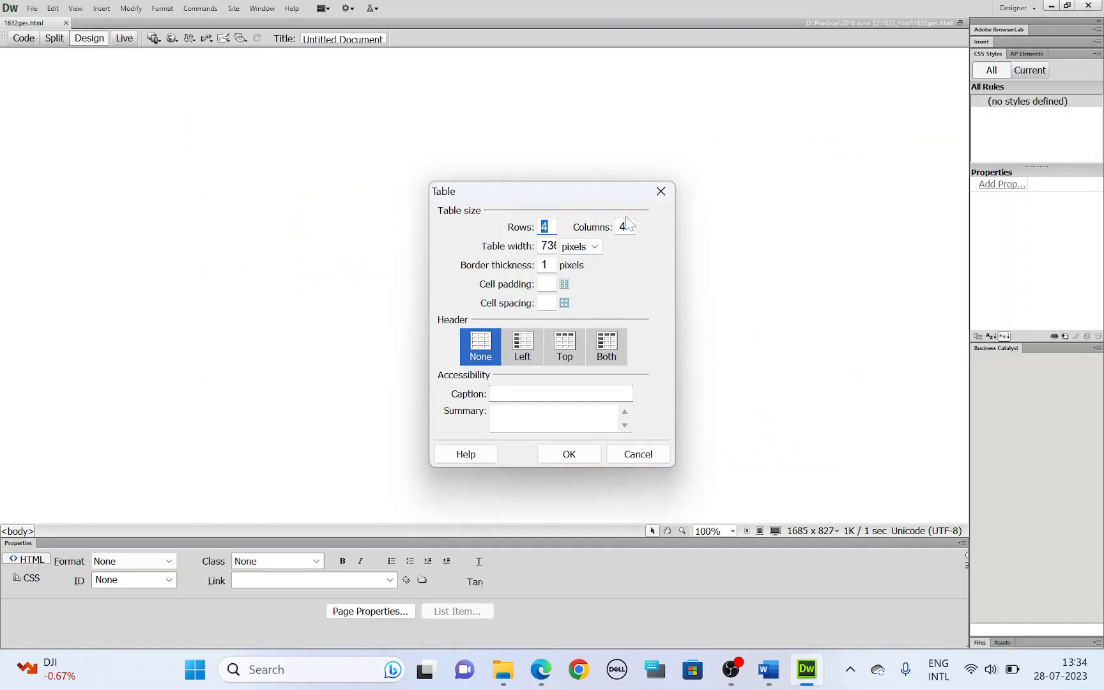
{"action": "left_click", "coordinate": [539, 669]}
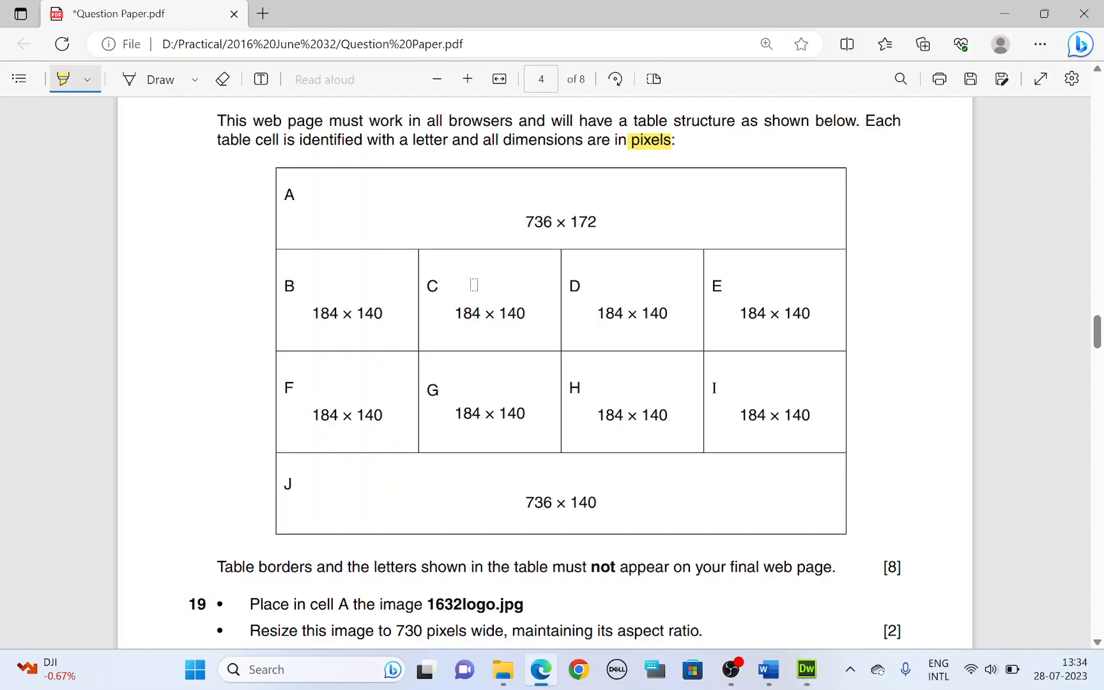
{"action": "double_click", "coordinate": [533, 222]}
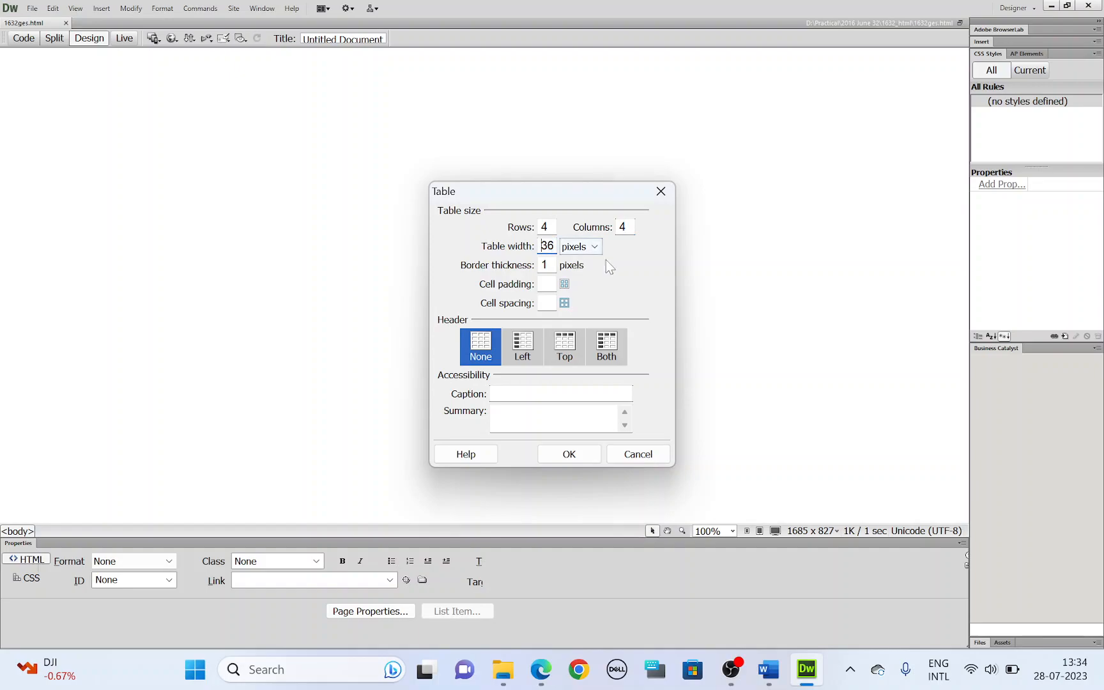
{"action": "type", "text": "73"}
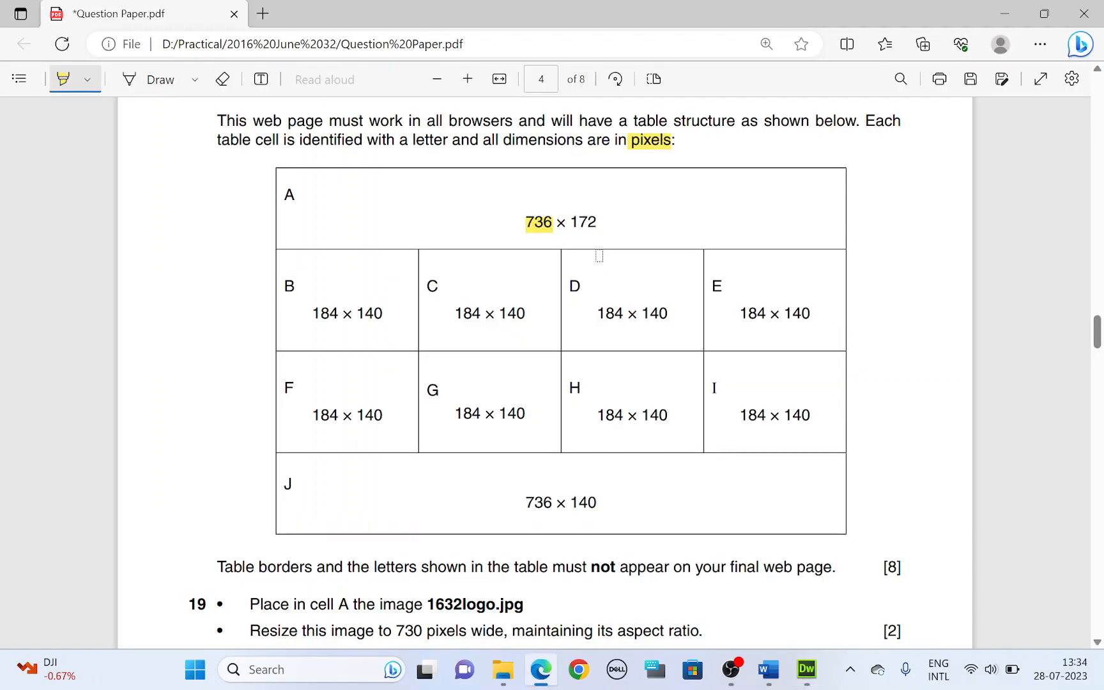
{"action": "left_click", "coordinate": [806, 670]}
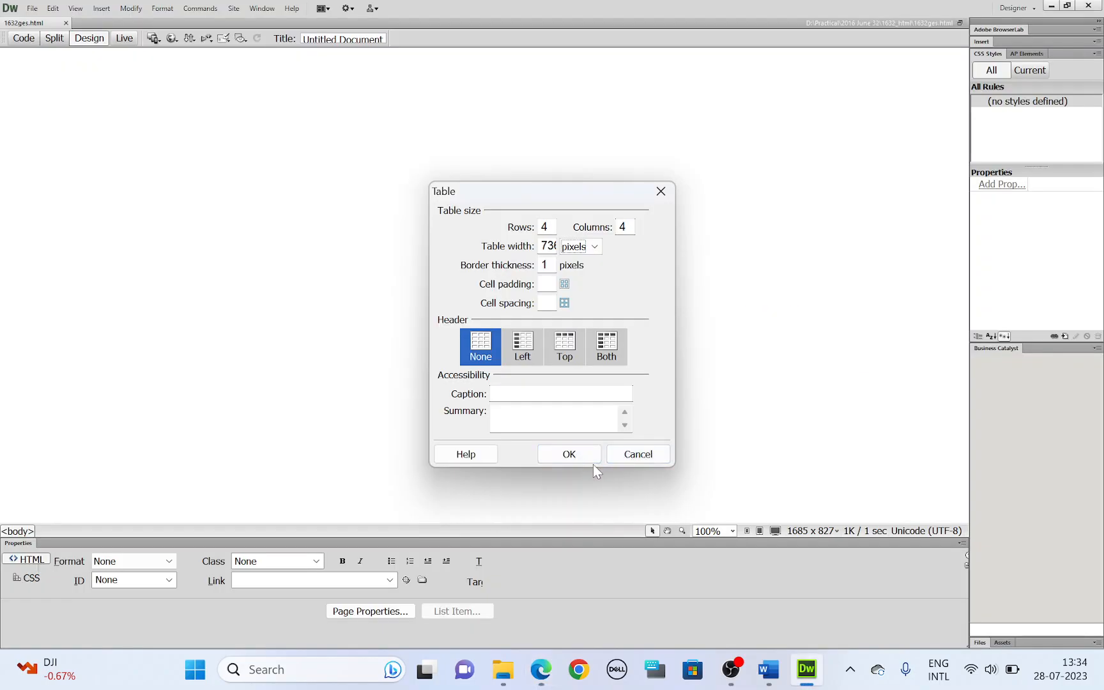
Step: Insert the 4-by-4 table, centre-align it, and merge the top row cells
{"action": "left_click", "coordinate": [569, 454]}
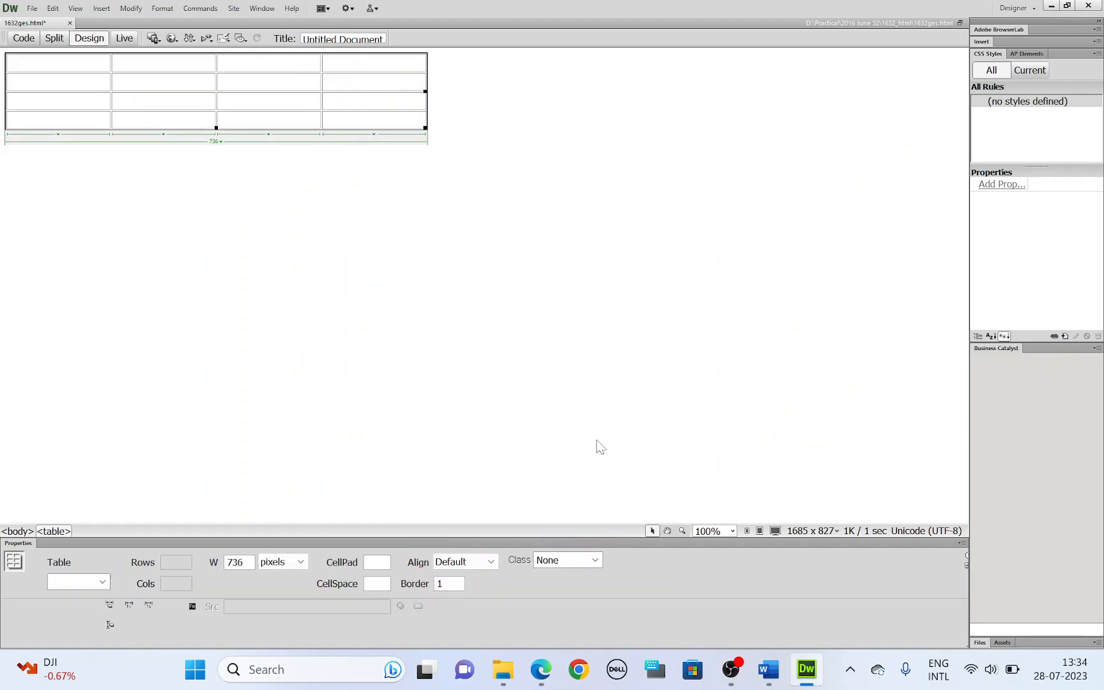
{"action": "left_click", "coordinate": [465, 561]}
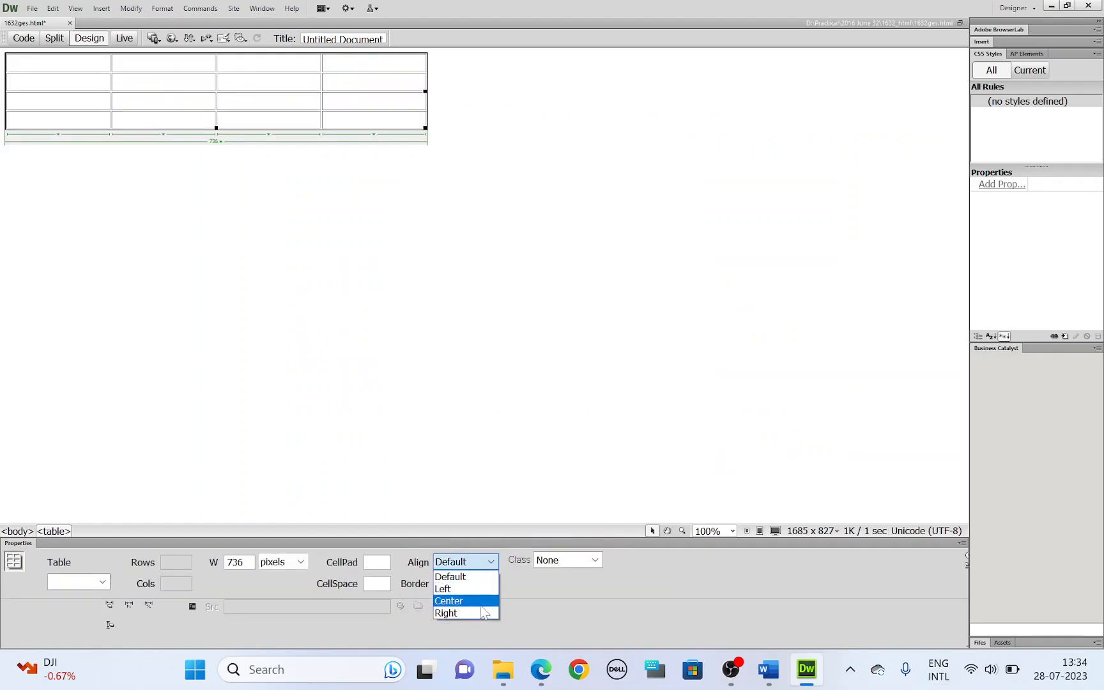
{"action": "left_click", "coordinate": [539, 669]}
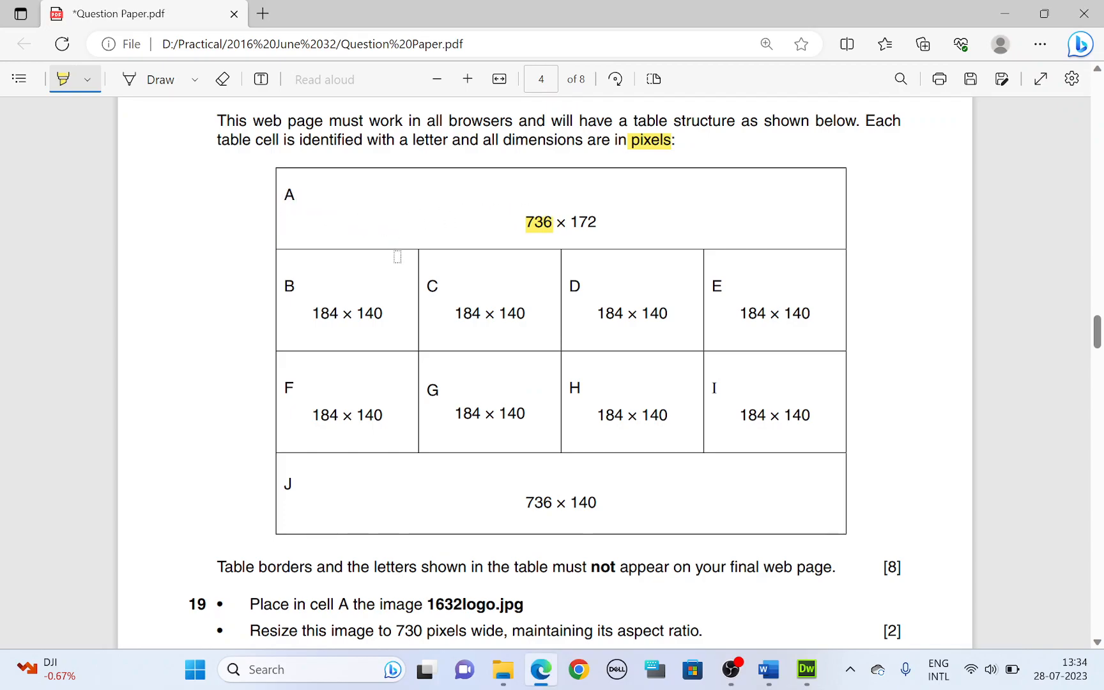
{"action": "left_click", "coordinate": [806, 670]}
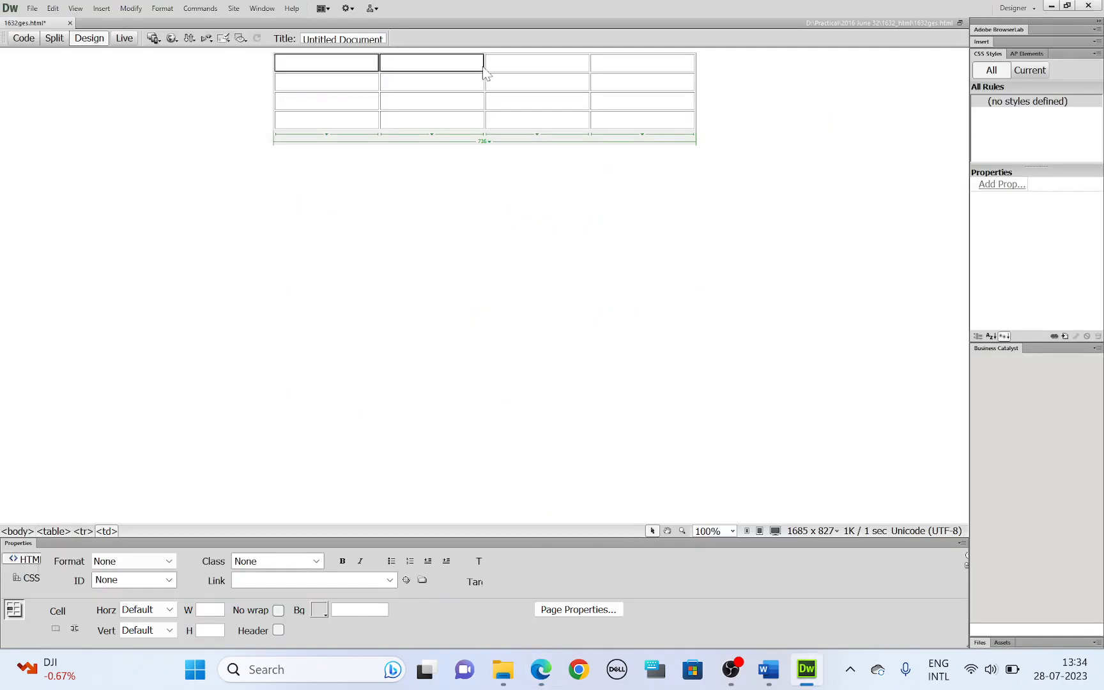
{"action": "right_click", "coordinate": [642, 62]}
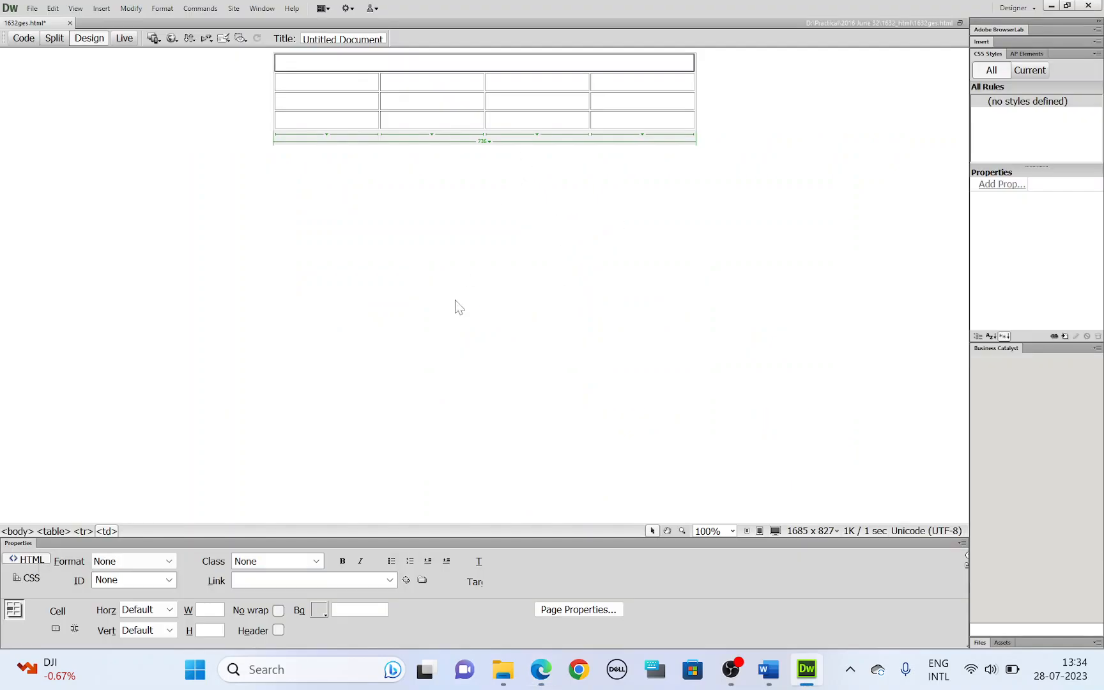
{"action": "mouse_move", "coordinate": [206, 622]}
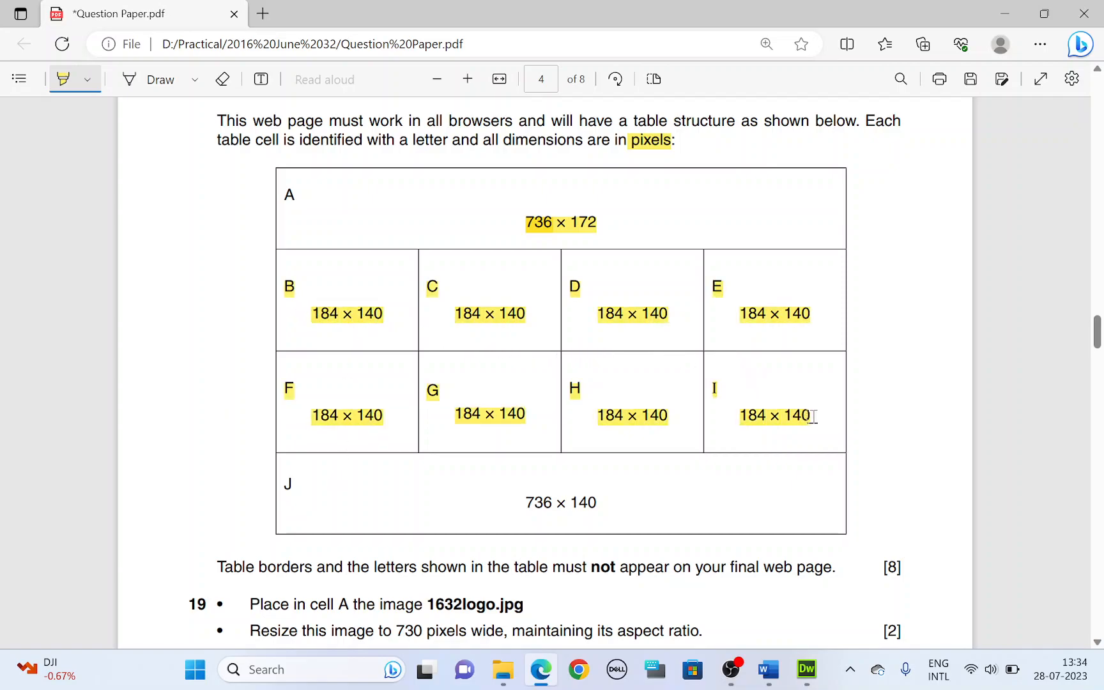
Step: Set 184-pixel column widths and 140-pixel middle rows, then merge the bottom row cells
{"action": "left_click", "coordinate": [806, 670]}
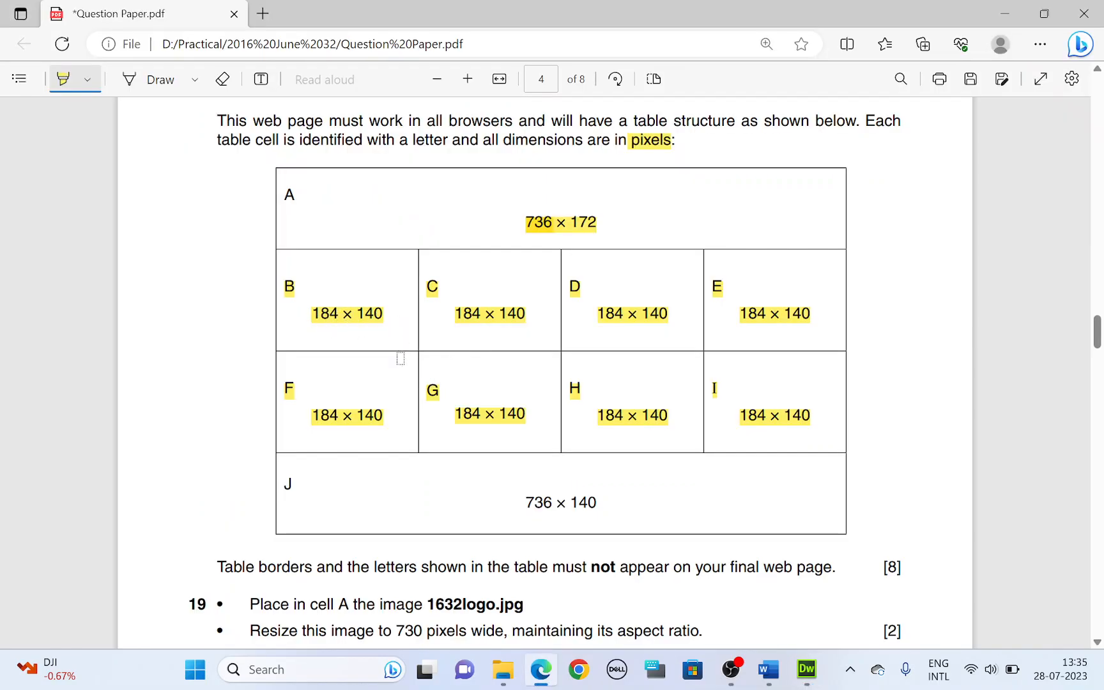
{"action": "left_click", "coordinate": [806, 670]}
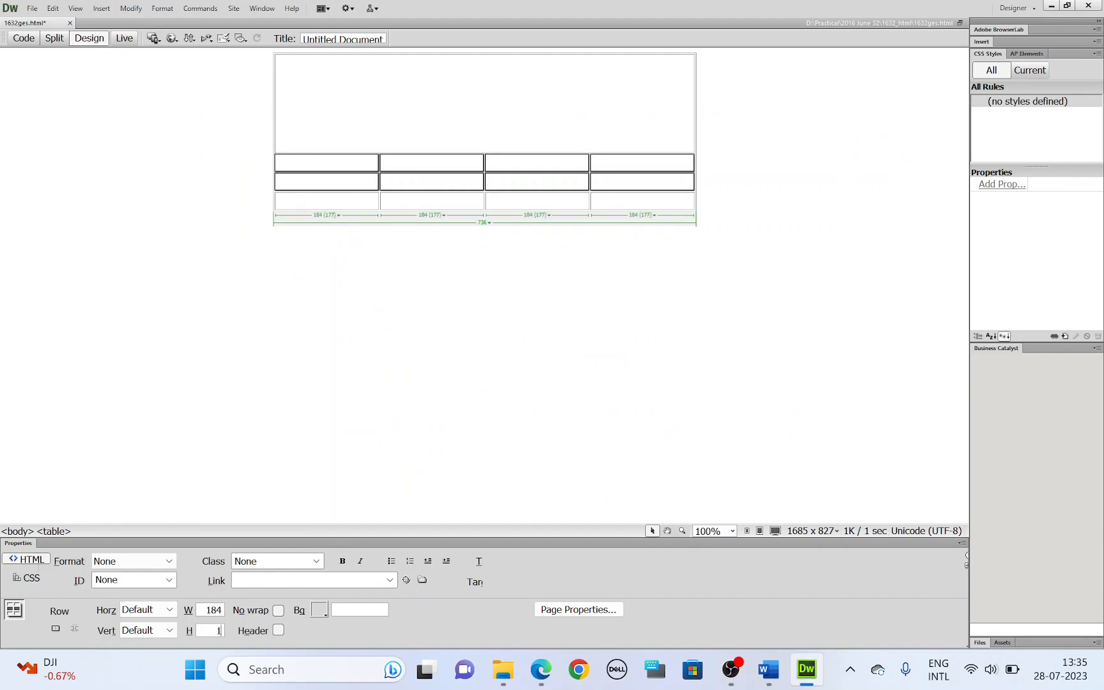
{"action": "type", "text": "140"}
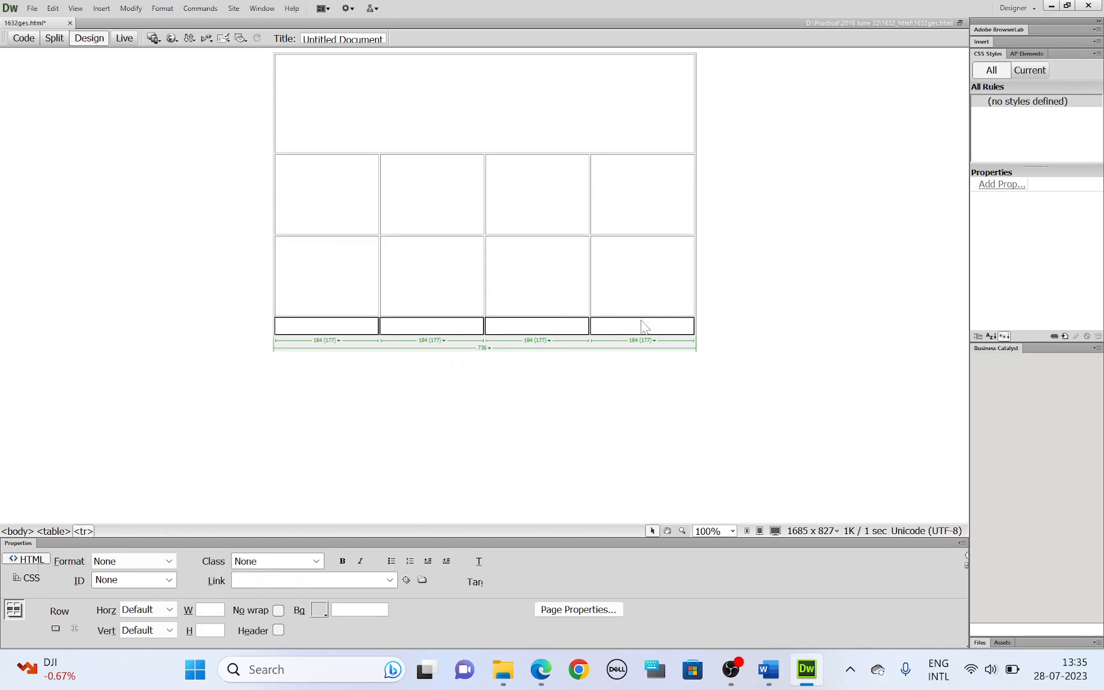
{"action": "right_click", "coordinate": [641, 325]}
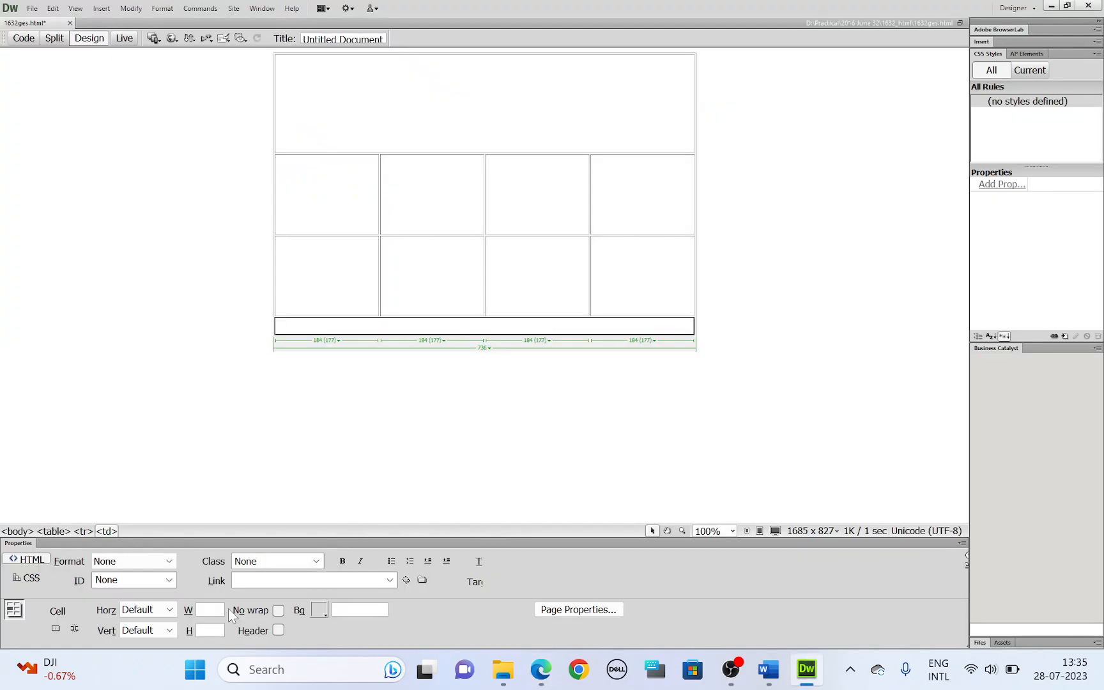
{"action": "type", "text": "73"}
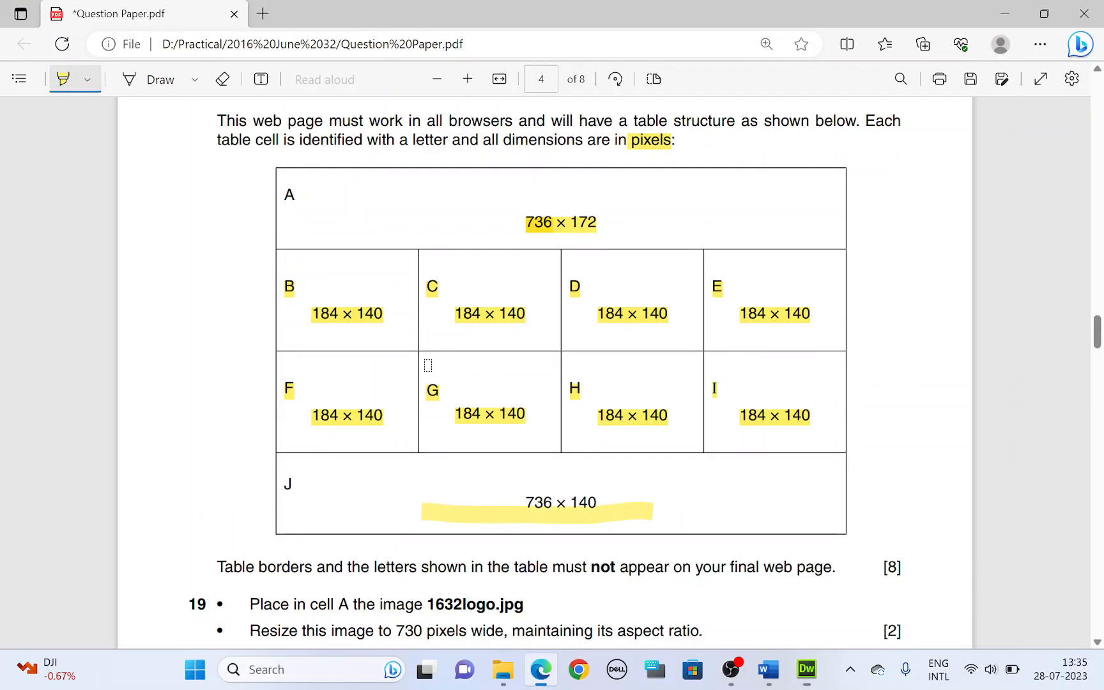
Step: Scroll to question 19 and highlight cell A and 1632logo.jpg
{"action": "scroll", "scroll_direction": "down", "scroll_amount": 3}
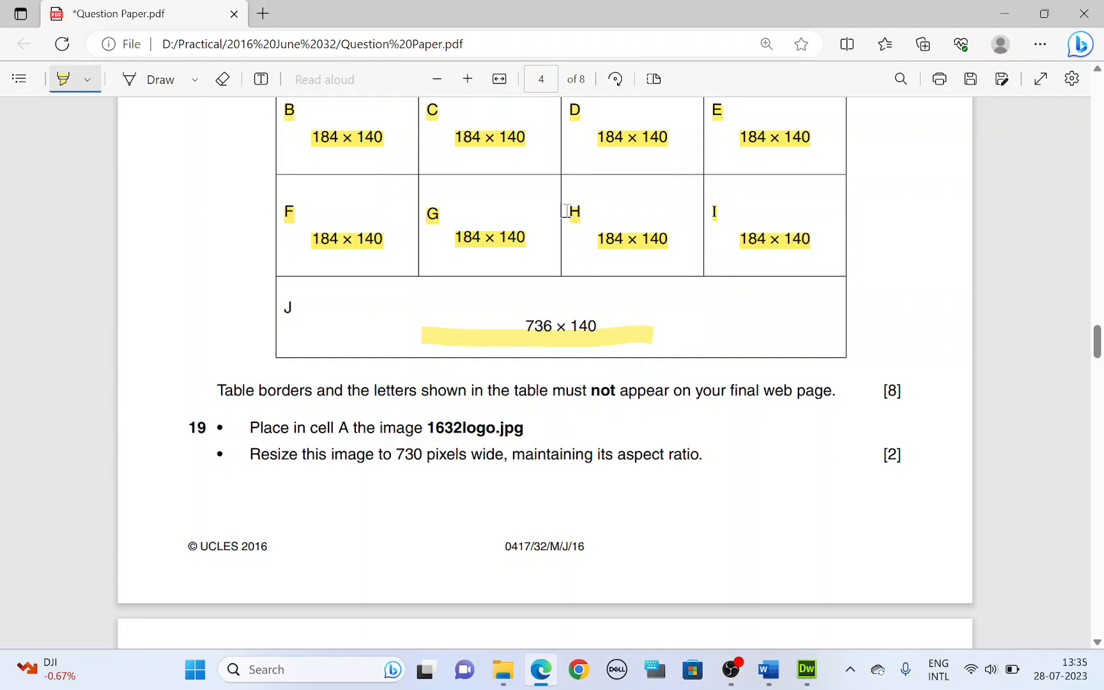
{"action": "mouse_move", "coordinate": [266, 454]}
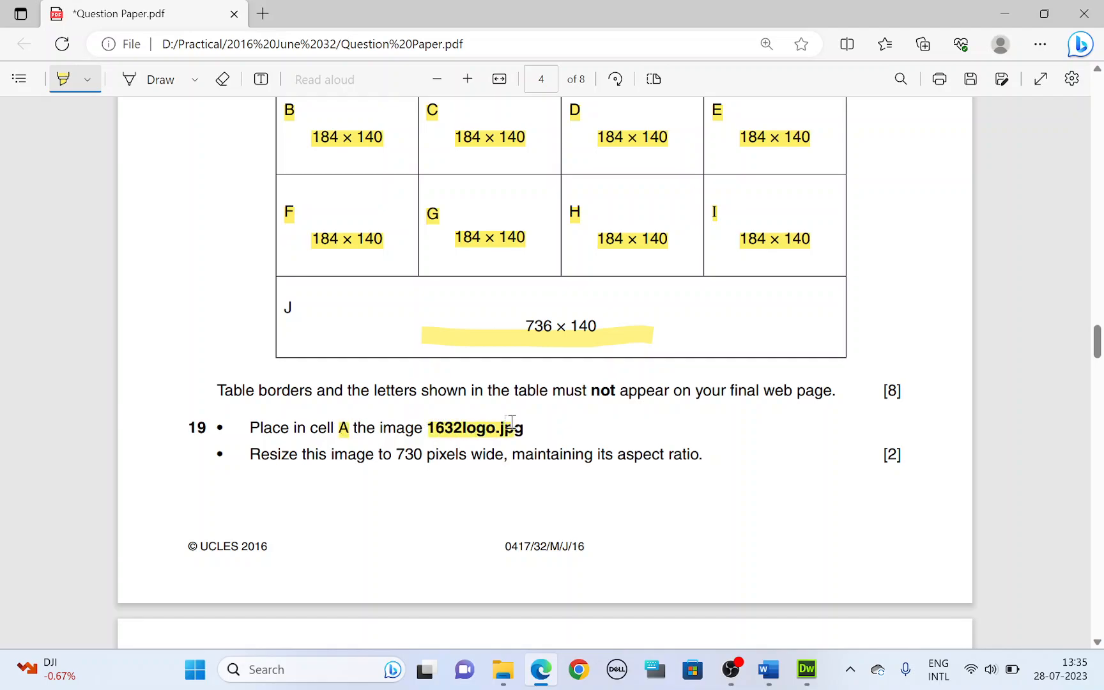
Step: Insert 1632logo.jpg into the merged top cell with alternate text 'Logo'
{"action": "left_click", "coordinate": [805, 670]}
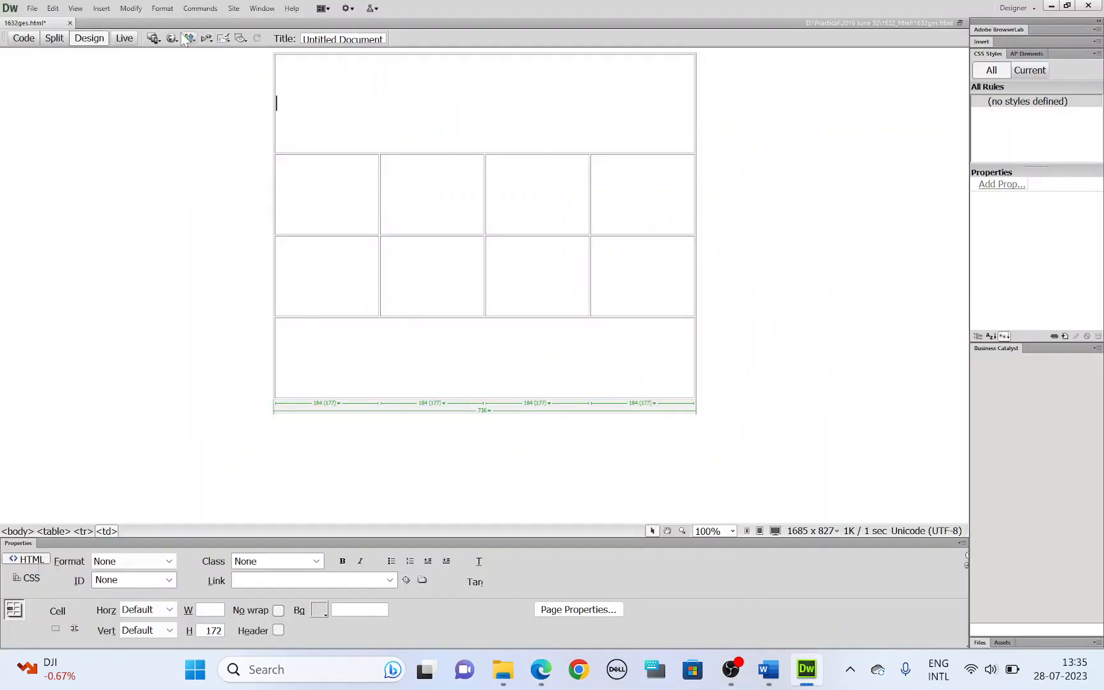
{"action": "left_click", "coordinate": [101, 8]}
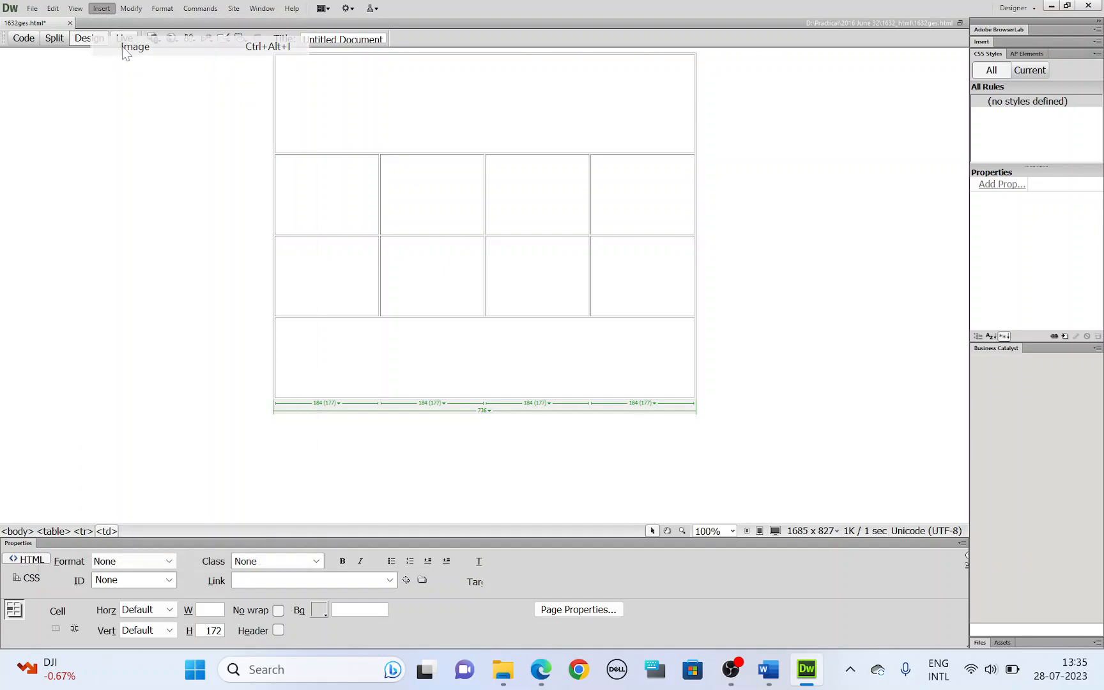
{"action": "left_click", "coordinate": [134, 47]}
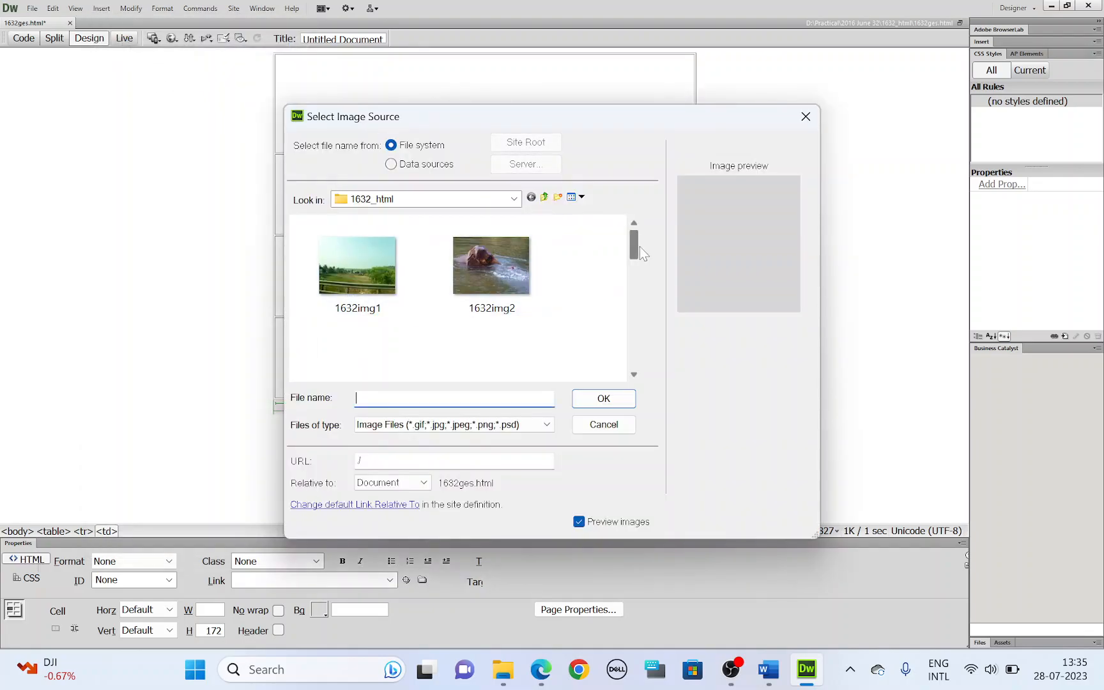
{"action": "scroll", "scroll_direction": "down", "scroll_amount": 3}
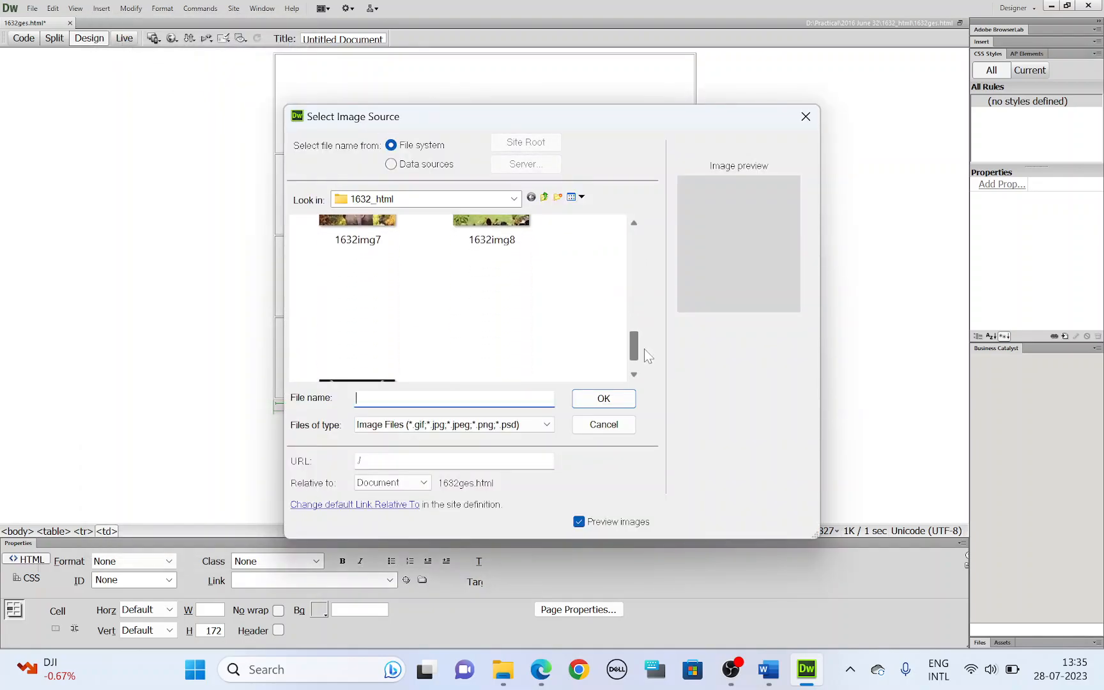
{"action": "left_click", "coordinate": [357, 331]}
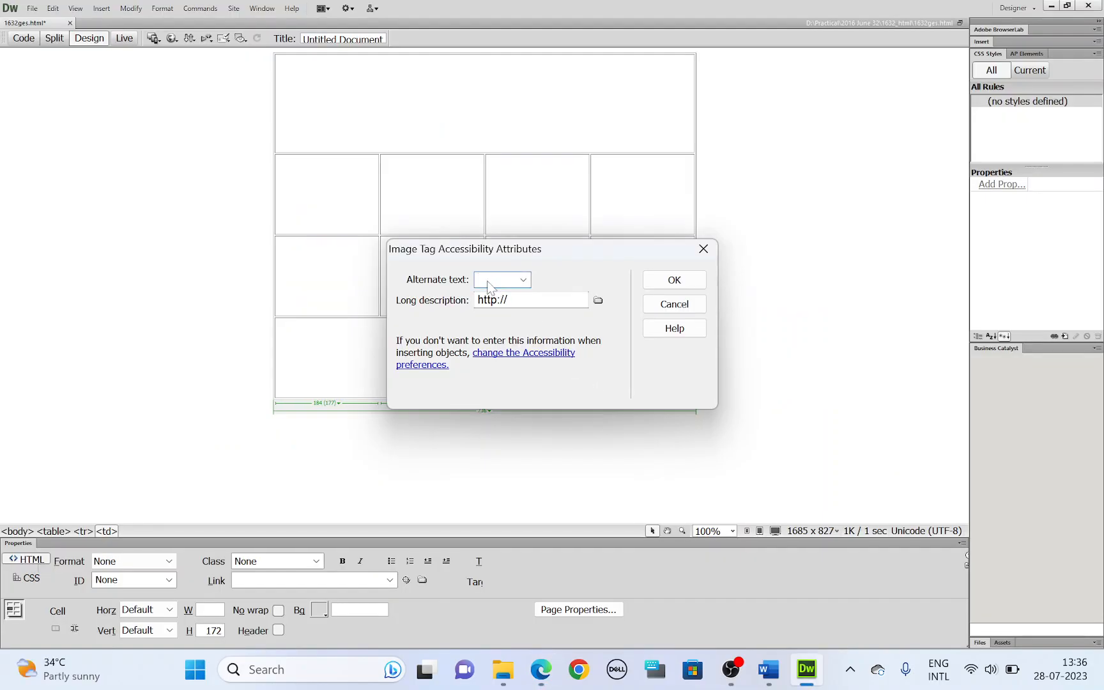
{"action": "type", "text": "Logo"}
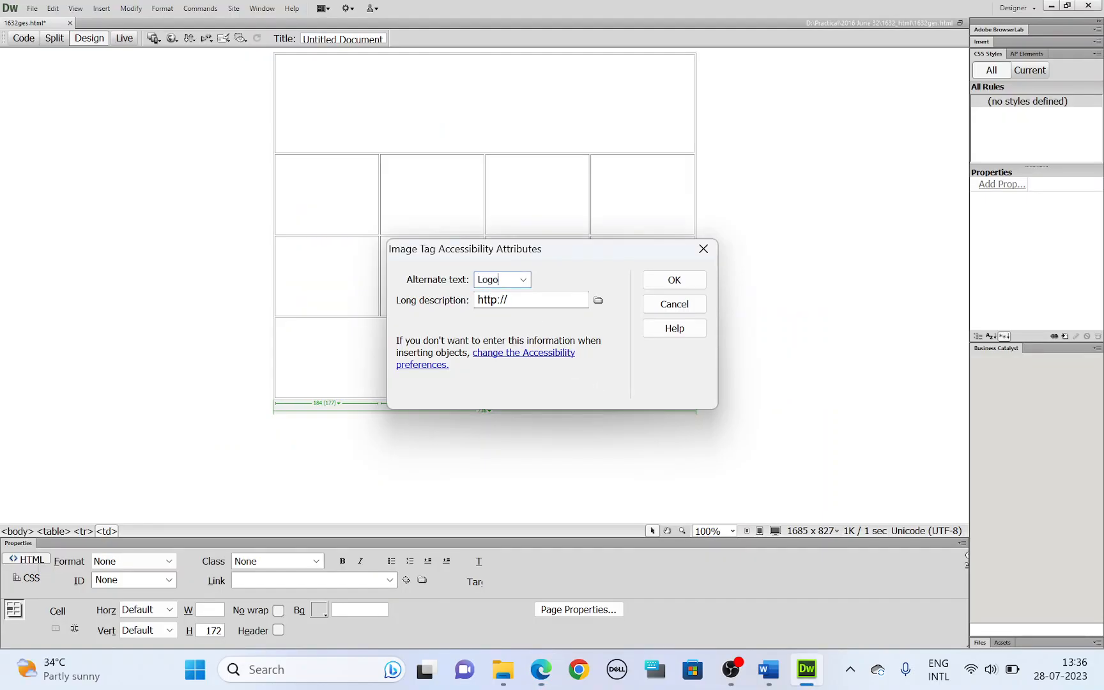
{"action": "left_click", "coordinate": [672, 279]}
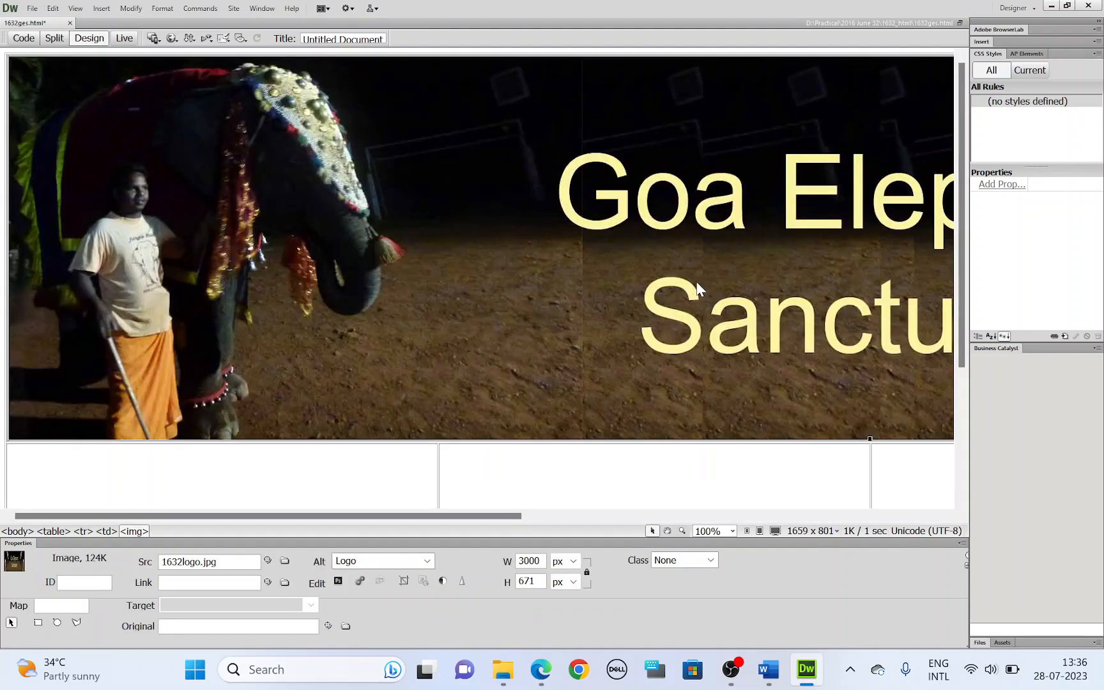
{"action": "left_click", "coordinate": [540, 669]}
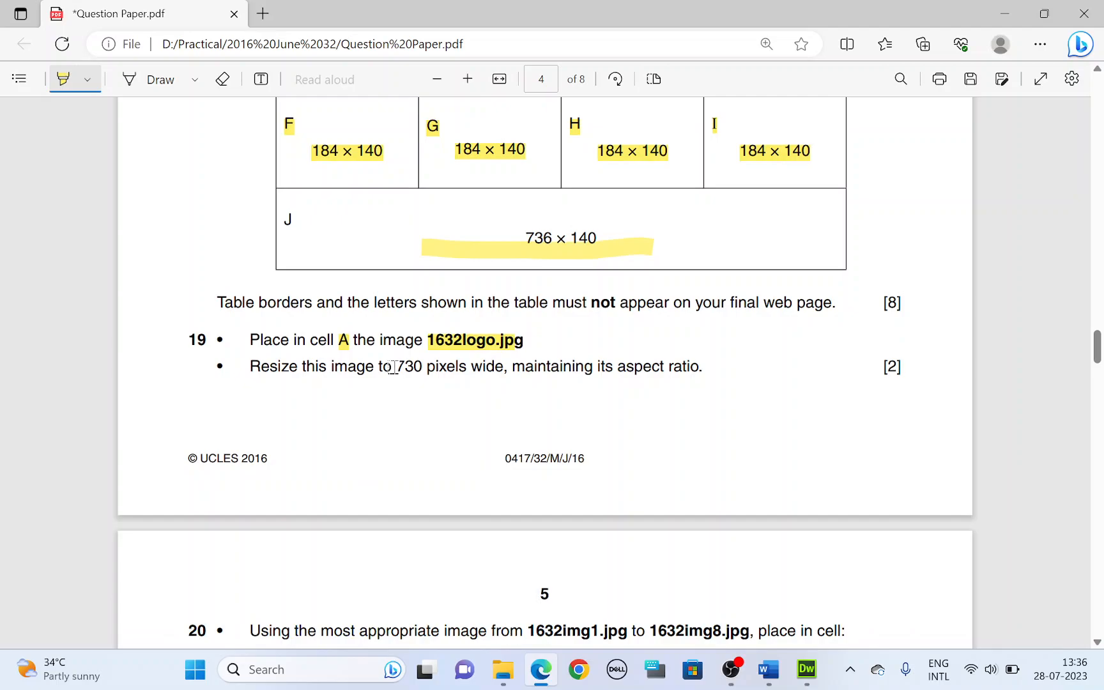
Step: Highlight the '730 pixels wide' requirement in the question paper and return to Dreamweaver
{"action": "left_click_drag", "start_coordinate": [386, 366], "coordinate": [504, 366]}
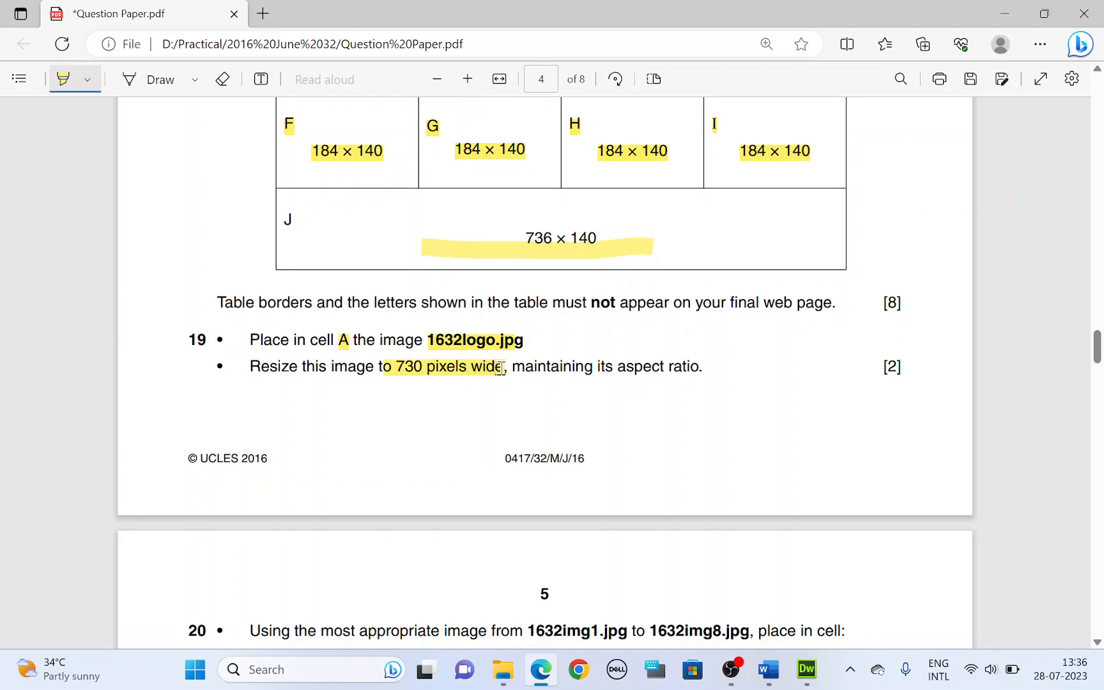
{"action": "left_click", "coordinate": [806, 669]}
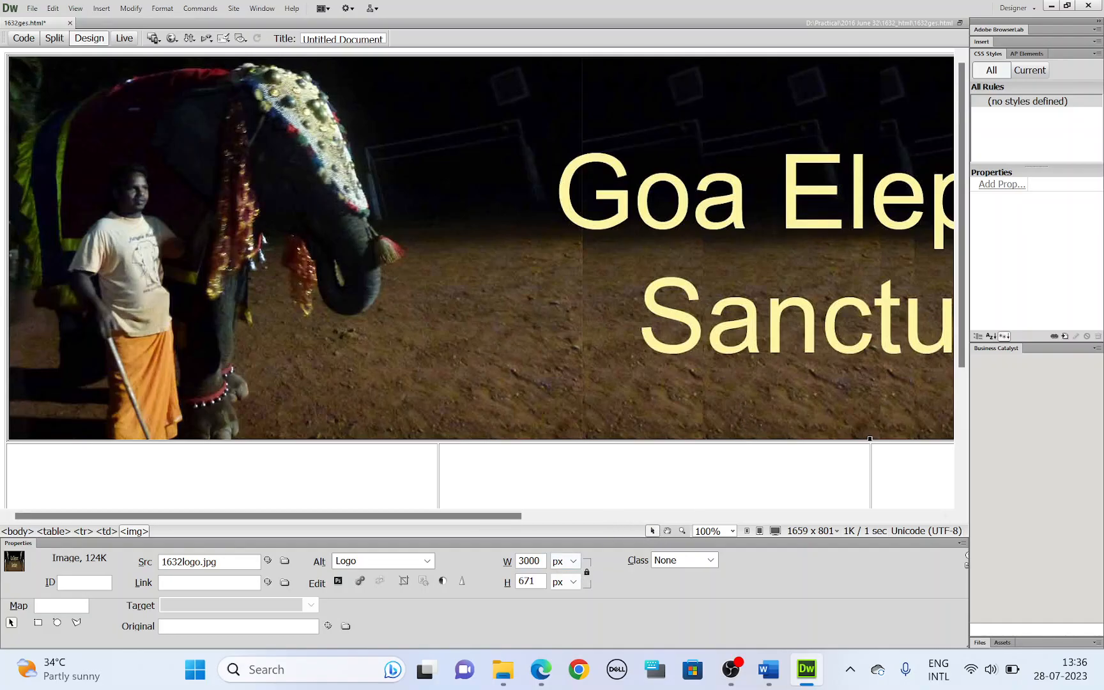
Step: Resize the logo to 730 pixels wide with proportions locked, giving 730×161
{"action": "left_click", "coordinate": [530, 561]}
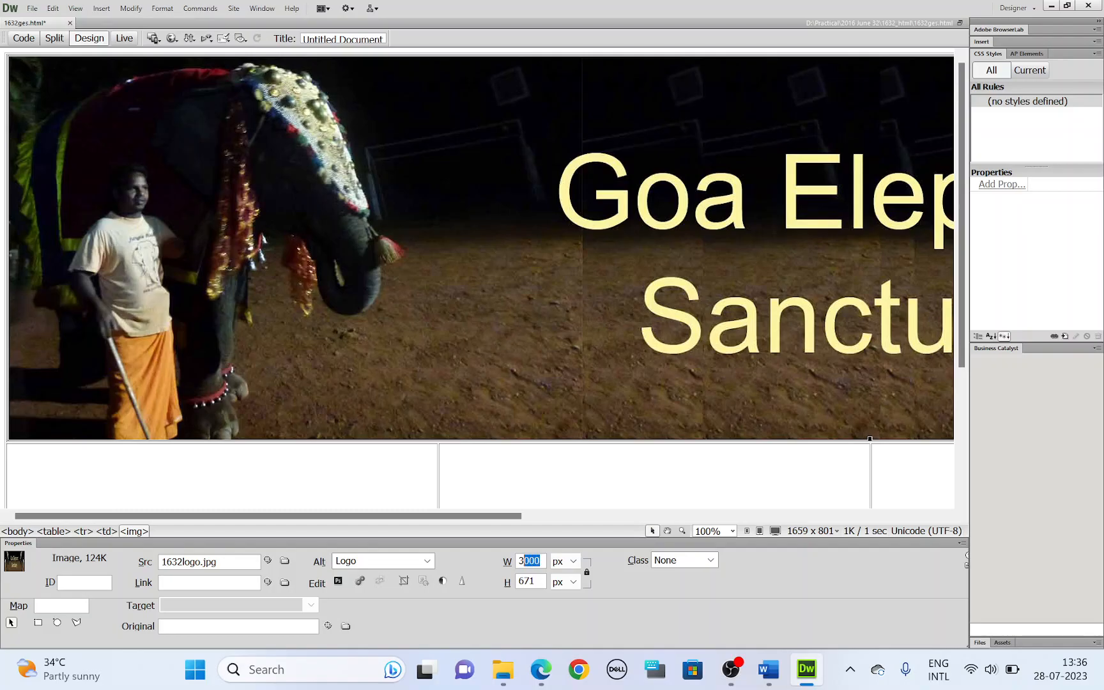
{"action": "left_click", "coordinate": [540, 670]}
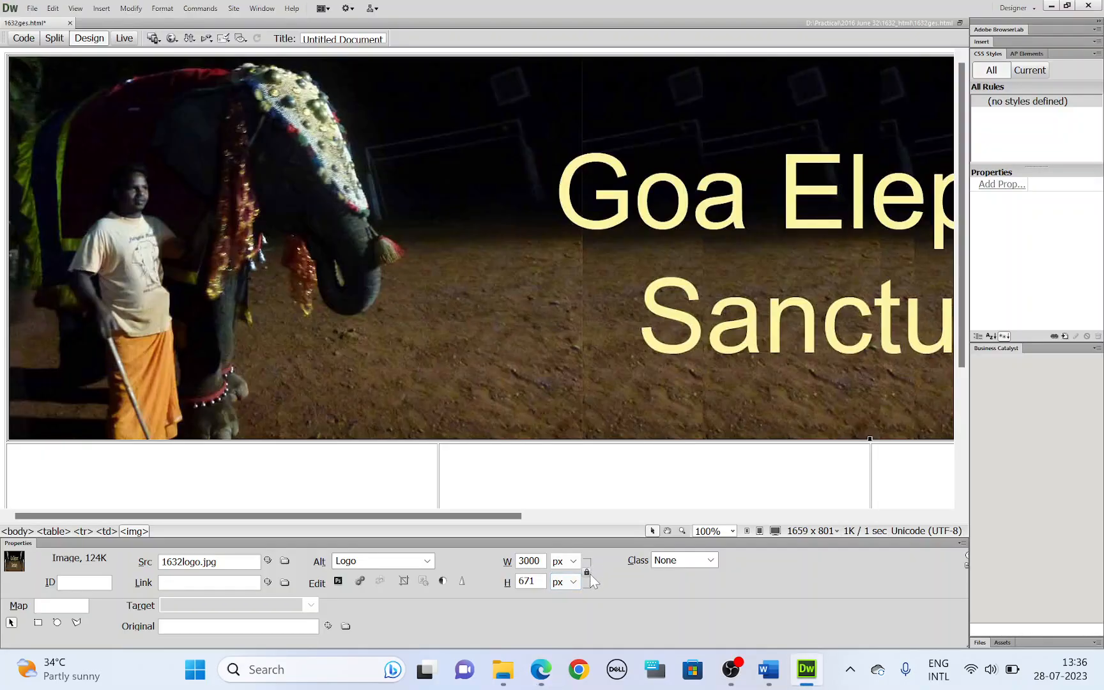
{"action": "mouse_move", "coordinate": [587, 581]}
{"action": "type", "text": "730"}
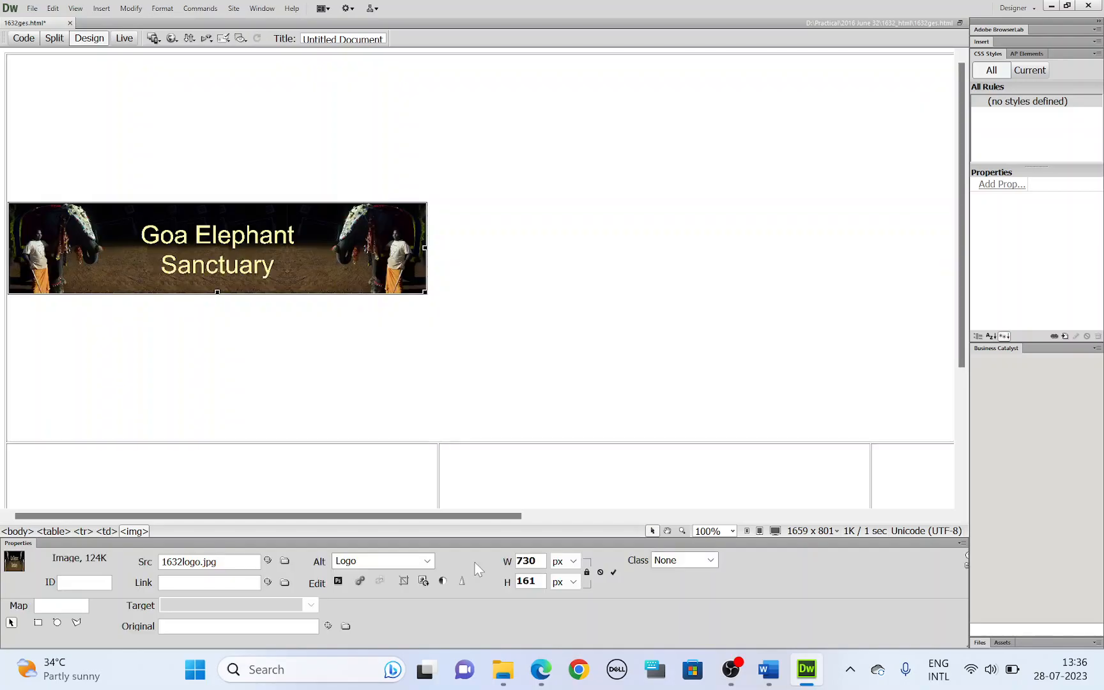
{"action": "mouse_move", "coordinate": [455, 443]}
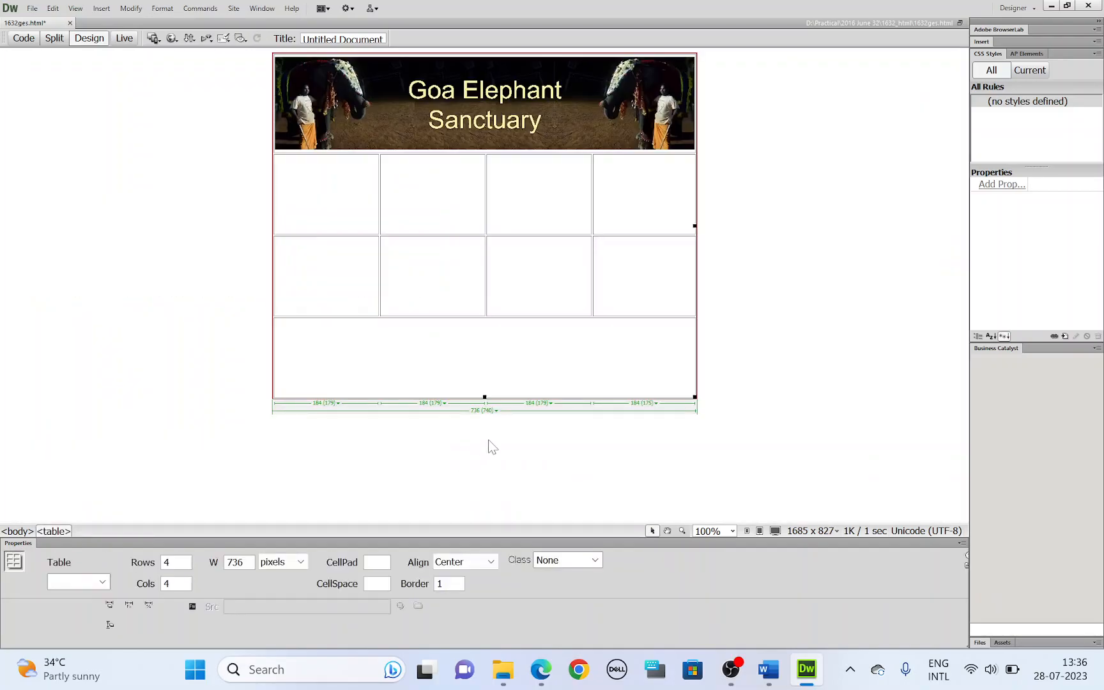
{"action": "left_click", "coordinate": [539, 670]}
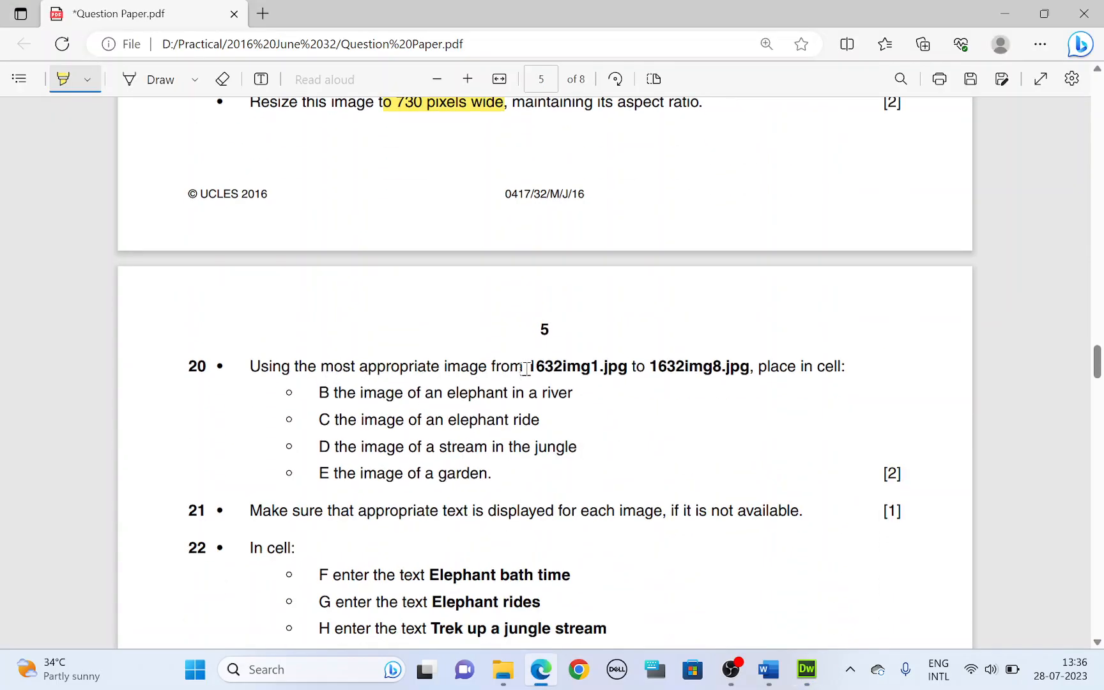
Step: Highlight the 1632img1–1632img8 image range and cell B line, then return to Dreamweaver
{"action": "left_click_drag", "start_coordinate": [525, 366], "coordinate": [750, 367]}
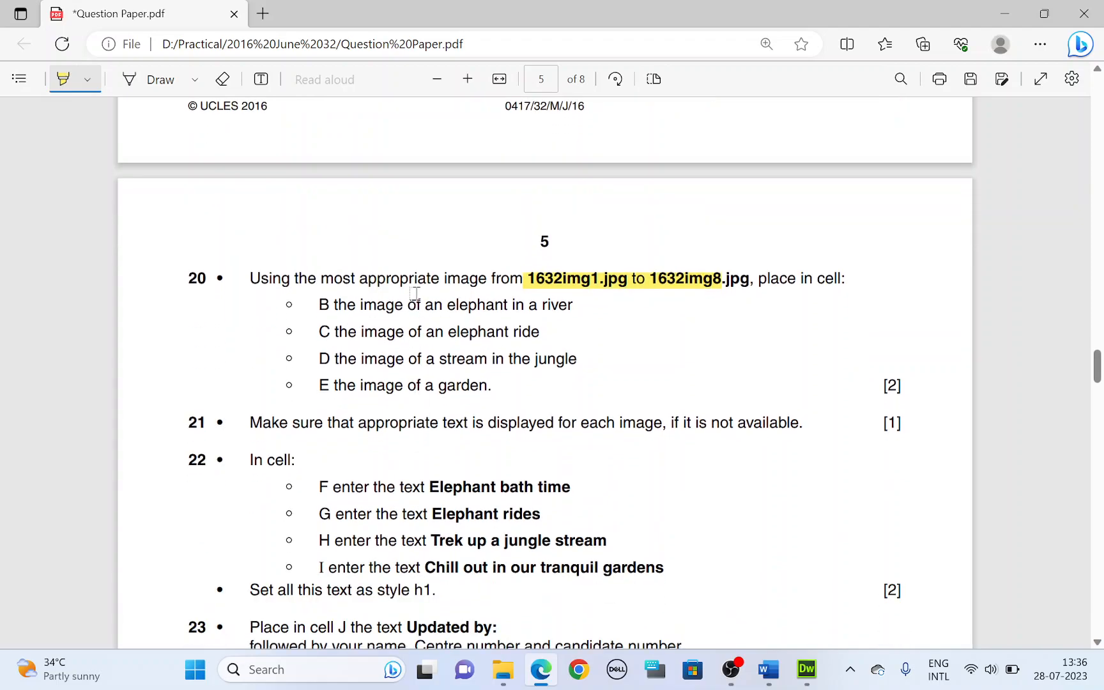
{"action": "mouse_move", "coordinate": [317, 304]}
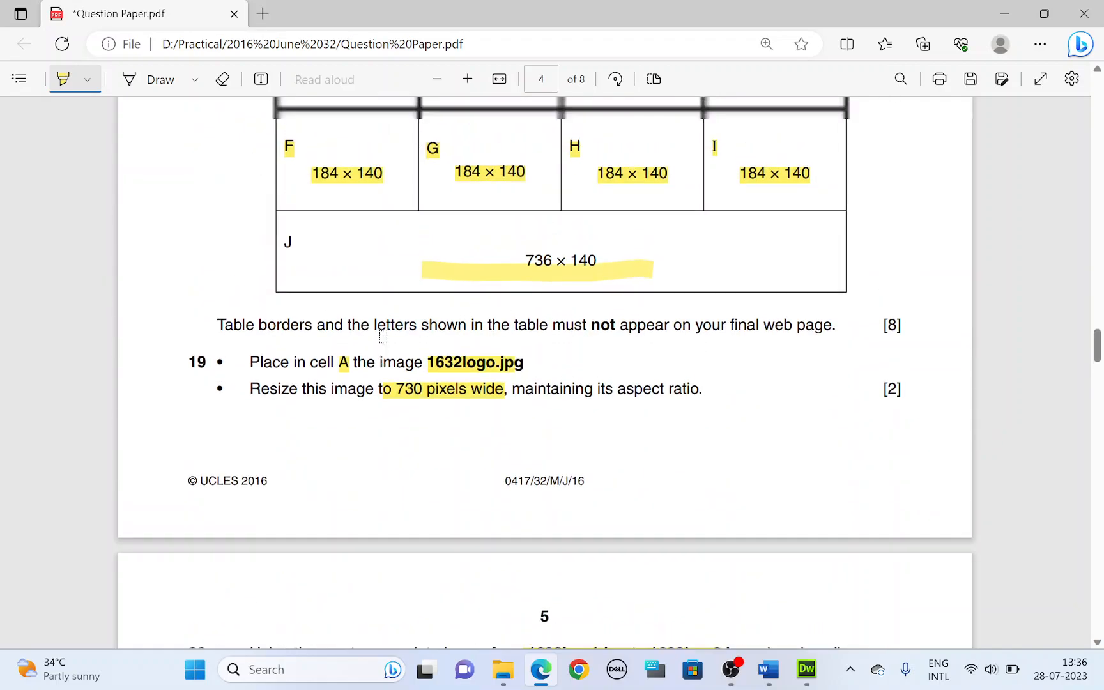
{"action": "scroll", "scroll_direction": "down", "scroll_amount": 3}
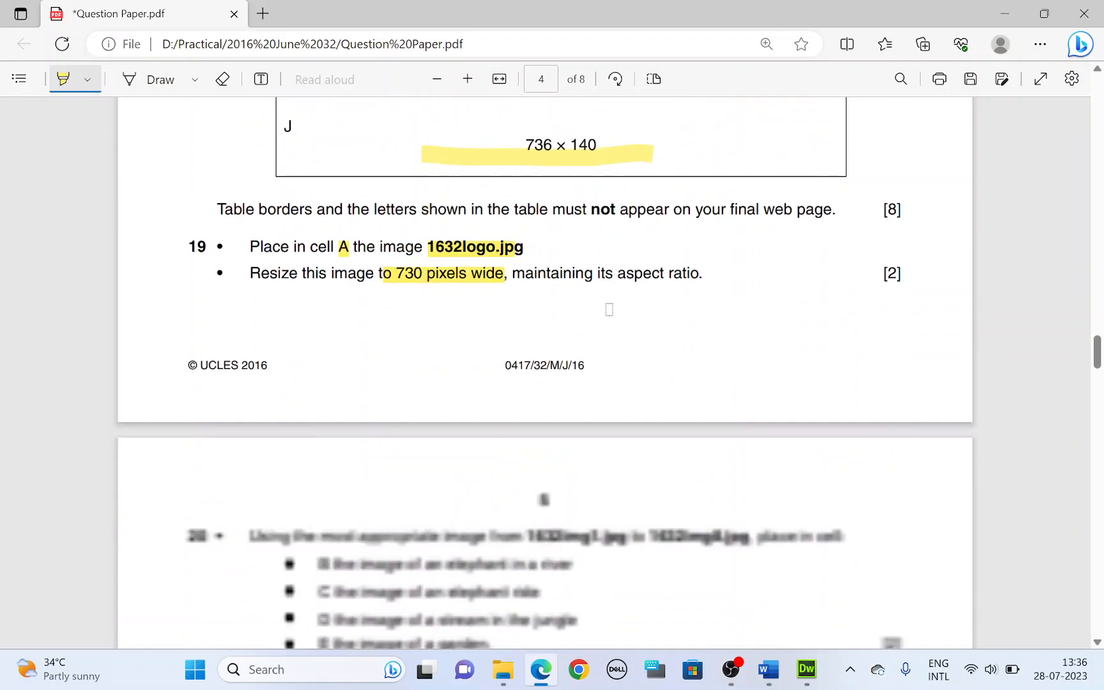
{"action": "scroll", "scroll_direction": "down", "scroll_amount": 3}
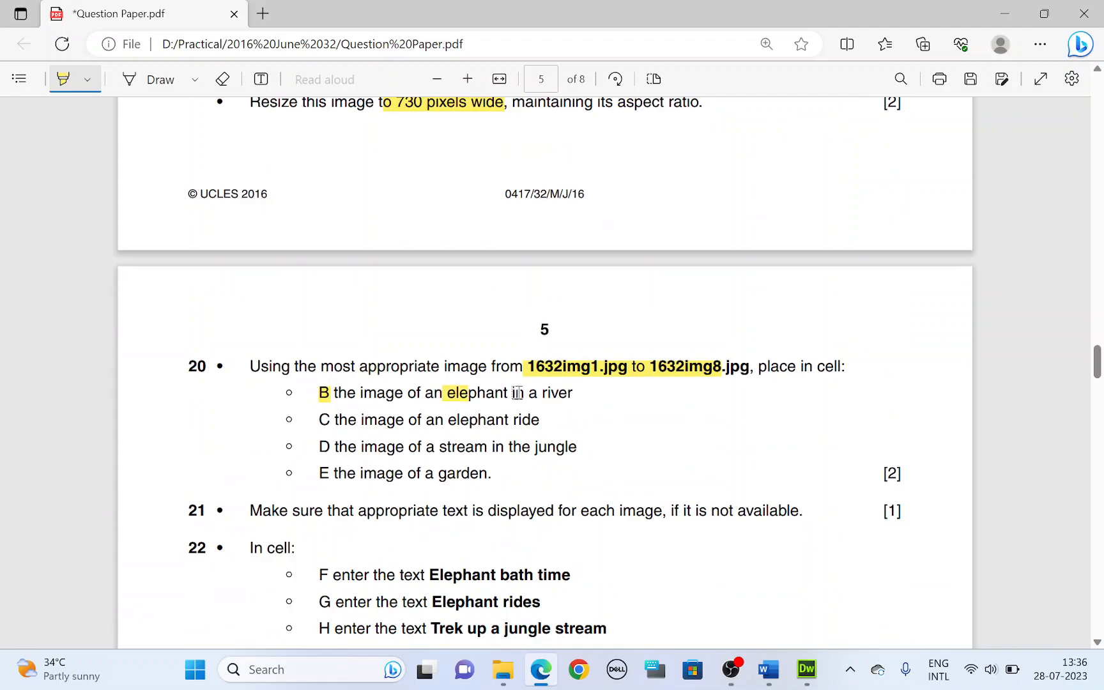
{"action": "left_click", "coordinate": [806, 670]}
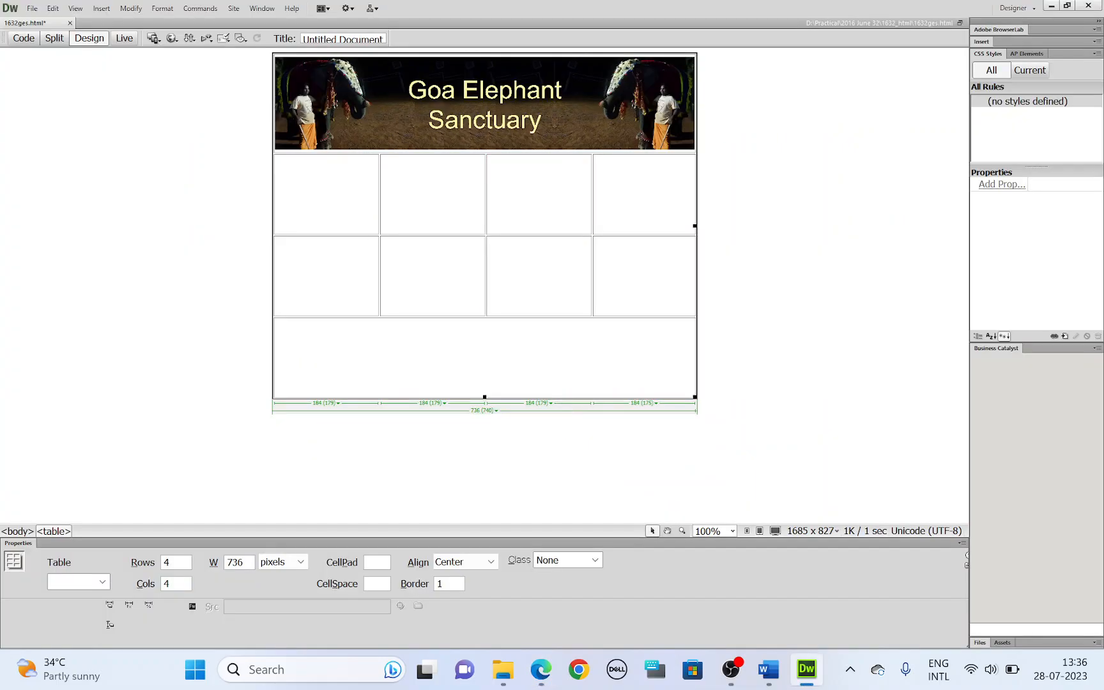
Step: Insert 1632img2.jpg, the elephant-in-a-river photo, into cell B with alt text
{"action": "left_click", "coordinate": [324, 195]}
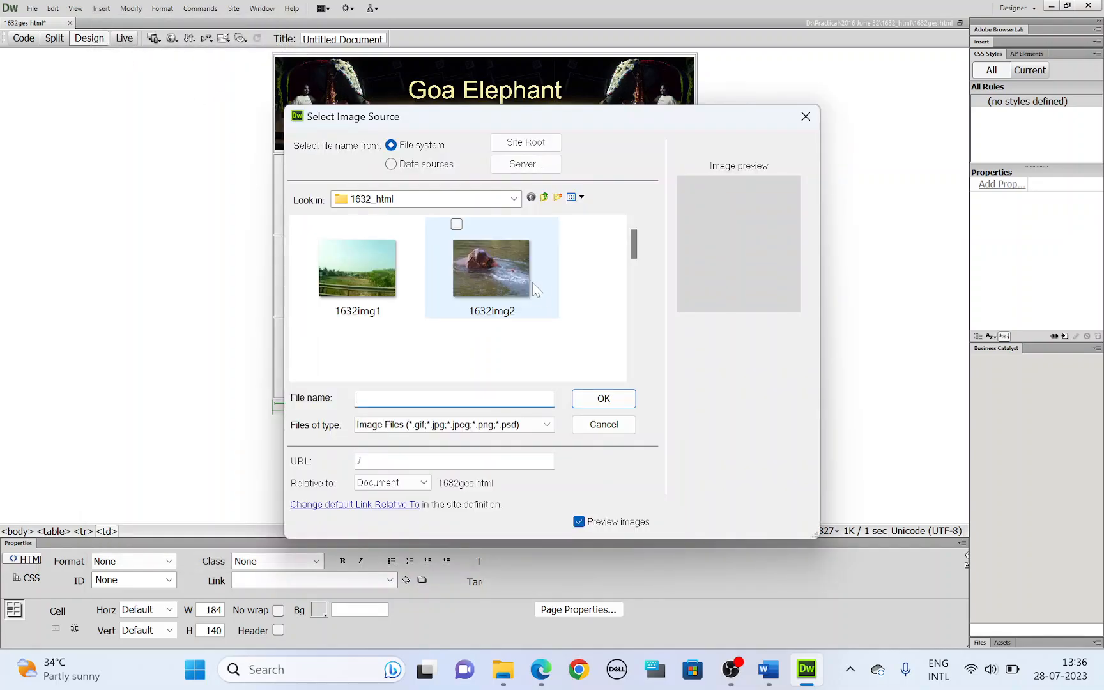
{"action": "left_click", "coordinate": [491, 268]}
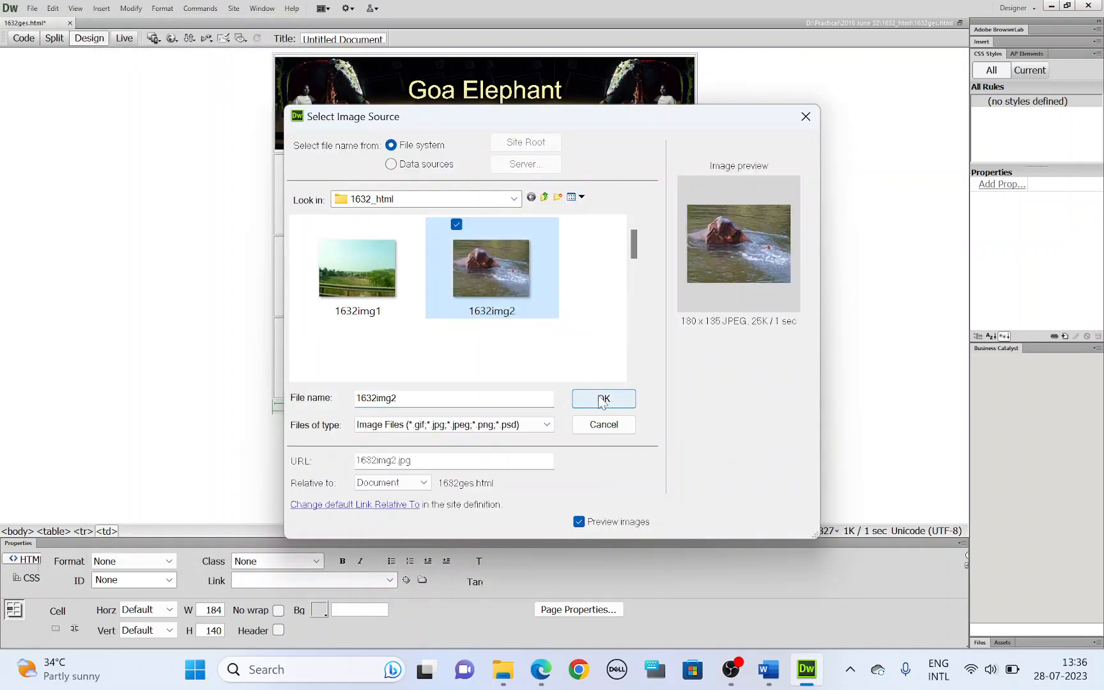
{"action": "left_click", "coordinate": [602, 399]}
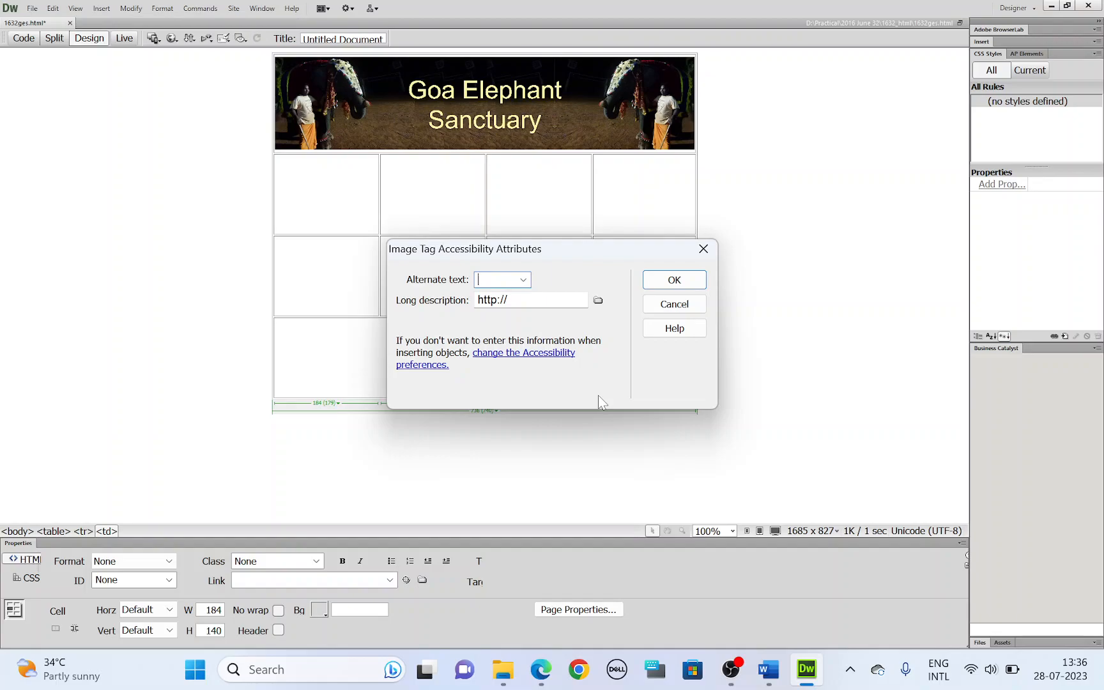
{"action": "type", "text": "Elephan"}
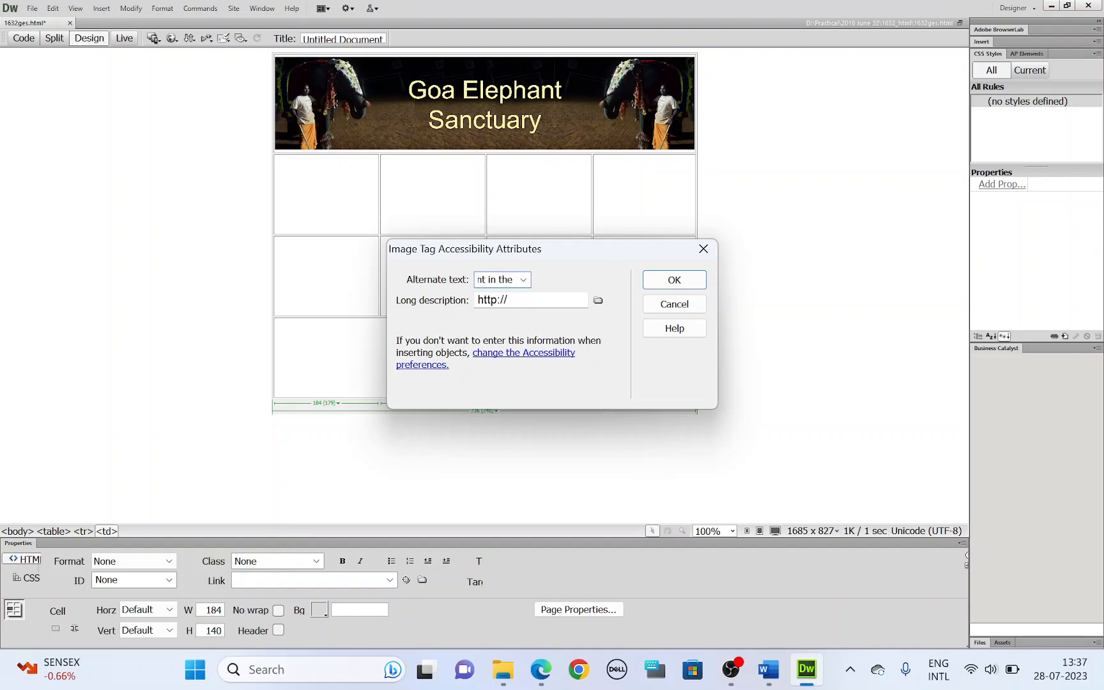
{"action": "left_click", "coordinate": [672, 280]}
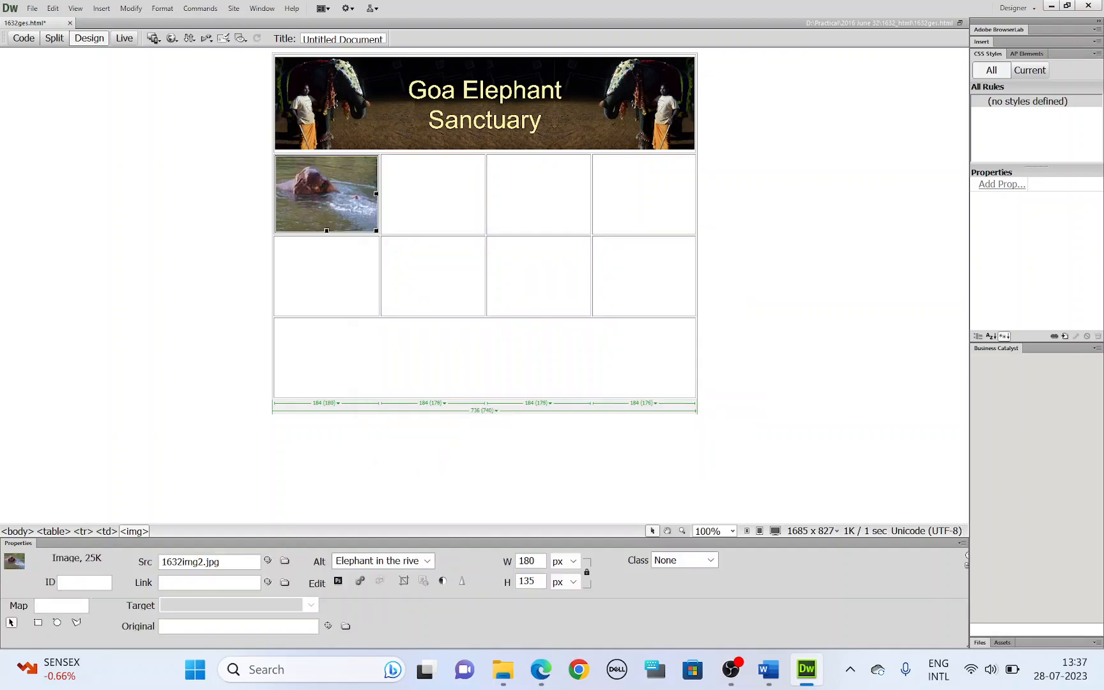
Step: Insert the elephant-ride photo 1632img7.jpg into cell C with alt text
{"action": "left_click", "coordinate": [540, 669]}
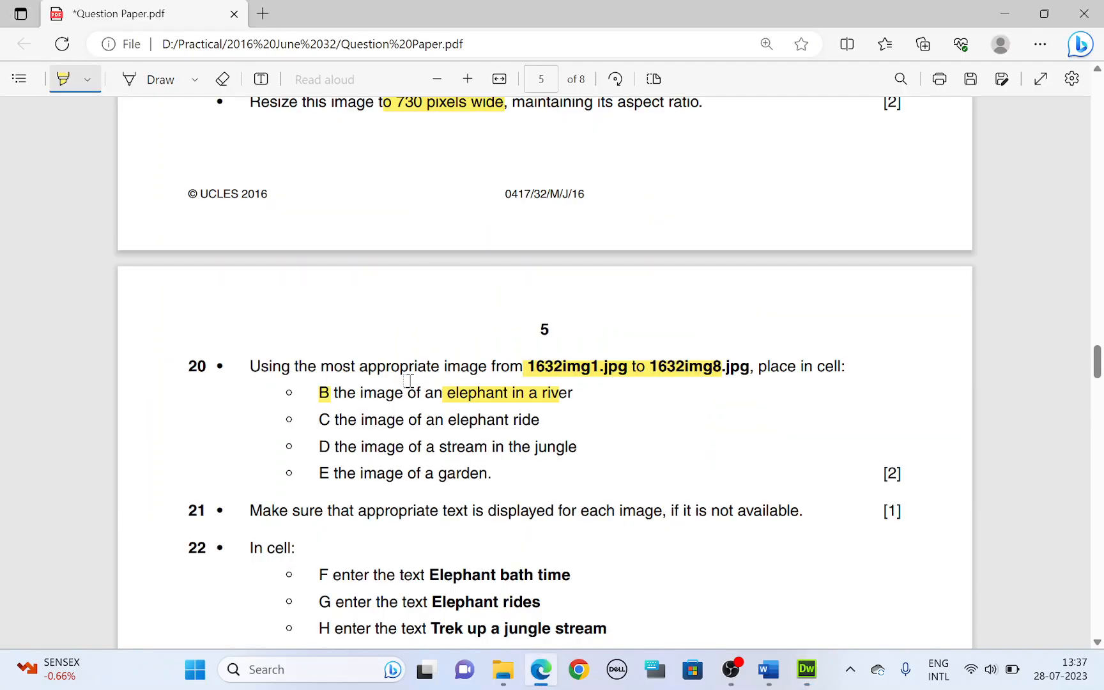
{"action": "left_click_drag", "start_coordinate": [407, 420], "coordinate": [540, 420]}
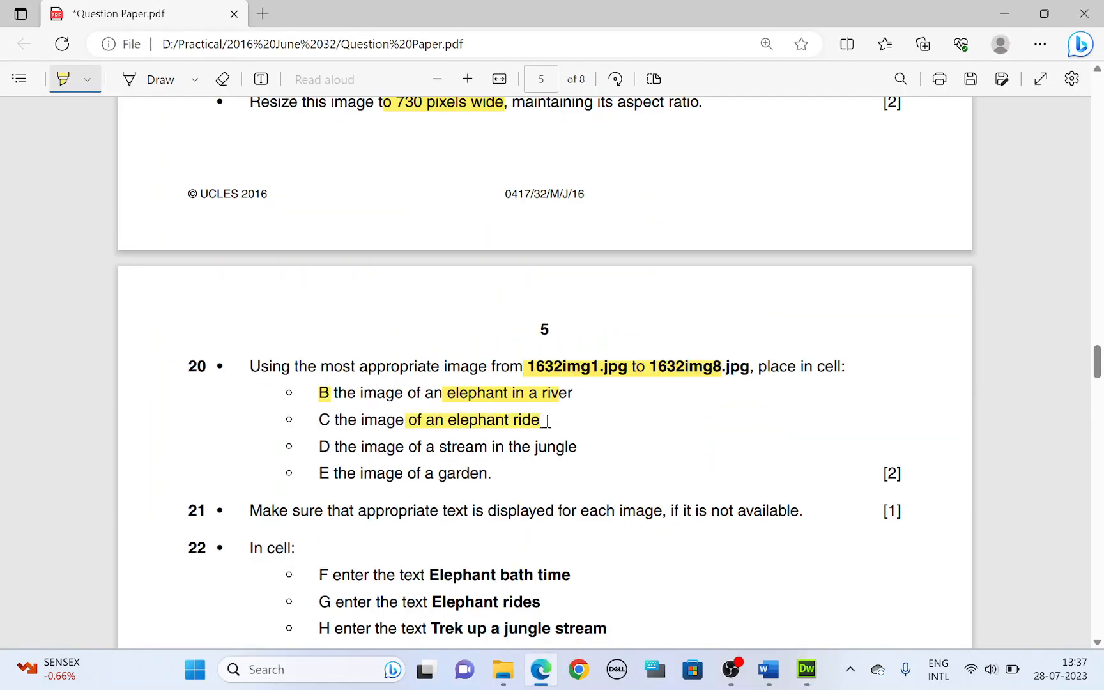
{"action": "left_click", "coordinate": [102, 8]}
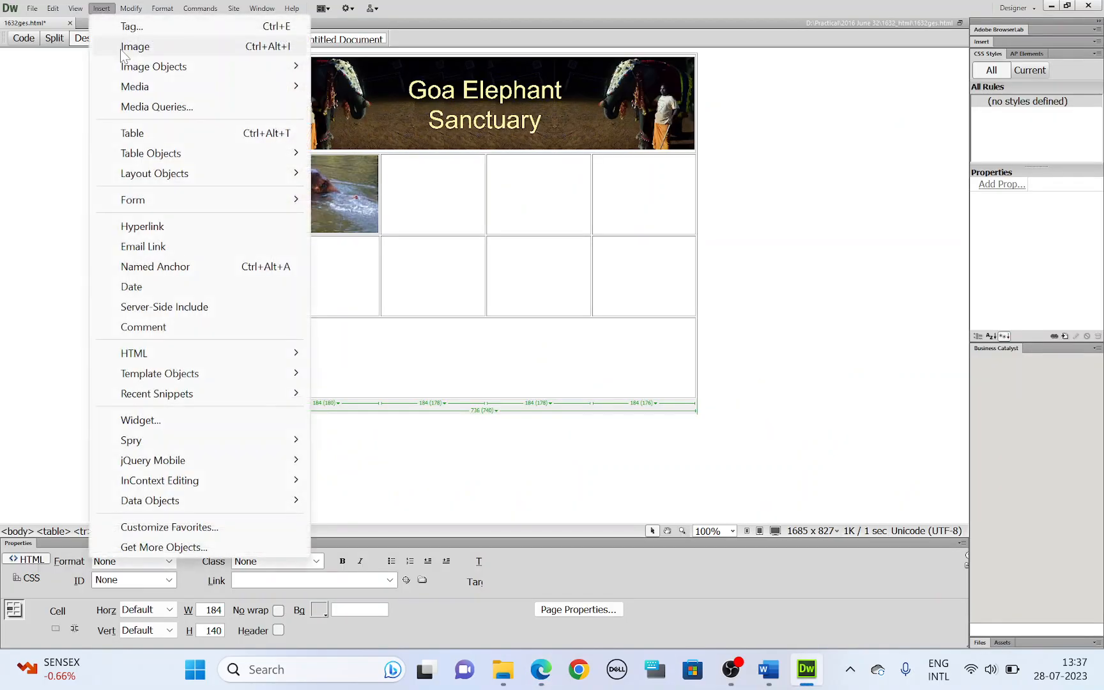
{"action": "left_click", "coordinate": [136, 47]}
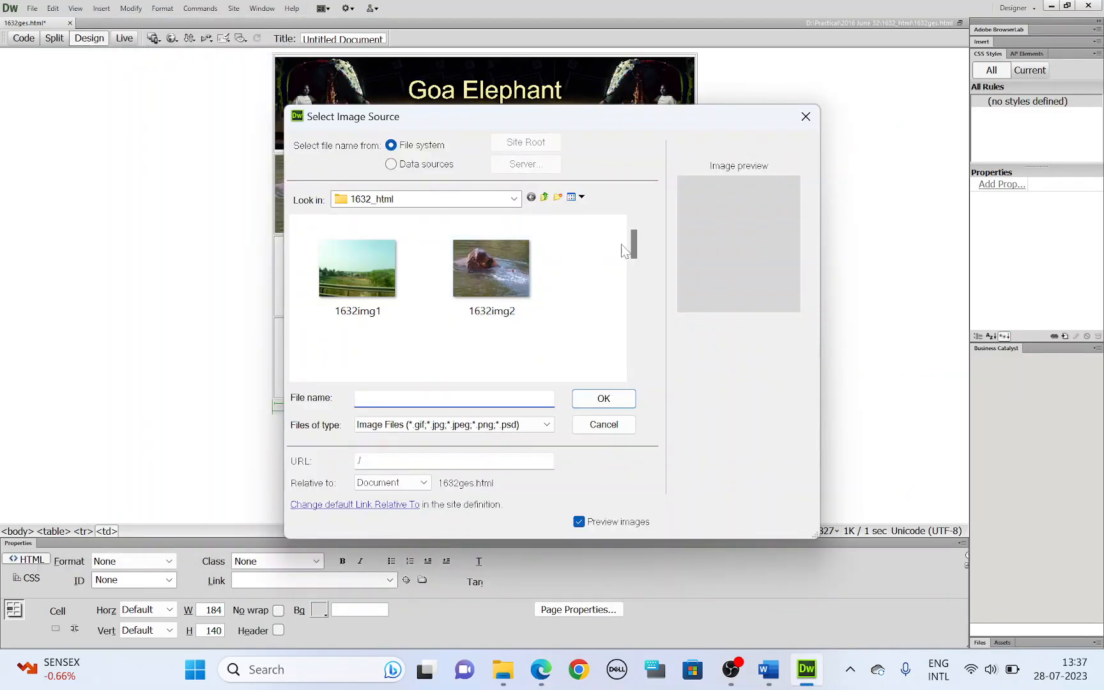
{"action": "scroll", "scroll_direction": "down", "scroll_amount": 3}
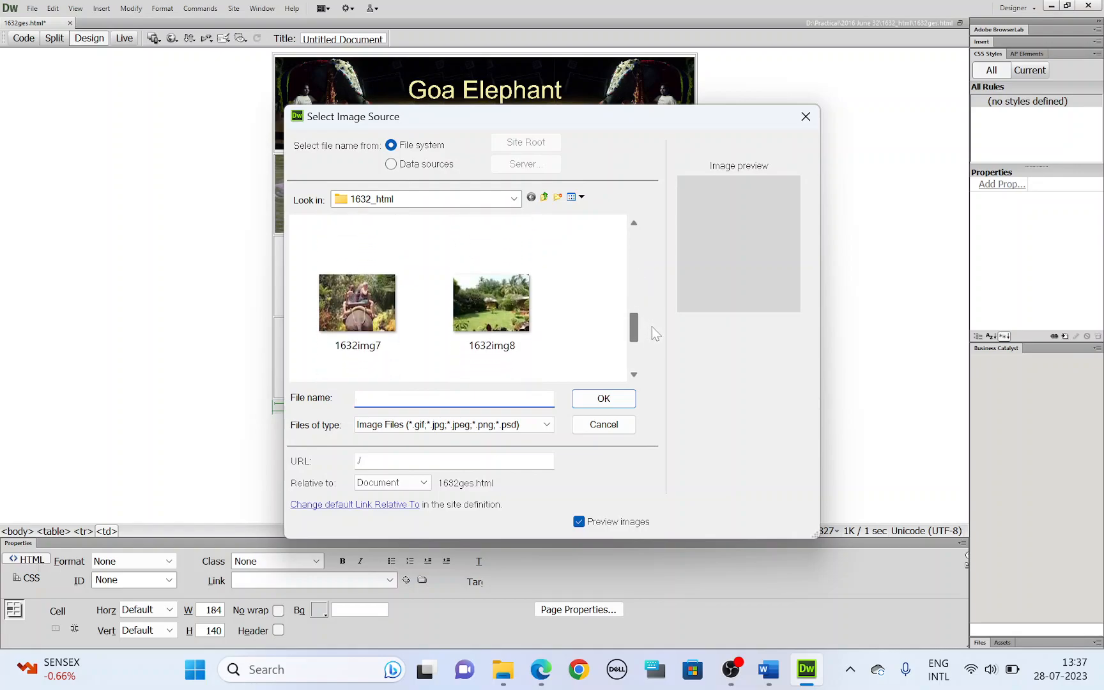
{"action": "left_click", "coordinate": [357, 303]}
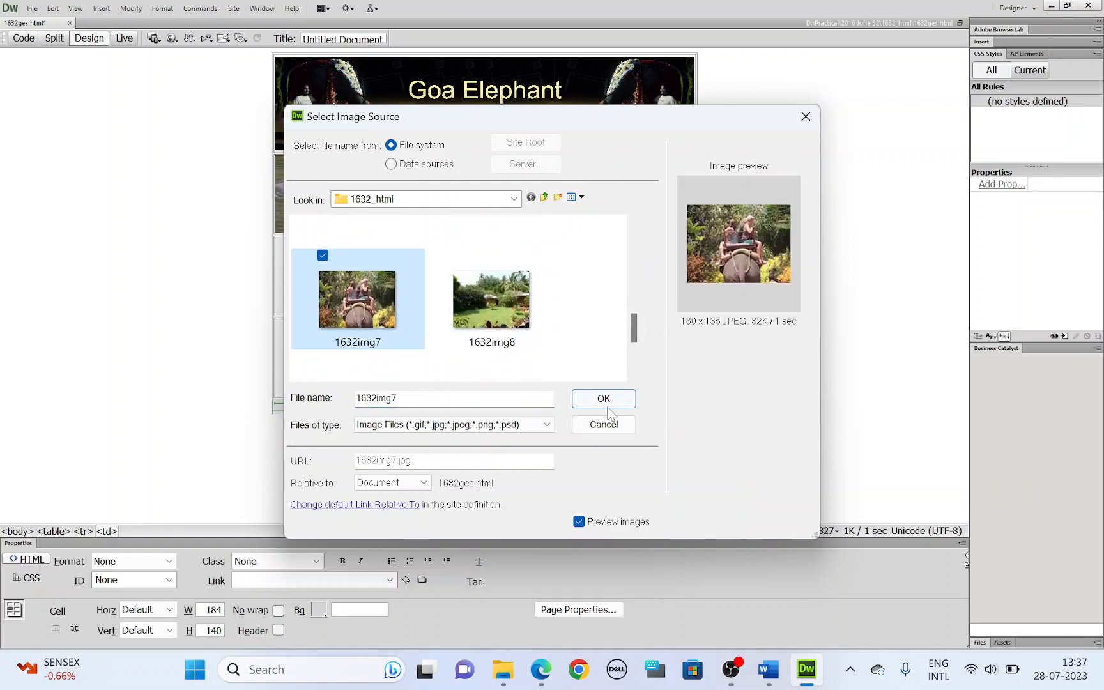
{"action": "left_click", "coordinate": [602, 399]}
{"action": "type", "text": "E"}
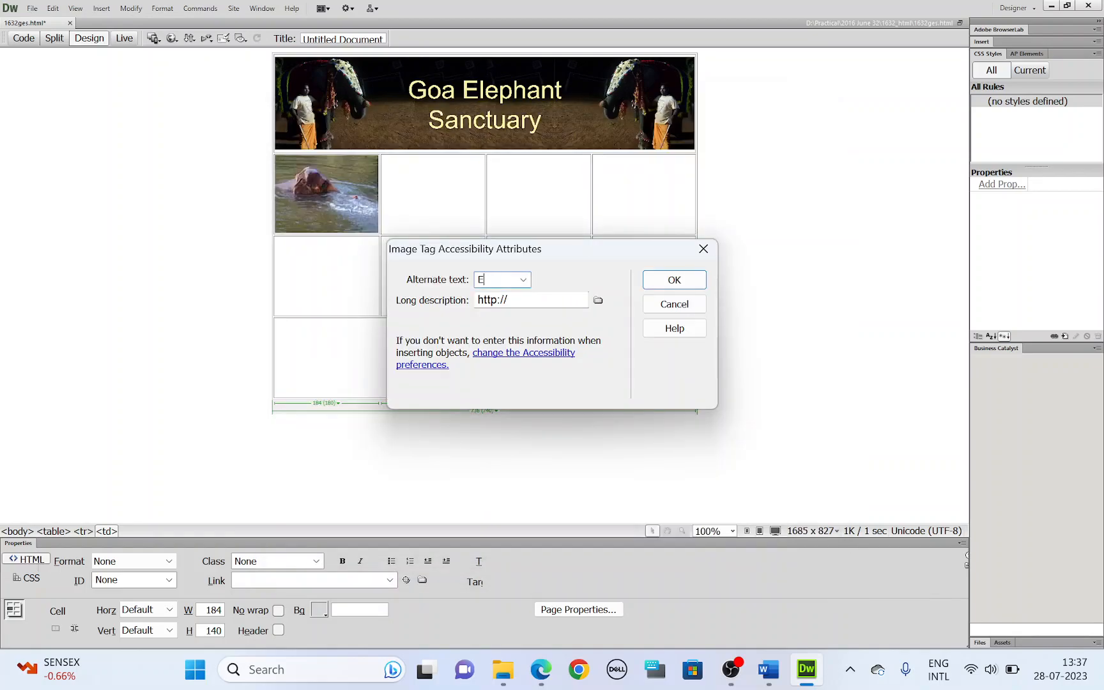
{"action": "type", "text": "lephant"}
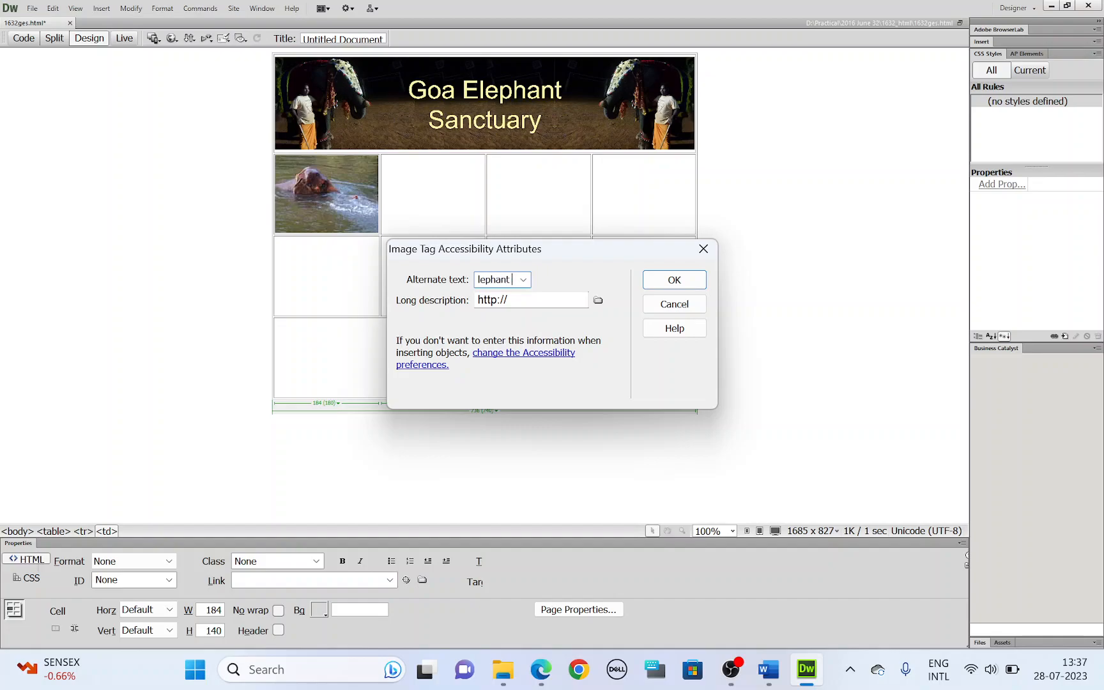
{"action": "left_click", "coordinate": [672, 280]}
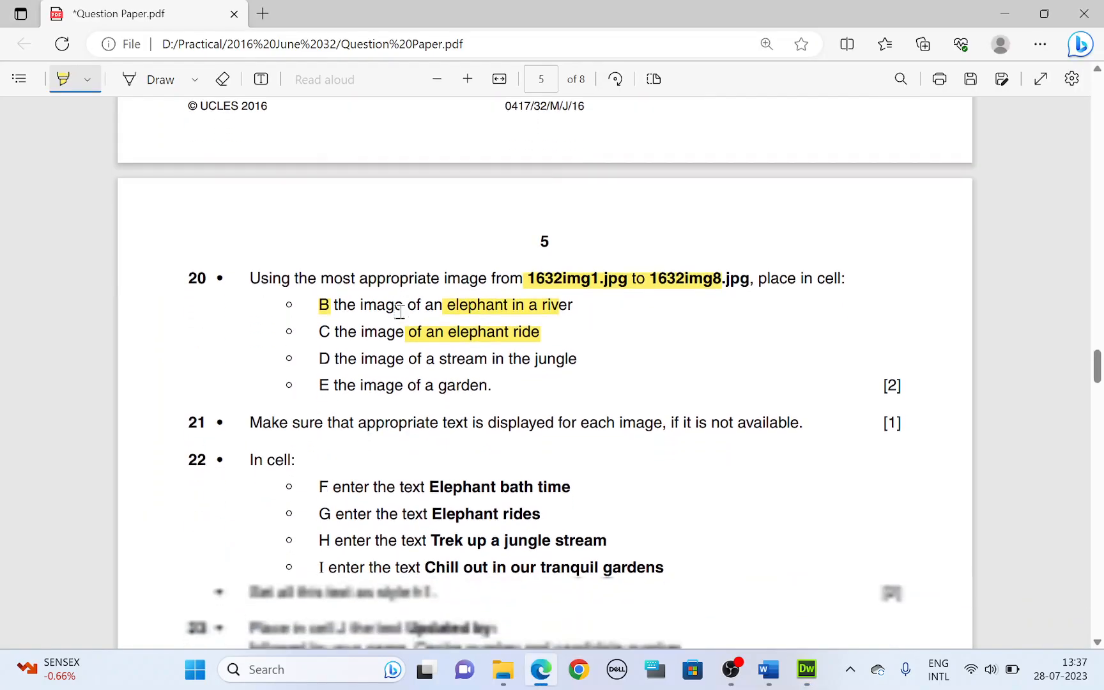
Step: Insert the jungle stream photo into cell D with alt text Stream
{"action": "scroll", "scroll_direction": "down", "scroll_amount": 3}
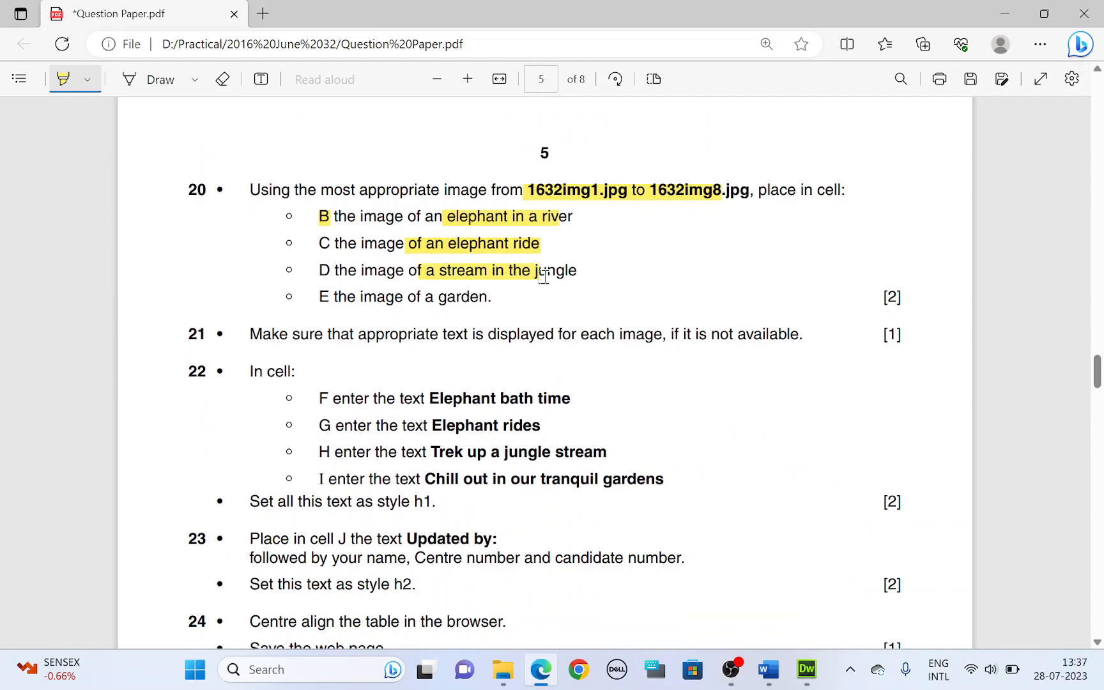
{"action": "left_click", "coordinate": [102, 8]}
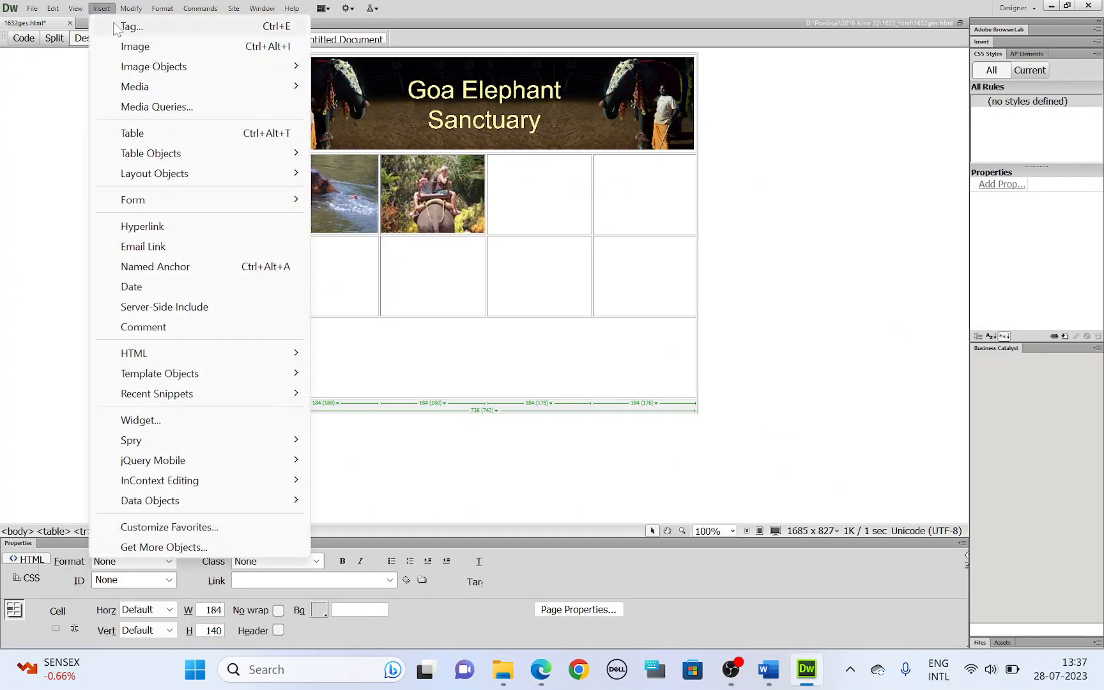
{"action": "left_click", "coordinate": [136, 47]}
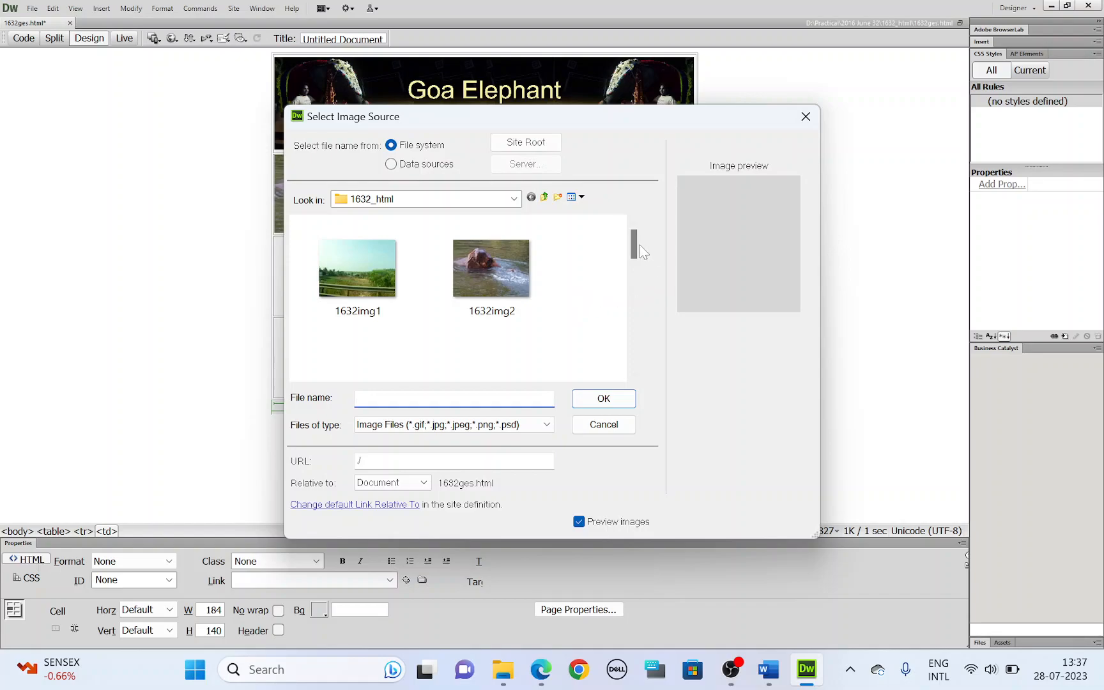
{"action": "scroll", "scroll_direction": "down", "scroll_amount": 3}
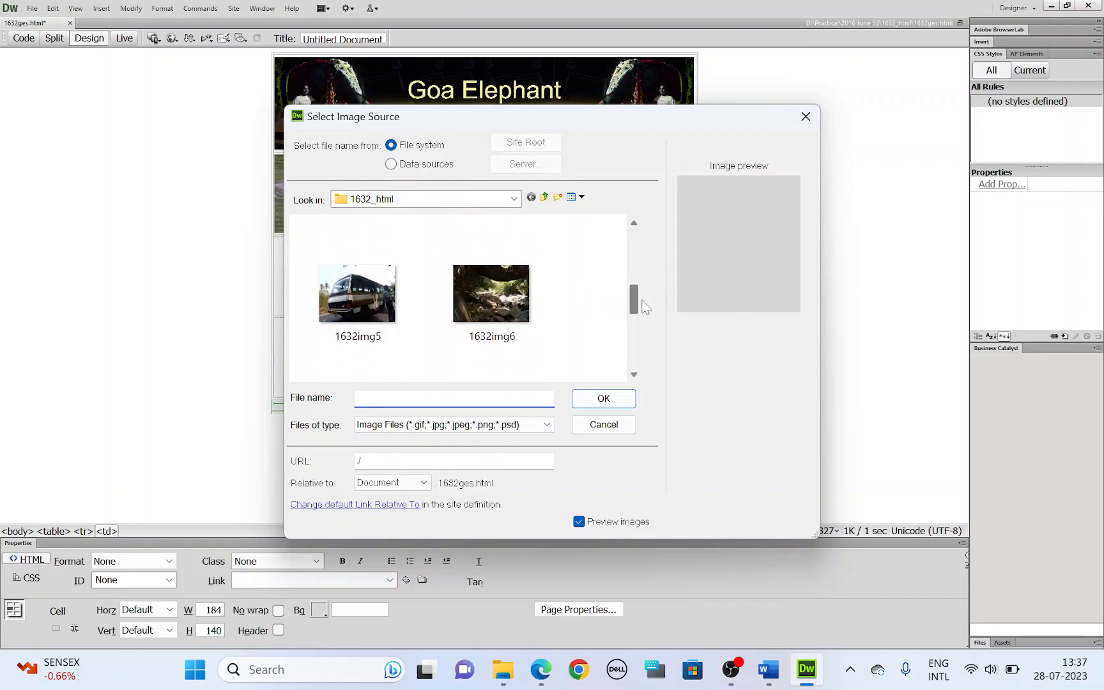
{"action": "left_click", "coordinate": [491, 284]}
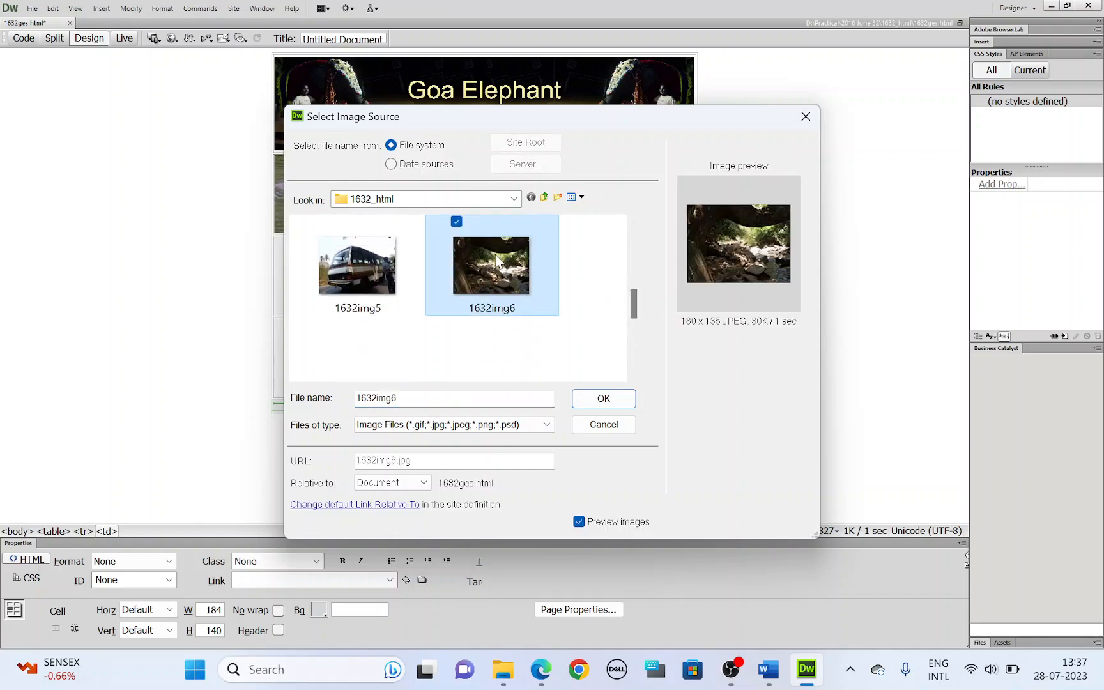
{"action": "mouse_move", "coordinate": [491, 265]}
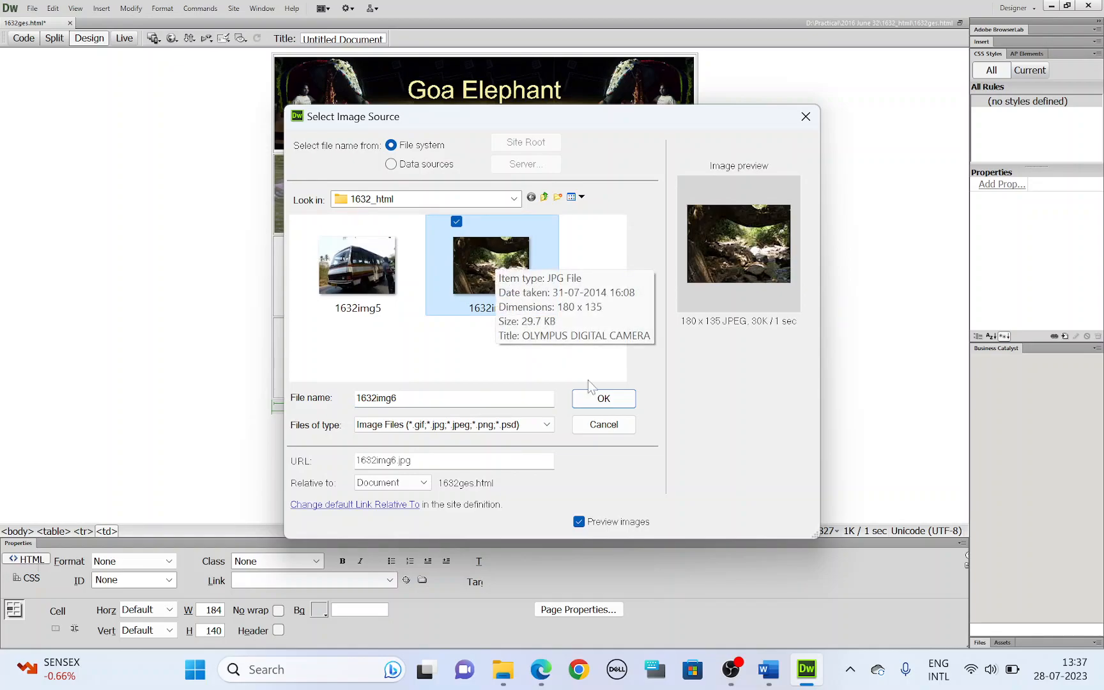
{"action": "left_click", "coordinate": [602, 398]}
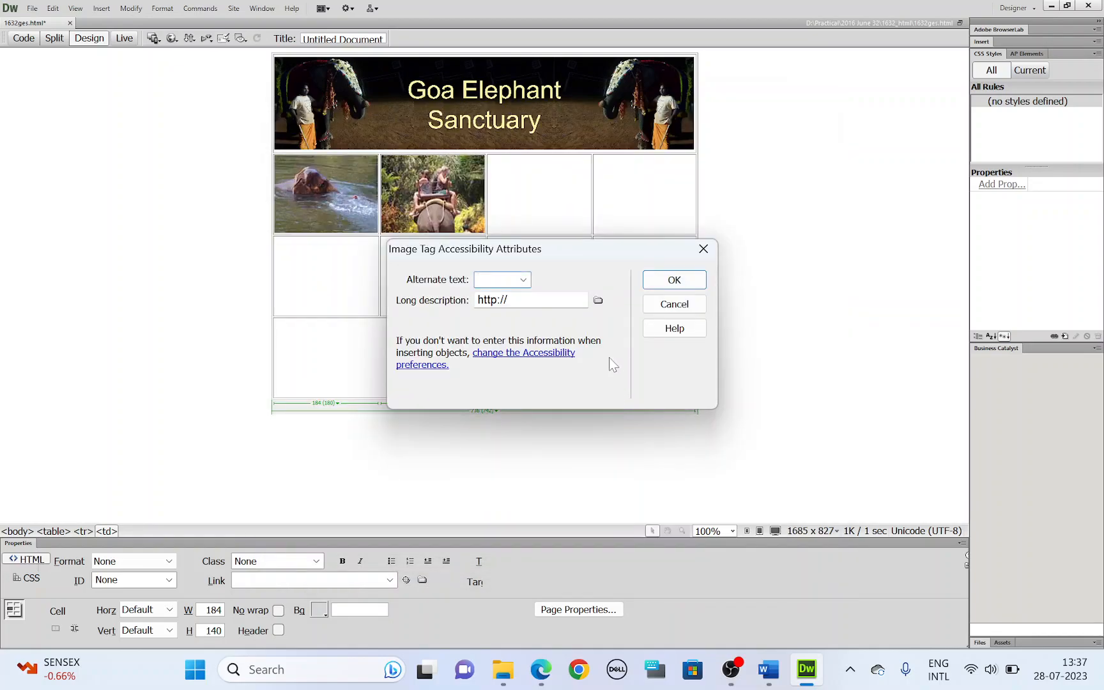
{"action": "type", "text": "Stream"}
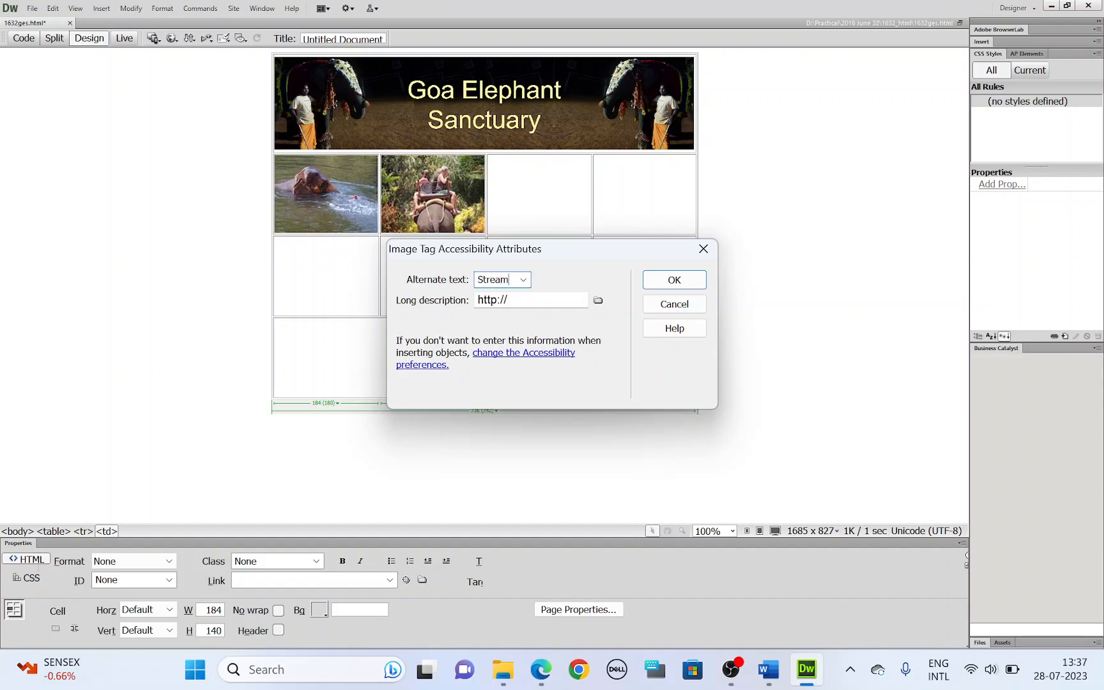
{"action": "left_click", "coordinate": [672, 280]}
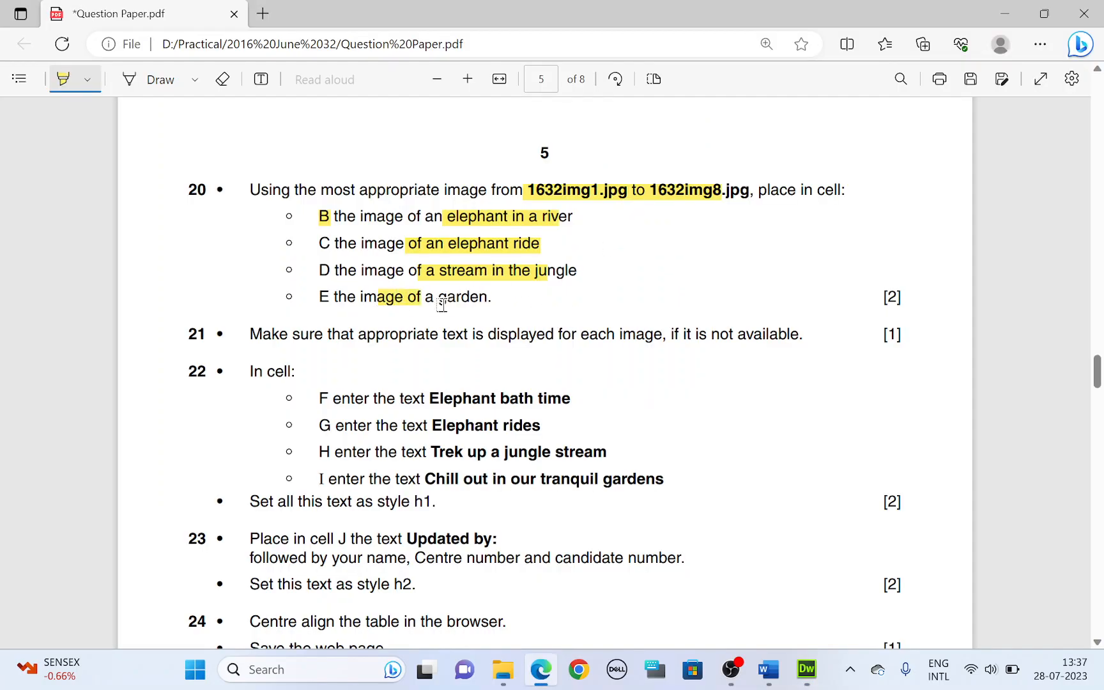
Step: Insert the garden photo 1632img8 into the fourth cell with alt text Garden
{"action": "left_click_drag", "start_coordinate": [421, 296], "coordinate": [486, 297]}
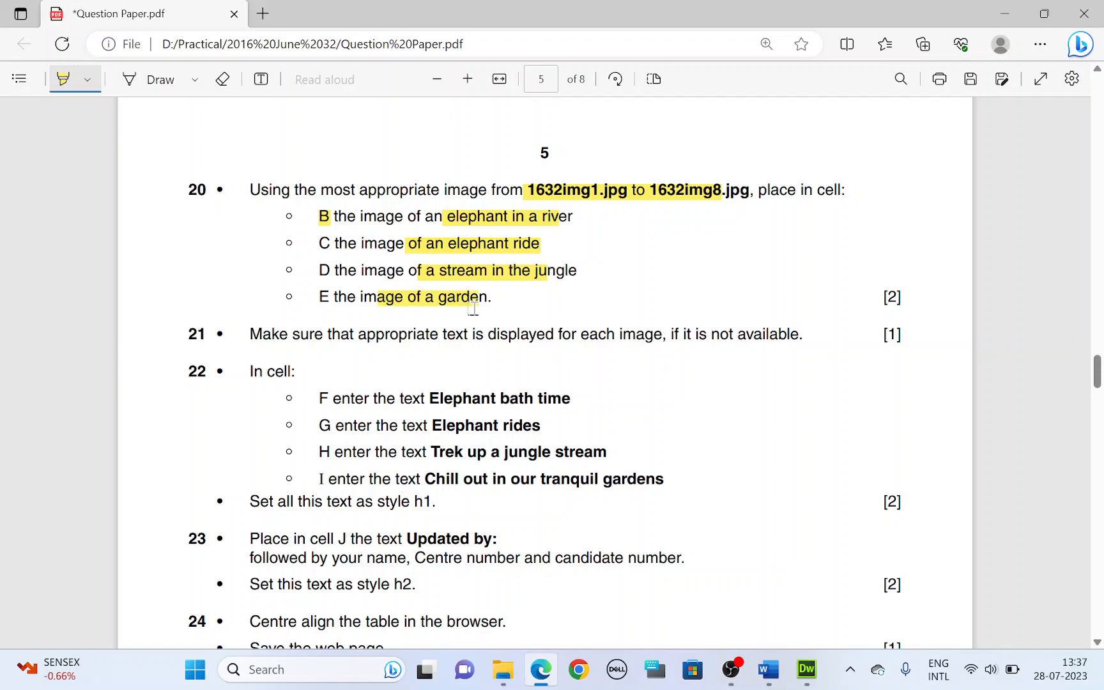
{"action": "left_click", "coordinate": [102, 8]}
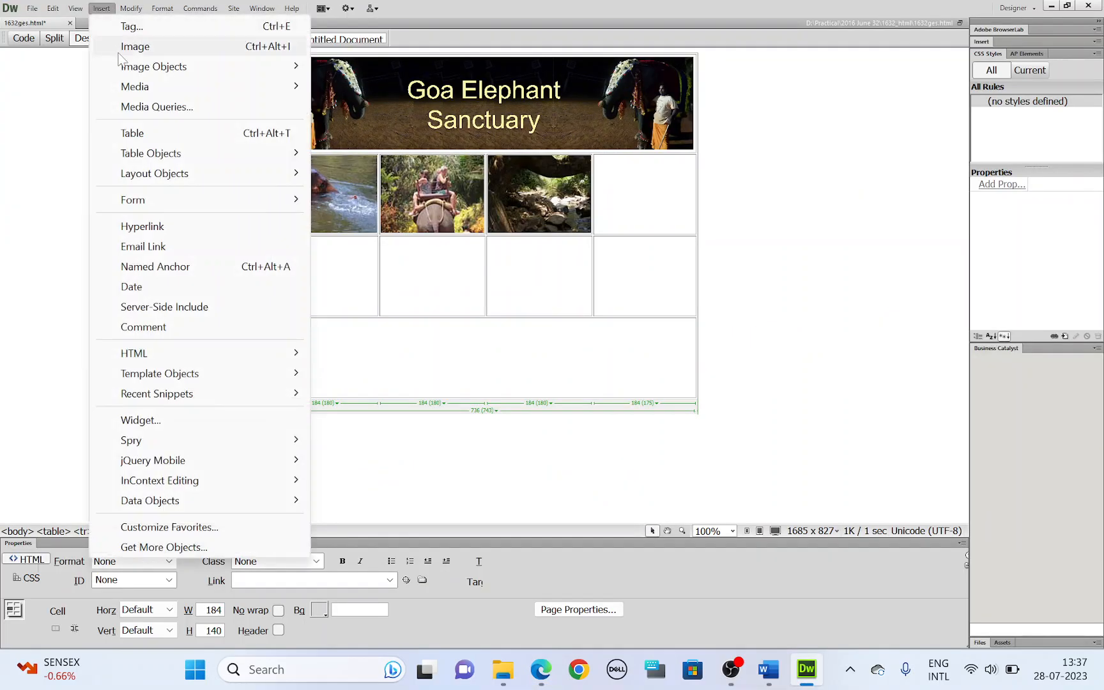
{"action": "left_click", "coordinate": [135, 46]}
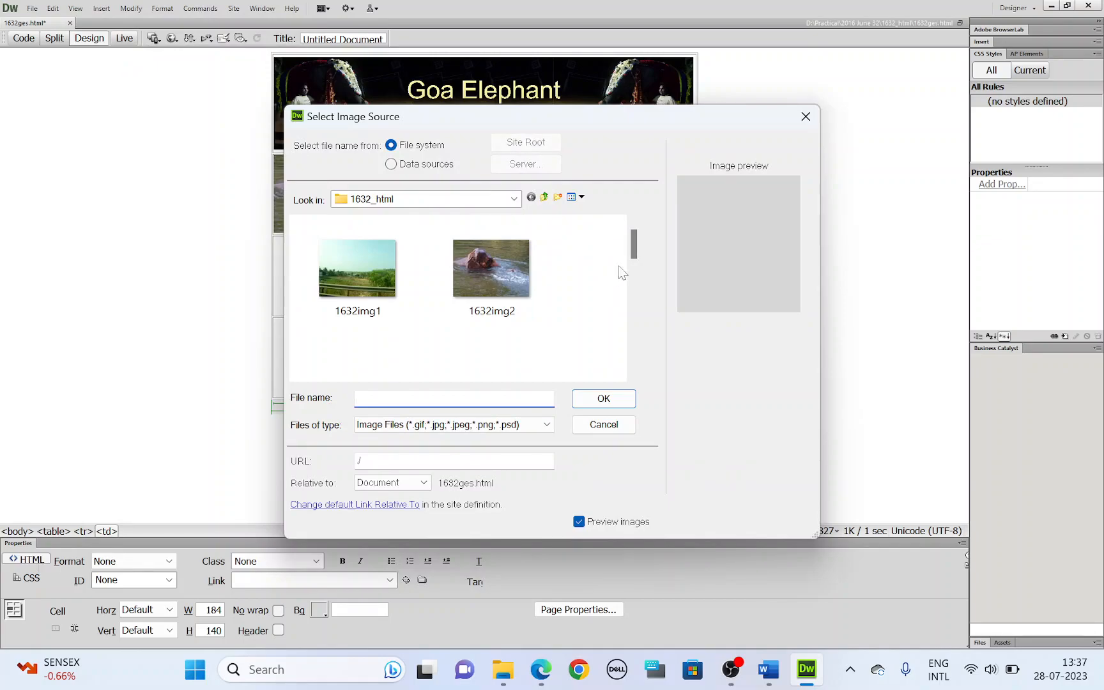
{"action": "scroll", "scroll_direction": "down", "scroll_amount": 3}
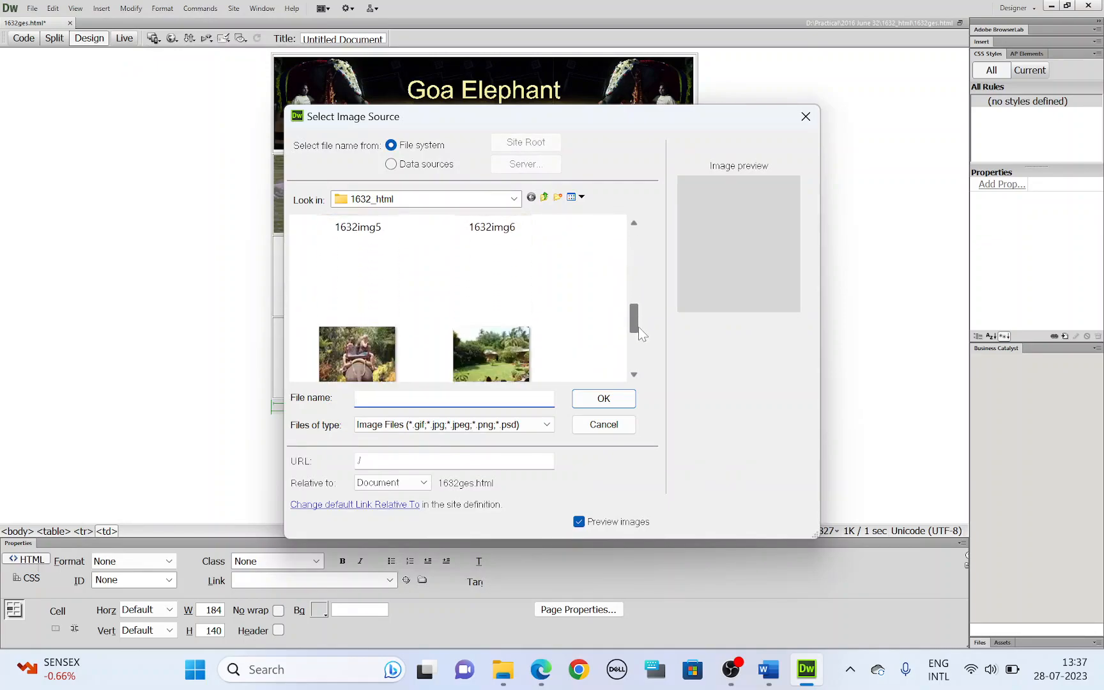
{"action": "left_click", "coordinate": [491, 274]}
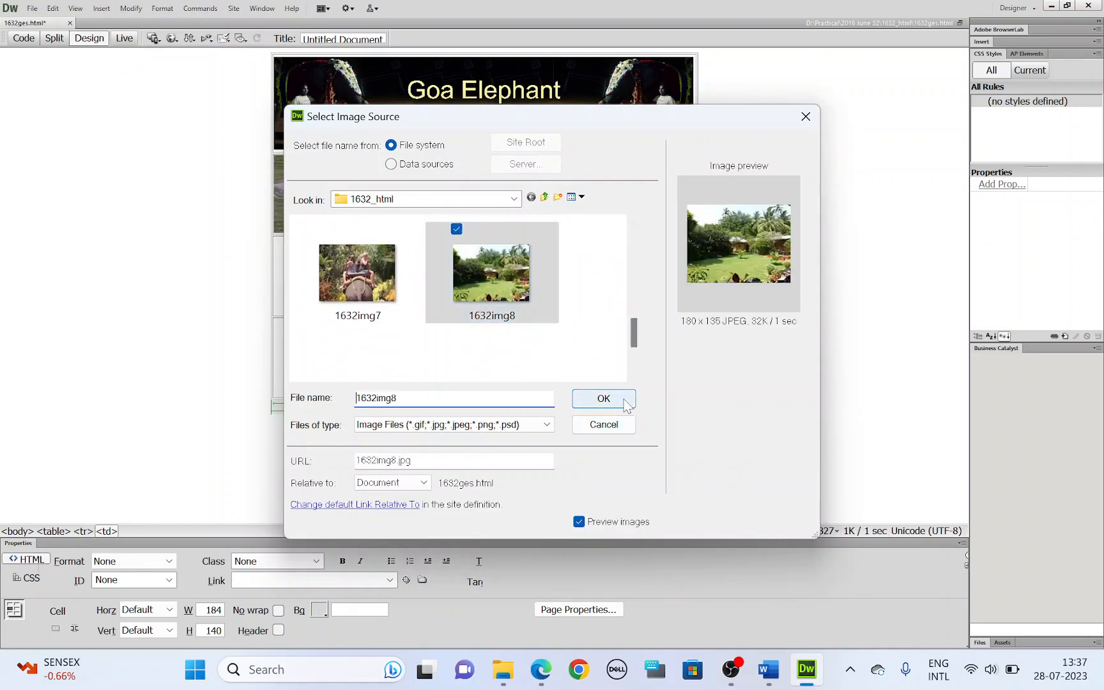
{"action": "left_click", "coordinate": [602, 398]}
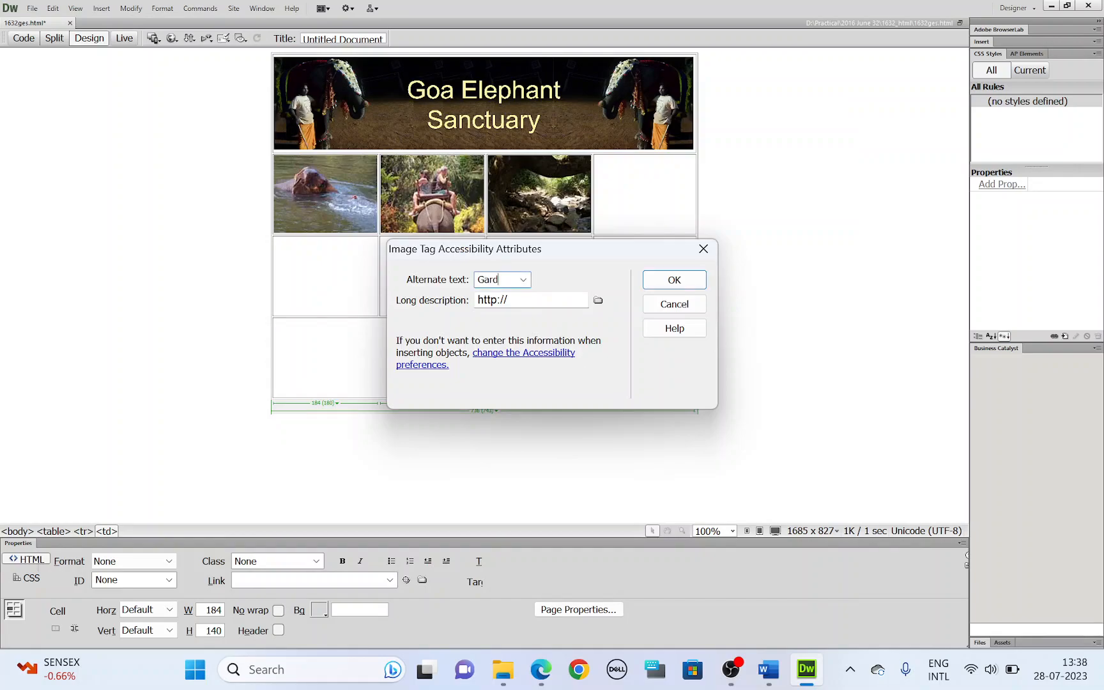
{"action": "type", "text": "en"}
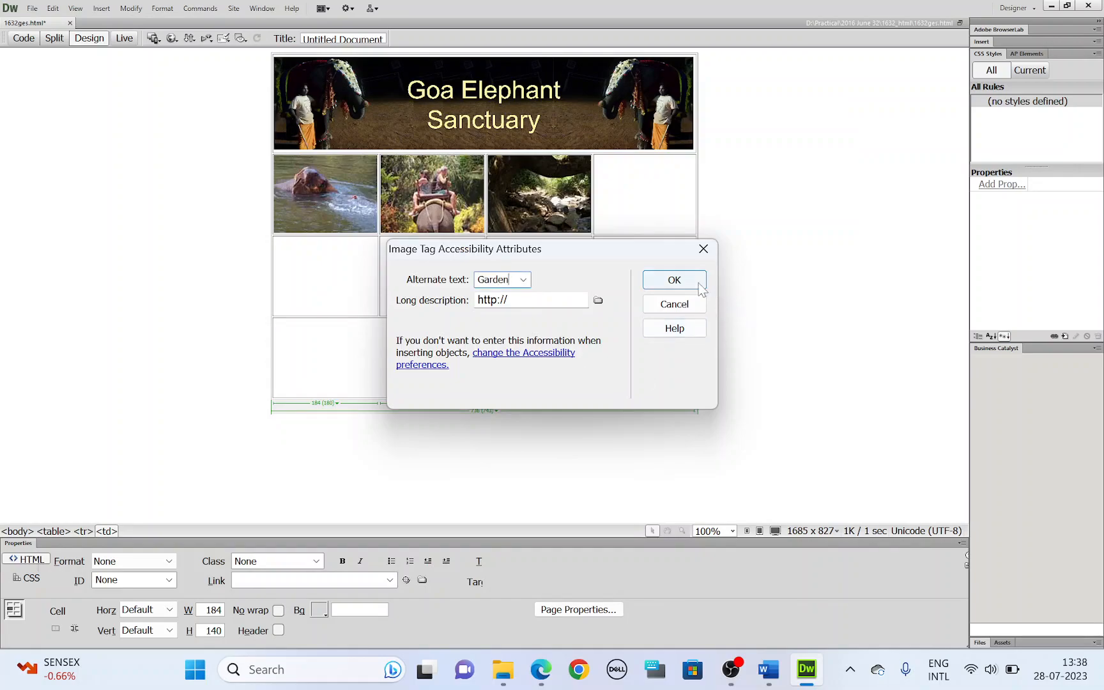
{"action": "left_click", "coordinate": [673, 280]}
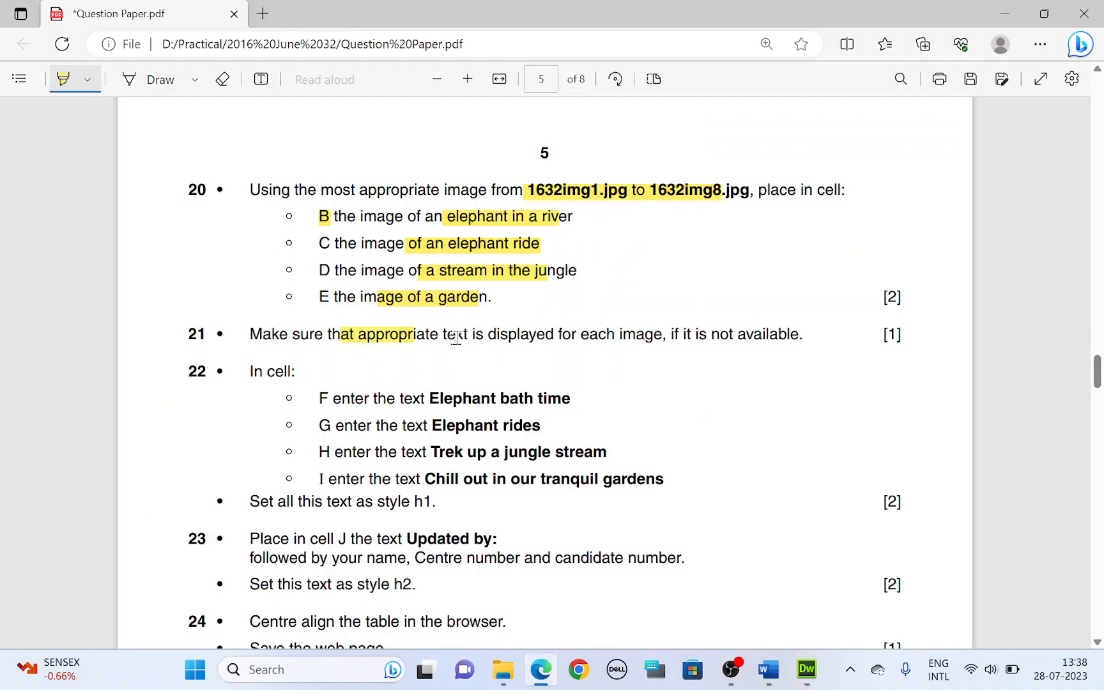
Step: Highlight question 21's alternate-text line and scroll to 'Elephant bath time'
{"action": "left_click_drag", "start_coordinate": [337, 333], "coordinate": [708, 334]}
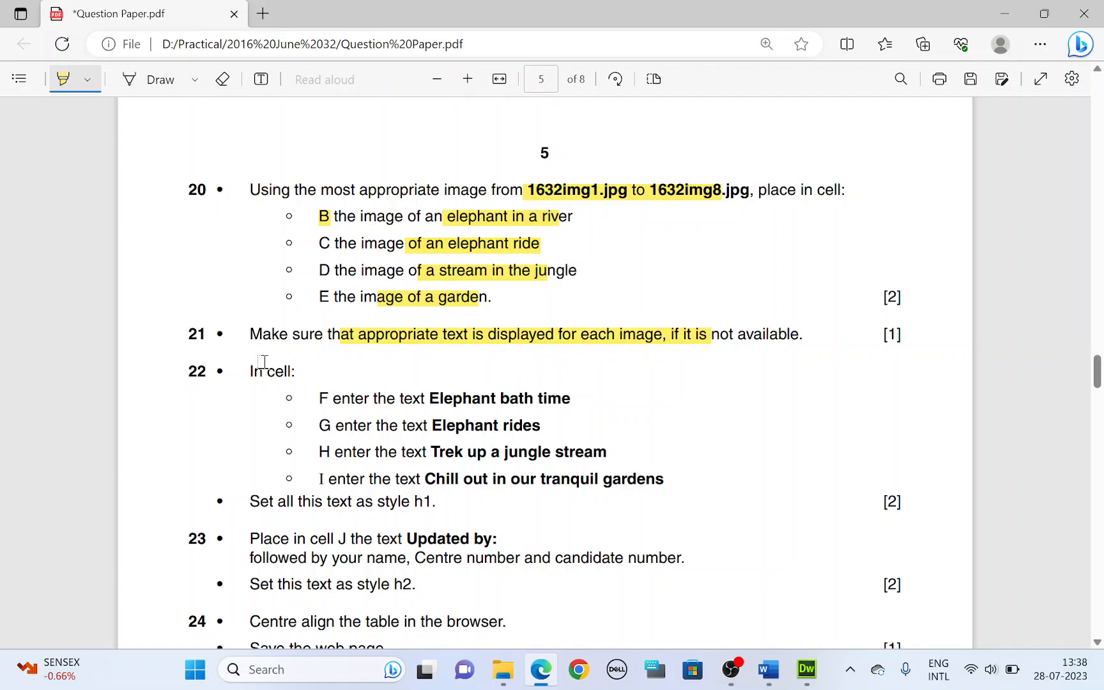
{"action": "scroll", "scroll_direction": "down", "scroll_amount": 3}
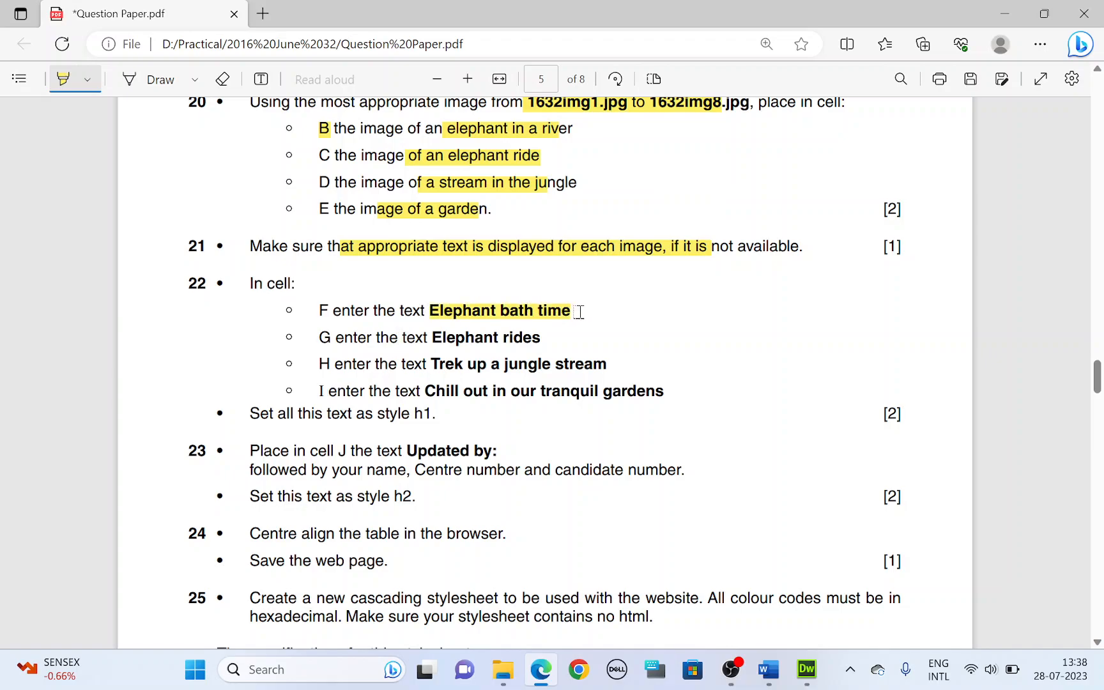
Step: Type the captions Elephant bath time, Elephant rides and Trek up a jungle stream
{"action": "left_click", "coordinate": [805, 670]}
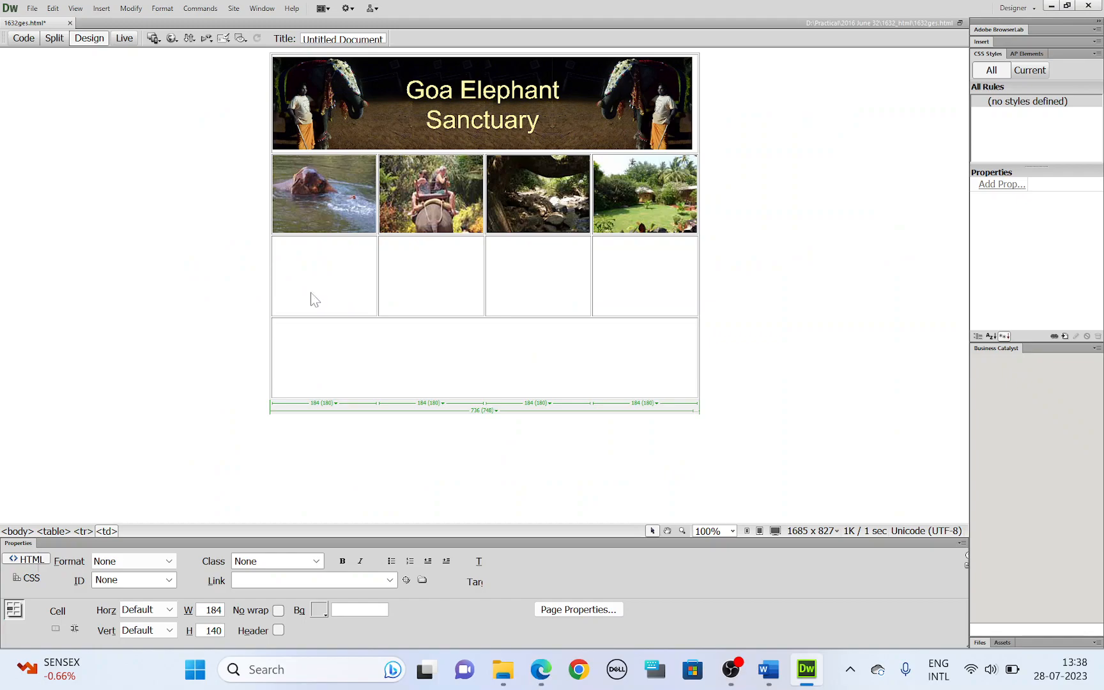
{"action": "type", "text": "Elephant bath time"}
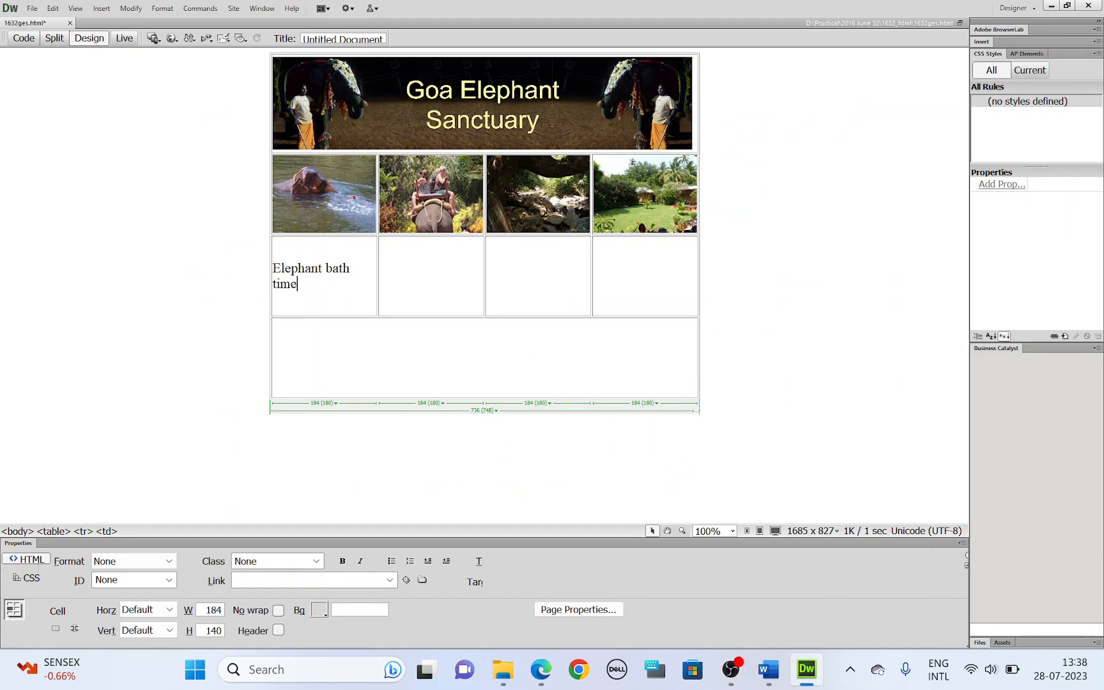
{"action": "left_click", "coordinate": [540, 669]}
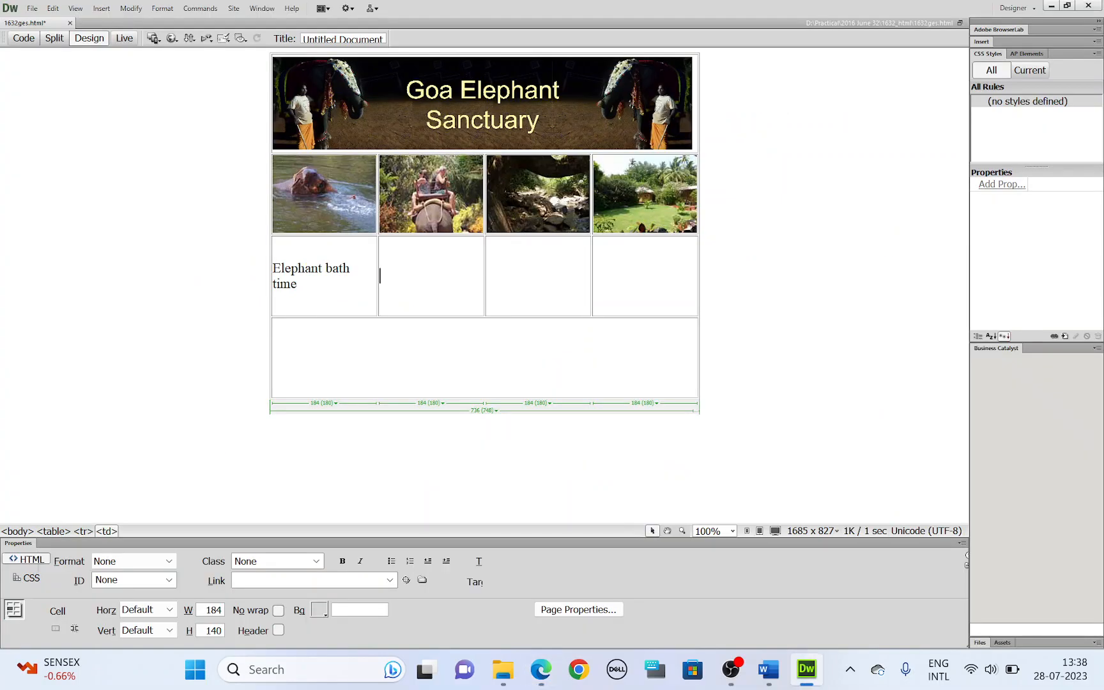
{"action": "type", "text": "Elephant"}
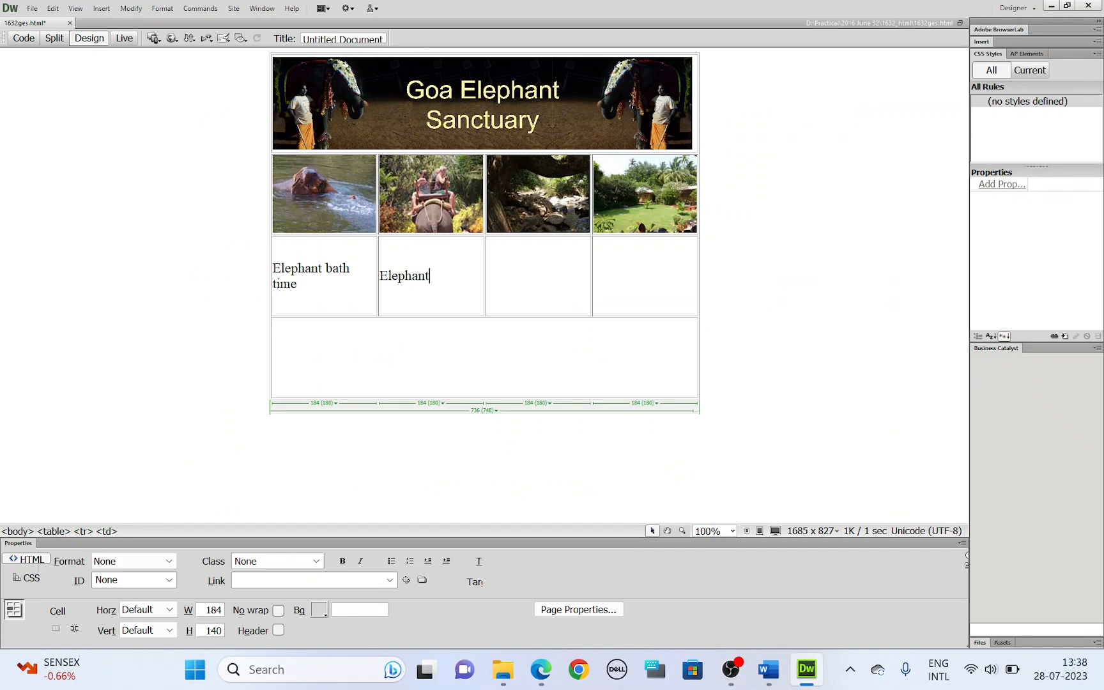
{"action": "type", "text": "rides"}
{"action": "left_click", "coordinate": [538, 276]}
{"action": "type", "text": "T"}
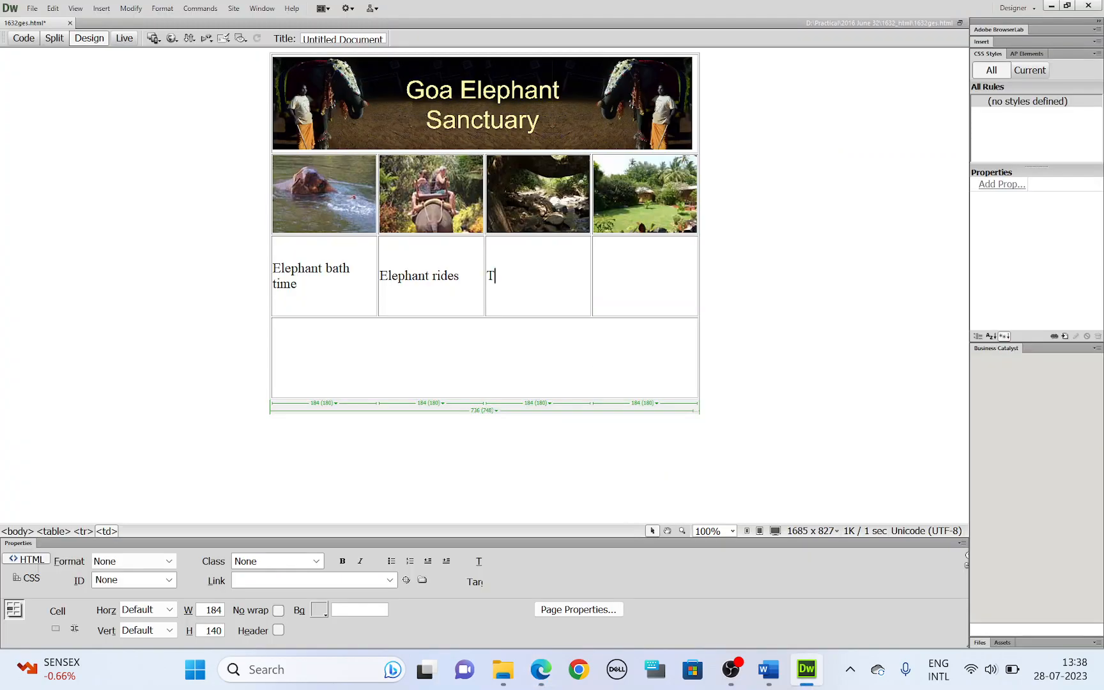
{"action": "type", "text": "rek up"}
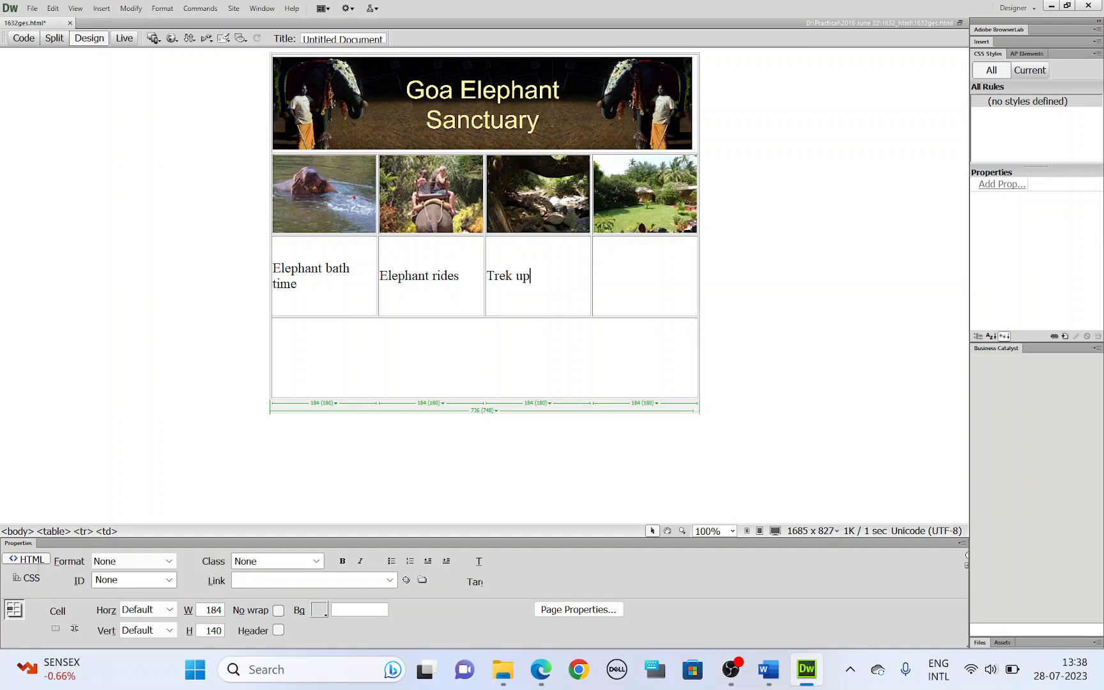
{"action": "type", "text": "a jung"}
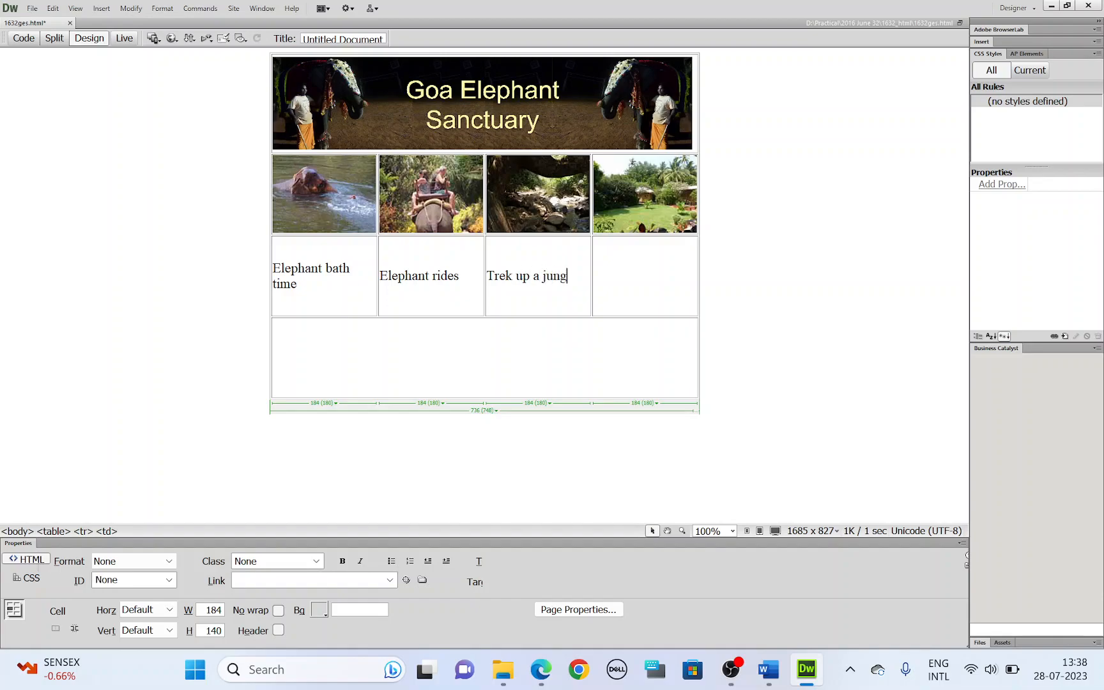
{"action": "type", "text": "le strem"}
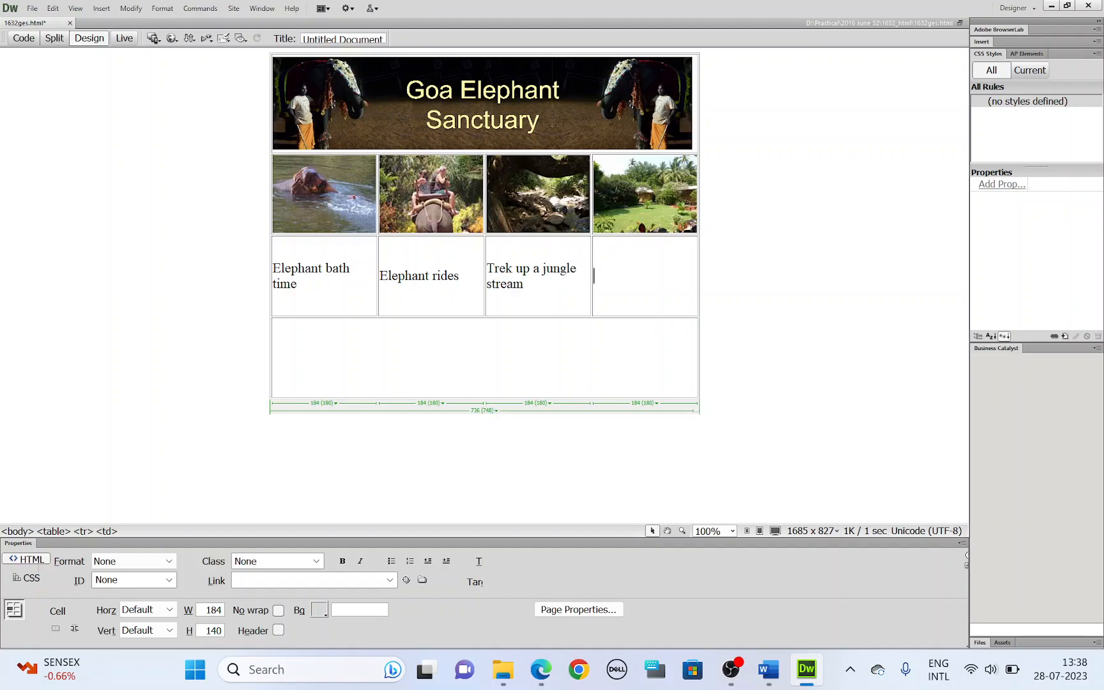
Step: Highlight the last caption in the paper and type 'Chill out in our tranquil gardens'
{"action": "left_click", "coordinate": [539, 670]}
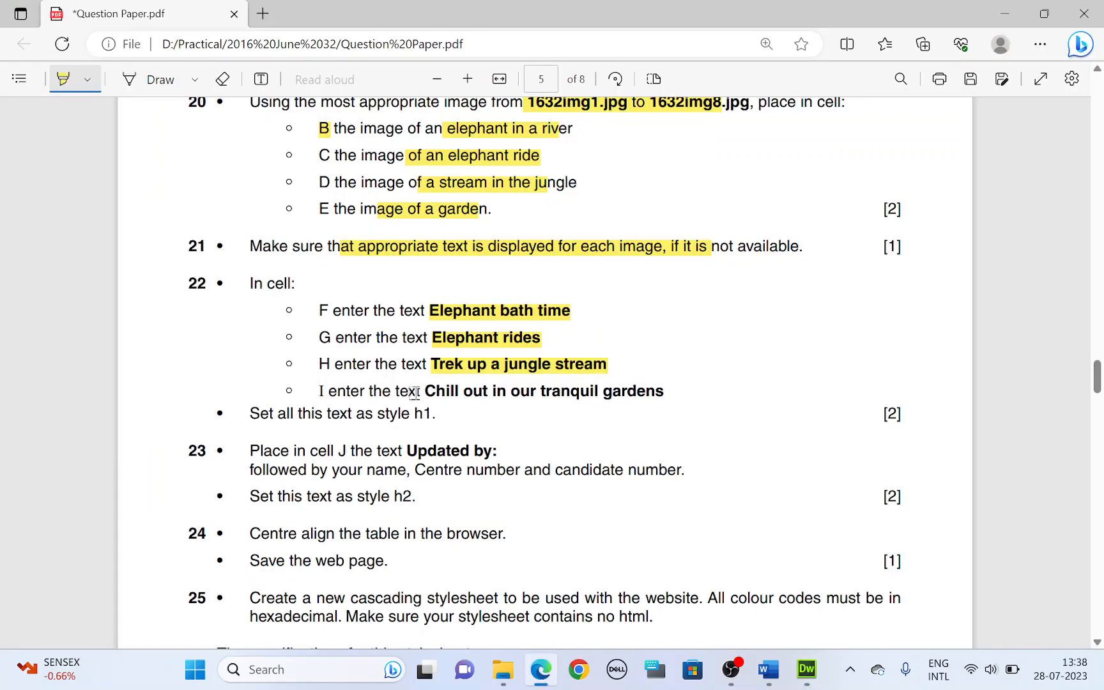
{"action": "left_click_drag", "start_coordinate": [426, 391], "coordinate": [662, 391]}
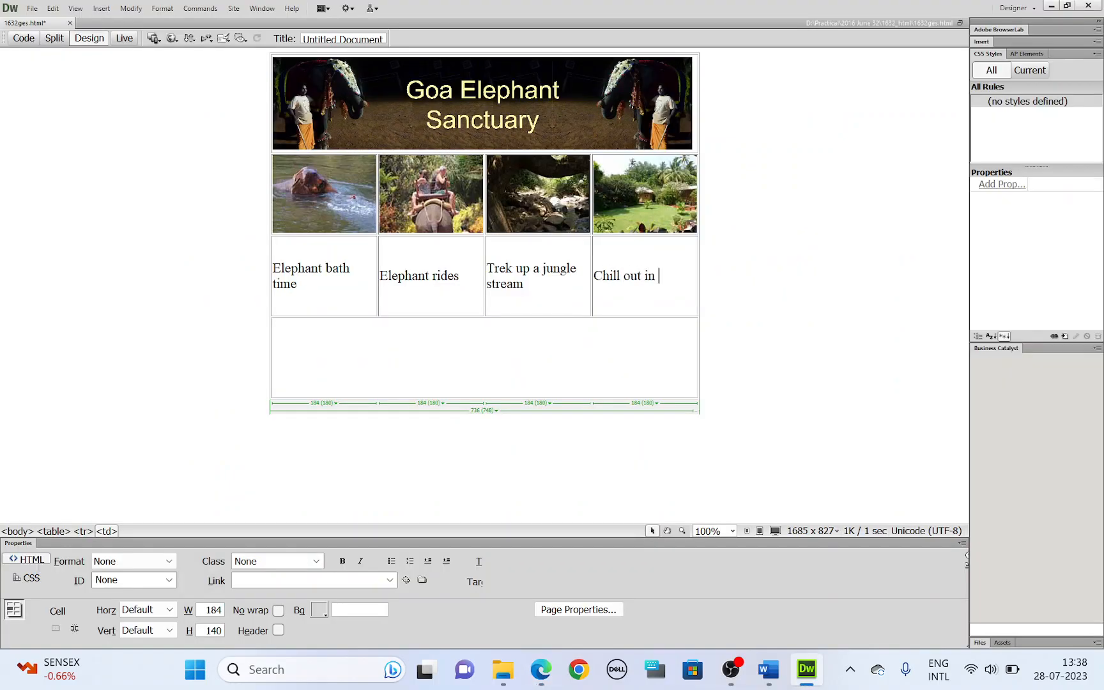
{"action": "type", "text": "our tr"}
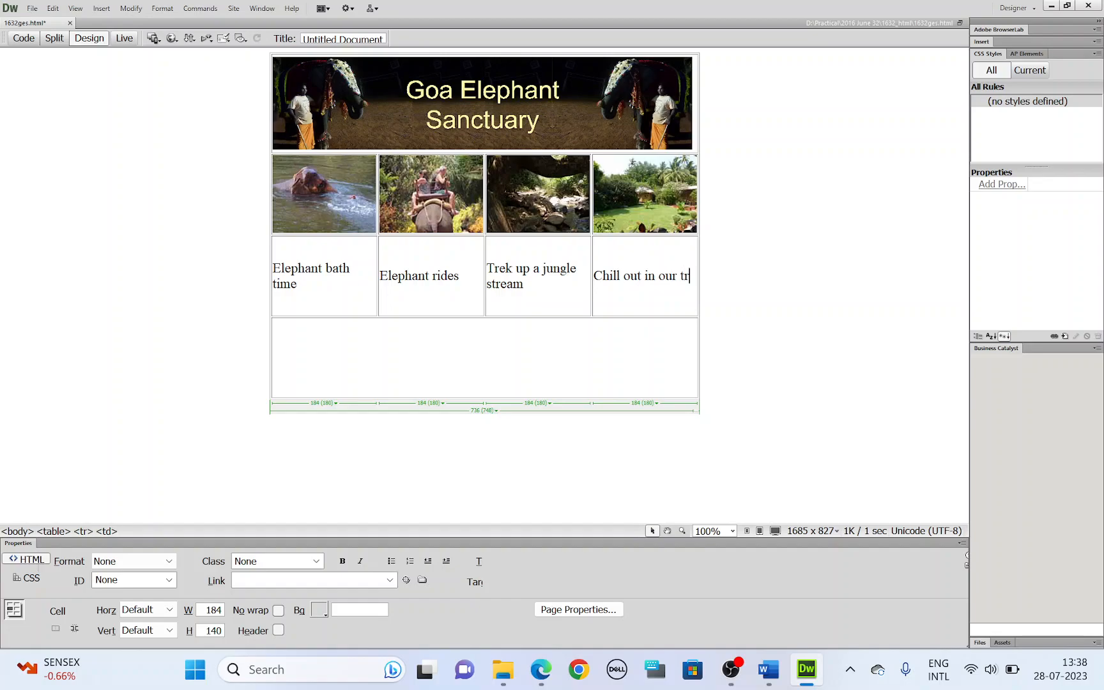
{"action": "type", "text": "anquil"}
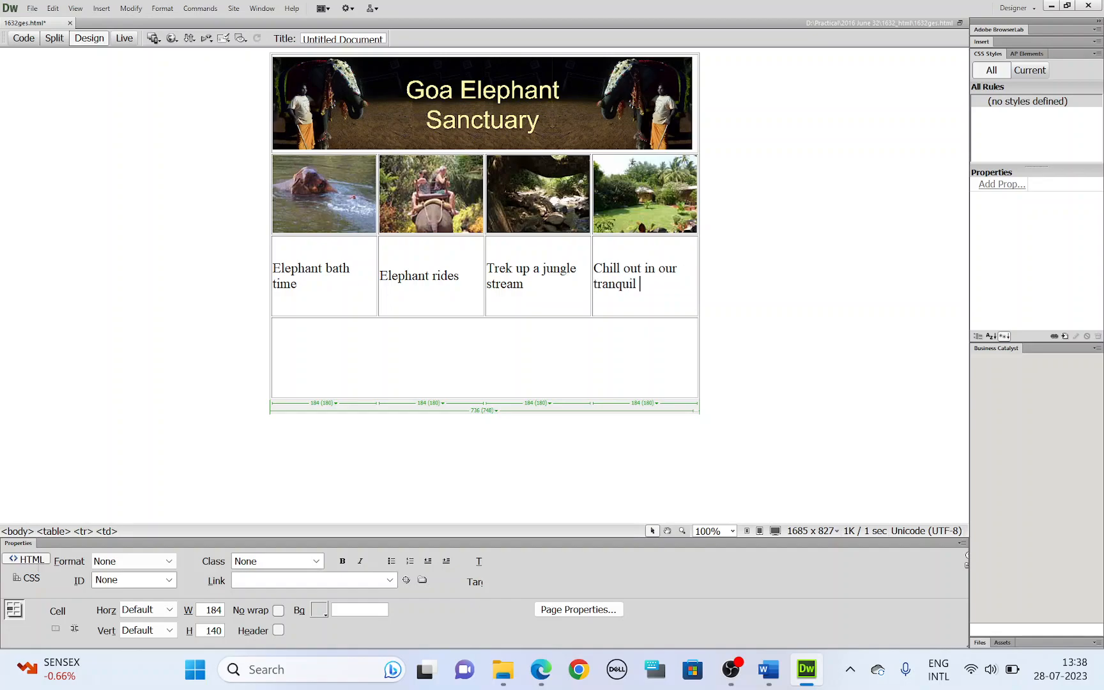
{"action": "type", "text": "gardens"}
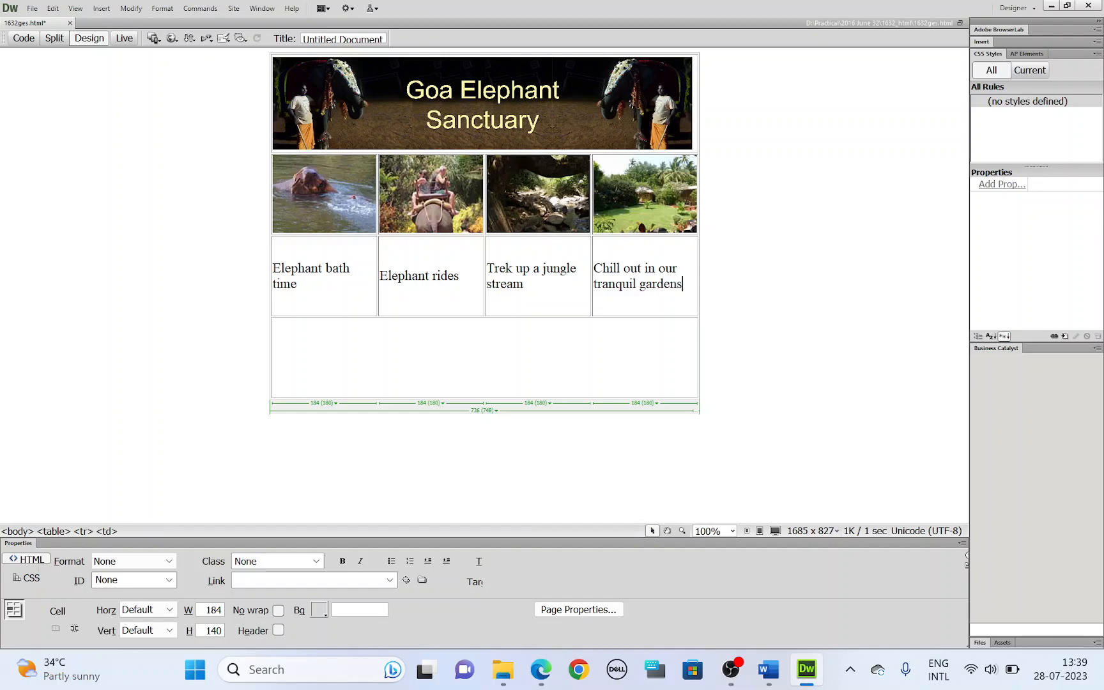
{"action": "left_click", "coordinate": [539, 670]}
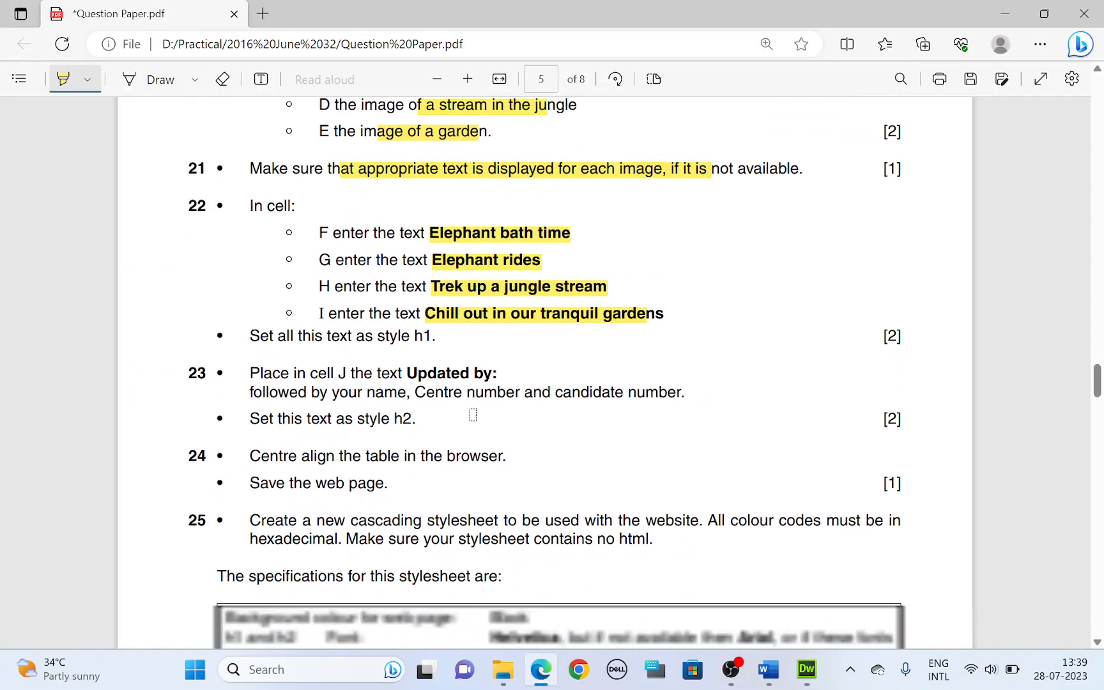
Step: Check question 22 and apply Heading 1 to the four captions
{"action": "scroll", "scroll_direction": "down", "scroll_amount": 3}
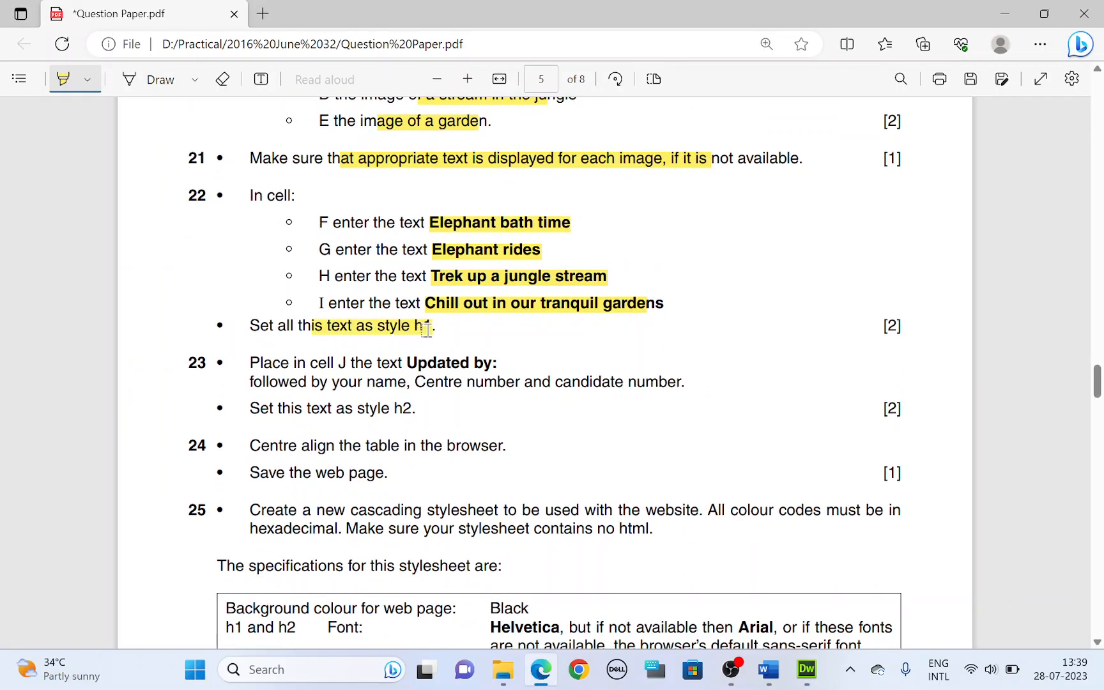
{"action": "left_click", "coordinate": [806, 670]}
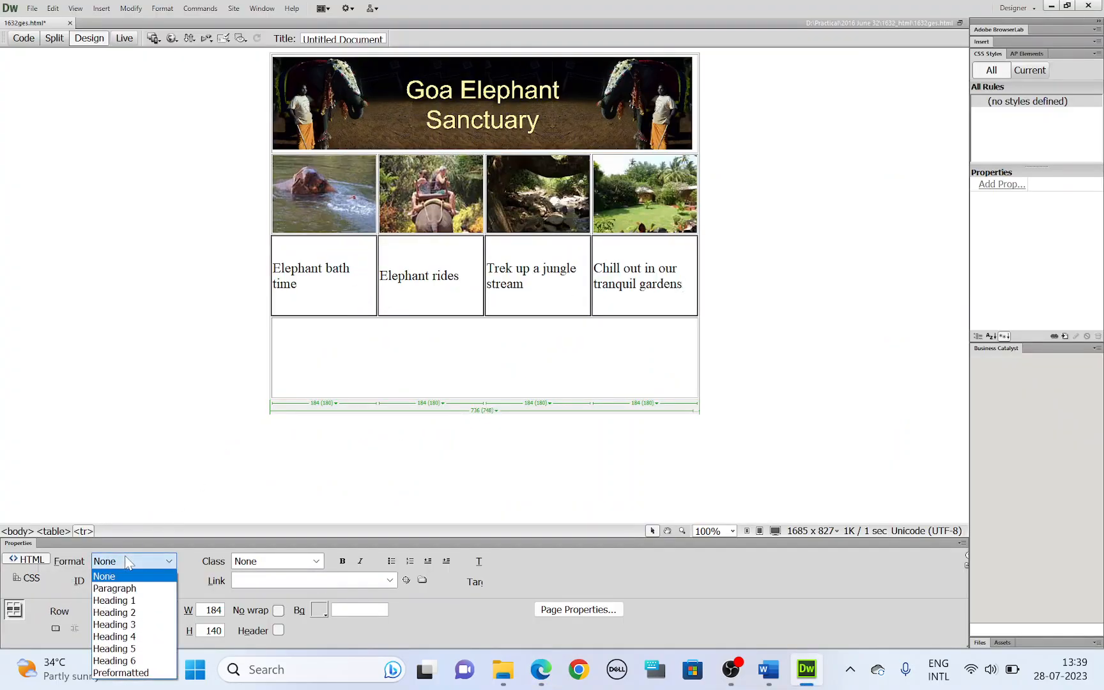
{"action": "left_click", "coordinate": [115, 600]}
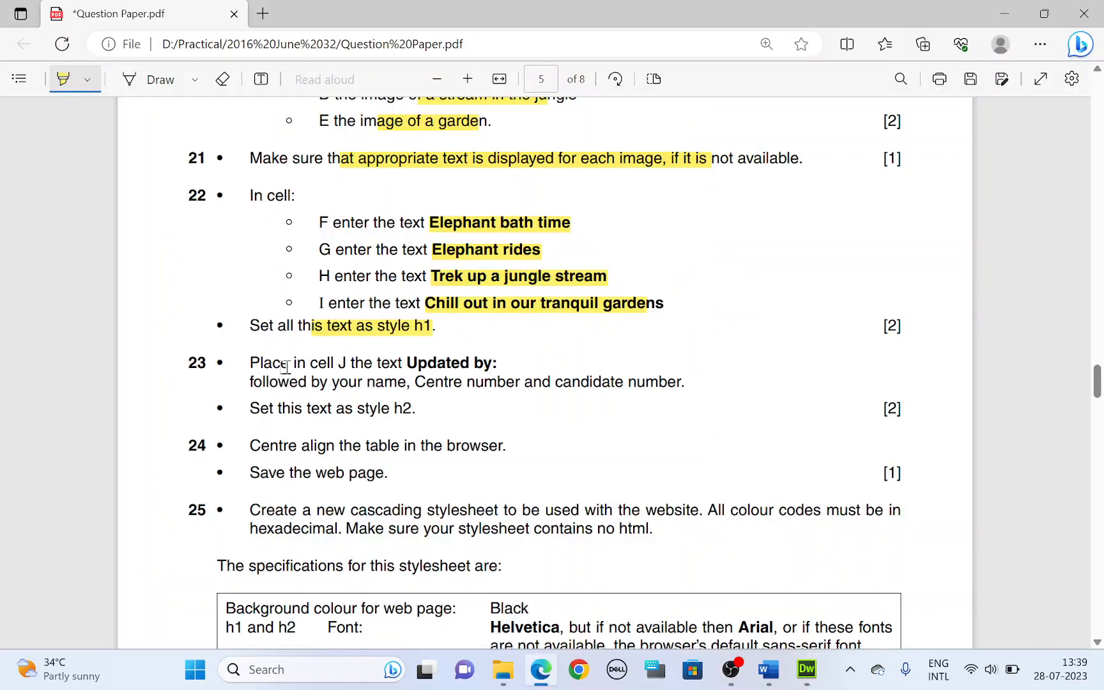
Step: Highlight the cell J instructions and type 'Updated by: Name CenNo Cand No' in the bottom cell
{"action": "left_click_drag", "start_coordinate": [308, 363], "coordinate": [462, 363]}
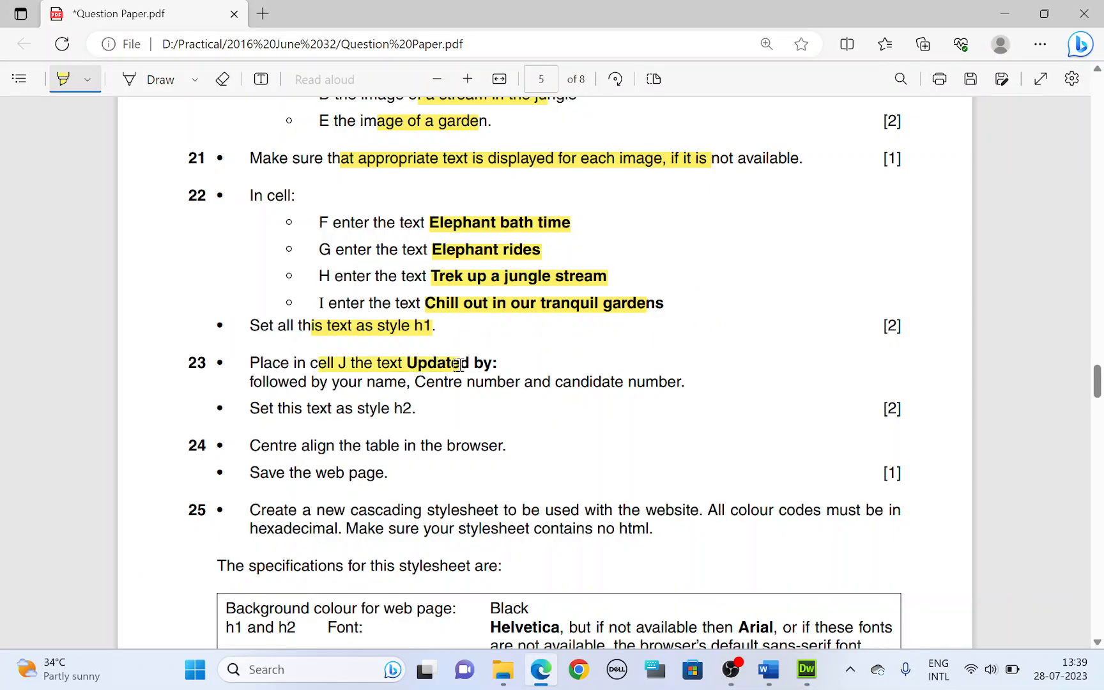
{"action": "left_click", "coordinate": [806, 669]}
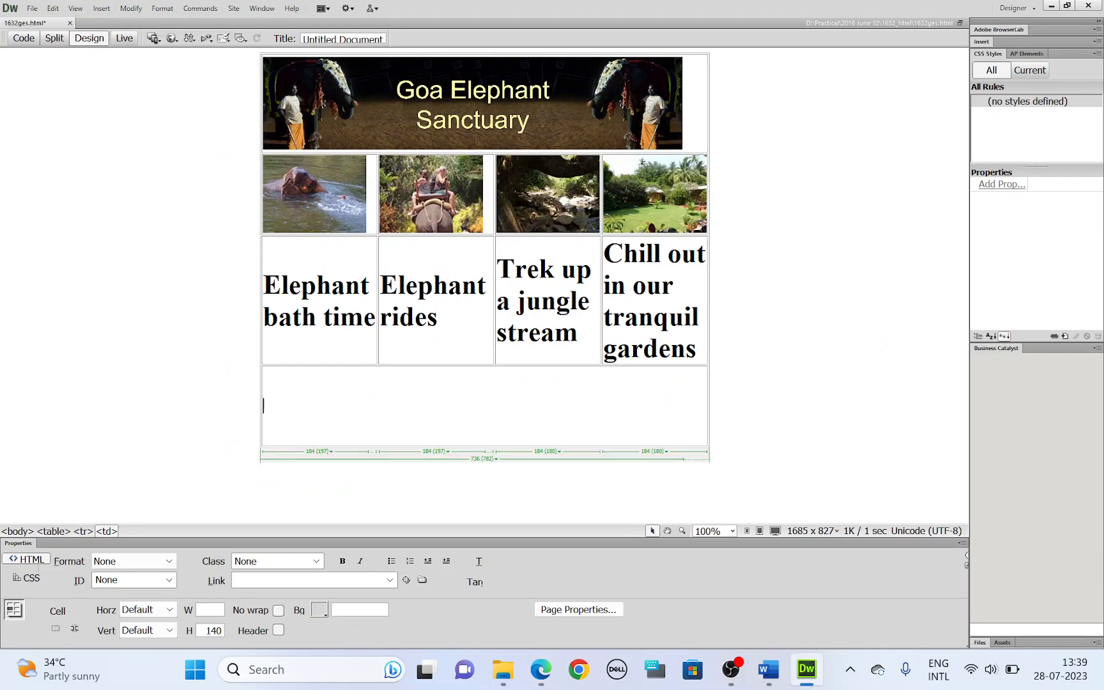
{"action": "type", "text": "Updated by:"}
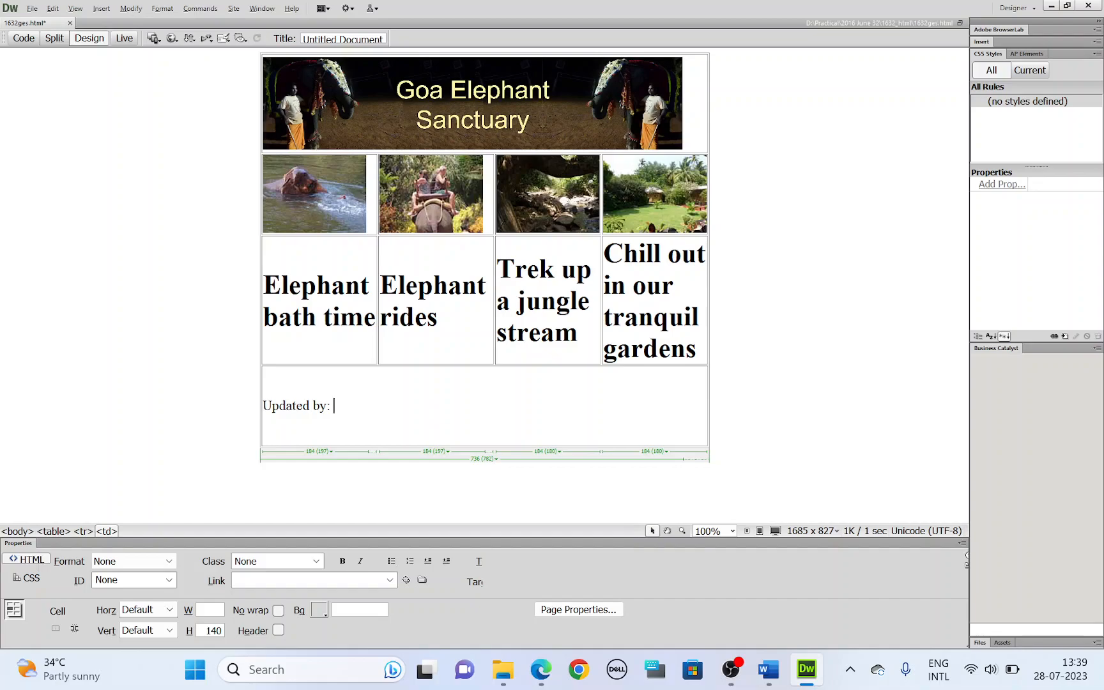
{"action": "left_click", "coordinate": [540, 670]}
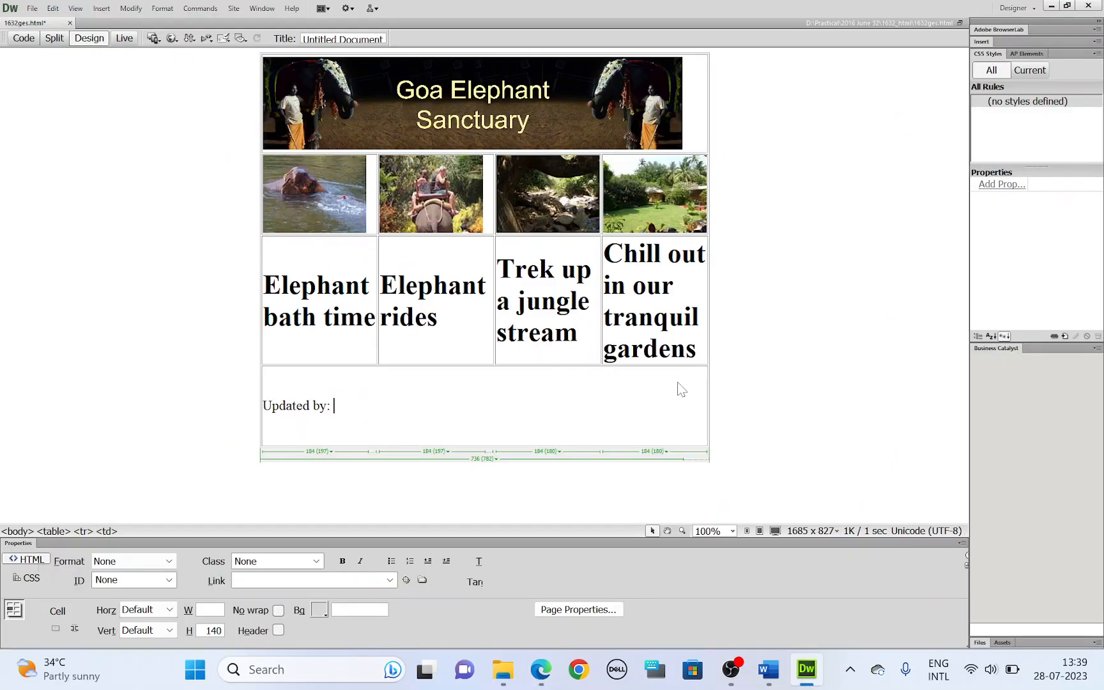
{"action": "type", "text": "Name CE"}
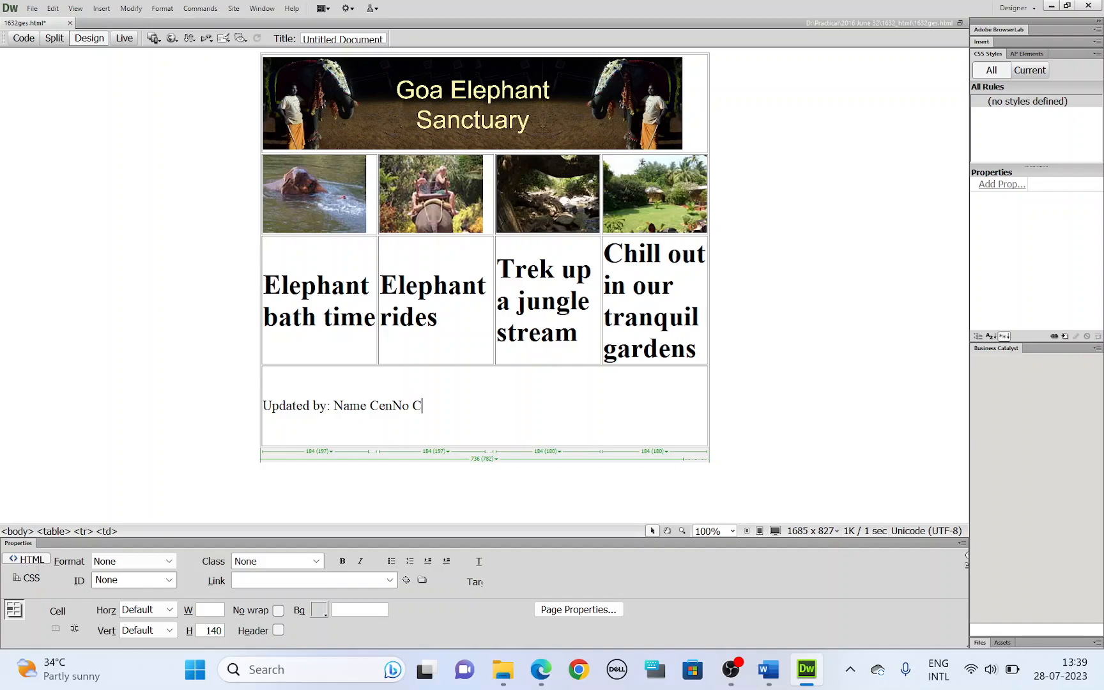
{"action": "type", "text": "and No"}
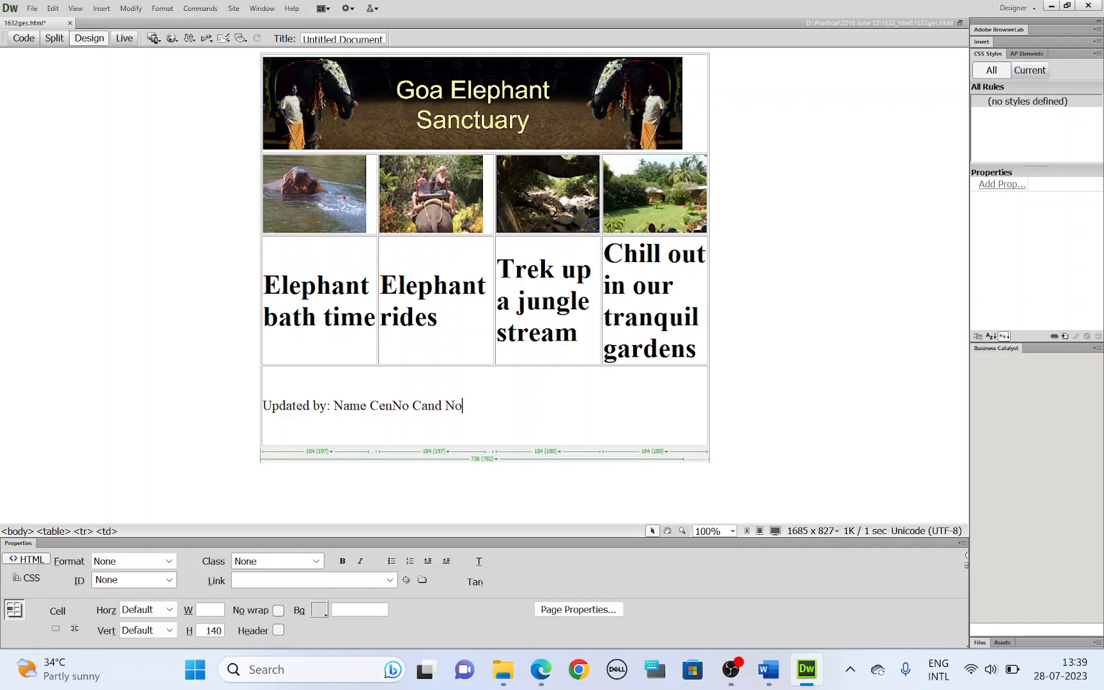
Step: Select the updated-by line and format it as Heading 2
{"action": "triple_click", "coordinate": [361, 405]}
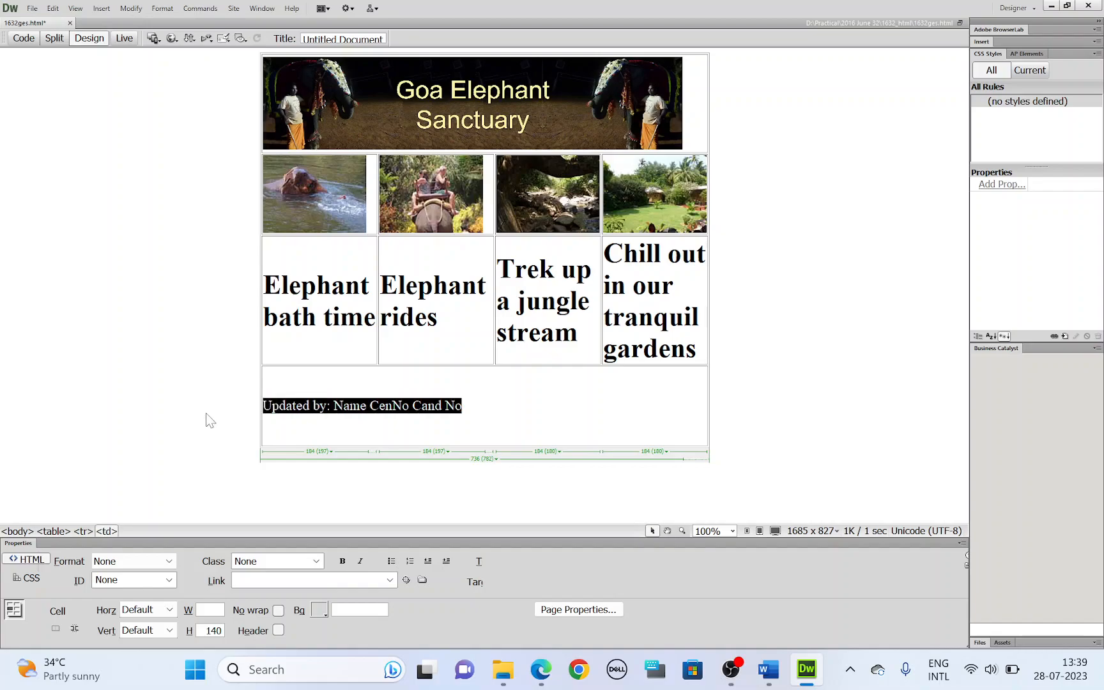
{"action": "left_click", "coordinate": [539, 670]}
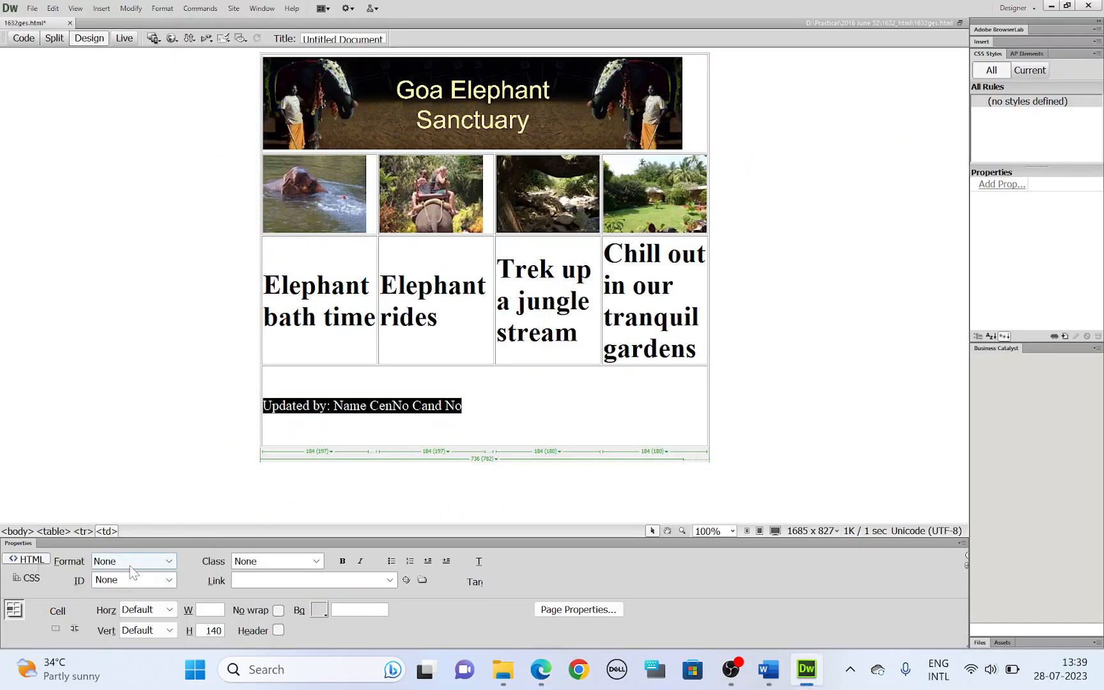
{"action": "left_click", "coordinate": [133, 560]}
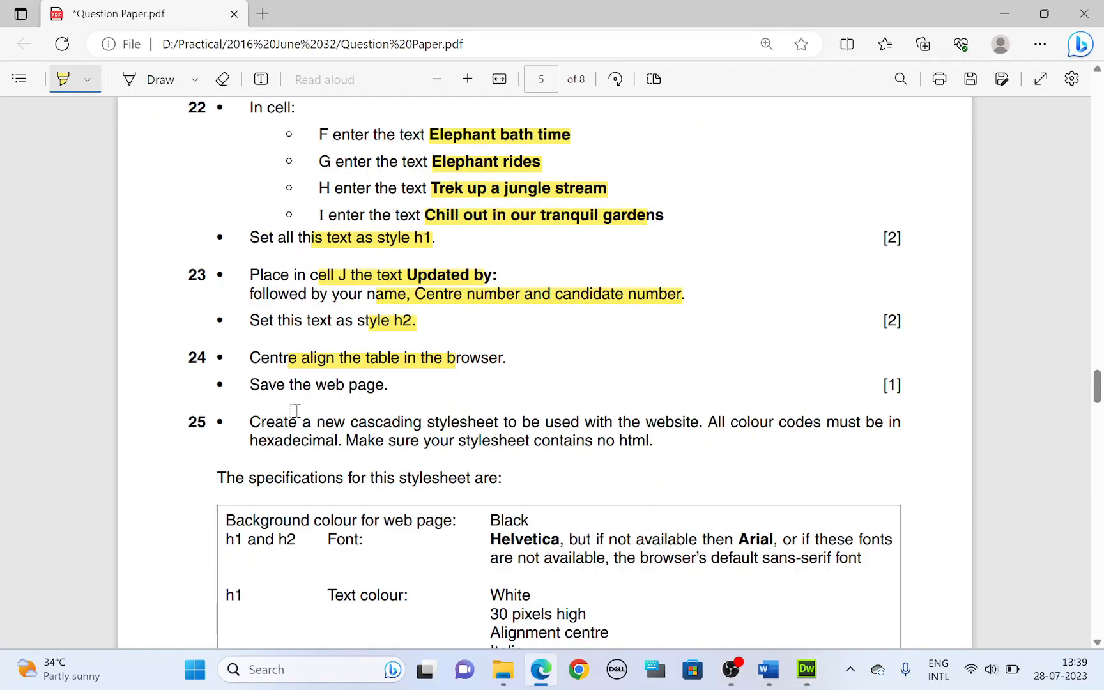
Step: Save the page and check question 25's stylesheet task in the paper
{"action": "left_click", "coordinate": [806, 670]}
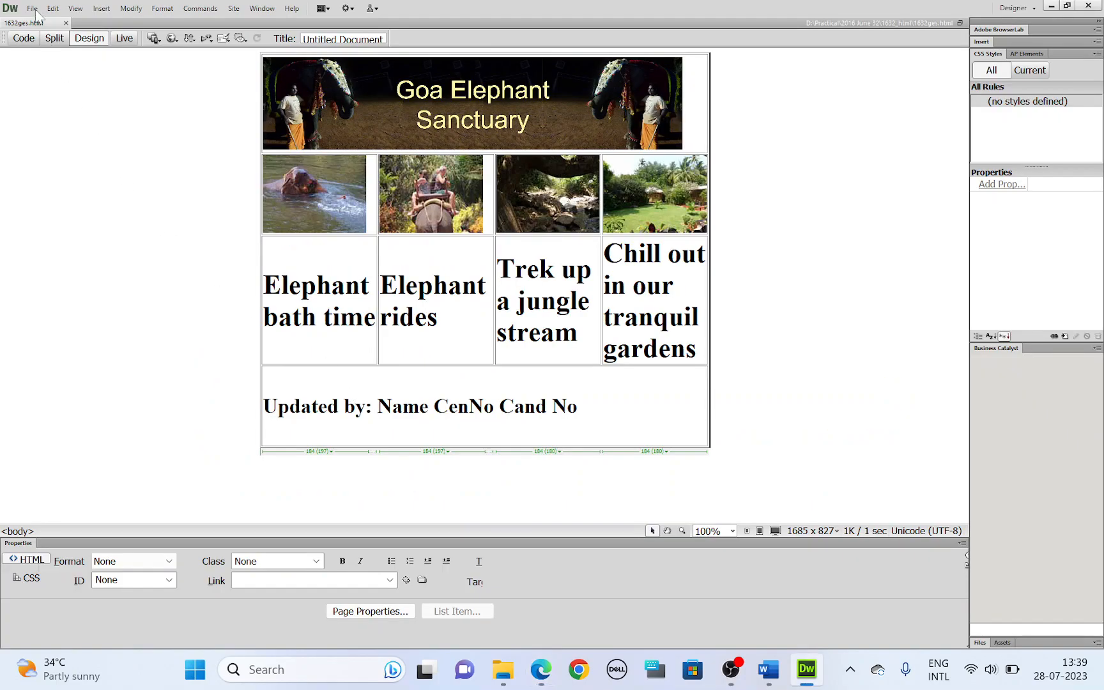
{"action": "left_click", "coordinate": [32, 9]}
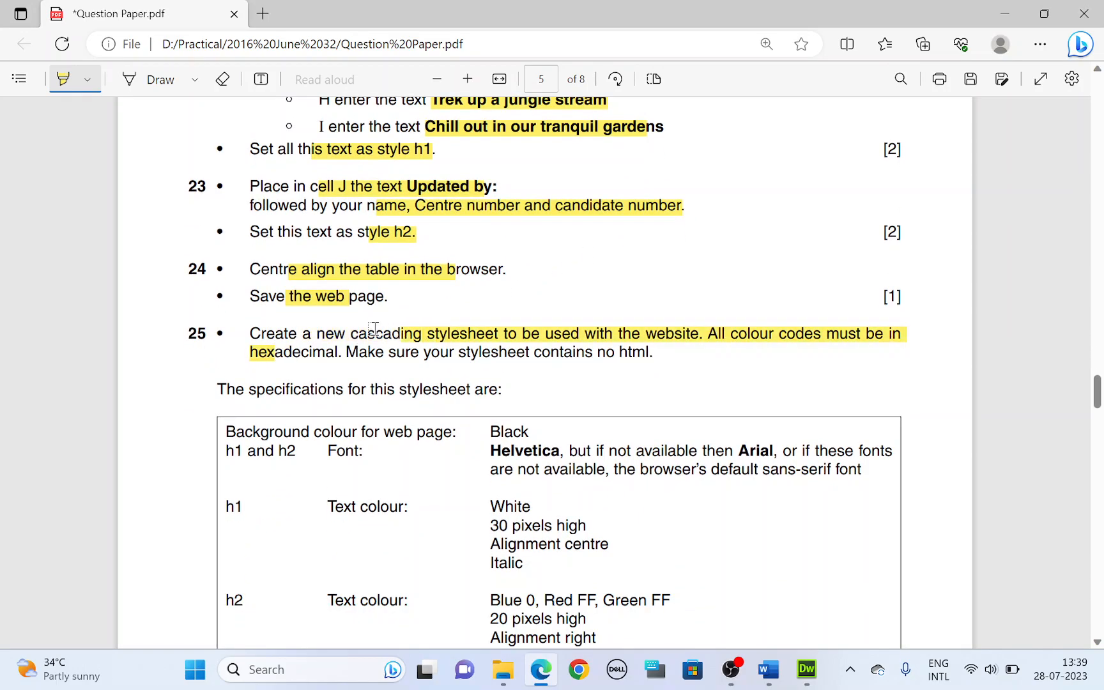
{"action": "left_click", "coordinate": [805, 670]}
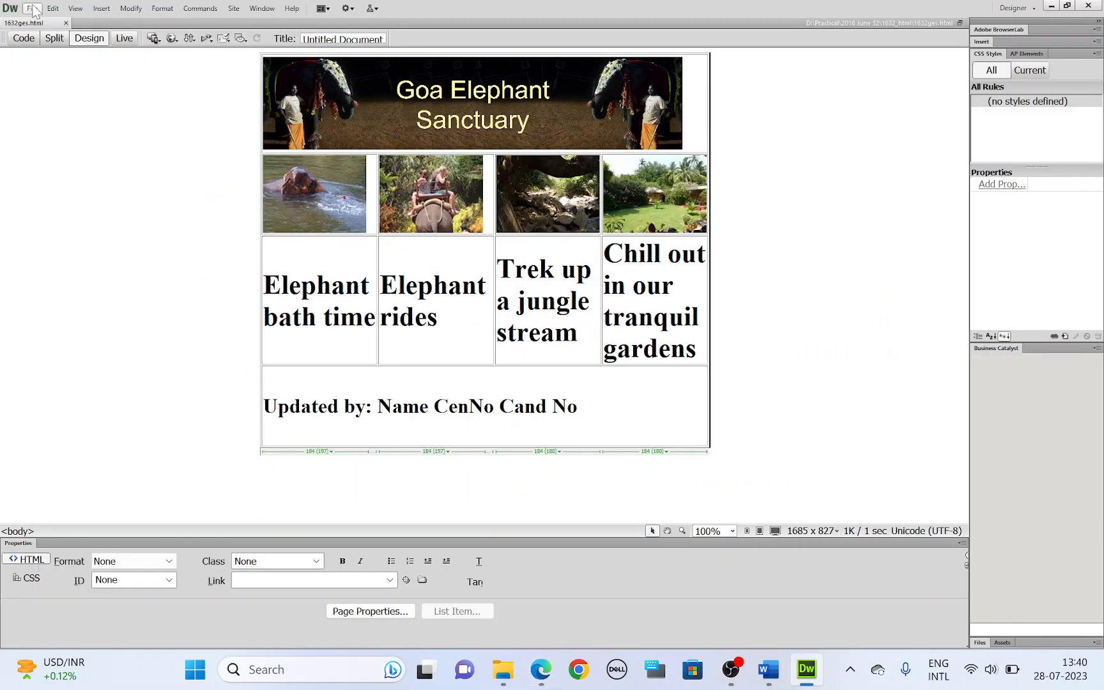
Step: Create a new blank CSS document and refresh the CSS Styles panel
{"action": "left_click", "coordinate": [31, 9]}
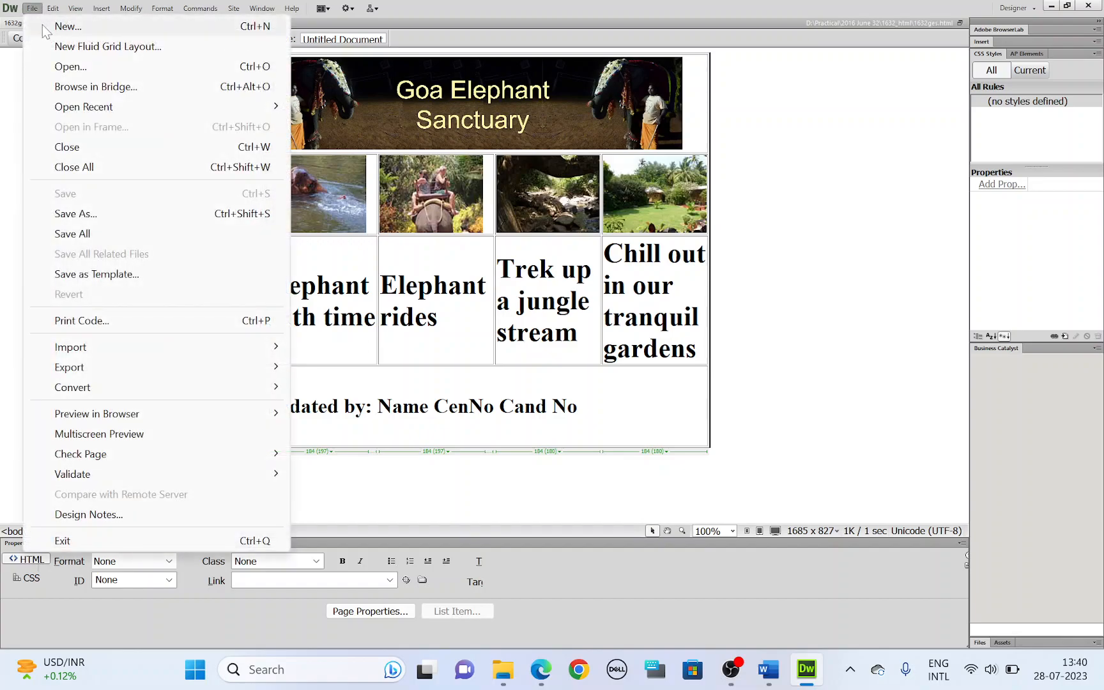
{"action": "left_click", "coordinate": [68, 26]}
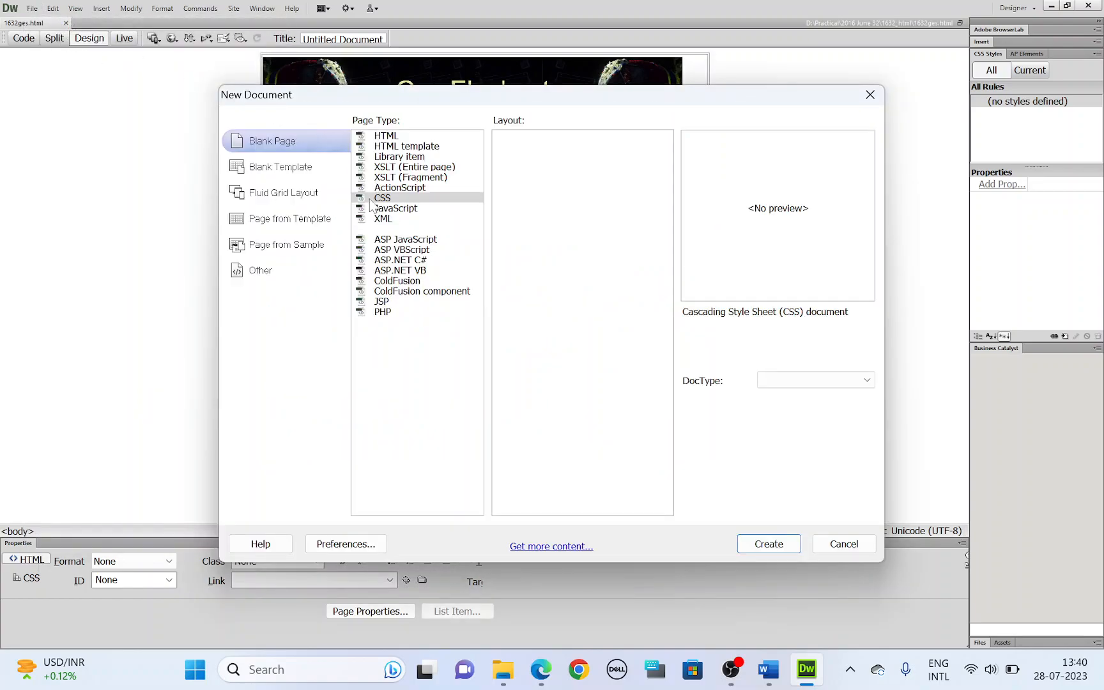
{"action": "left_click", "coordinate": [383, 198]}
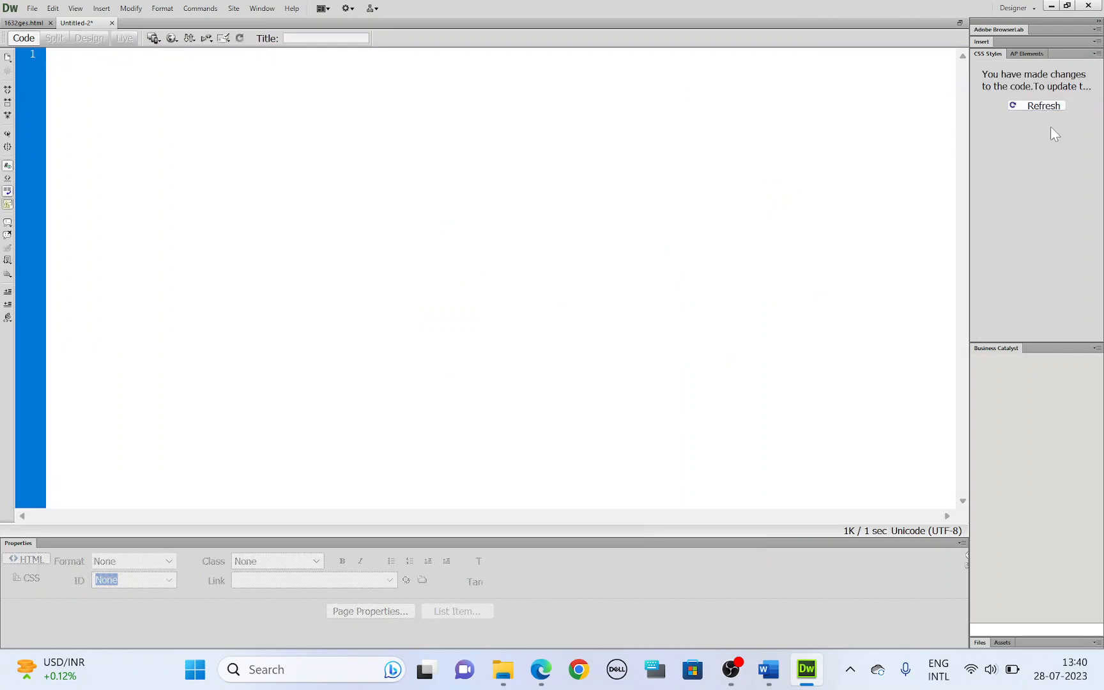
{"action": "left_click", "coordinate": [1042, 106]}
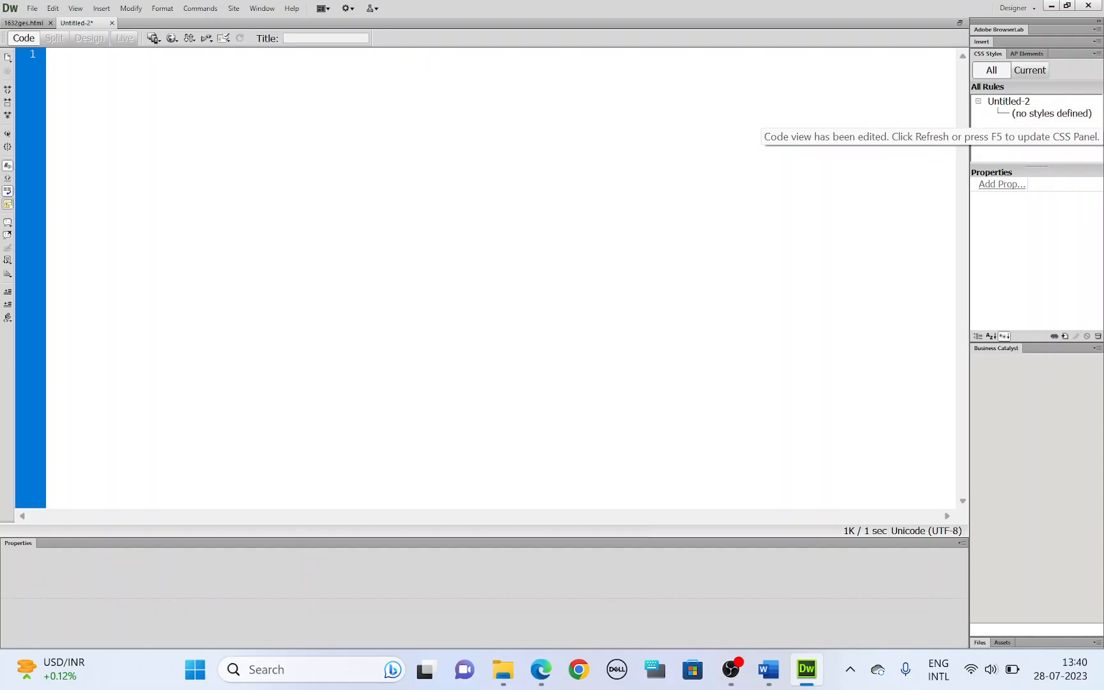
Step: Scroll to question 25's stylesheet table in the PDF and highlight the background row
{"action": "left_click", "coordinate": [540, 669]}
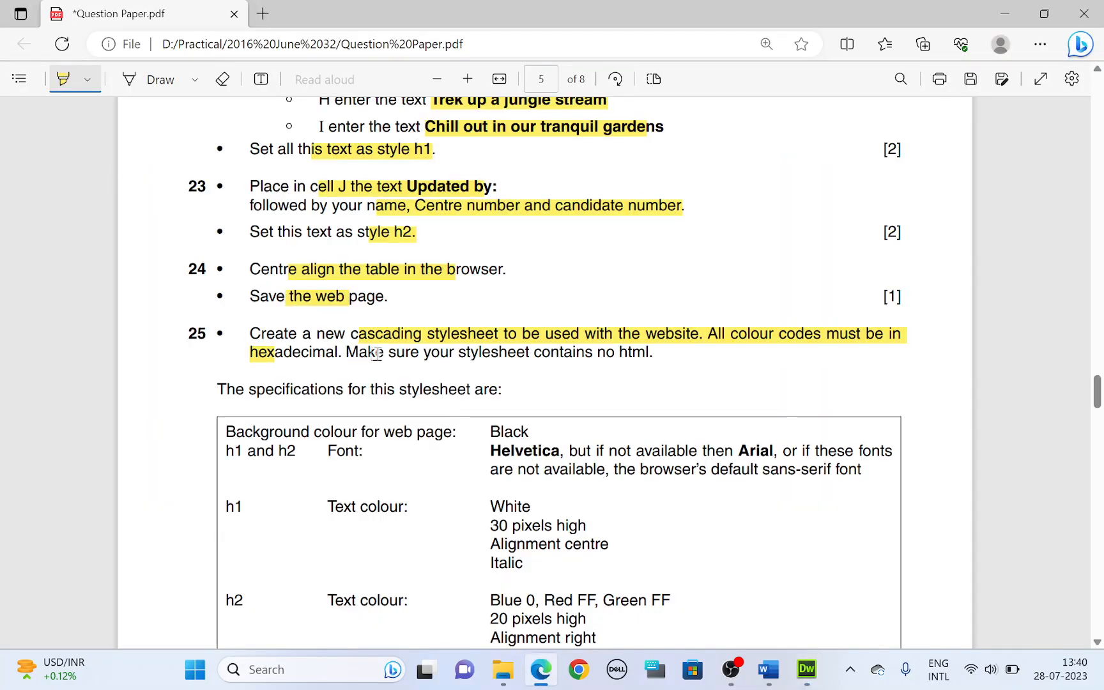
{"action": "scroll", "scroll_direction": "down", "scroll_amount": 3}
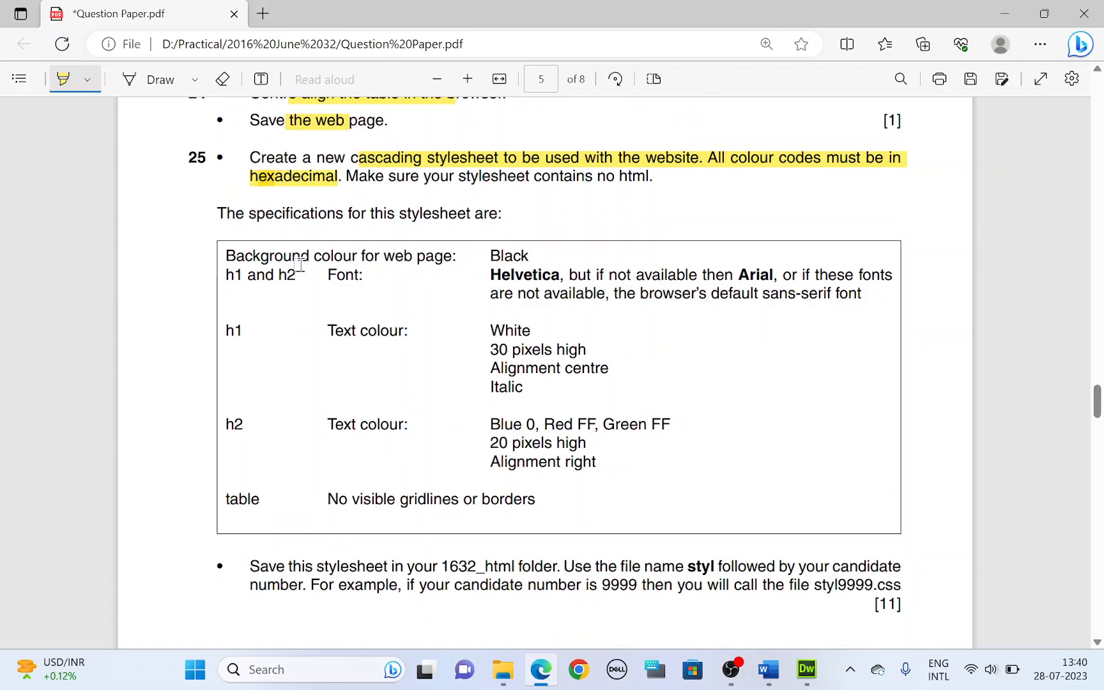
{"action": "scroll", "scroll_direction": "down", "scroll_amount": 3}
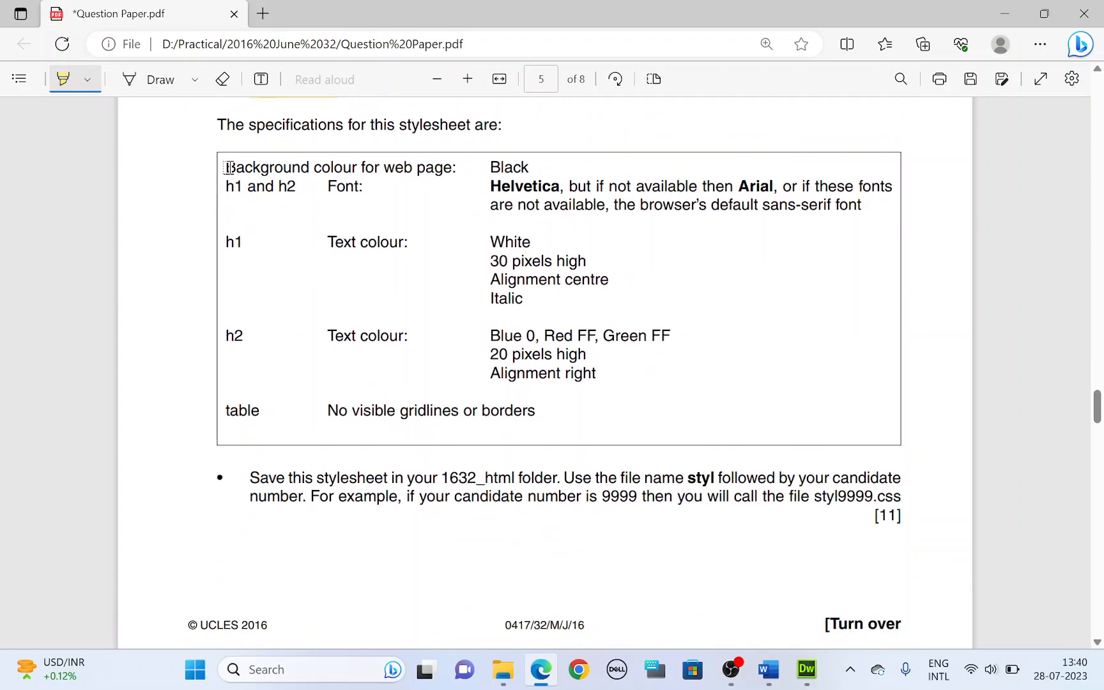
{"action": "left_click_drag", "start_coordinate": [227, 167], "coordinate": [531, 168]}
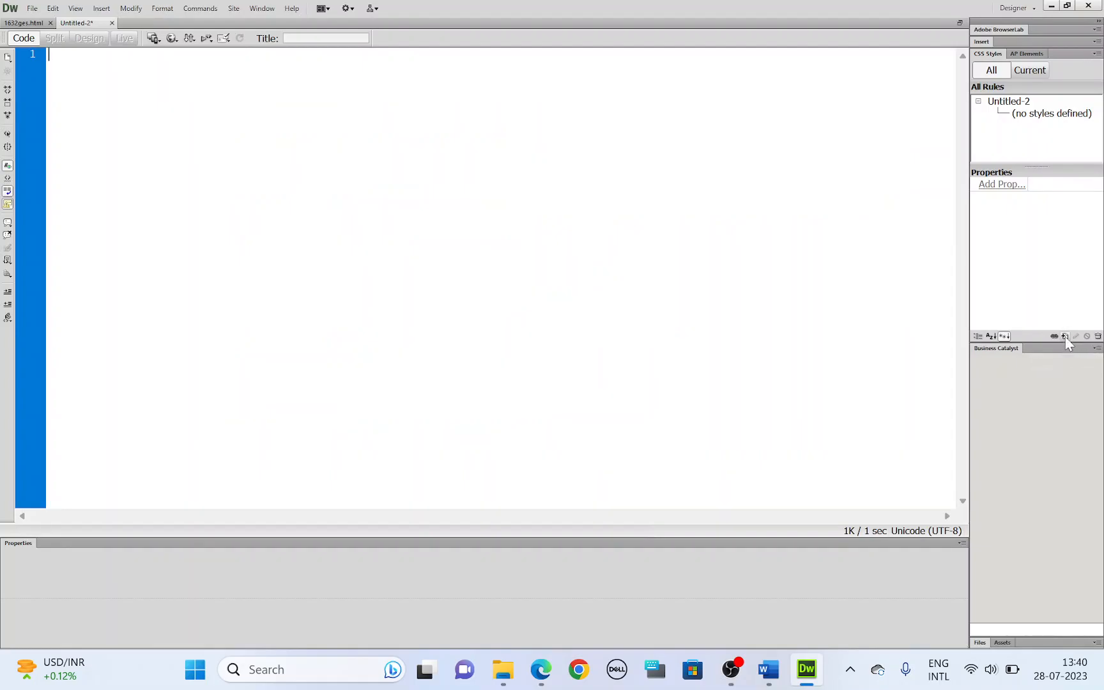
Step: Create a new CSS rule of selector type Tag for body
{"action": "left_click", "coordinate": [1065, 336]}
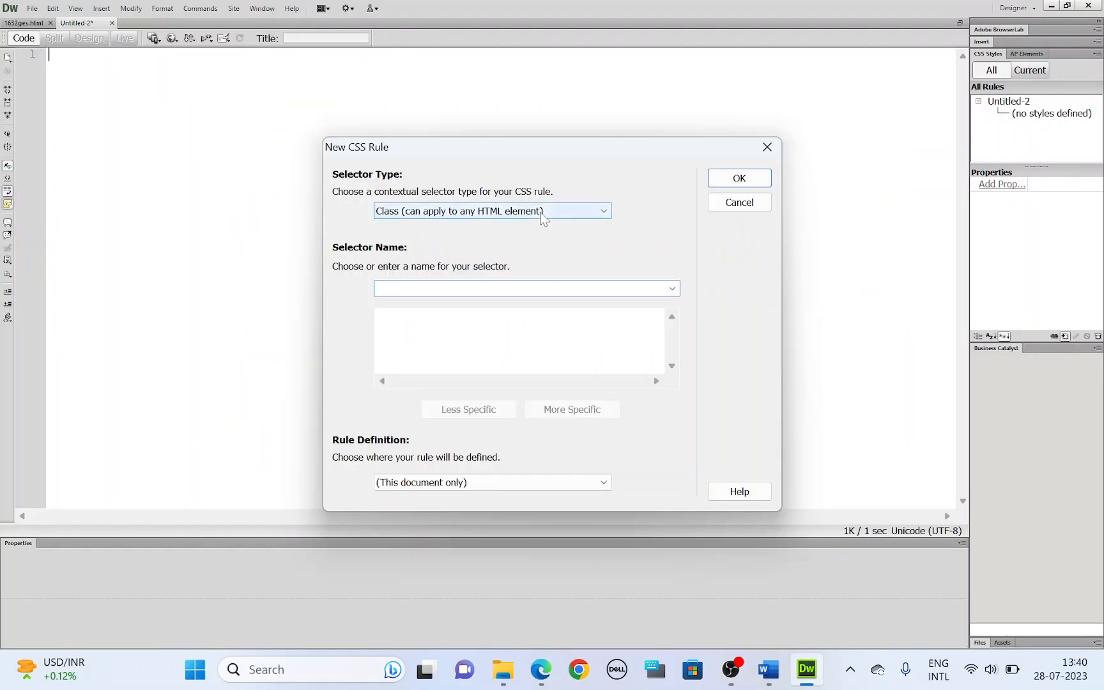
{"action": "left_click", "coordinate": [492, 211]}
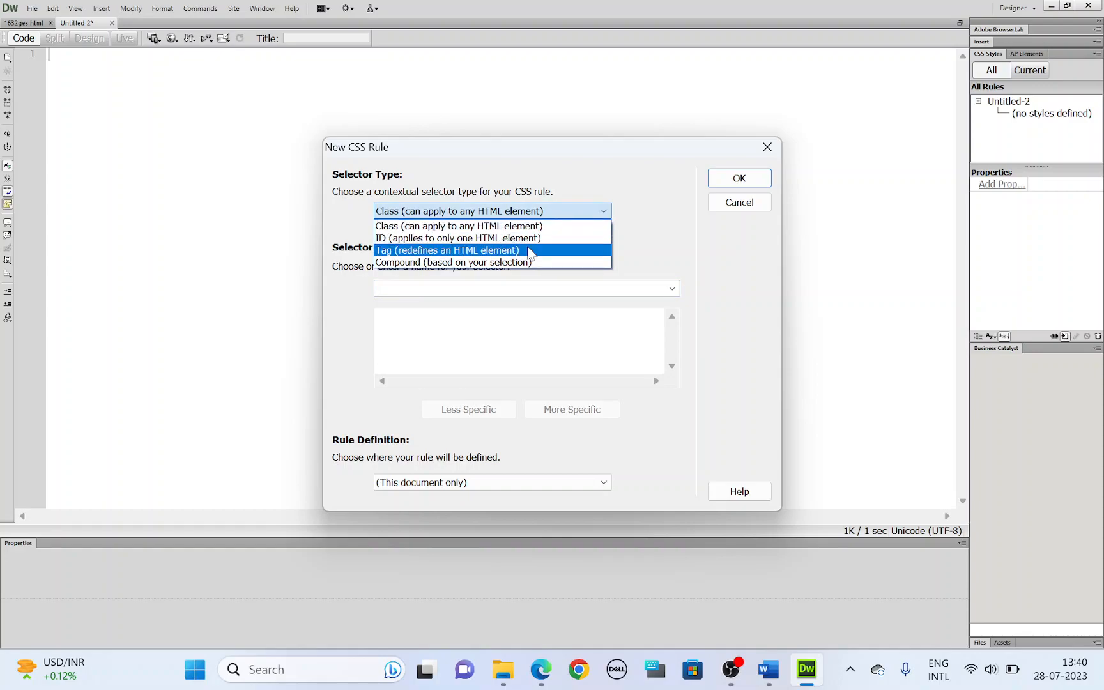
{"action": "left_click", "coordinate": [448, 250]}
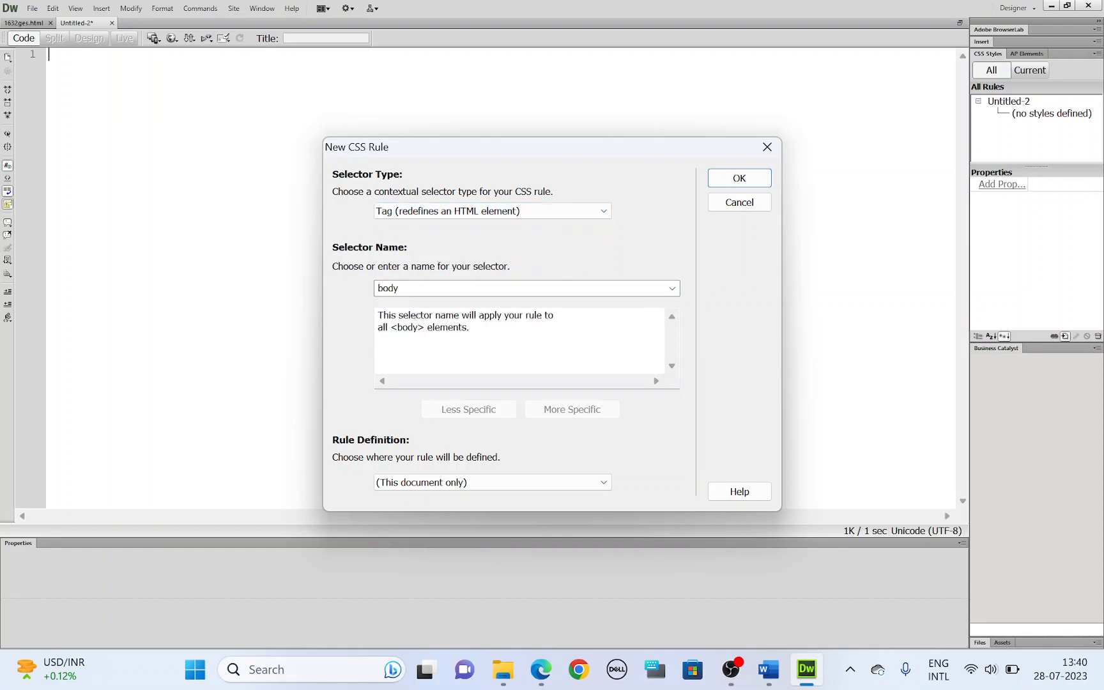
{"action": "left_click", "coordinate": [738, 178]}
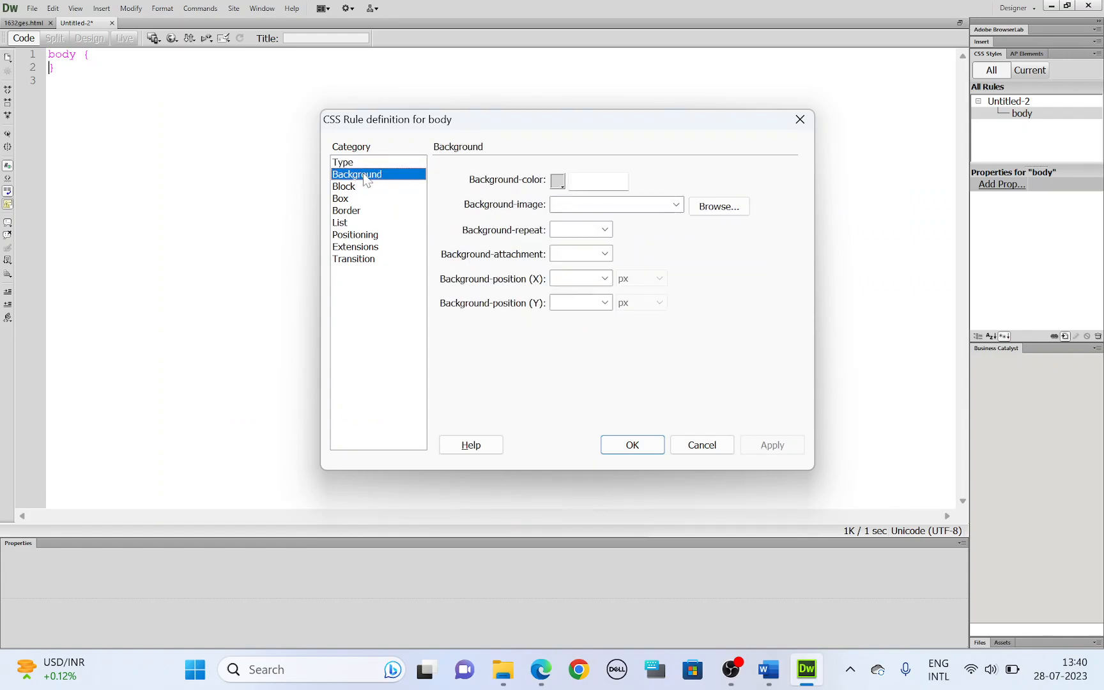
Step: Check the background spec and enter background-color: #000000; in the body rule
{"action": "left_click", "coordinate": [539, 669]}
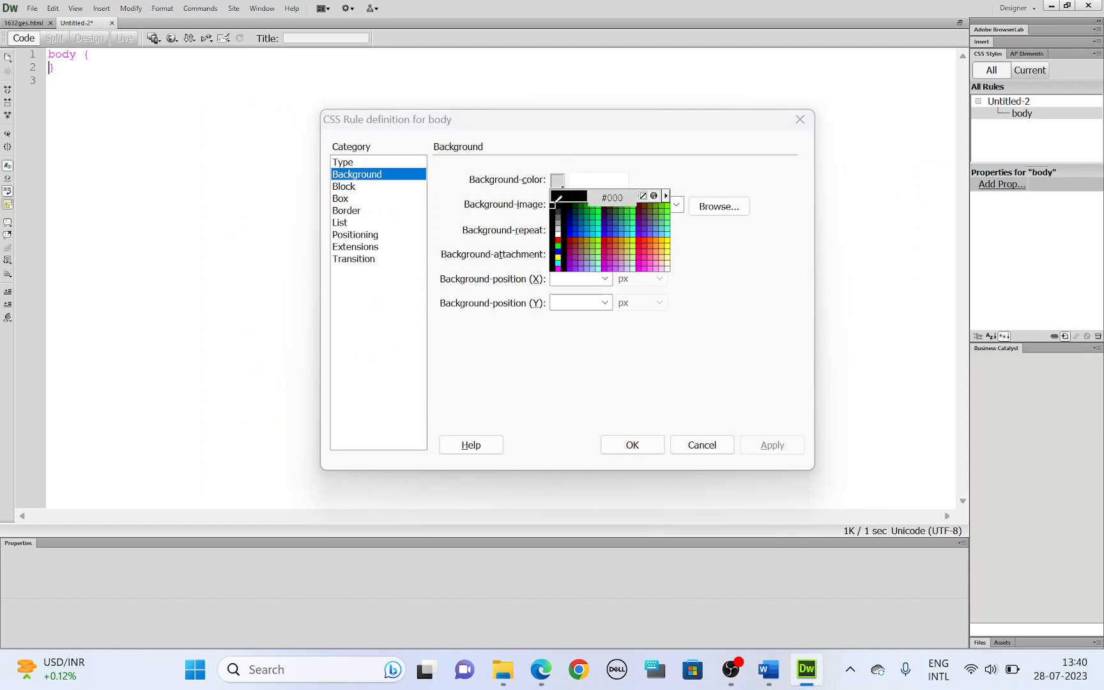
{"action": "left_click", "coordinate": [556, 212]}
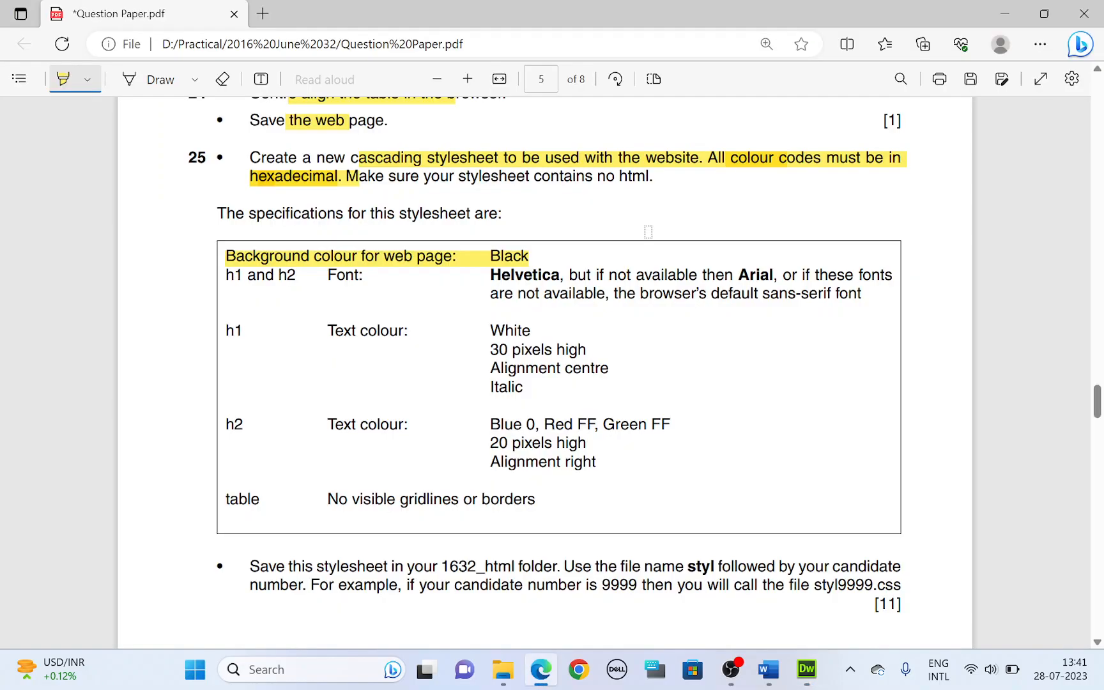
{"action": "left_click", "coordinate": [806, 669]}
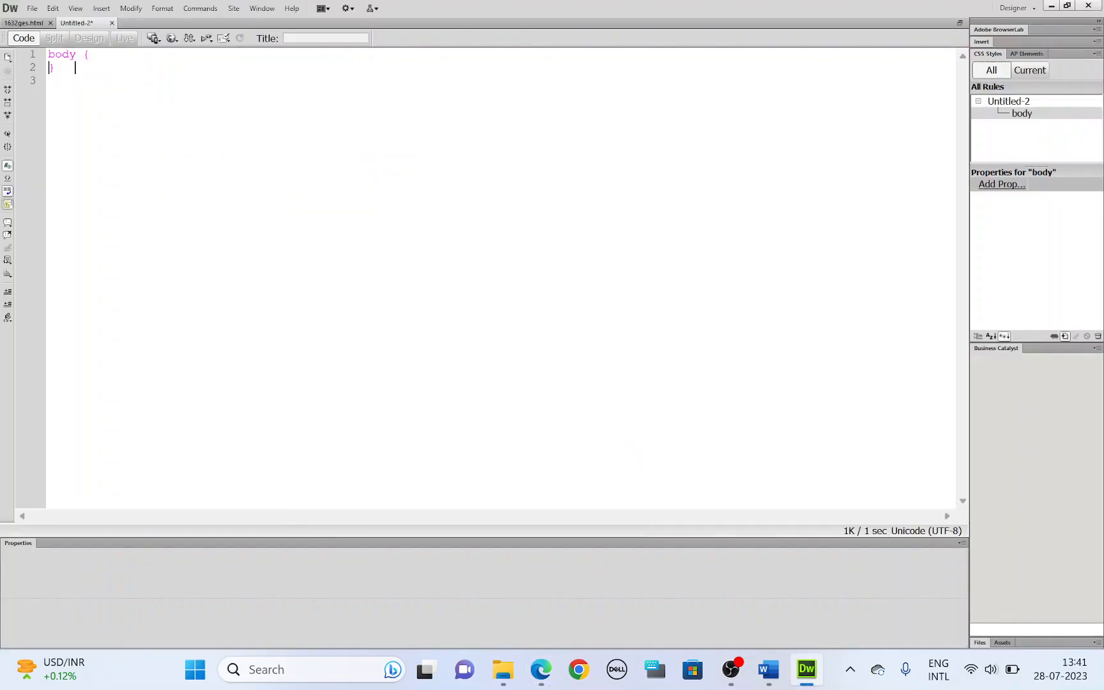
{"action": "type", "text": "background-color: #000000;"}
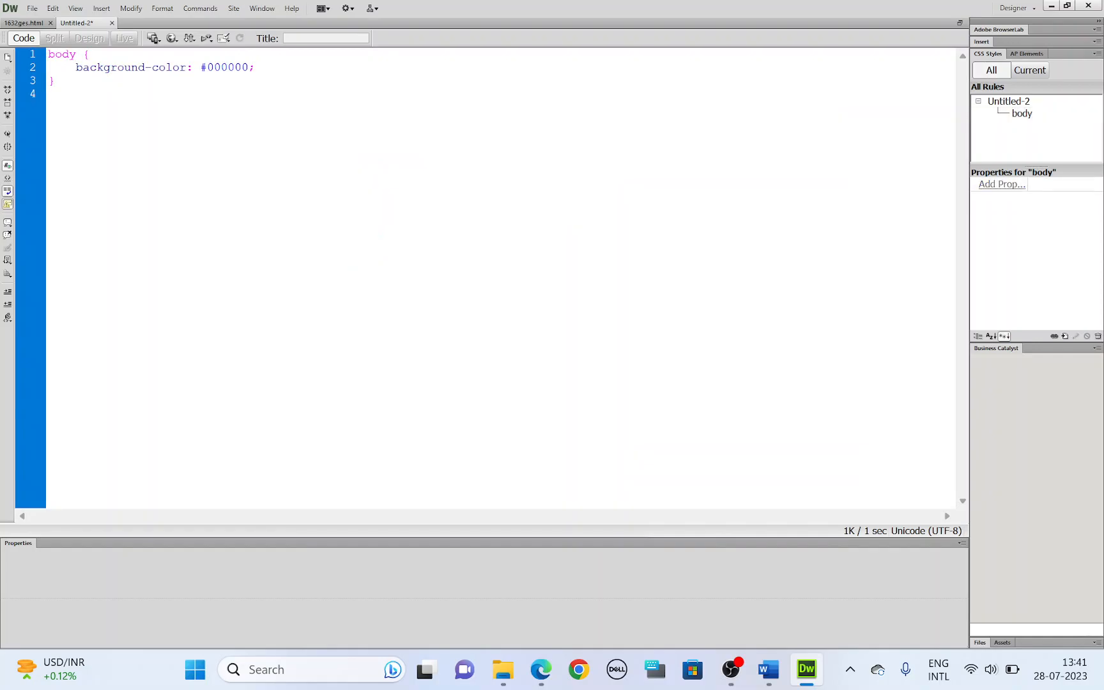
{"action": "mouse_move", "coordinate": [1062, 322]}
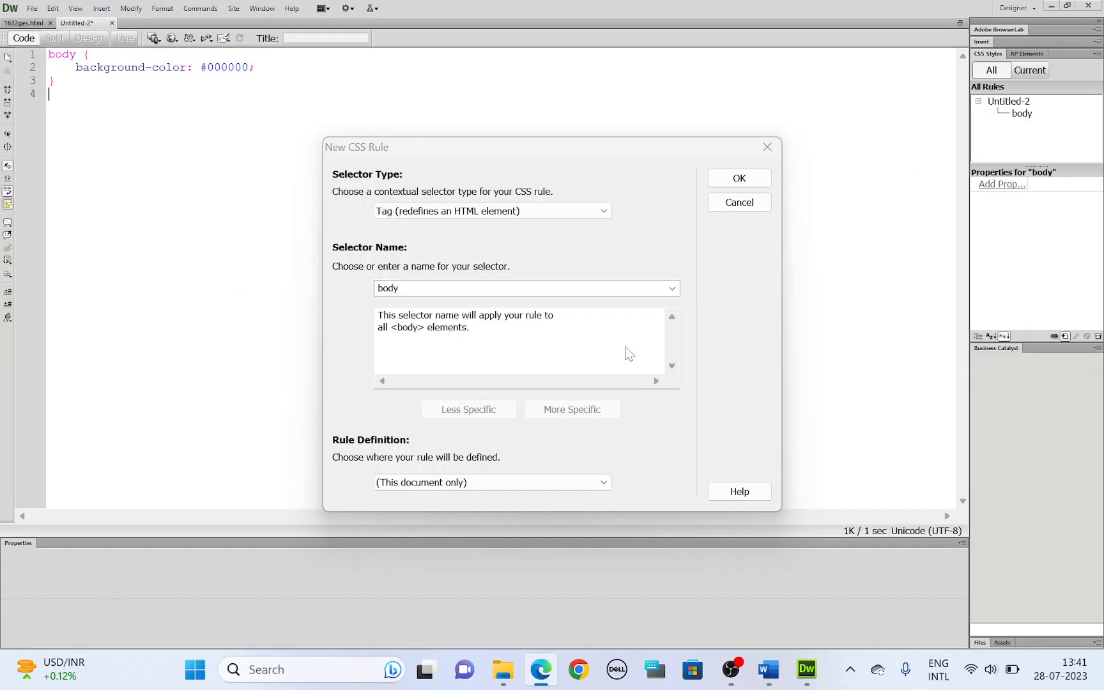
Step: Start an h1 tag rule and set its font family to Arial, Helvetica, sans-serif
{"action": "left_click", "coordinate": [670, 288]}
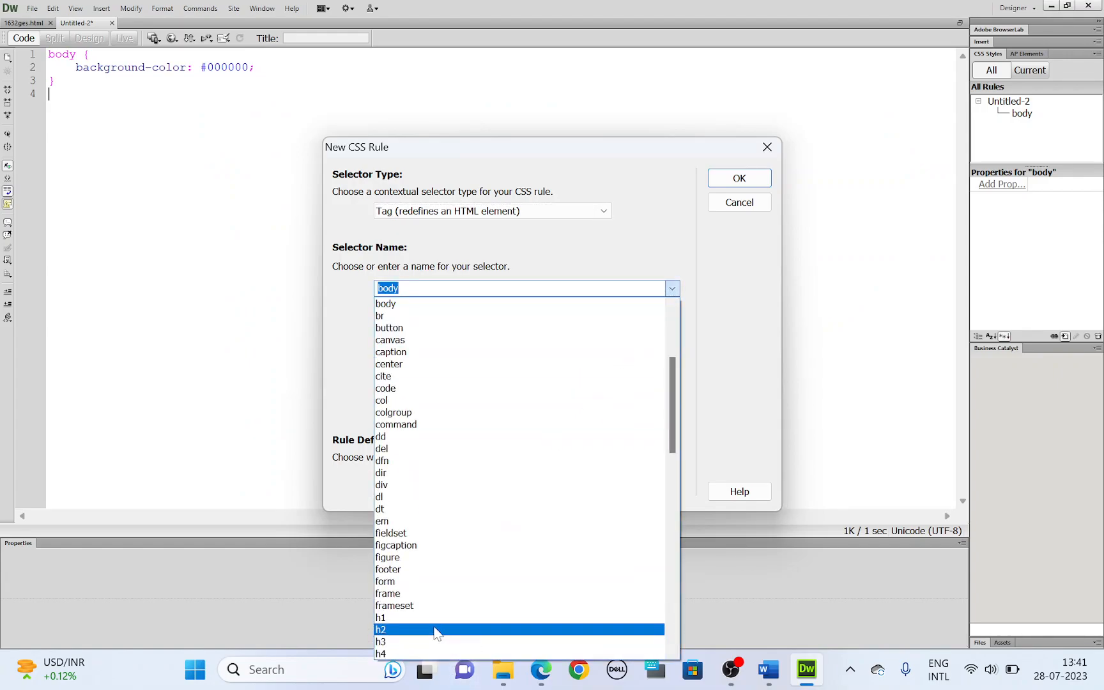
{"action": "left_click", "coordinate": [738, 178]}
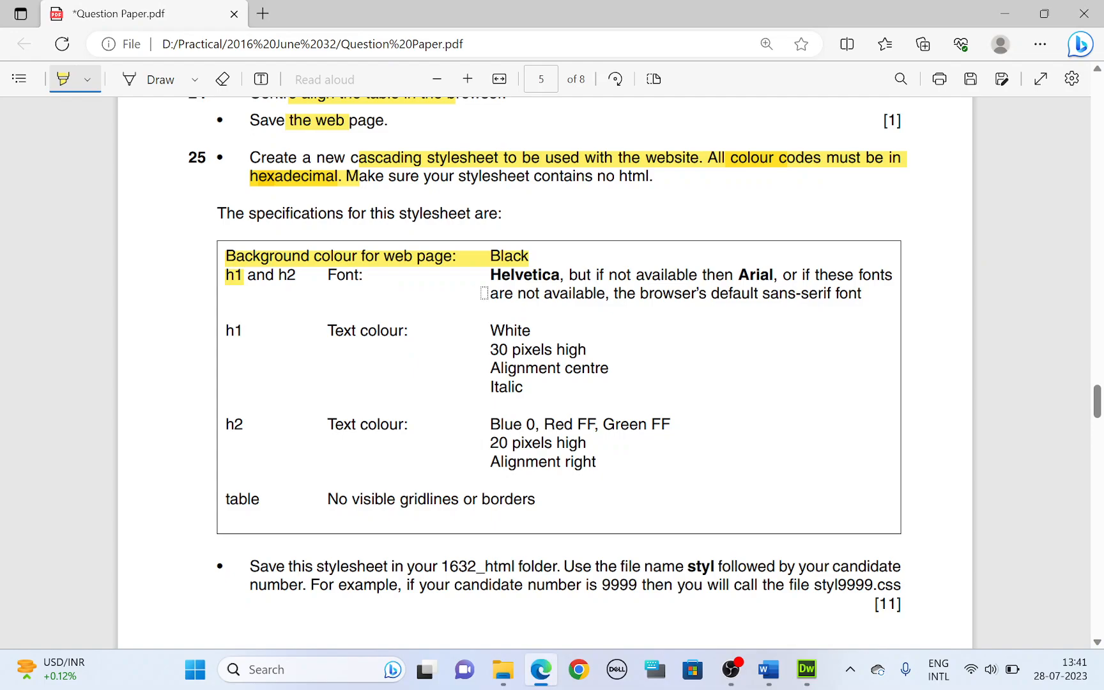
{"action": "left_click_drag", "start_coordinate": [490, 275], "coordinate": [771, 275]}
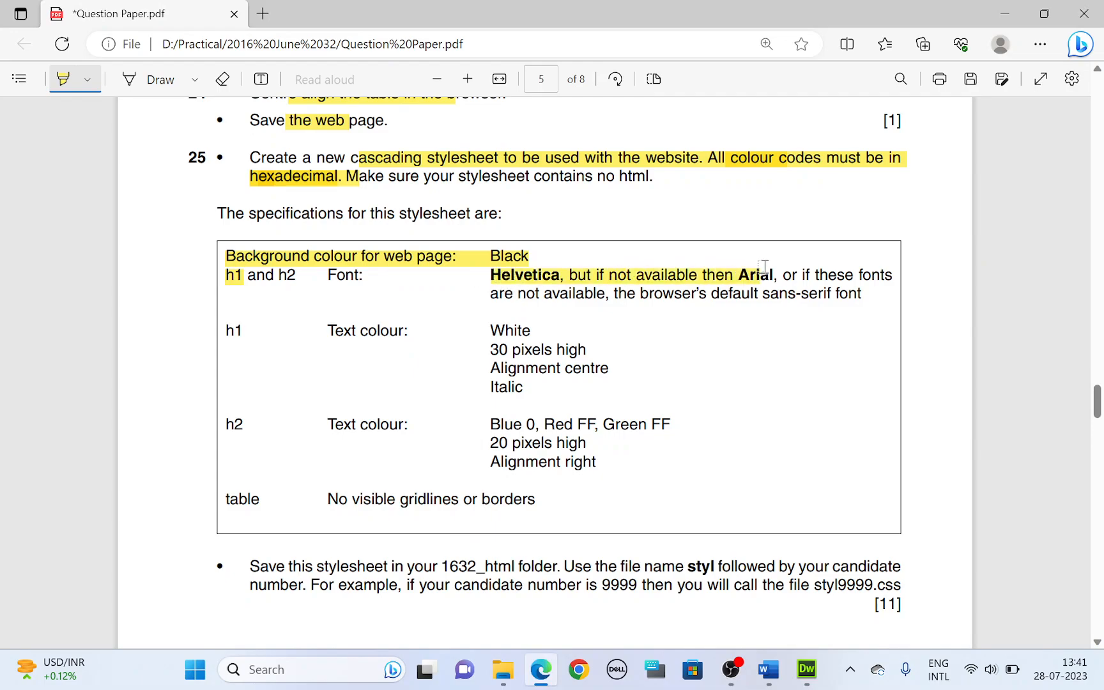
{"action": "left_click_drag", "start_coordinate": [732, 274], "coordinate": [851, 294]}
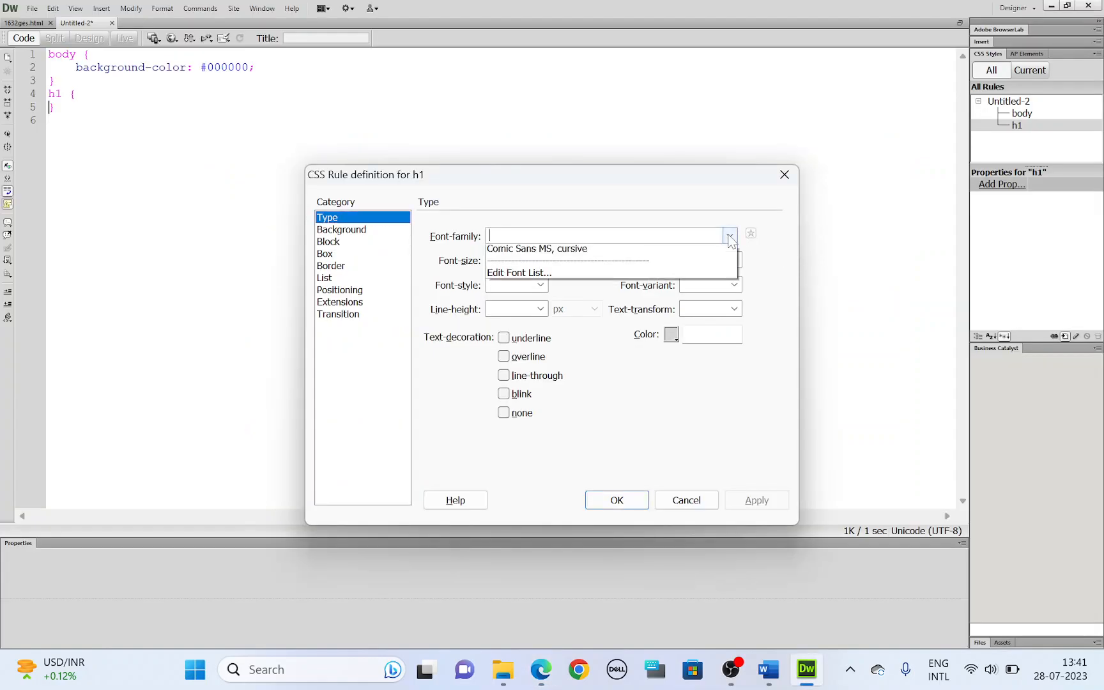
{"action": "left_click", "coordinate": [730, 235]}
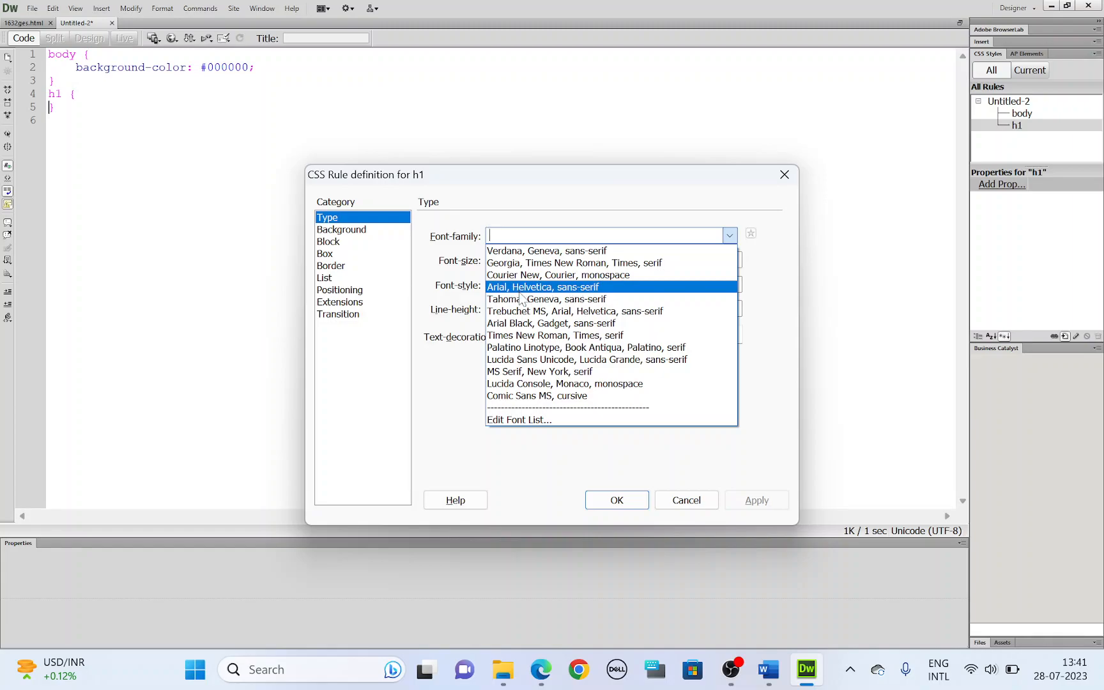
{"action": "left_click", "coordinate": [519, 419]}
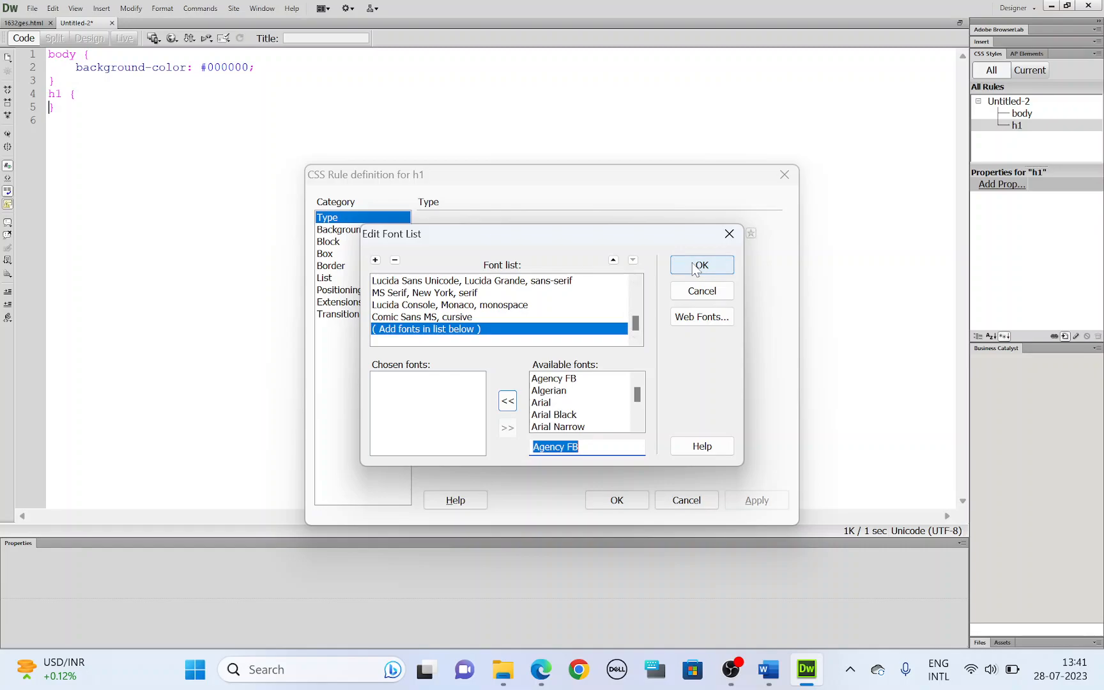
{"action": "left_click", "coordinate": [548, 390]}
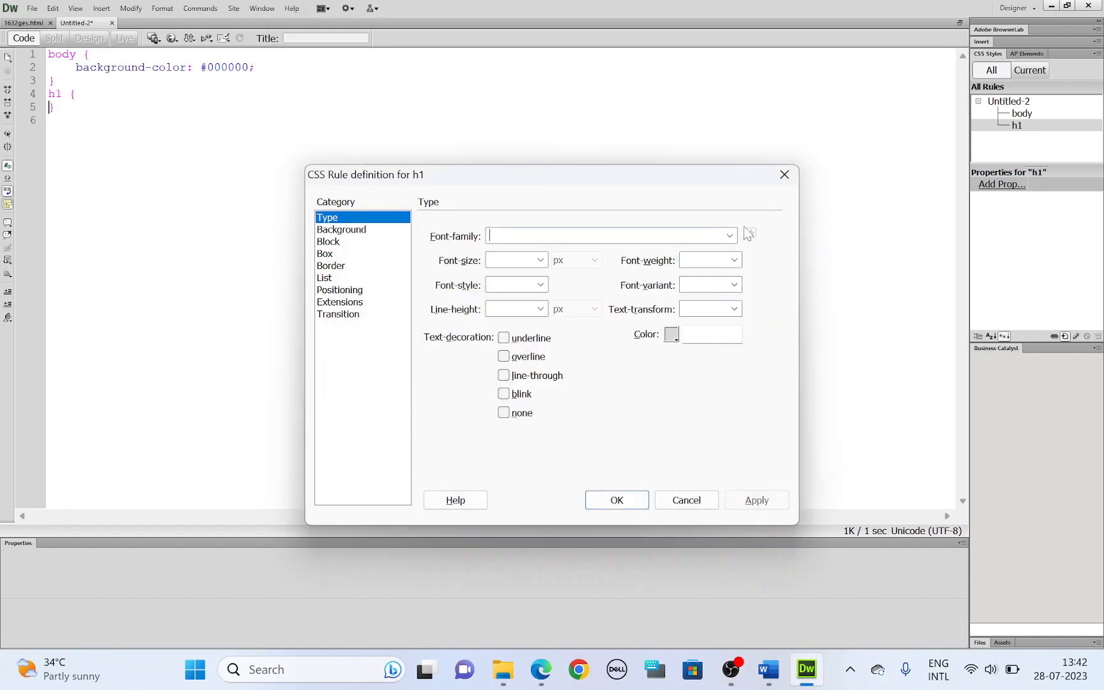
Step: Give h1 30px italic #FFFFFF text, centre-aligned, and finish the rule
{"action": "left_click", "coordinate": [729, 236]}
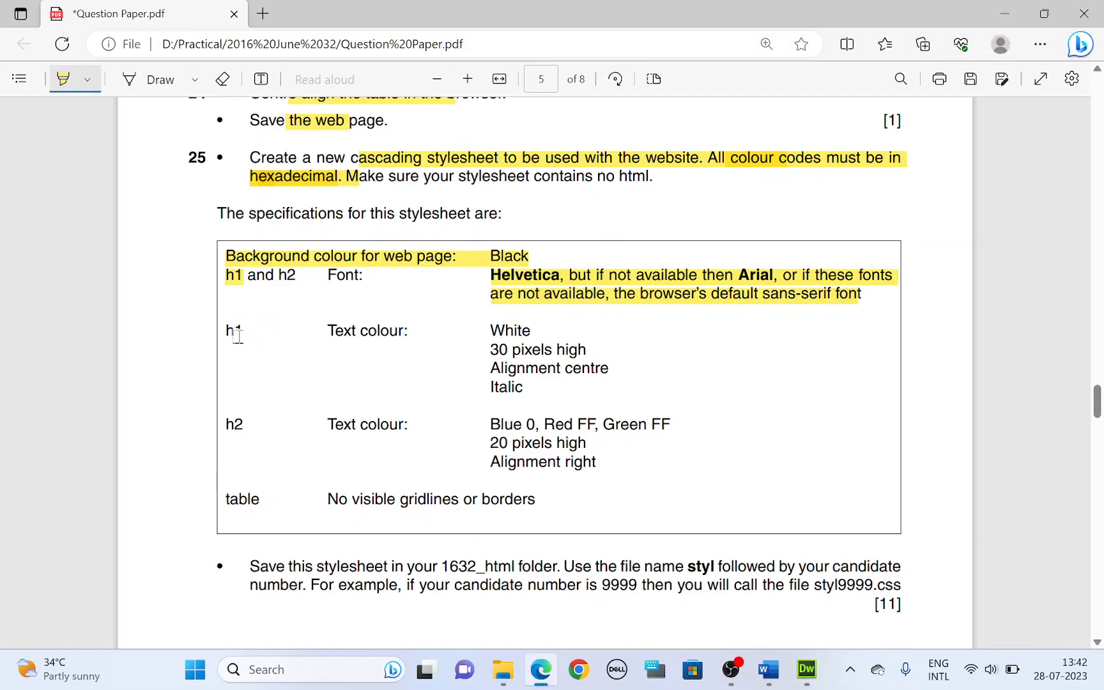
{"action": "double_click", "coordinate": [234, 331]}
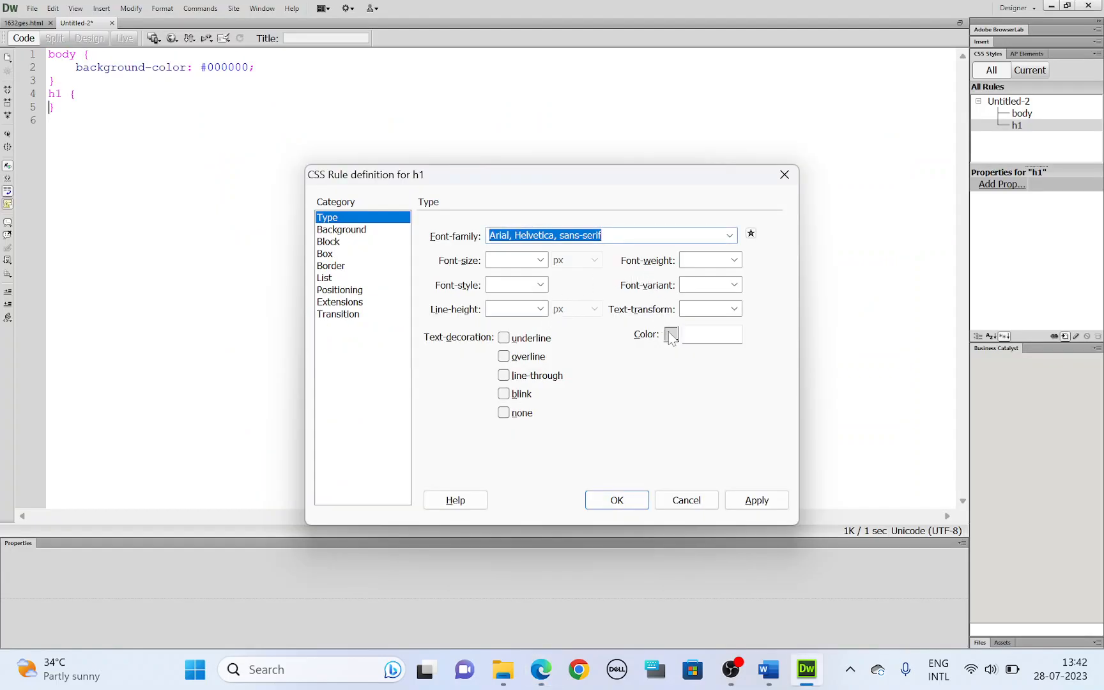
{"action": "left_click", "coordinate": [670, 334]}
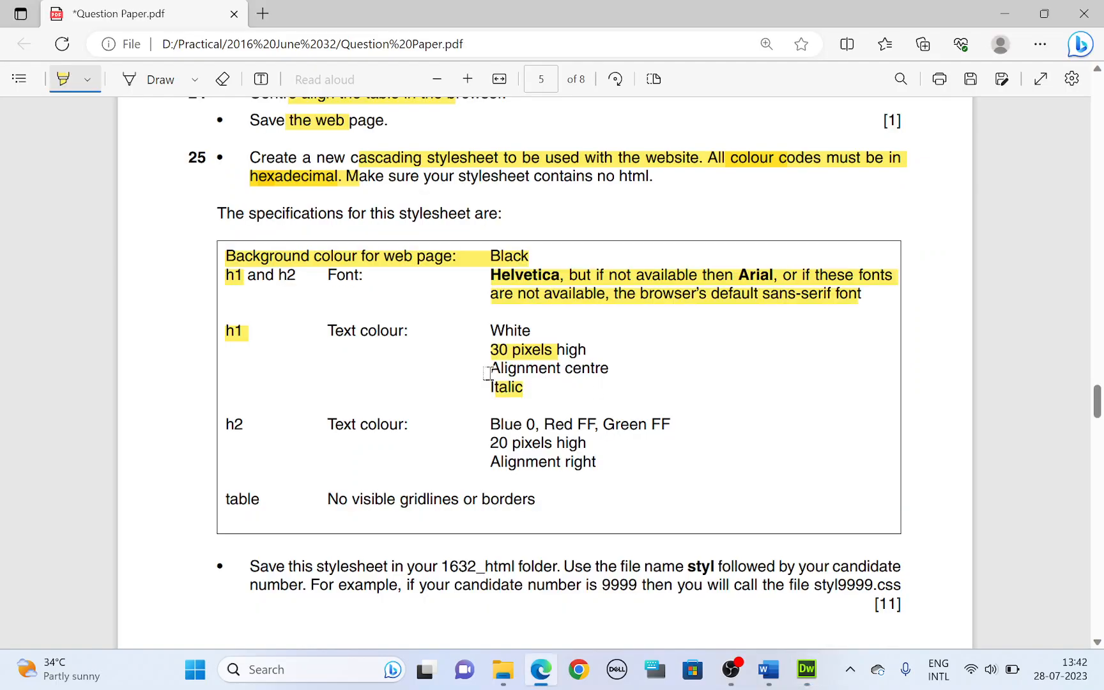
{"action": "left_click", "coordinate": [806, 670]}
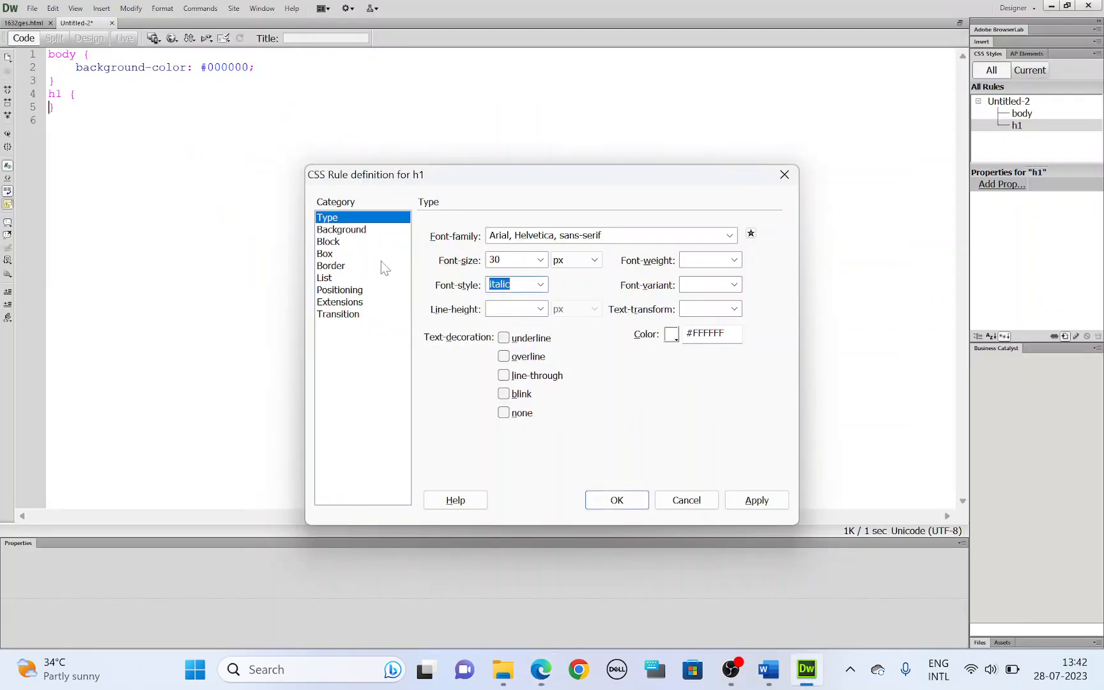
{"action": "left_click", "coordinate": [328, 241]}
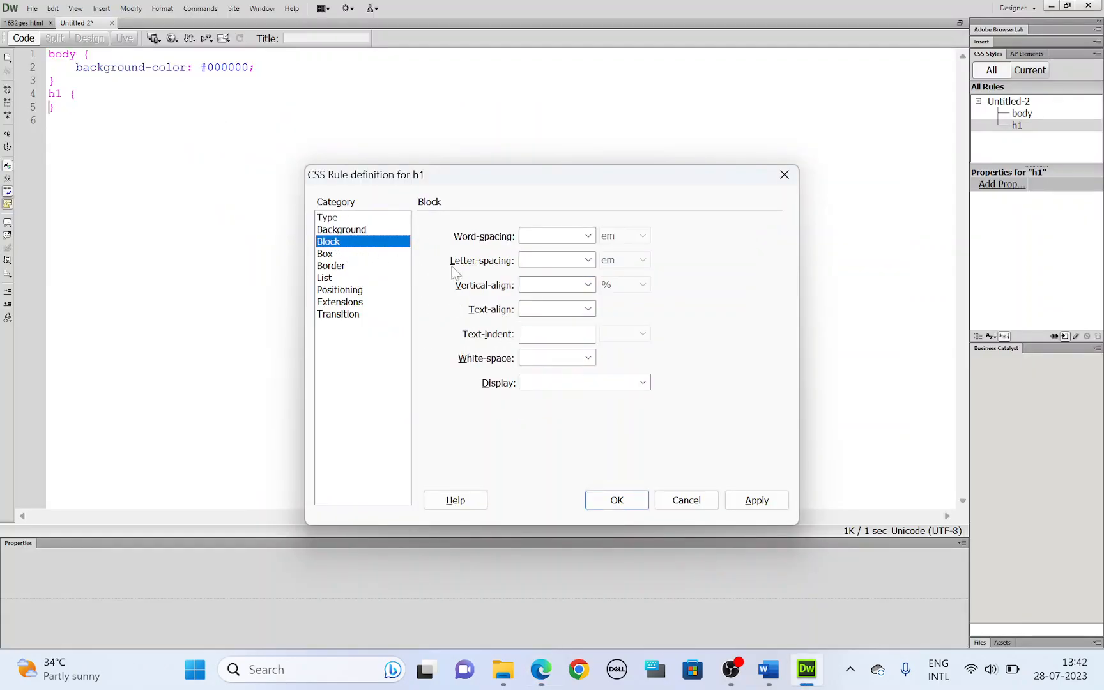
{"action": "left_click", "coordinate": [588, 308]}
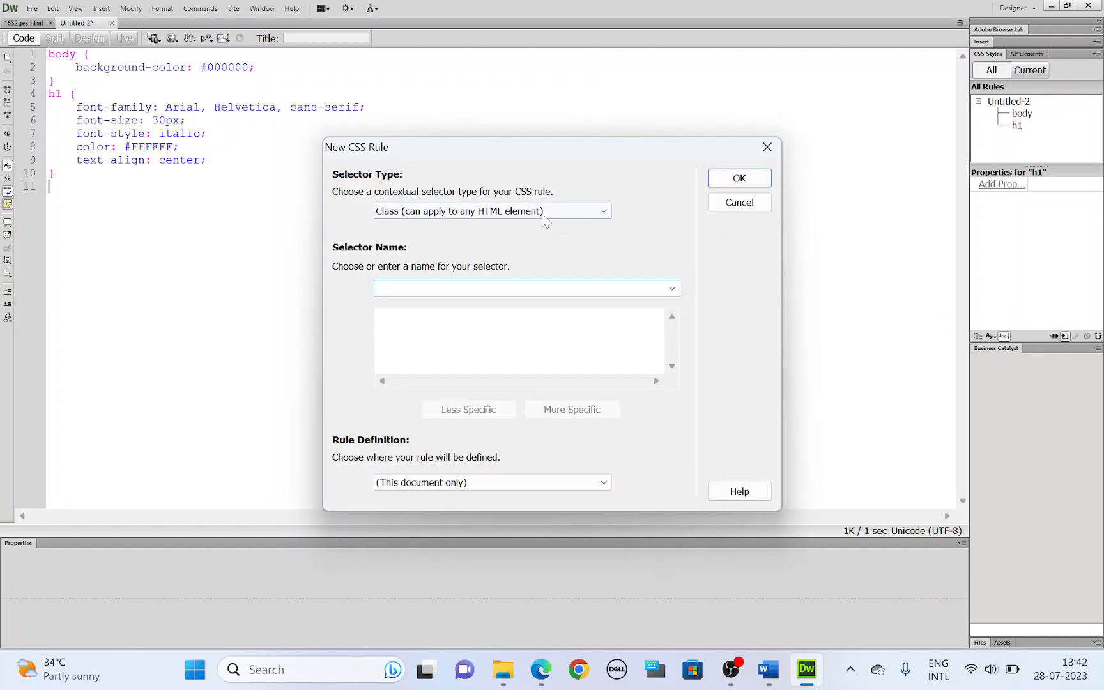
Step: Start a Tag rule for h2 and highlight its colour requirement in the paper
{"action": "left_click", "coordinate": [492, 211]}
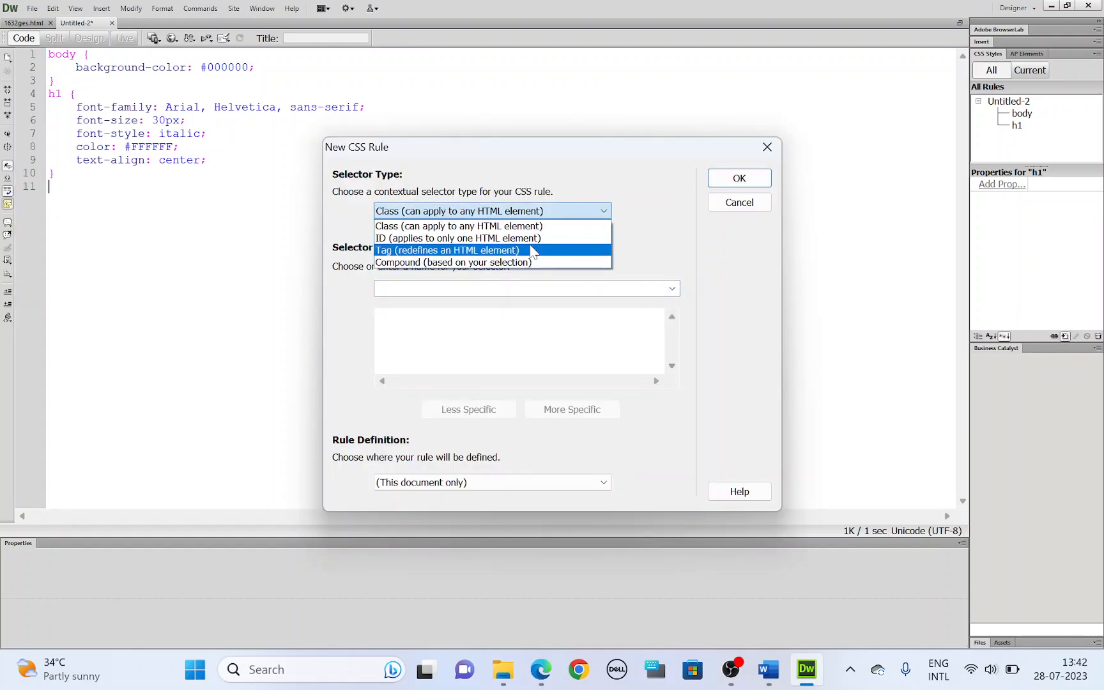
{"action": "left_click", "coordinate": [539, 669]}
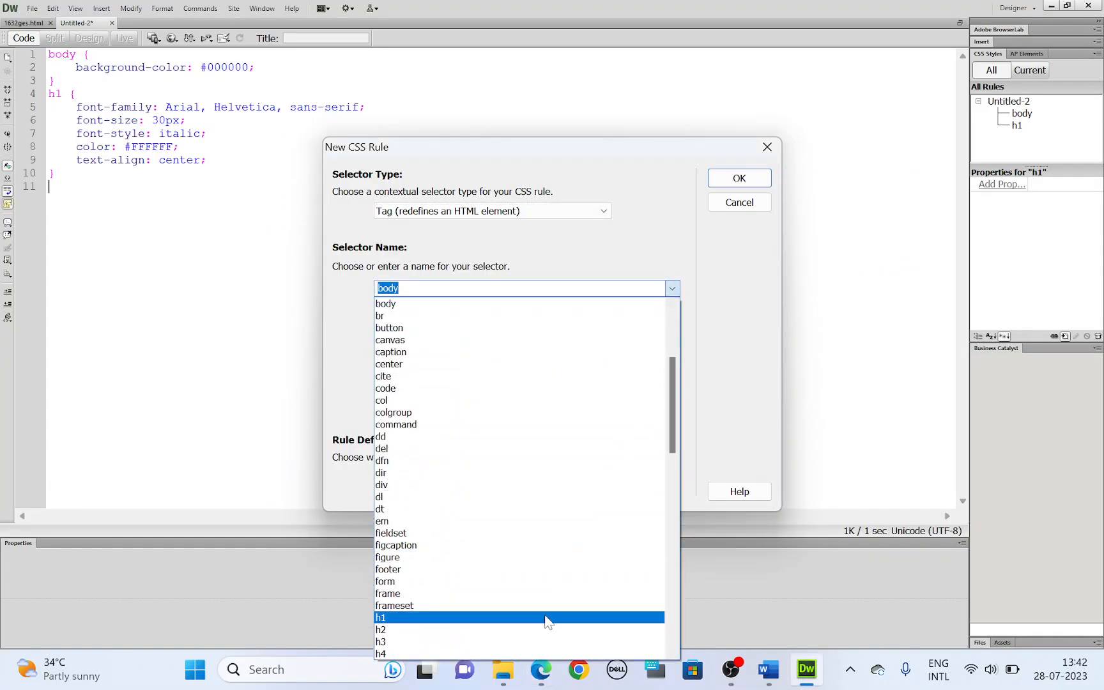
{"action": "left_click", "coordinate": [381, 628]}
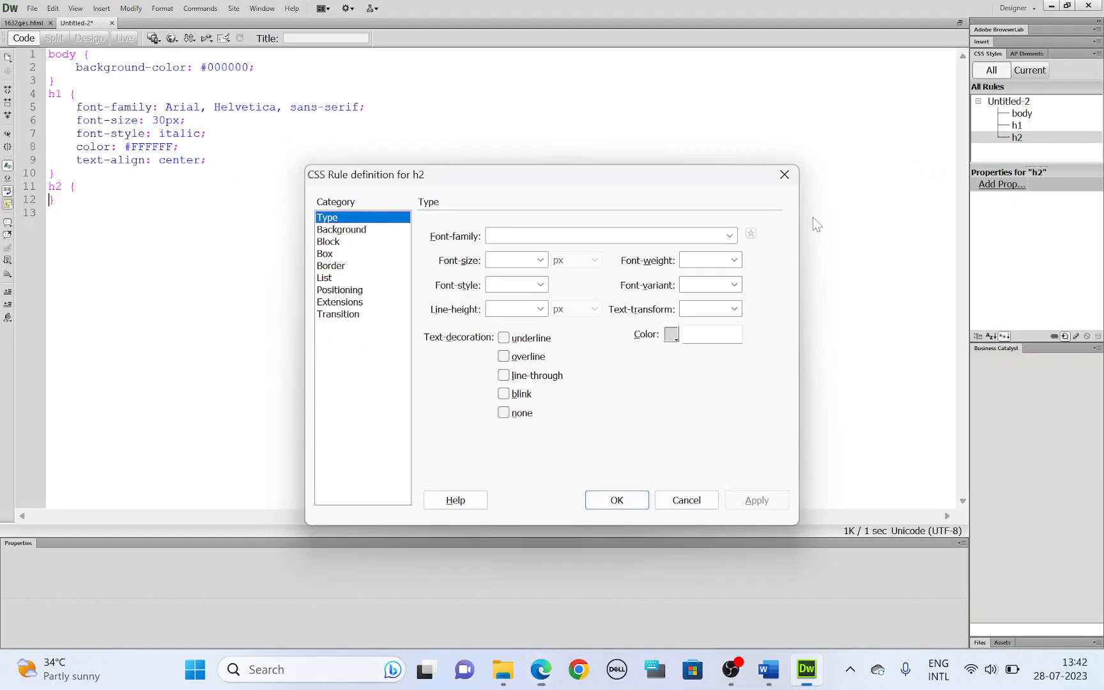
{"action": "left_click", "coordinate": [729, 236]}
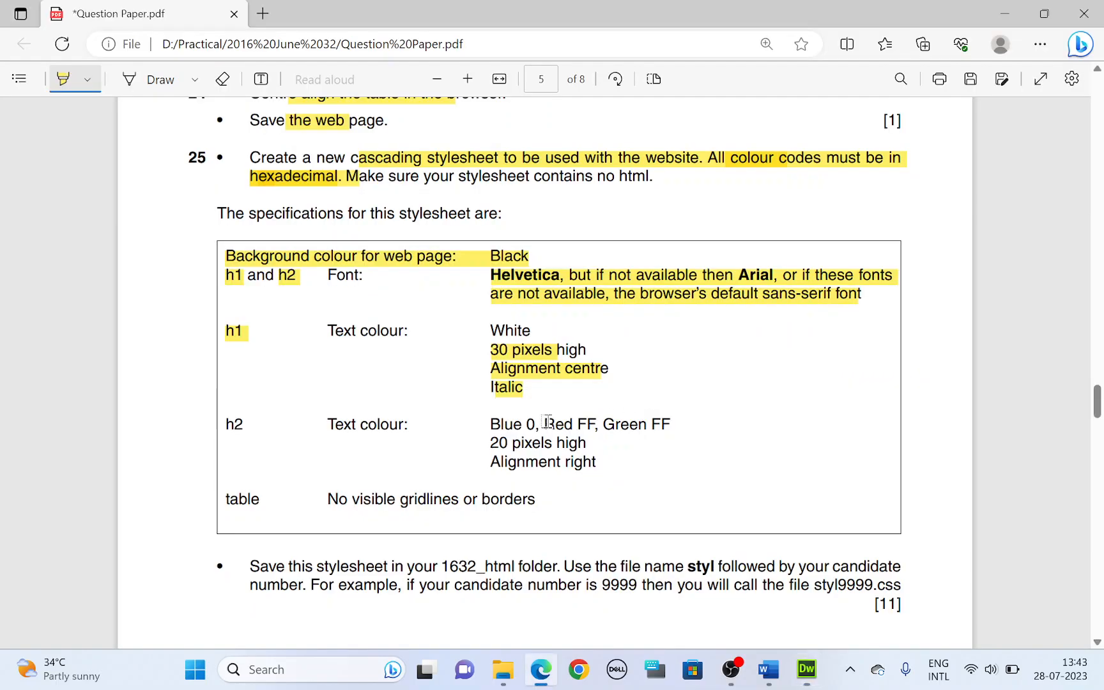
{"action": "left_click_drag", "start_coordinate": [490, 423], "coordinate": [564, 423]}
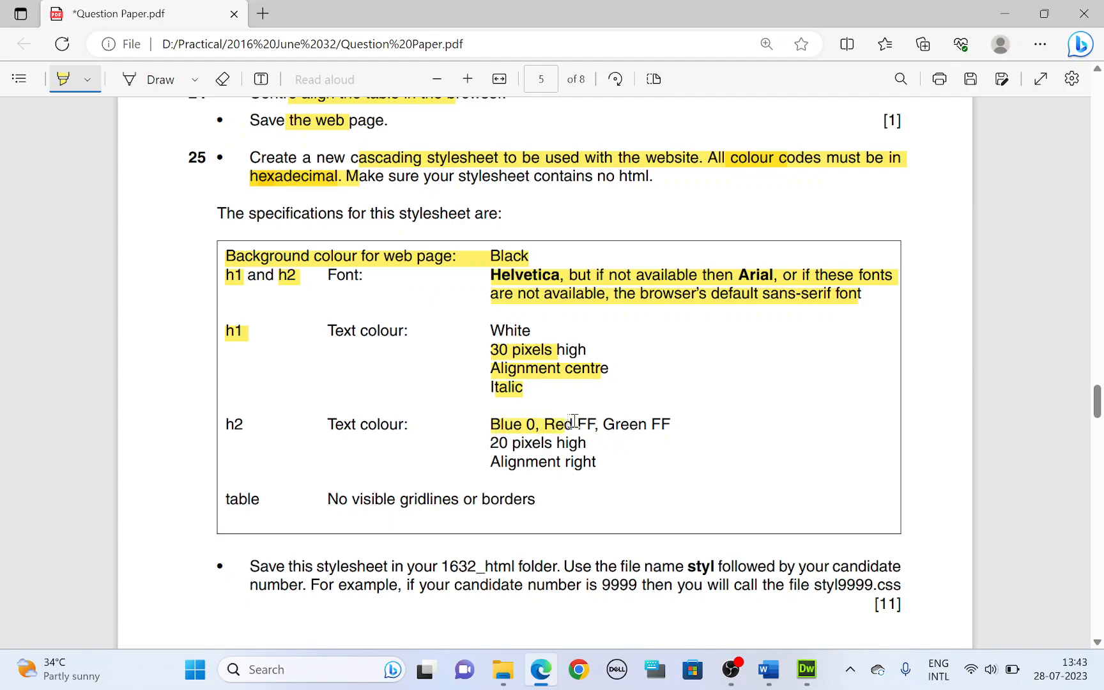
{"action": "left_click_drag", "start_coordinate": [490, 423], "coordinate": [670, 423]}
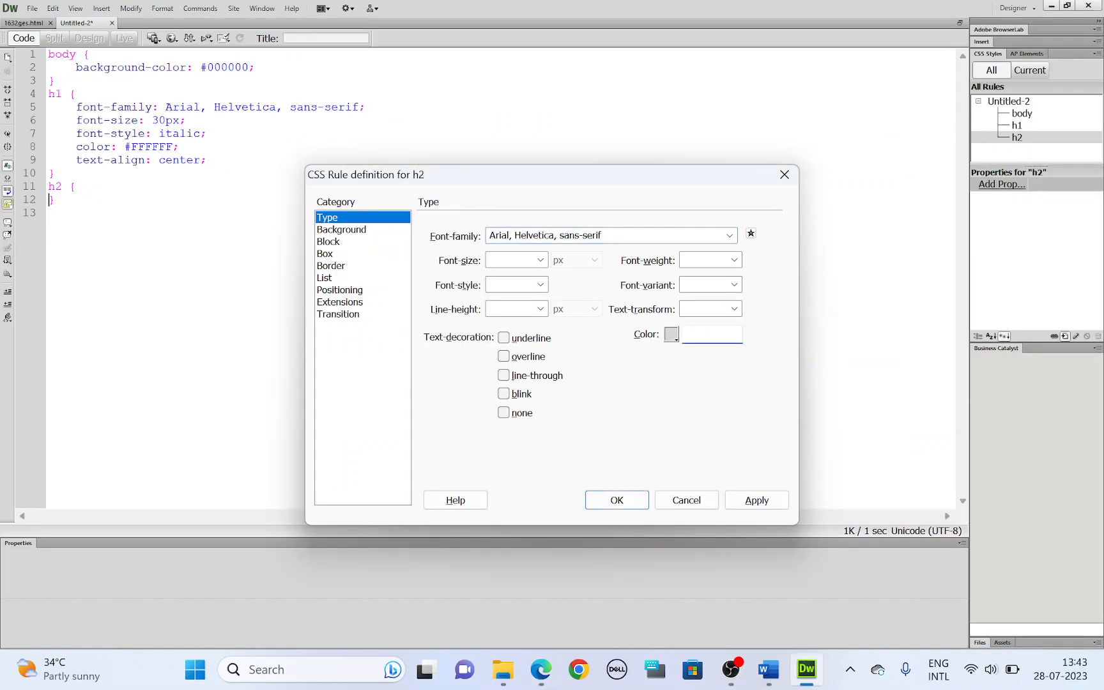
Step: Set h2 colour #FFFF00, size 20px, right alignment, and confirm the rule
{"action": "type", "text": "#FFFF00"}
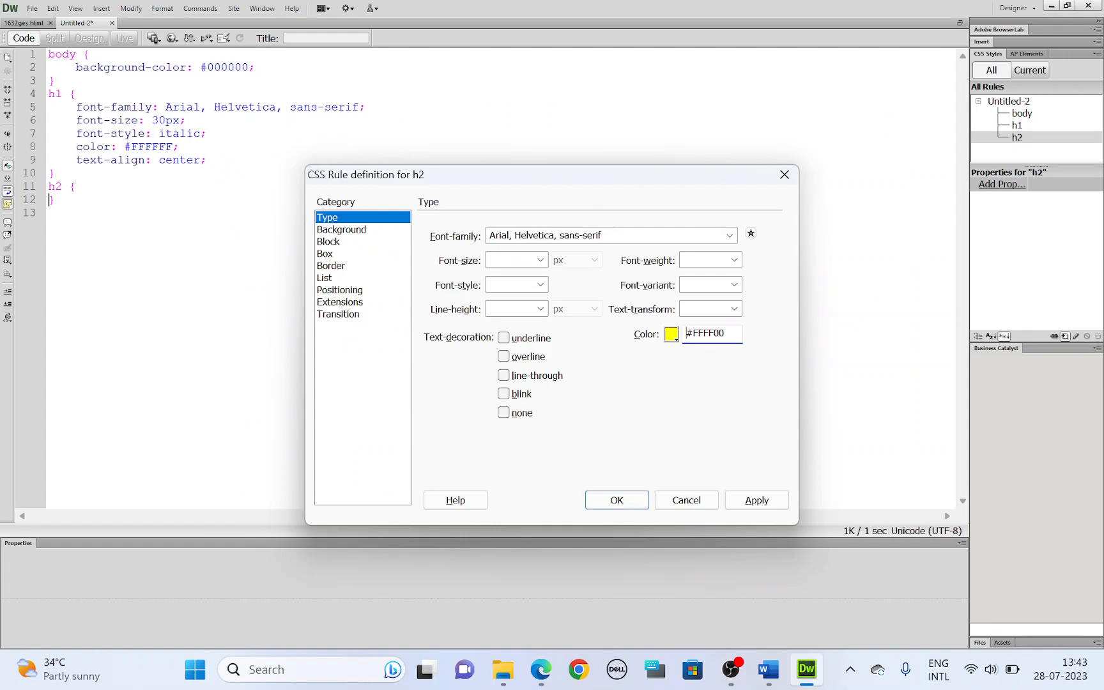
{"action": "type", "text": "20"}
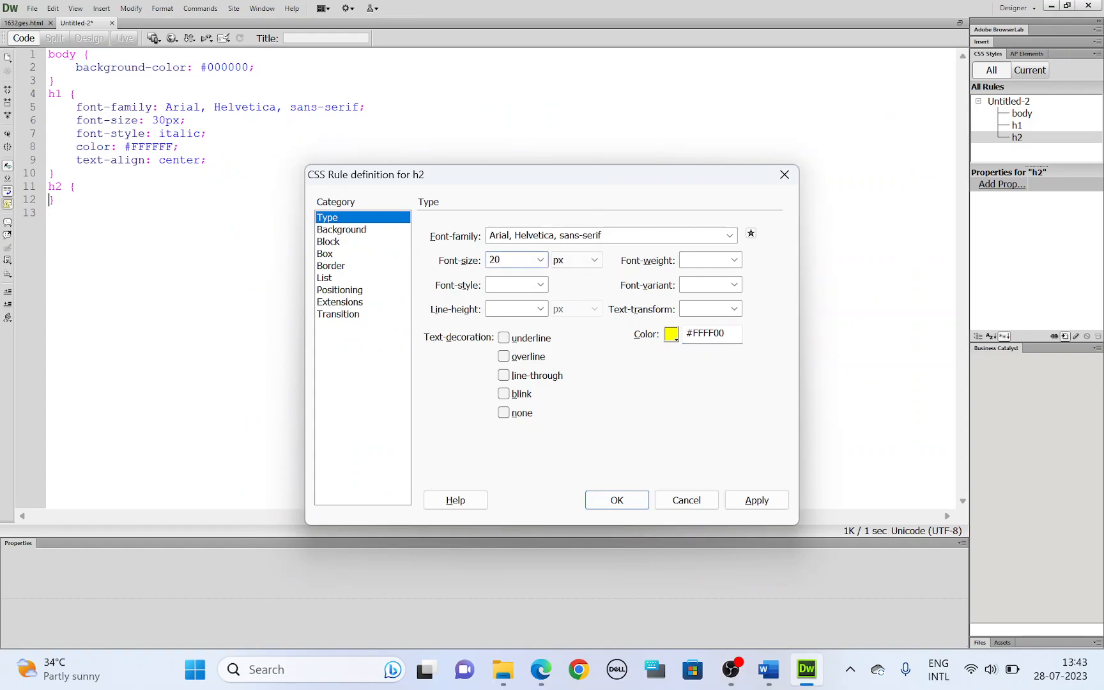
{"action": "left_click", "coordinate": [540, 670]}
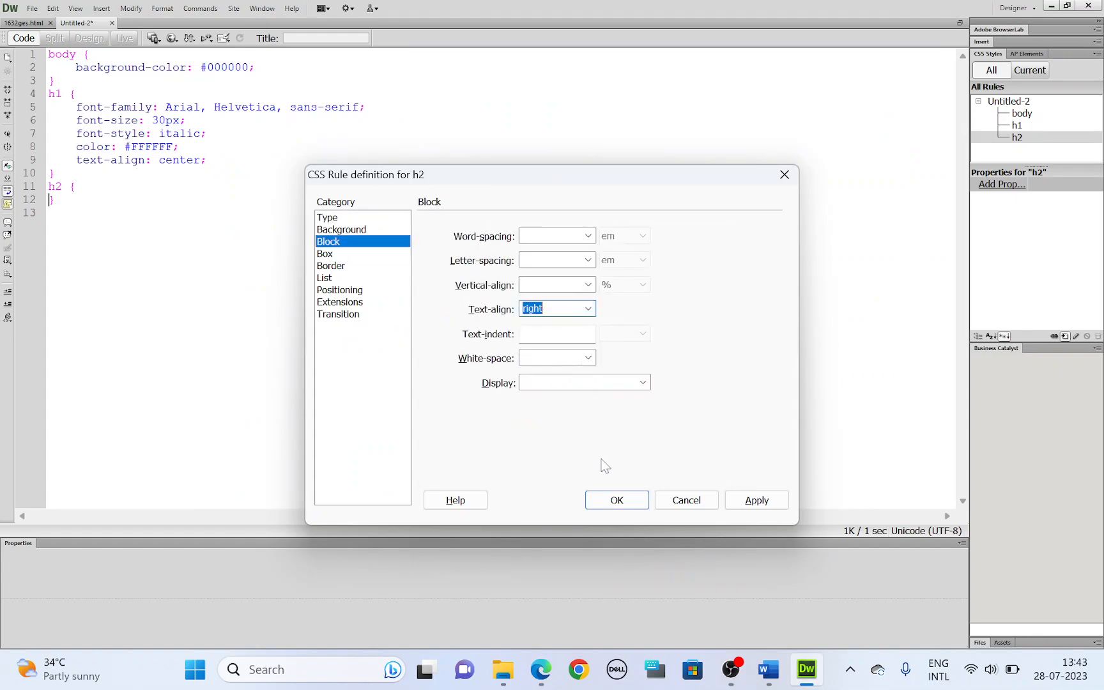
{"action": "left_click", "coordinate": [616, 500]}
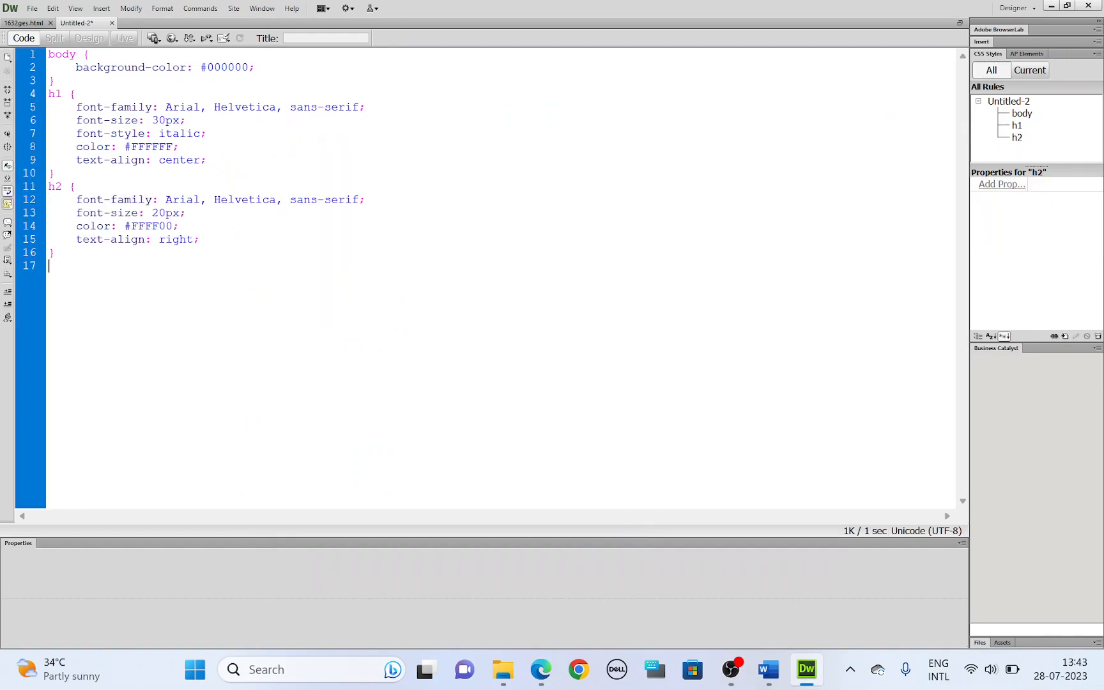
Step: Add a table, td rule with border: 0px to the stylesheet
{"action": "left_click", "coordinate": [539, 669]}
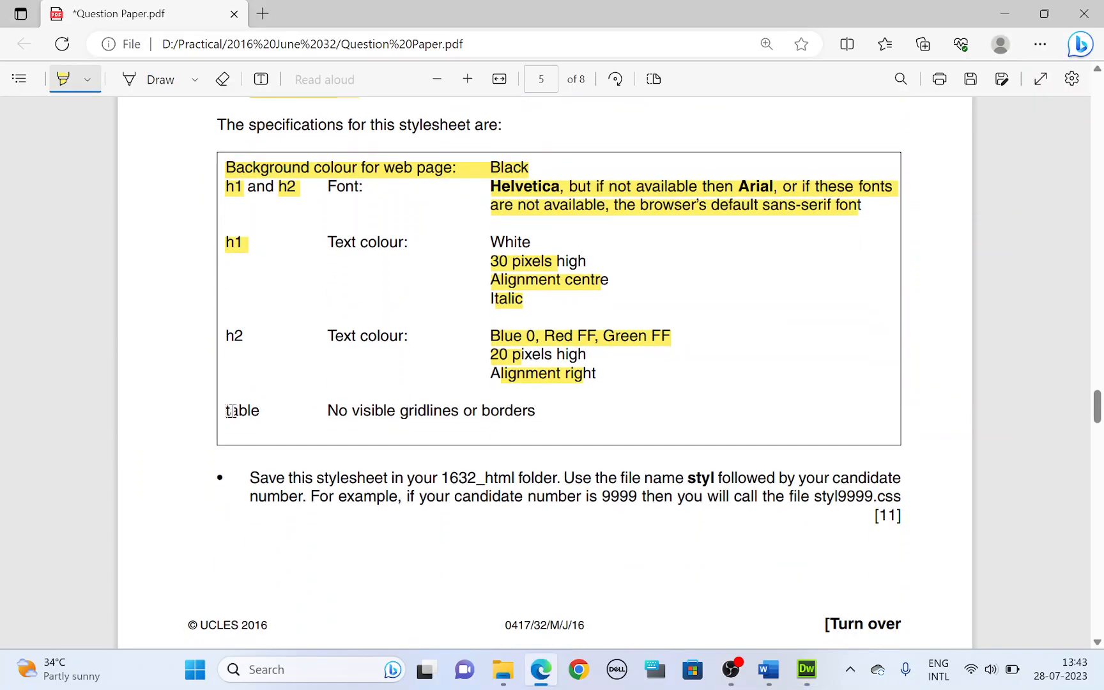
{"action": "left_click_drag", "start_coordinate": [225, 410], "coordinate": [534, 410]}
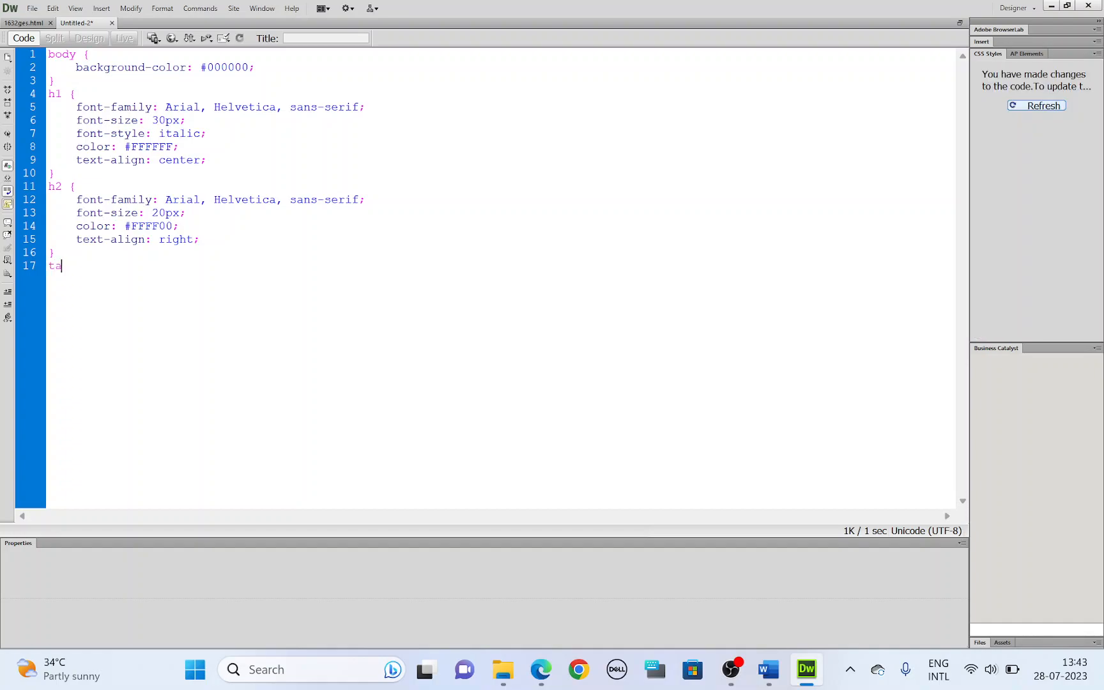
{"action": "type", "text": "ble, t"}
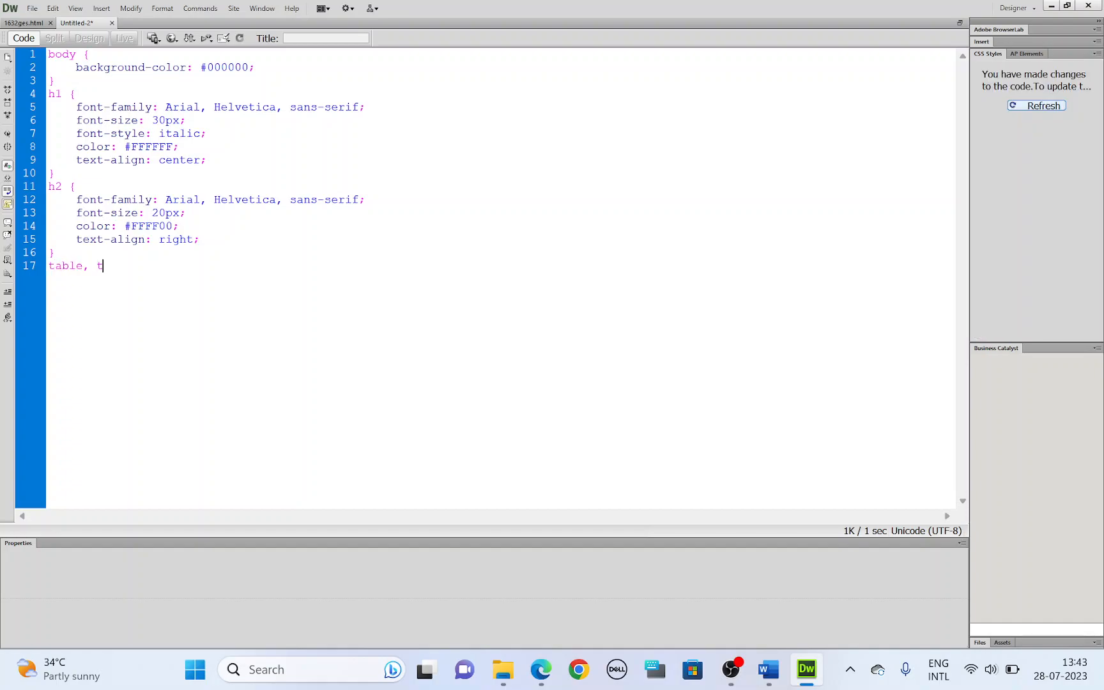
{"action": "type", "text": "d"}
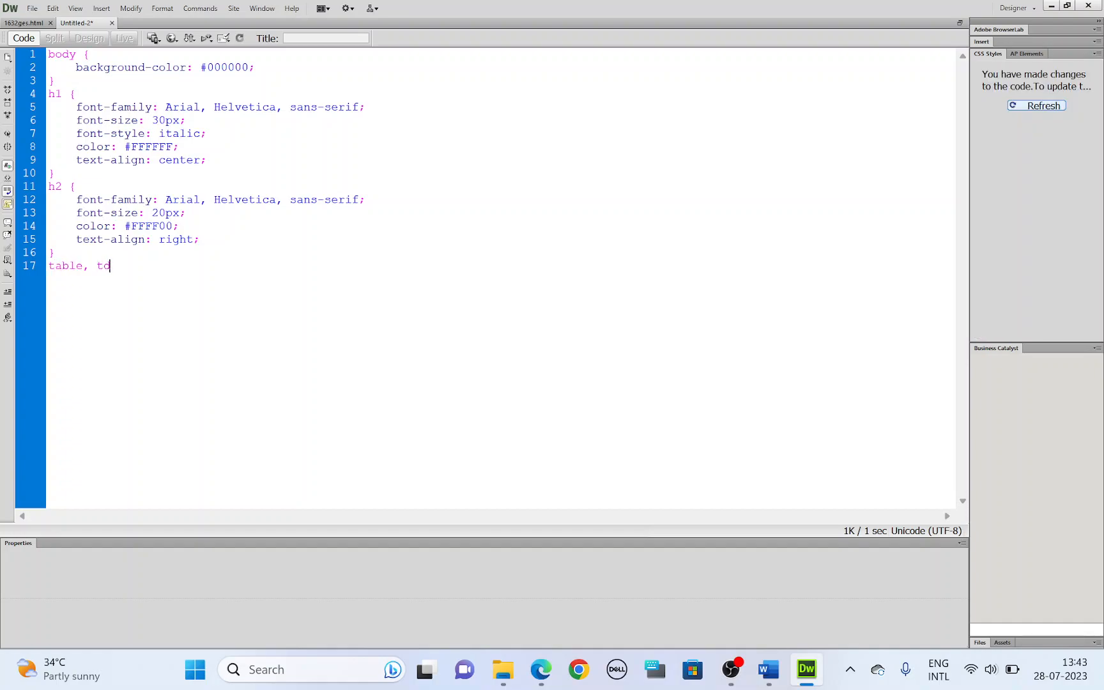
{"action": "type", "text": "{"}
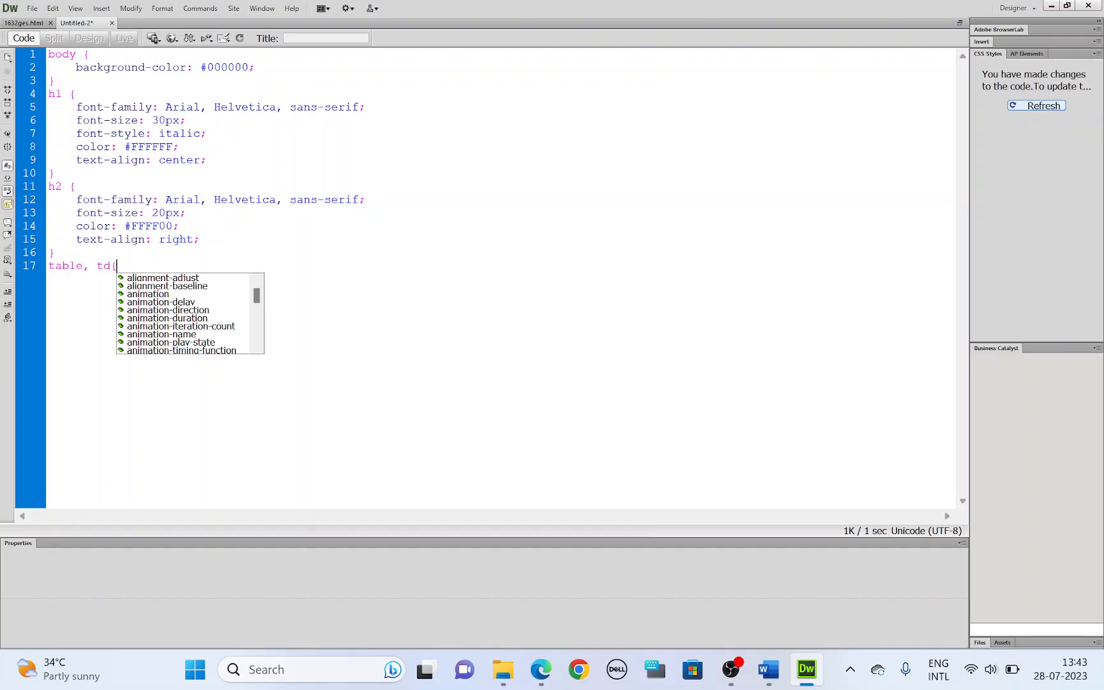
{"action": "type", "text": "border:"}
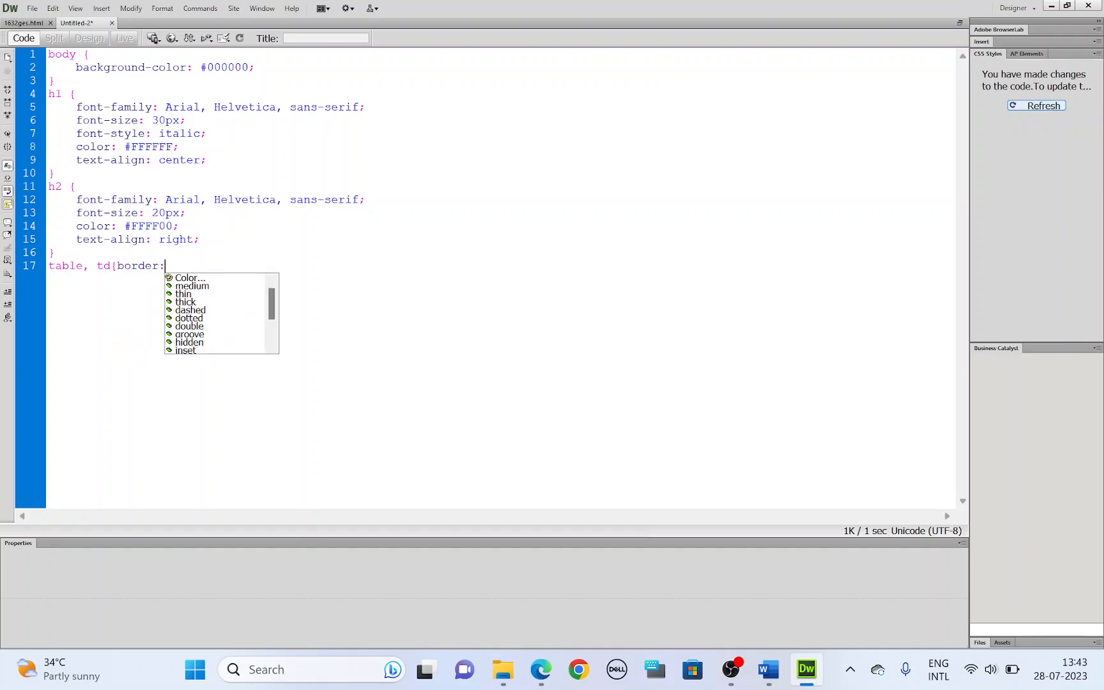
{"action": "type", "text": "0p"}
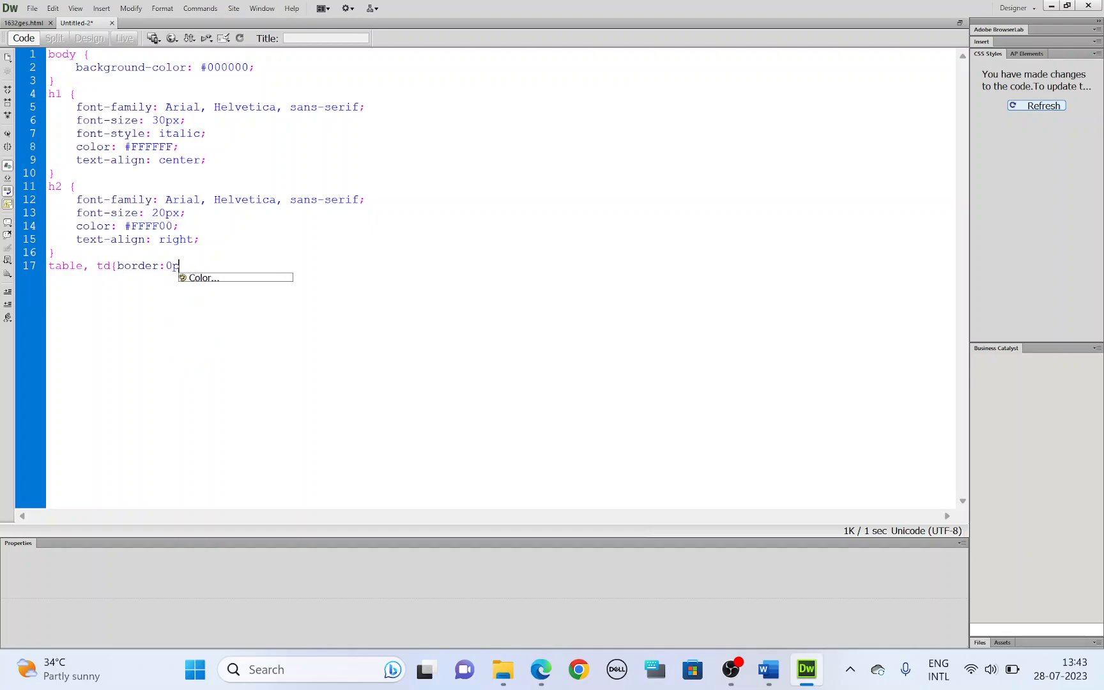
{"action": "type", "text": "x}"}
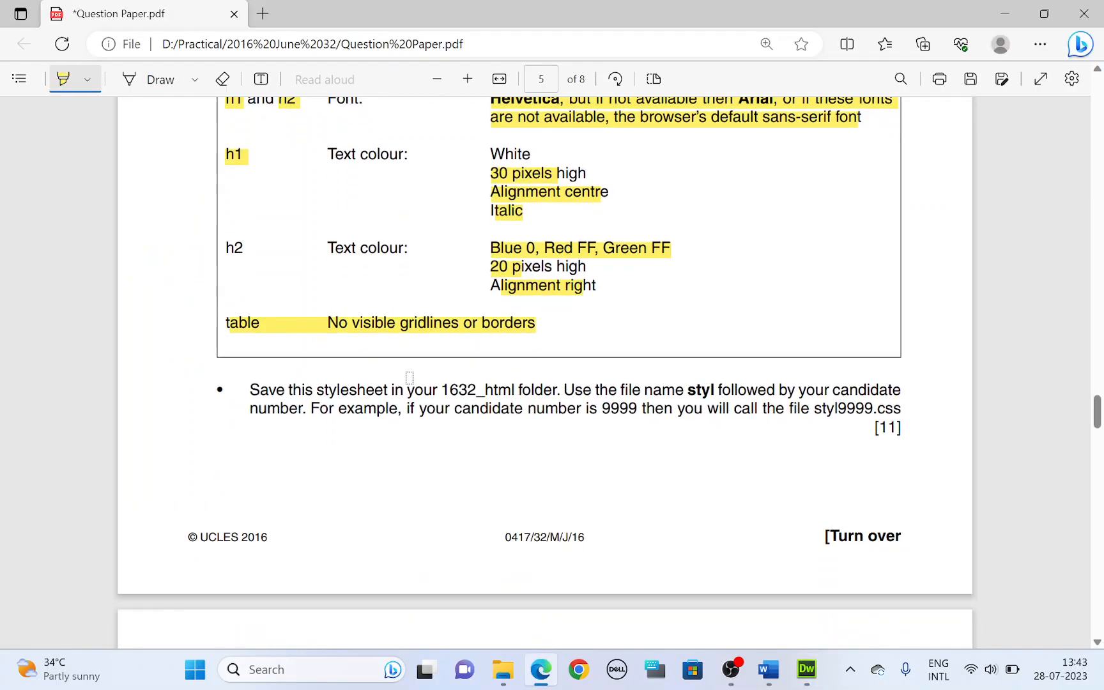
Step: Highlight the paper's save and file-naming instructions, then return to the stylesheet
{"action": "left_click_drag", "start_coordinate": [250, 389], "coordinate": [379, 389]}
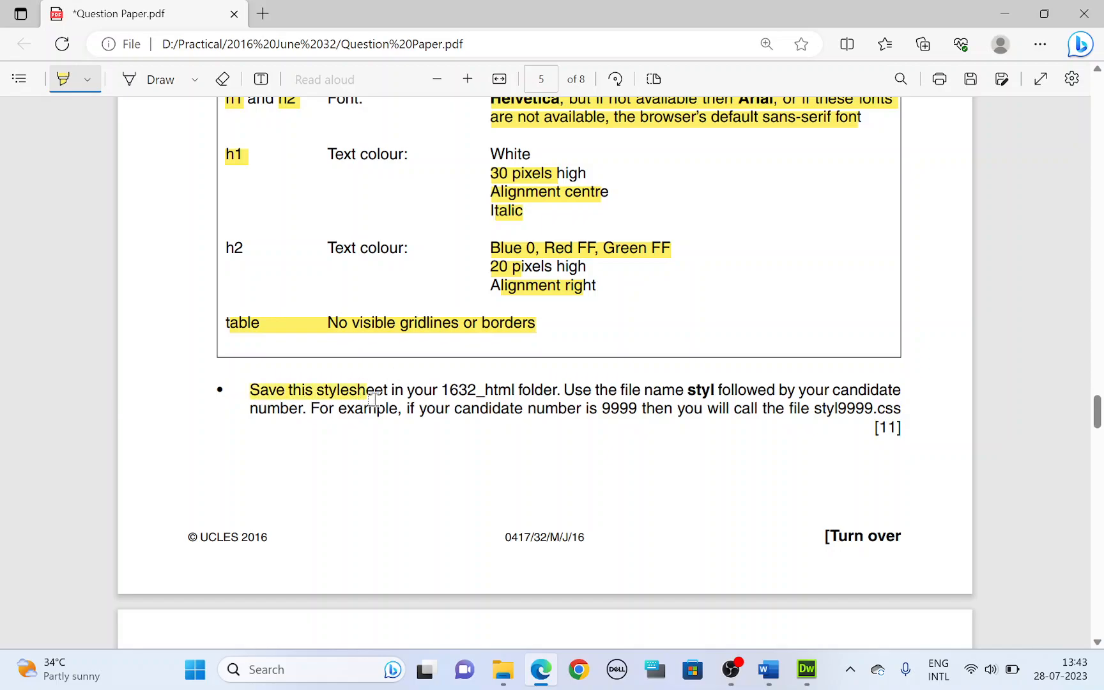
{"action": "left_click_drag", "start_coordinate": [249, 390], "coordinate": [397, 408]}
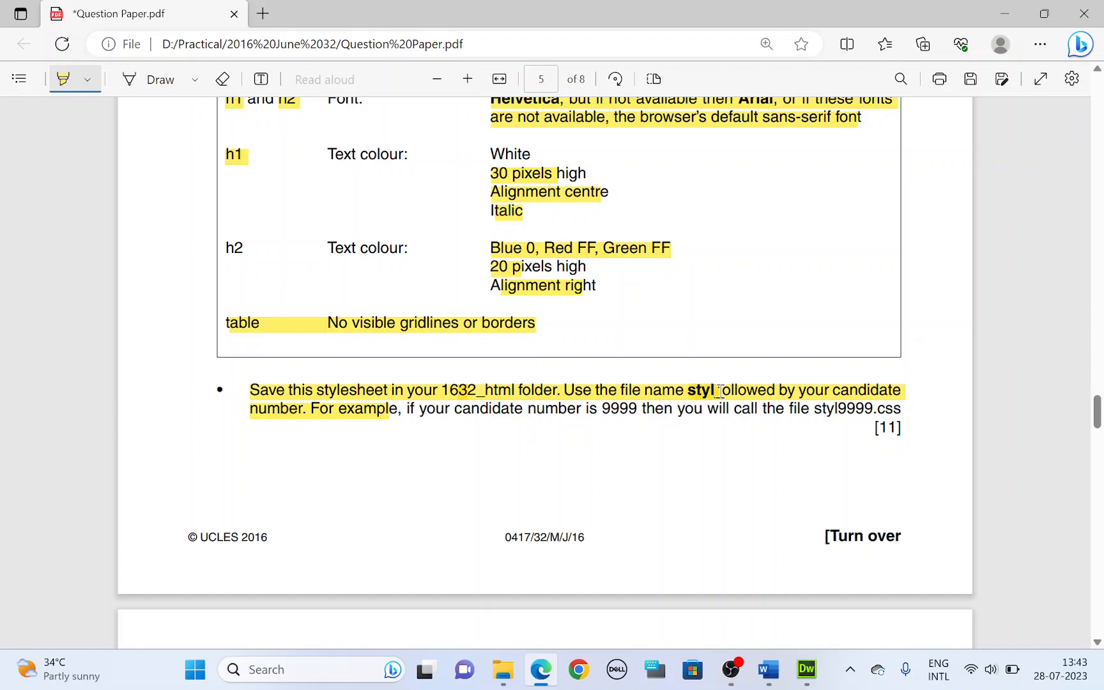
{"action": "left_click", "coordinate": [806, 670]}
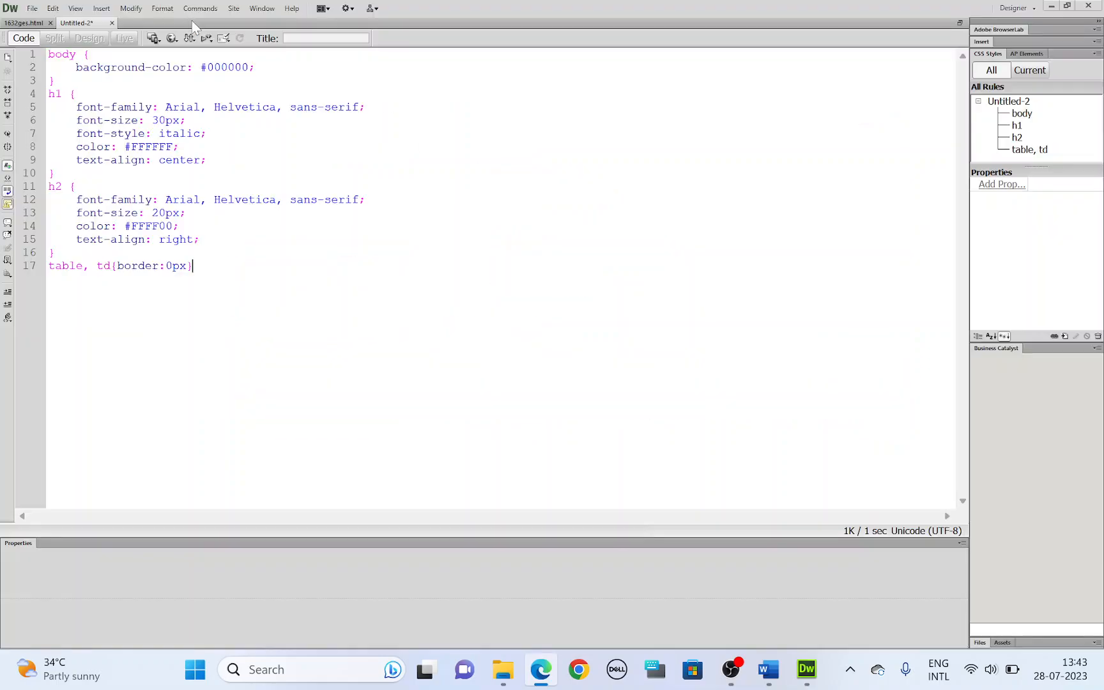
Step: Save the stylesheet As into 1632_html, typing the name stylcandnum
{"action": "left_click", "coordinate": [32, 8]}
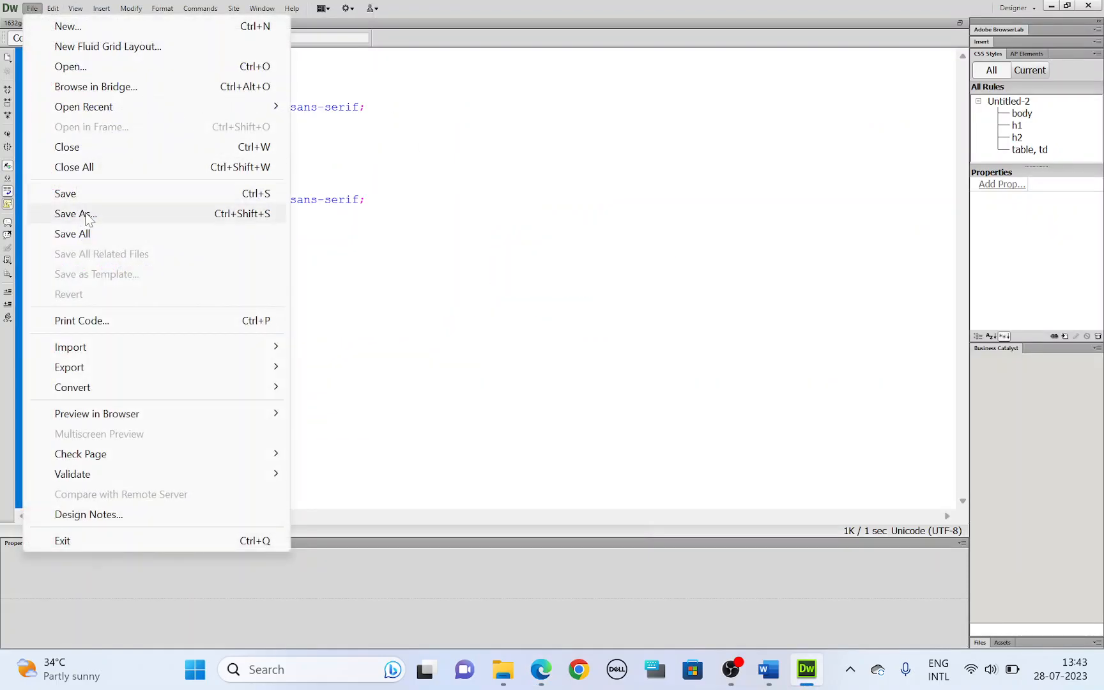
{"action": "left_click", "coordinate": [76, 214]}
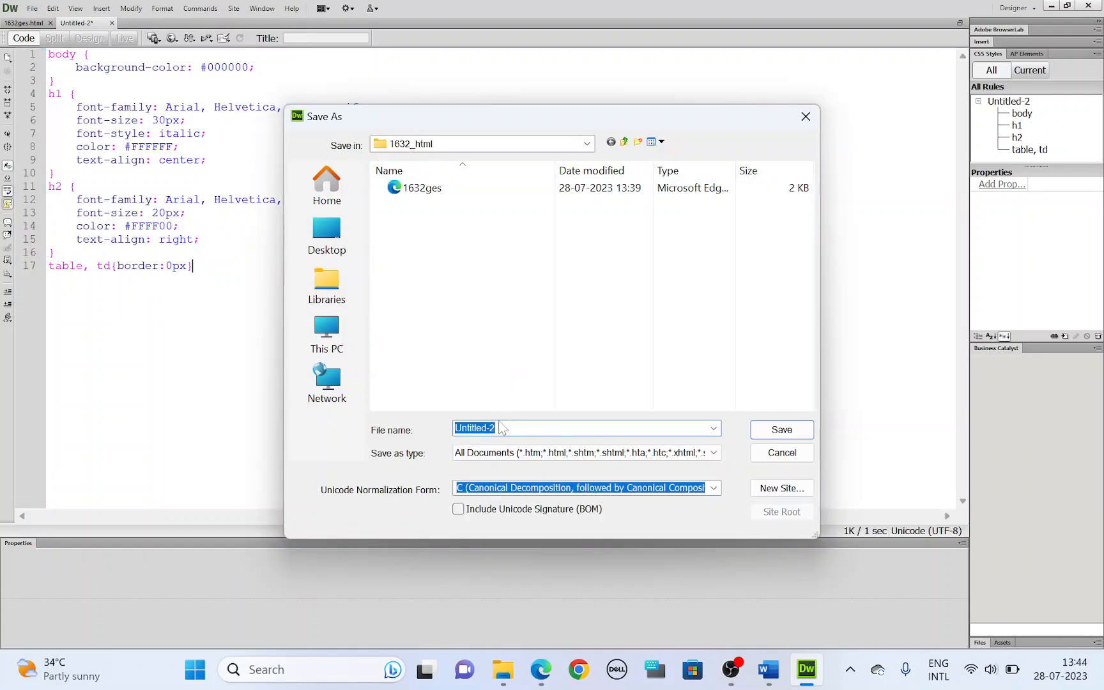
{"action": "type", "text": "styl"}
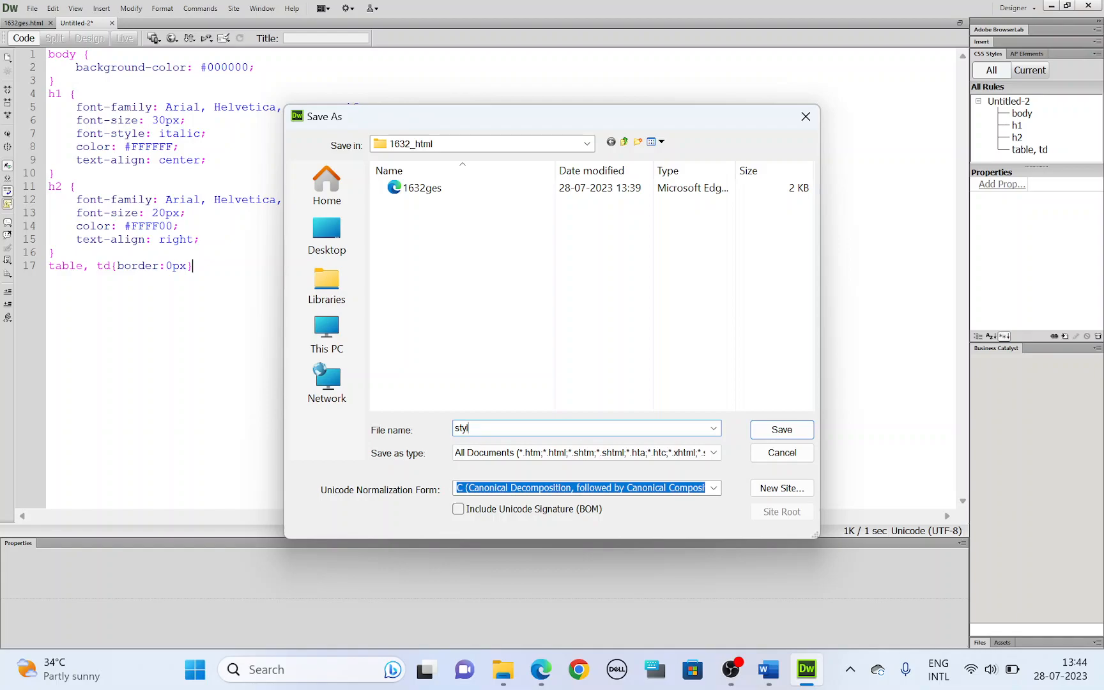
{"action": "left_click", "coordinate": [540, 669]}
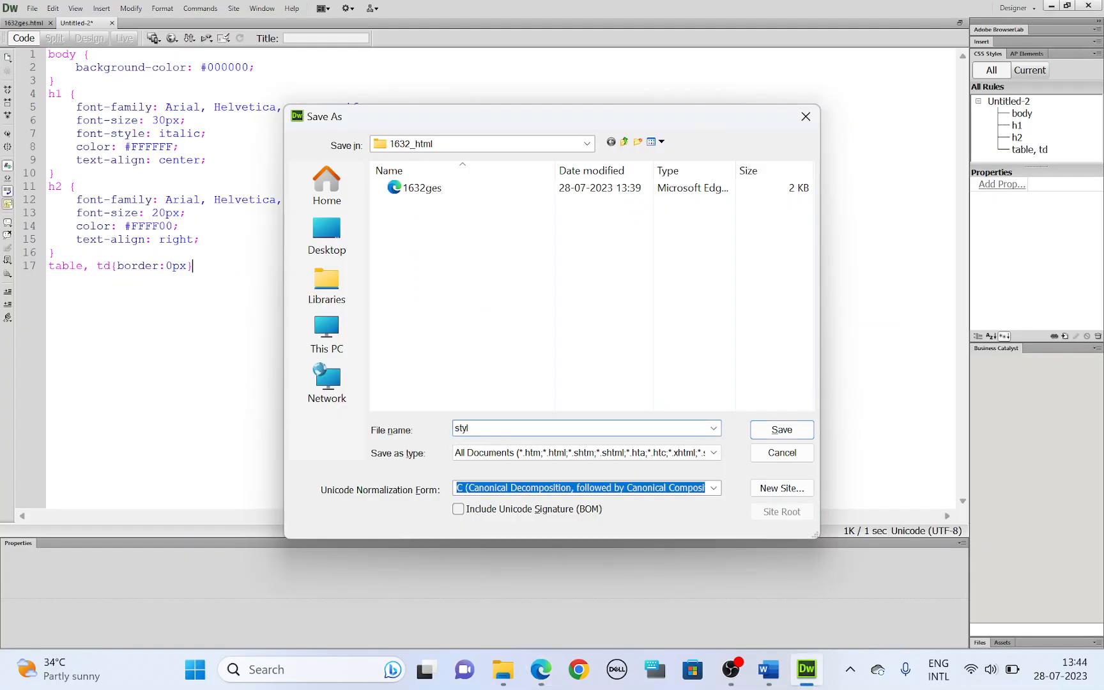
{"action": "type", "text": "candnum"}
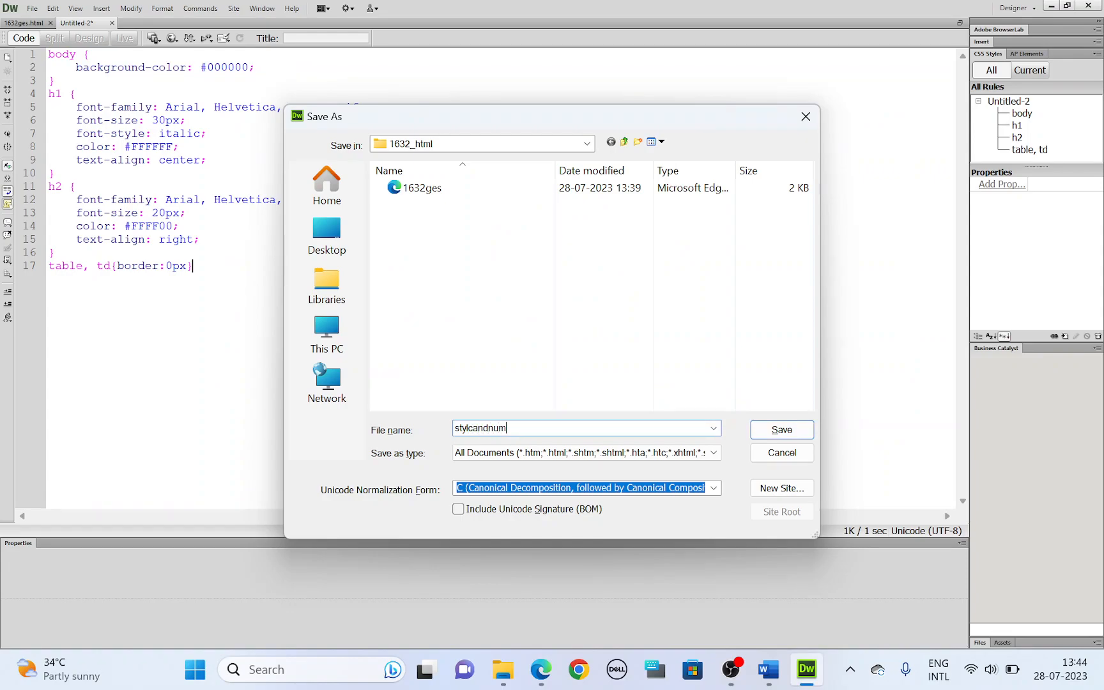
Step: Save as stylcandnumber.css, check the Evidence 1 instruction, and snip the stylesheet code
{"action": "left_click", "coordinate": [780, 430]}
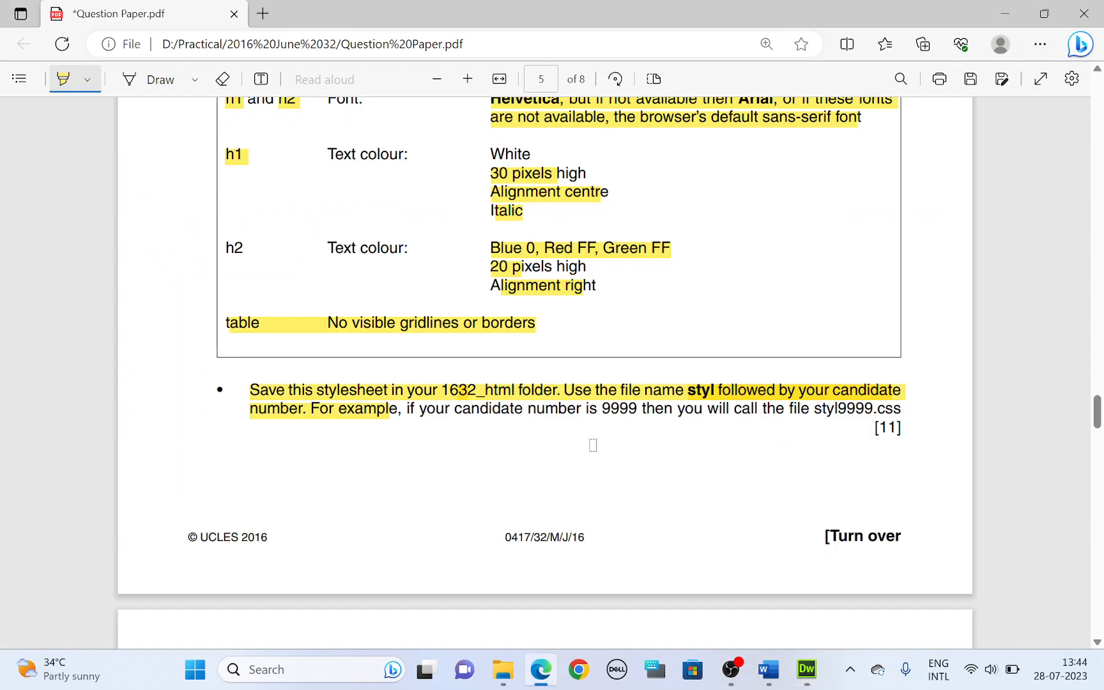
{"action": "scroll", "scroll_direction": "down", "scroll_amount": 3}
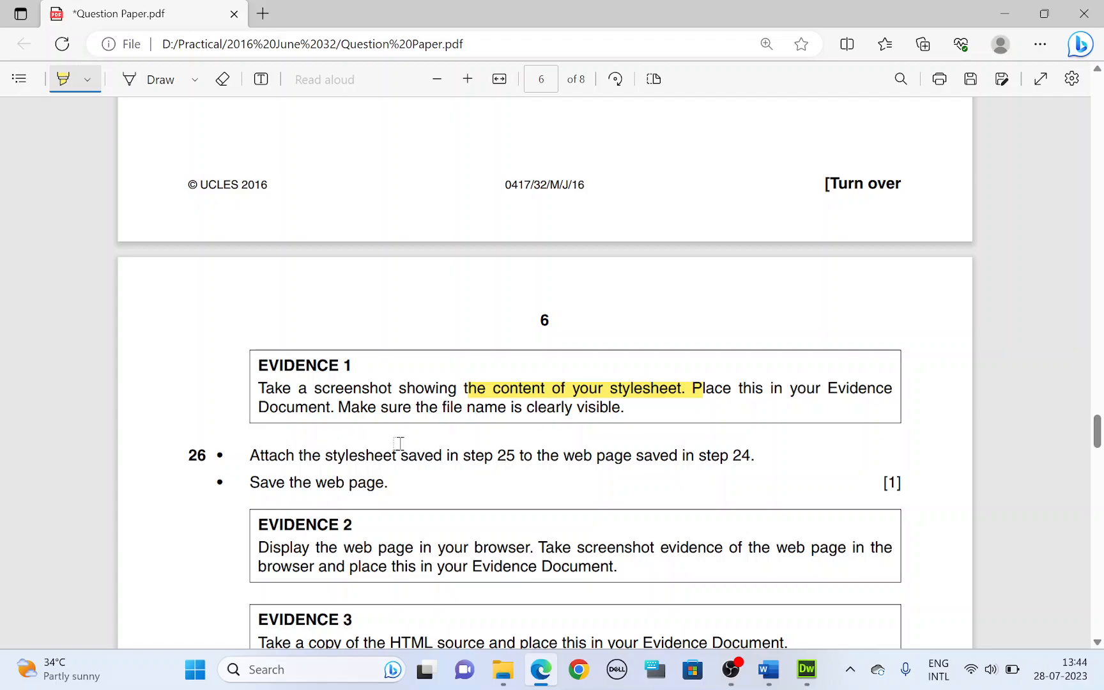
{"action": "left_click", "coordinate": [805, 670]}
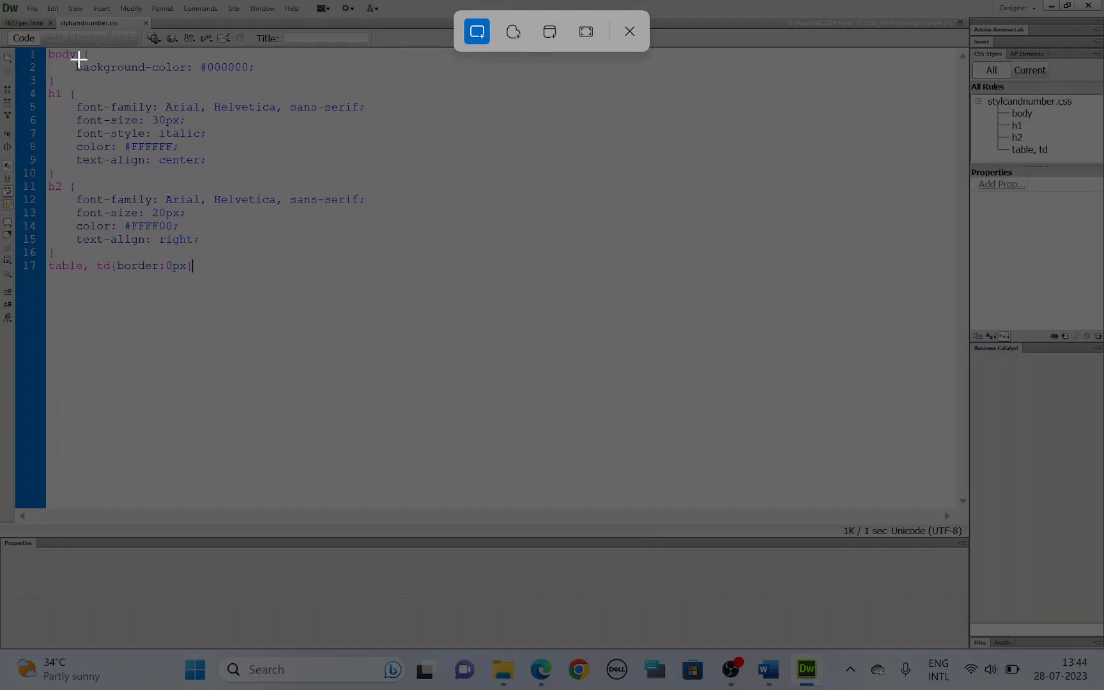
{"action": "left_click", "coordinate": [628, 30]}
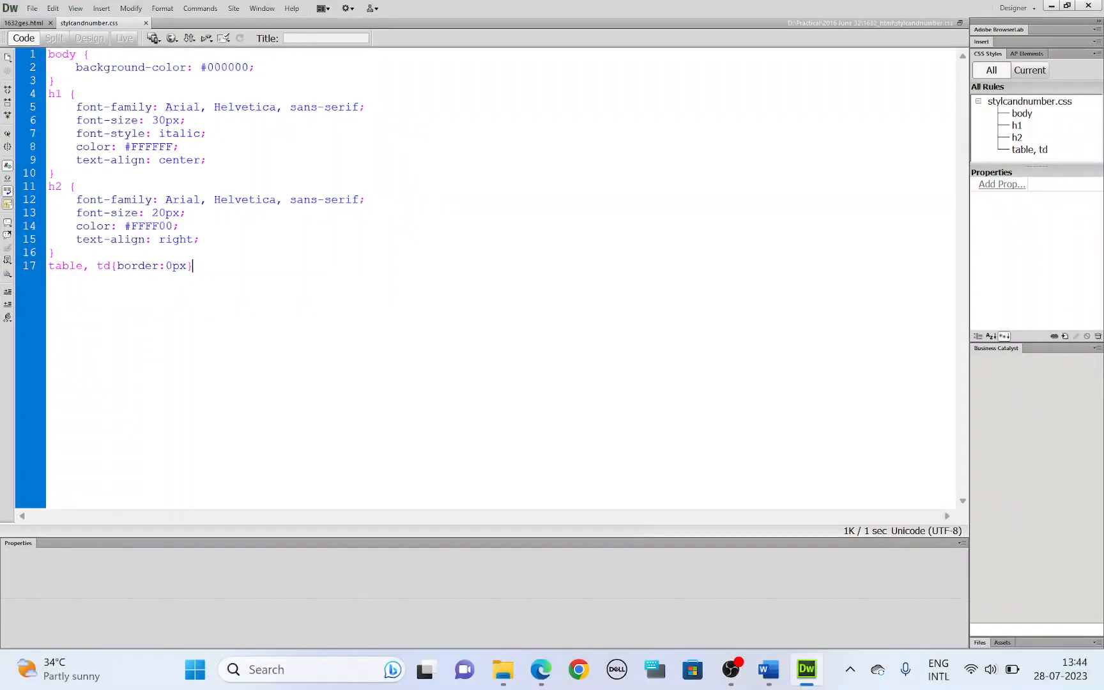
Step: Paste the stylesheet screenshot at Evidence 1 and highlight the visible-filename requirement
{"action": "left_click", "coordinate": [767, 669]}
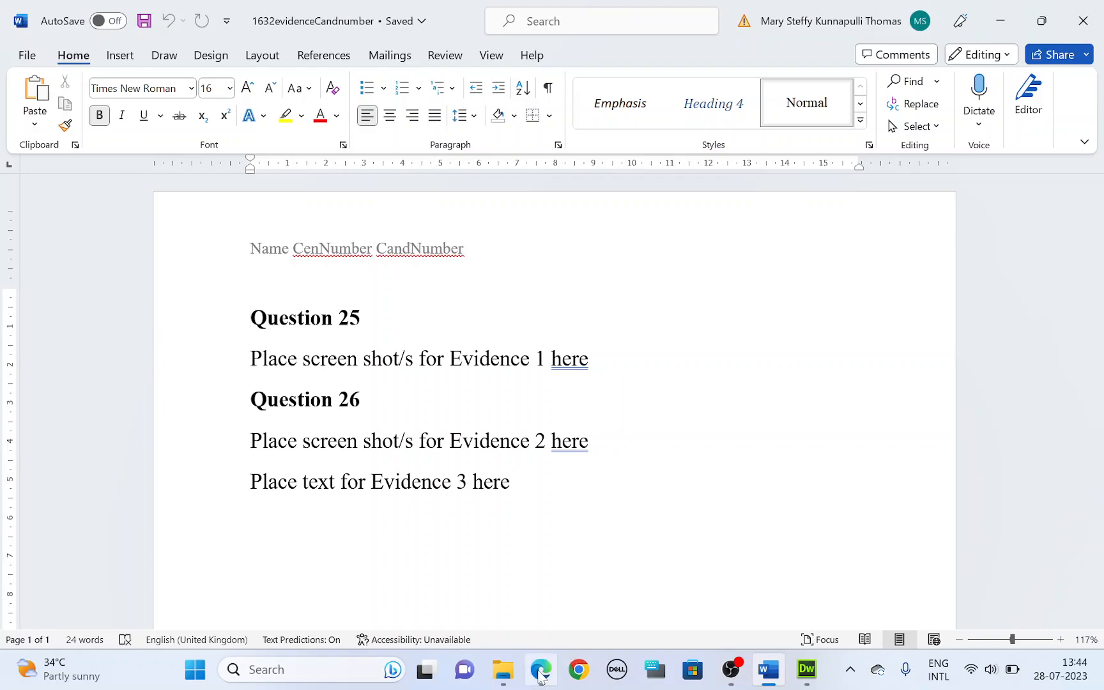
{"action": "left_click", "coordinate": [540, 670]}
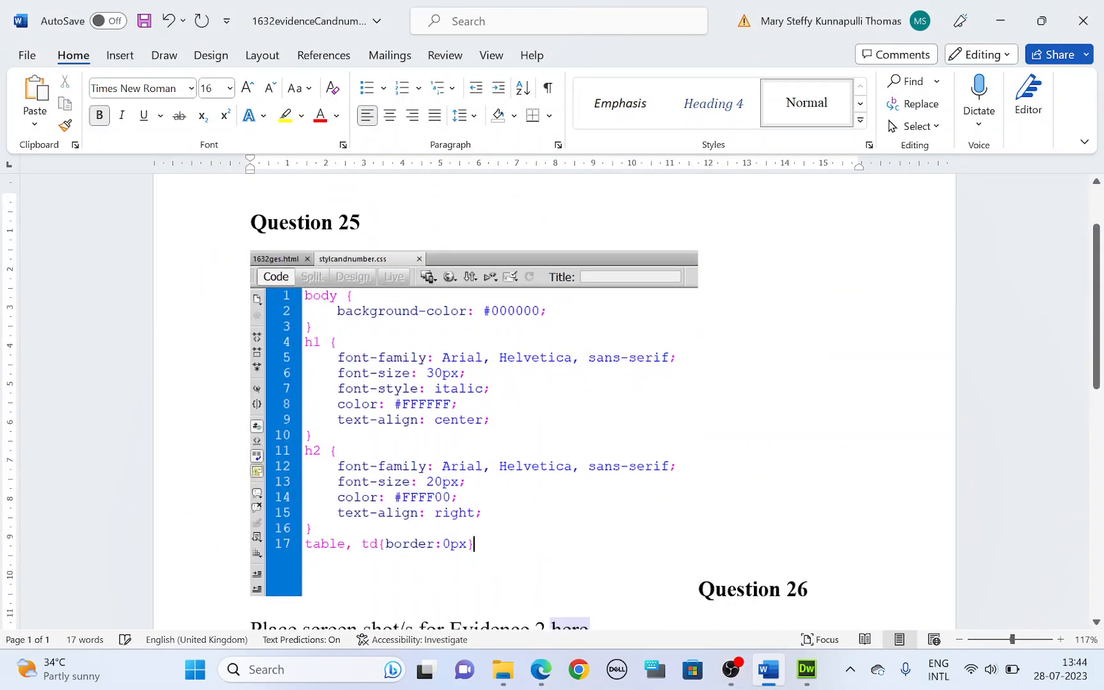
{"action": "left_click", "coordinate": [473, 402]}
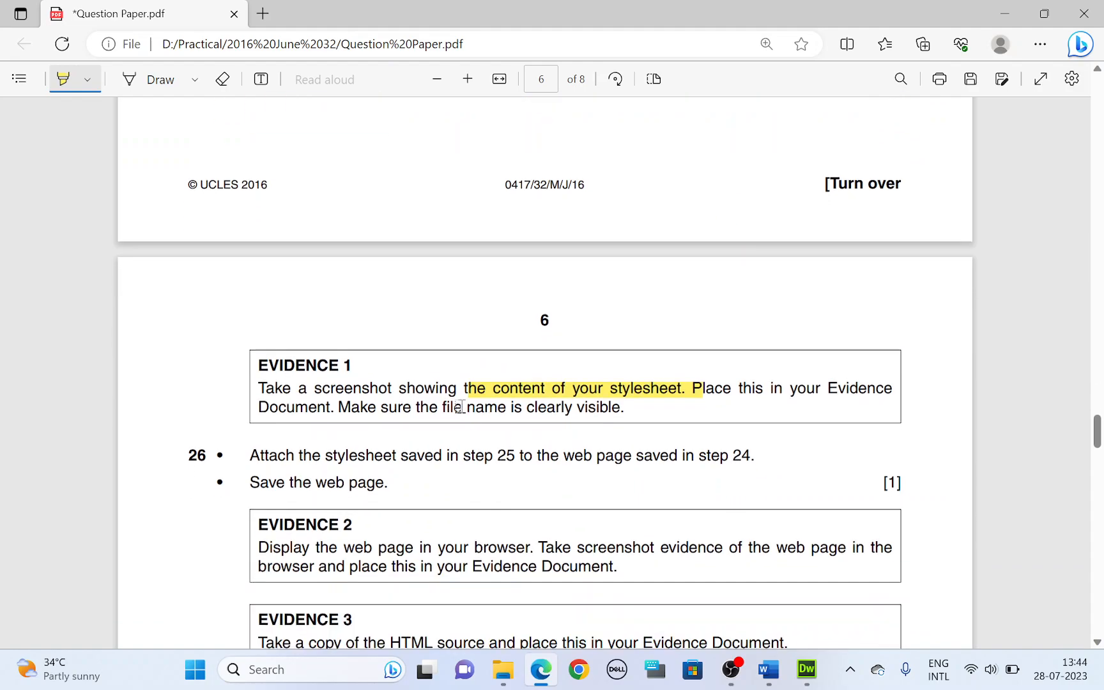
{"action": "left_click_drag", "start_coordinate": [442, 407], "coordinate": [550, 407]}
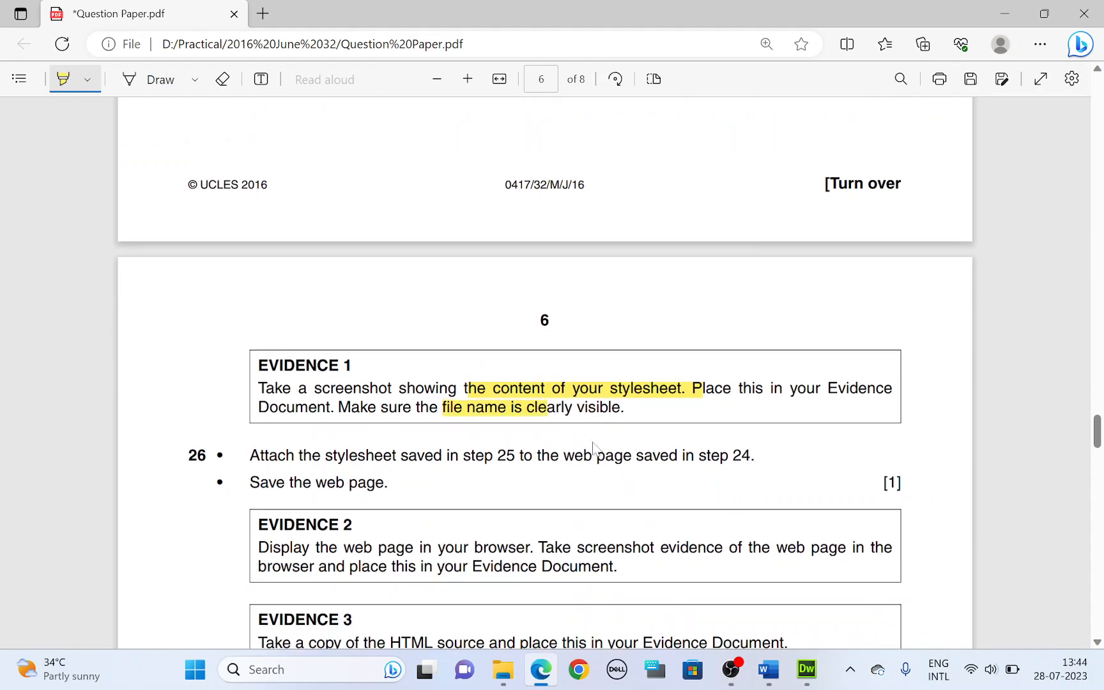
Step: Review the pasted screenshot and highlight question 26's attach-stylesheet instruction
{"action": "left_click", "coordinate": [767, 669]}
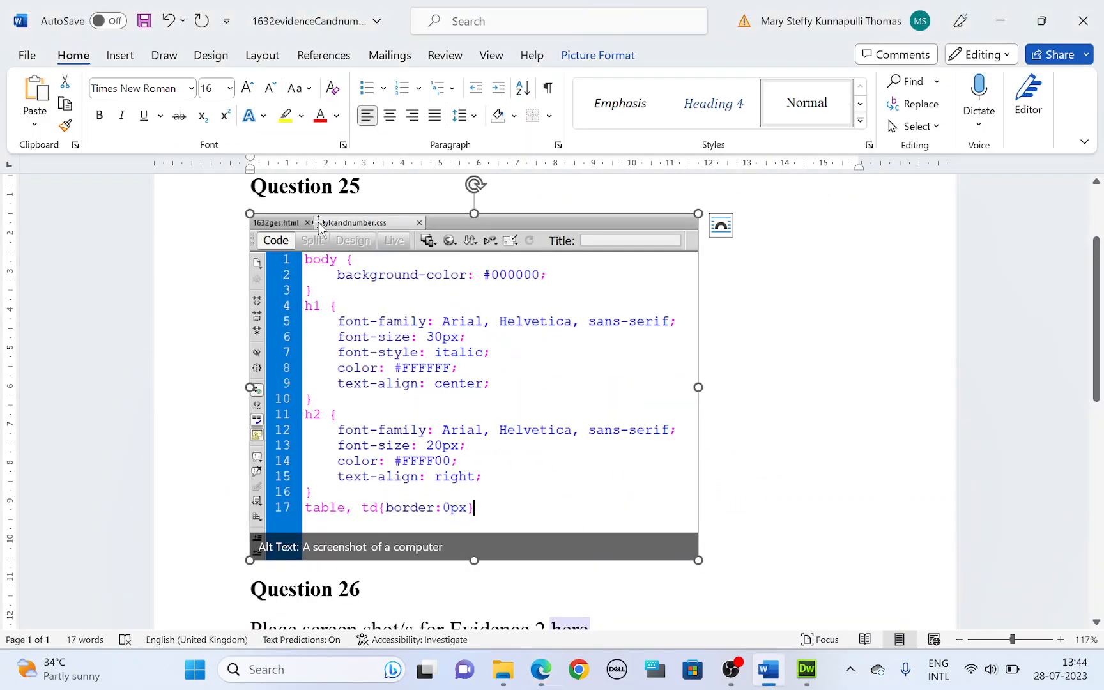
{"action": "scroll", "scroll_direction": "down", "scroll_amount": 3}
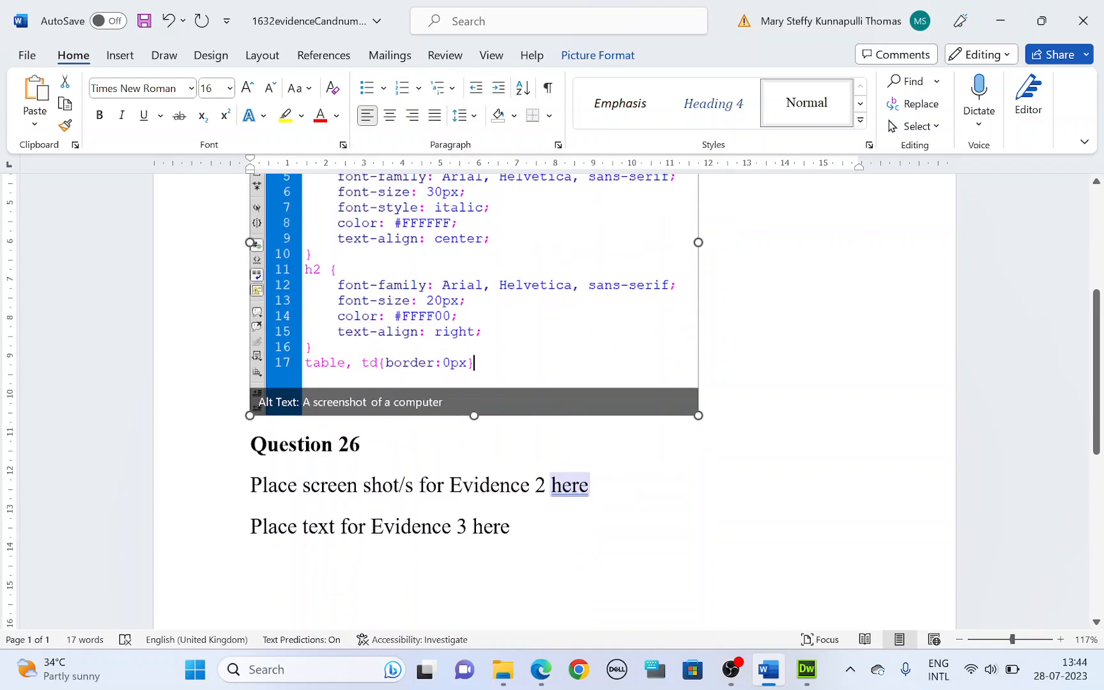
{"action": "left_click", "coordinate": [540, 670]}
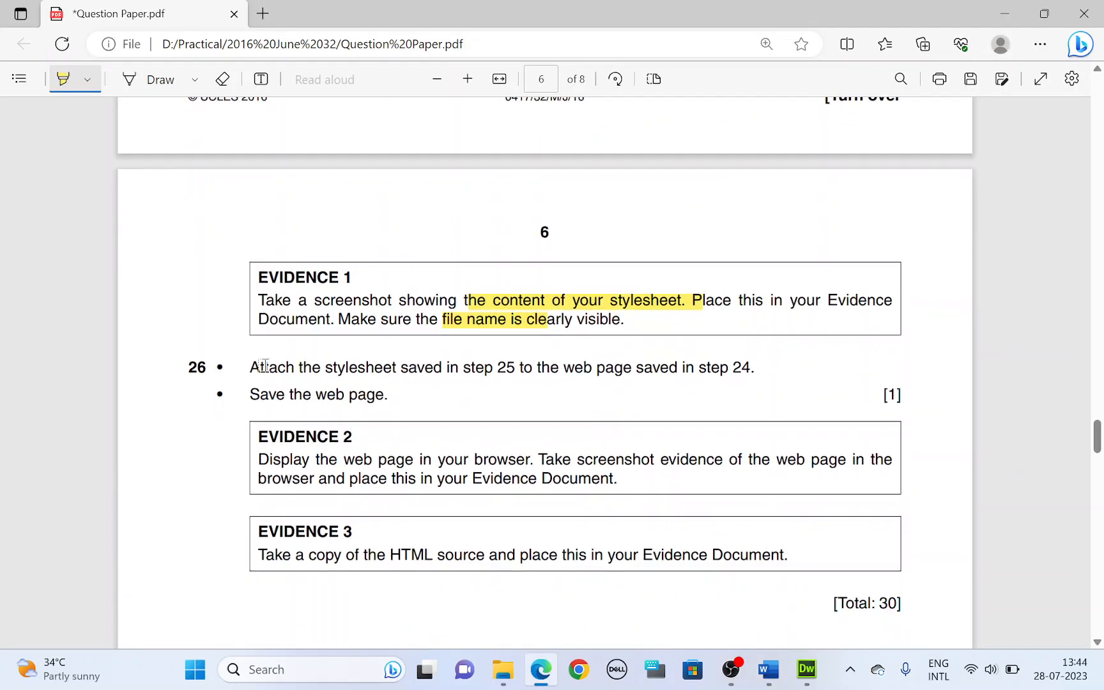
{"action": "left_click_drag", "start_coordinate": [250, 367], "coordinate": [514, 367]}
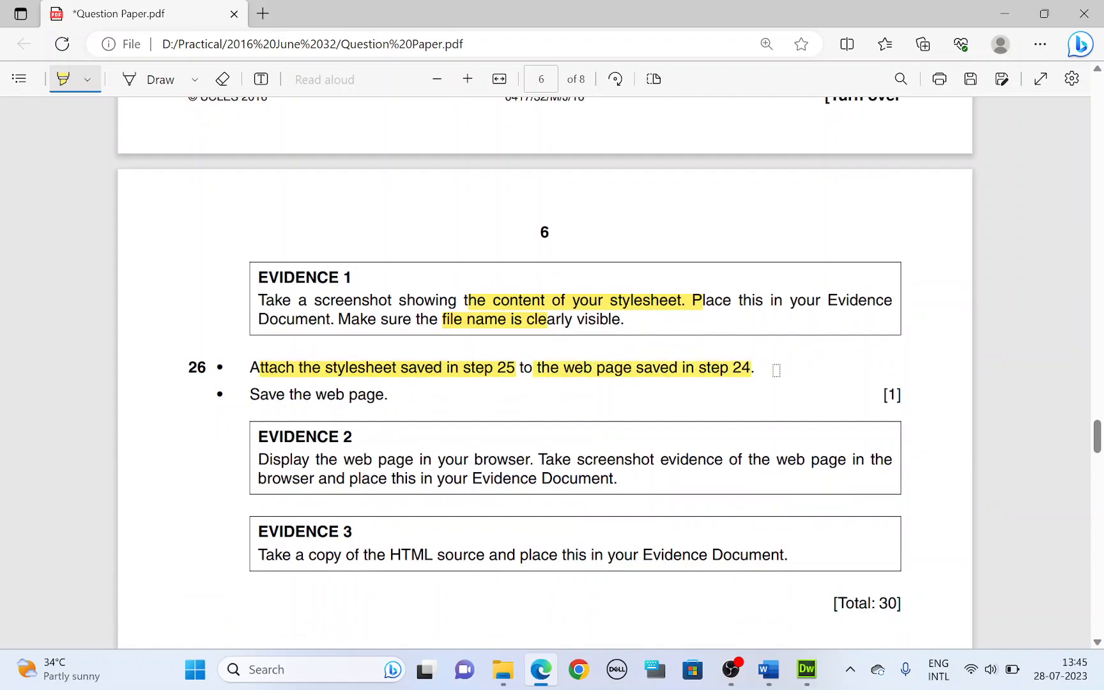
{"action": "left_click", "coordinate": [806, 670]}
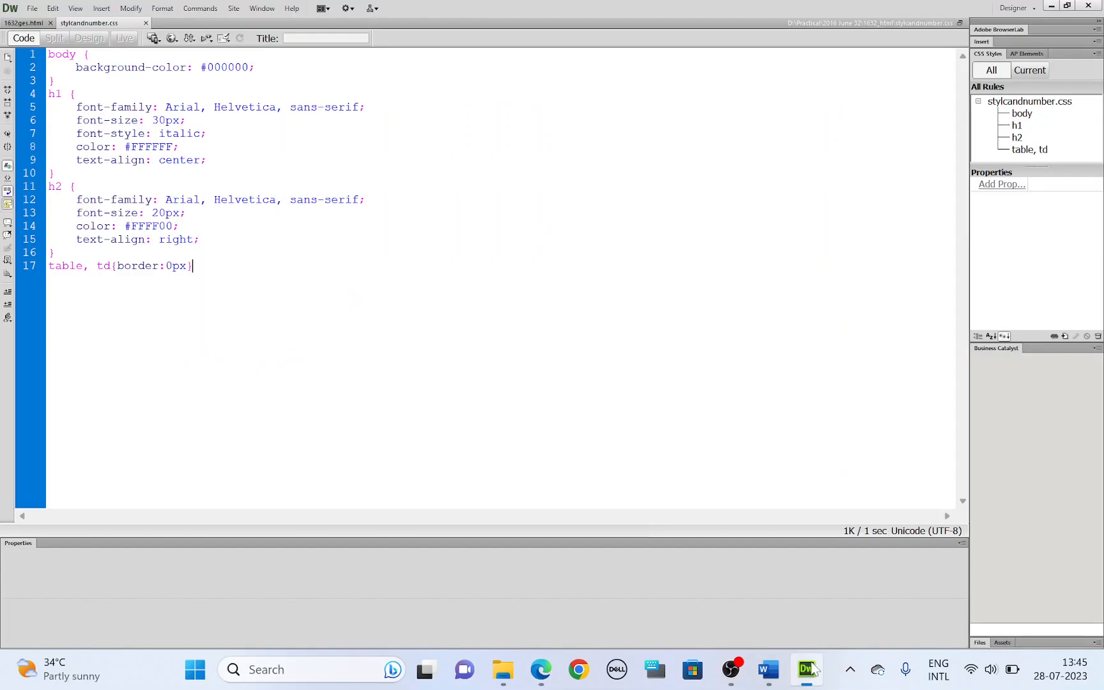
Step: Link stylcandnumber.css to 1632ges, then highlight the Evidence 2 browser instruction
{"action": "left_click", "coordinate": [26, 22]}
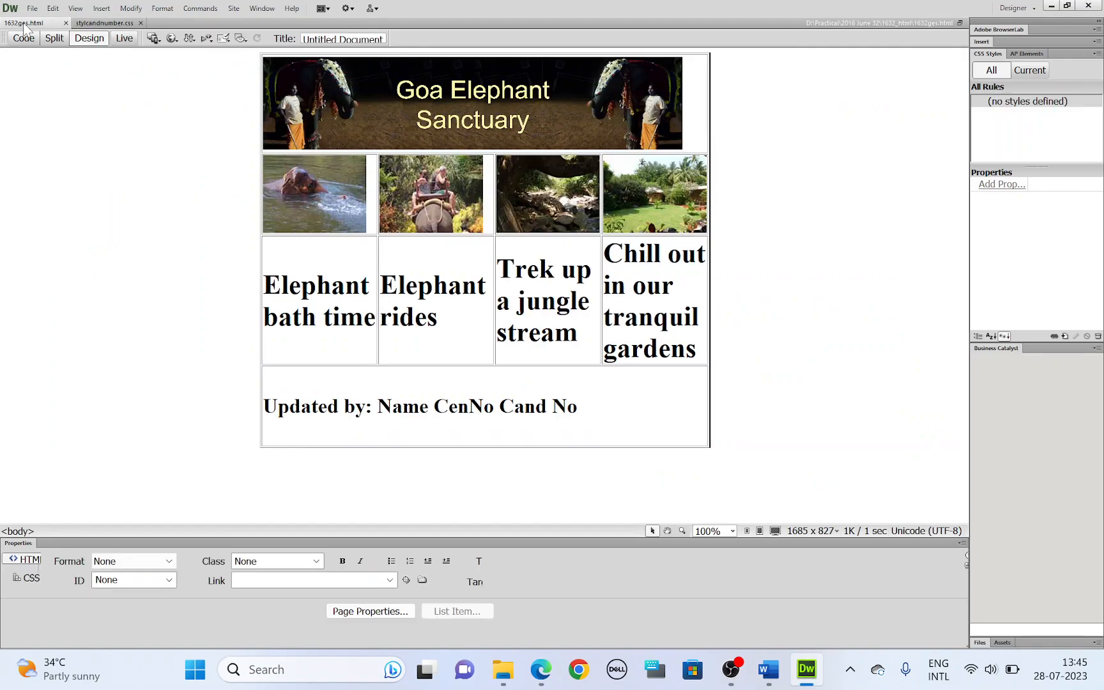
{"action": "mouse_move", "coordinate": [137, 208]}
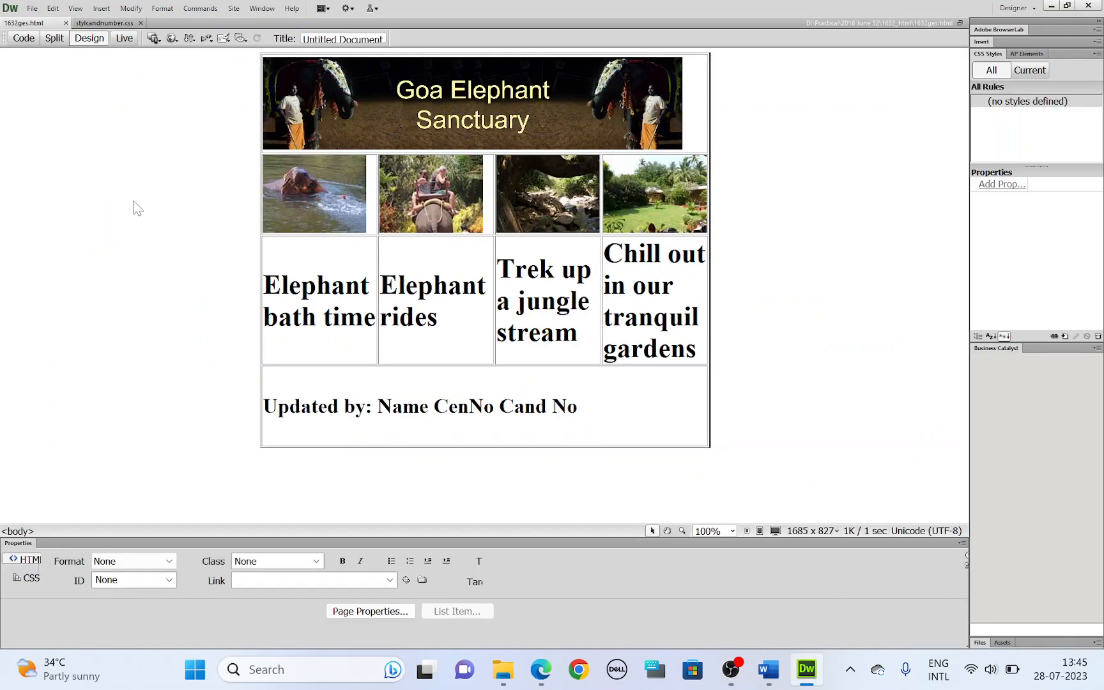
{"action": "mouse_move", "coordinate": [148, 205]}
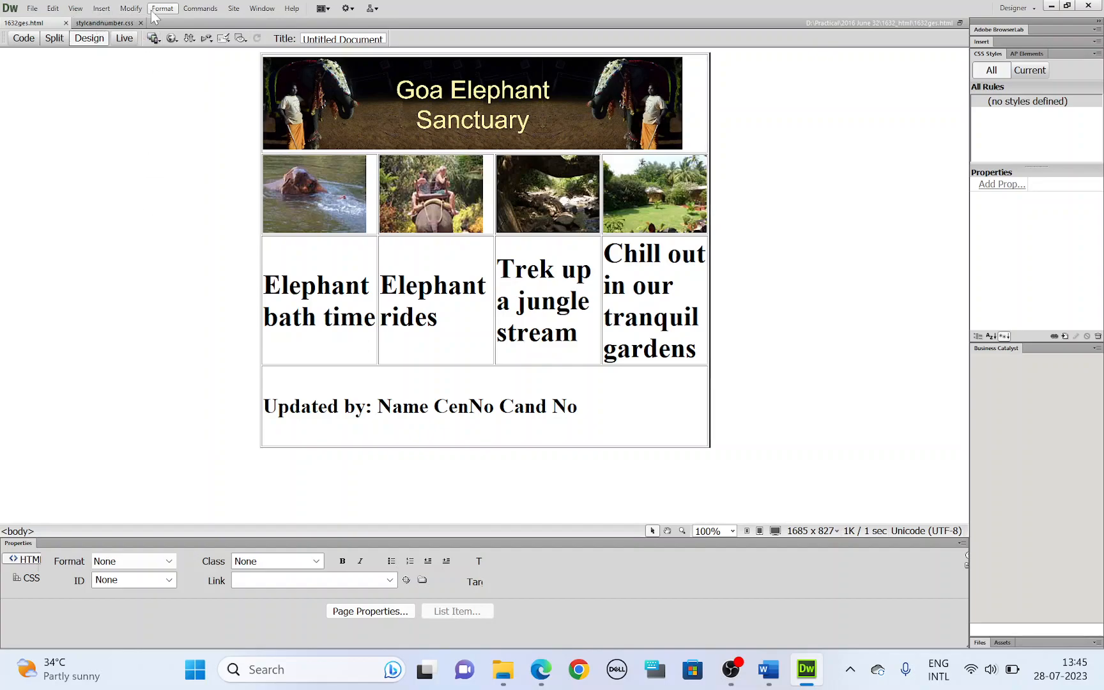
{"action": "left_click", "coordinate": [163, 8]}
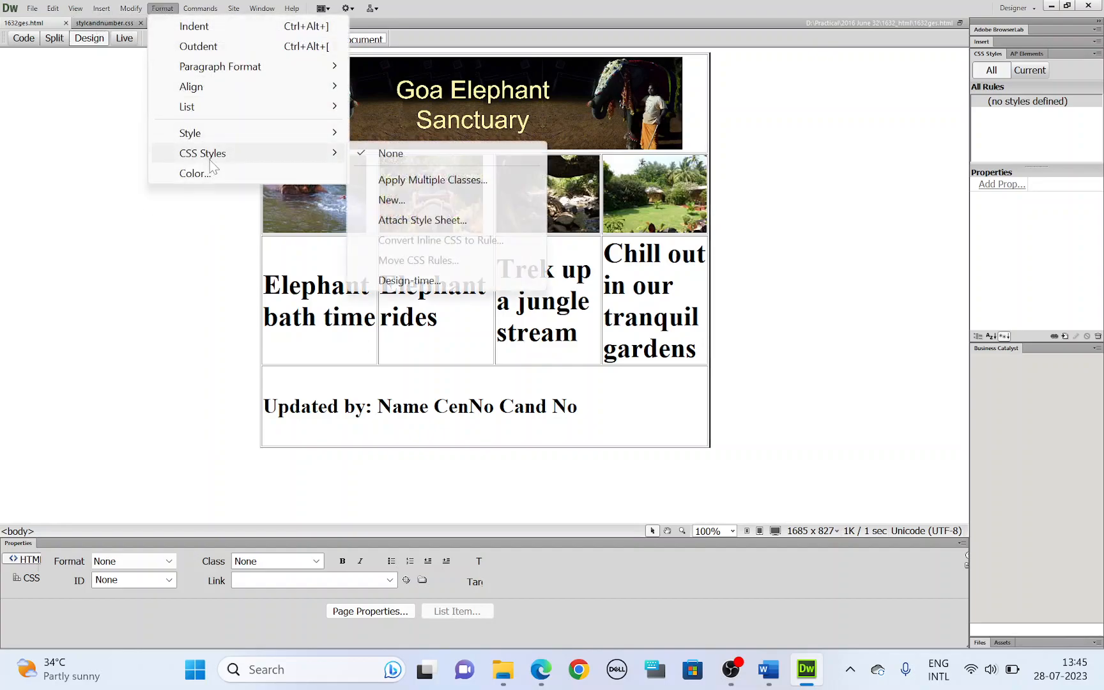
{"action": "left_click", "coordinate": [422, 220]}
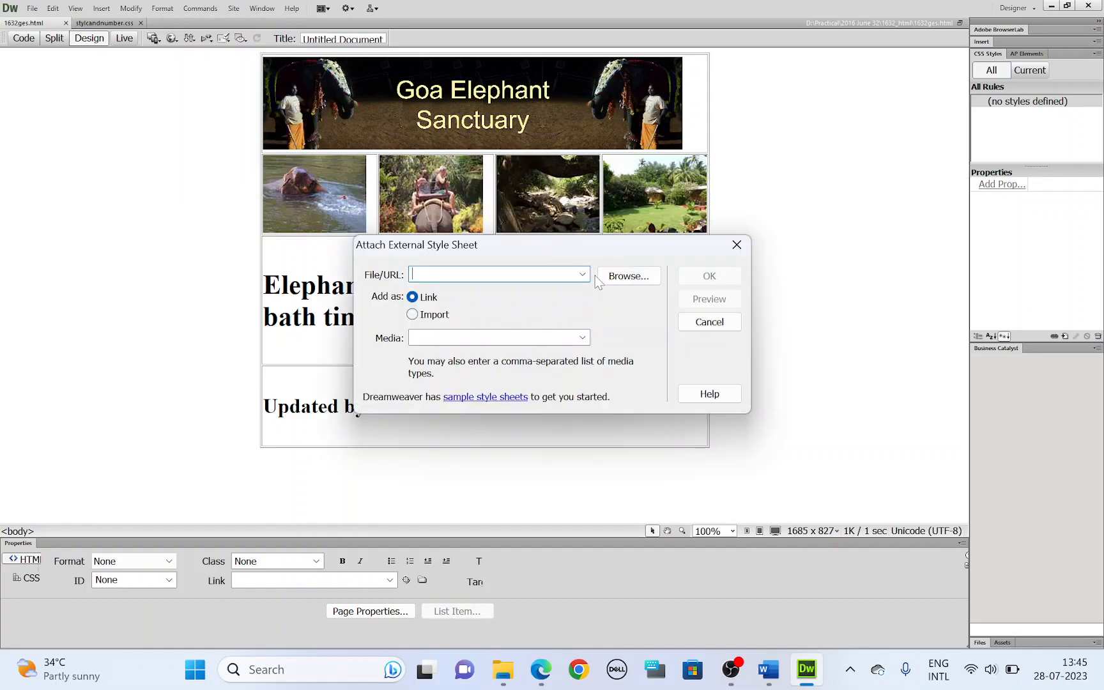
{"action": "left_click", "coordinate": [627, 275]}
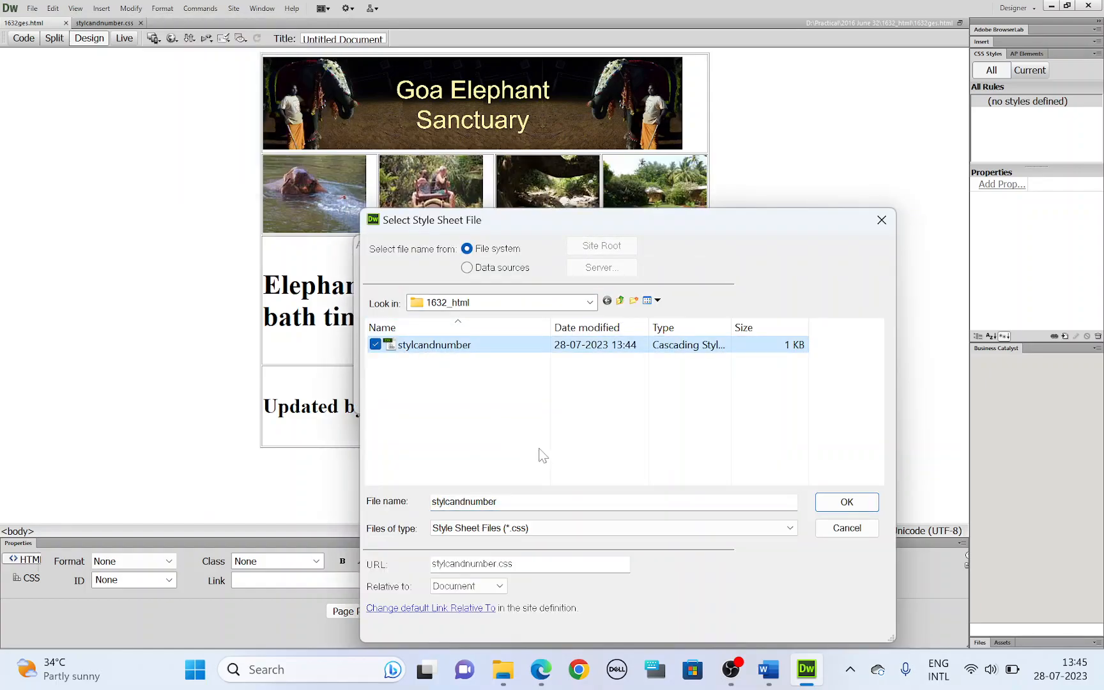
{"action": "mouse_move", "coordinate": [617, 444]}
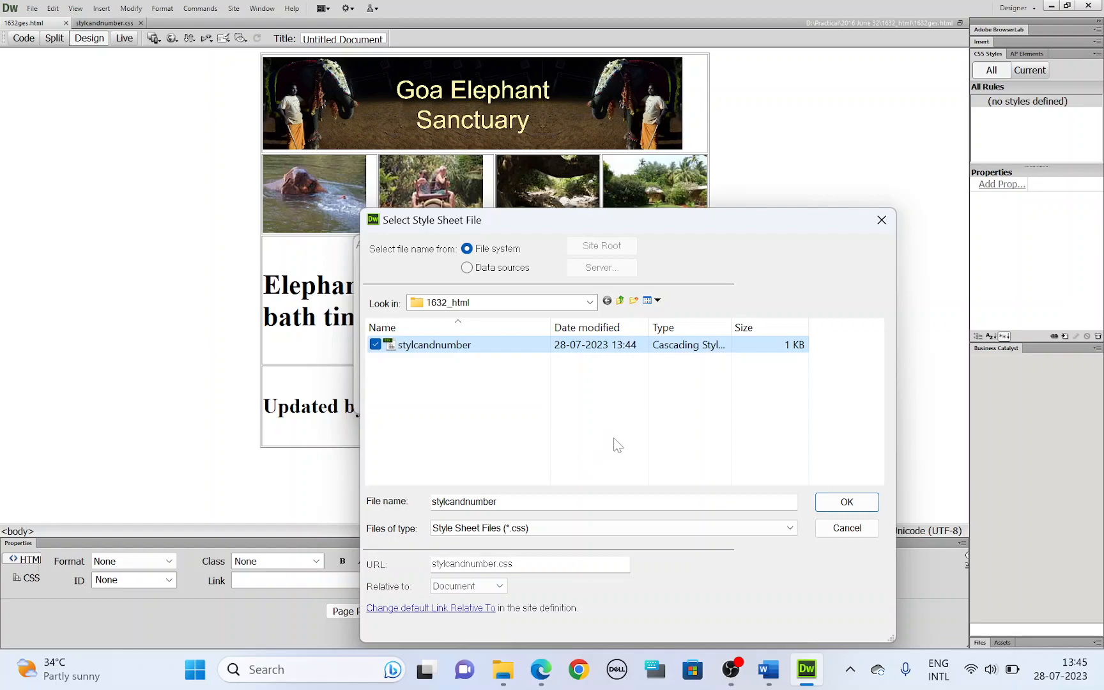
{"action": "mouse_move", "coordinate": [816, 505]}
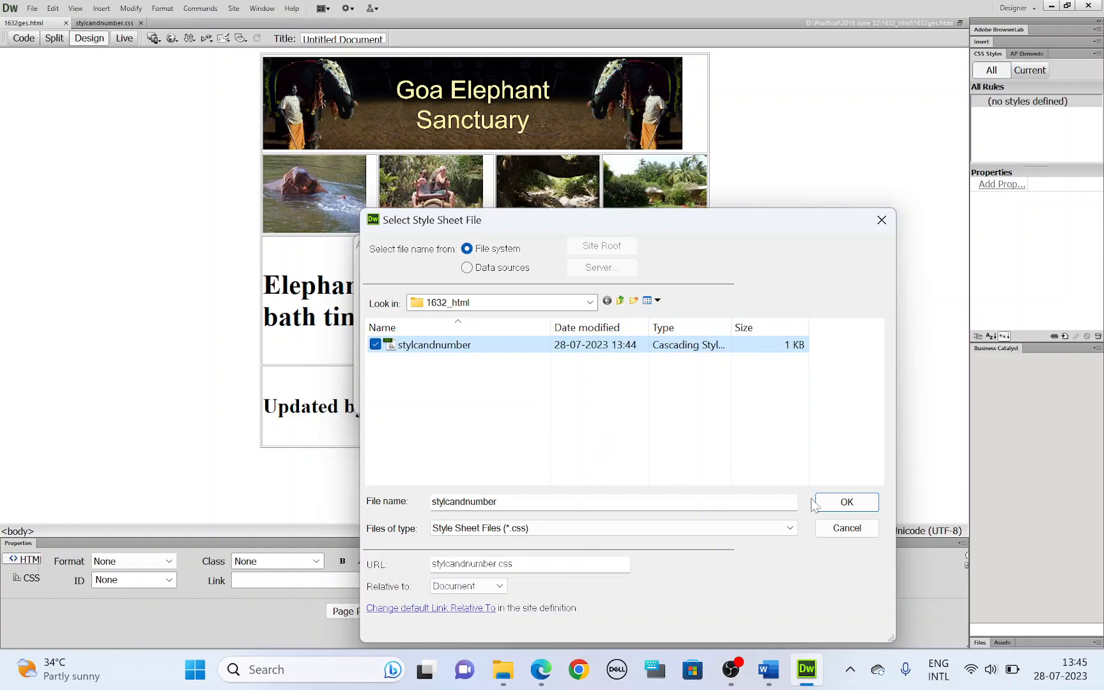
{"action": "left_click", "coordinate": [845, 501]}
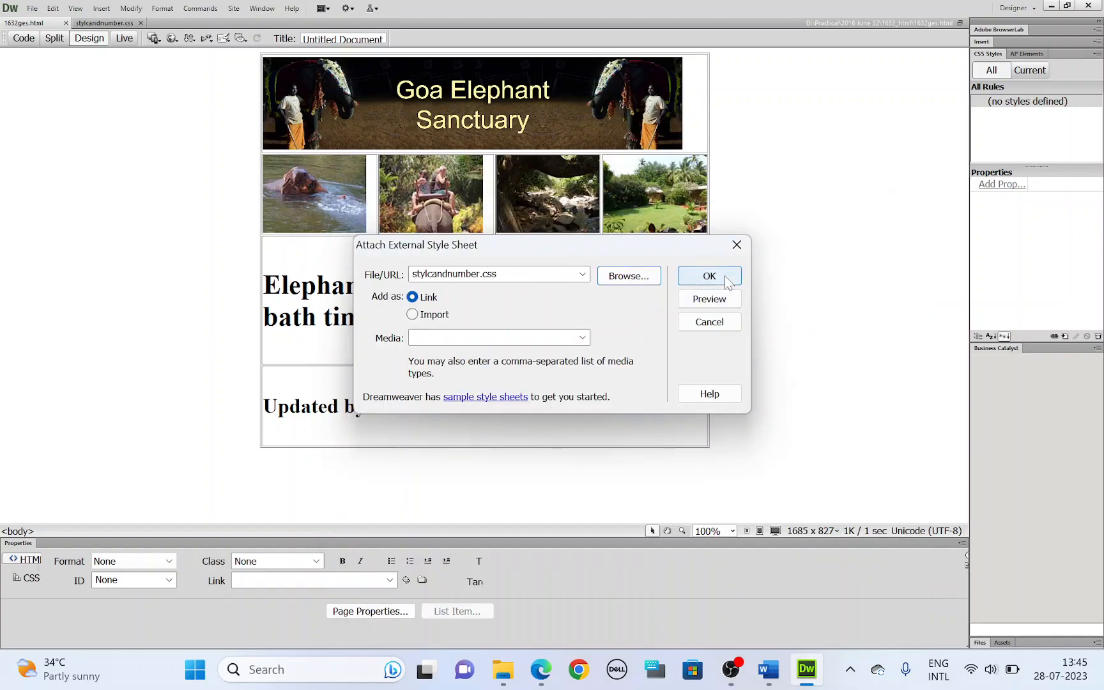
{"action": "left_click", "coordinate": [708, 276]}
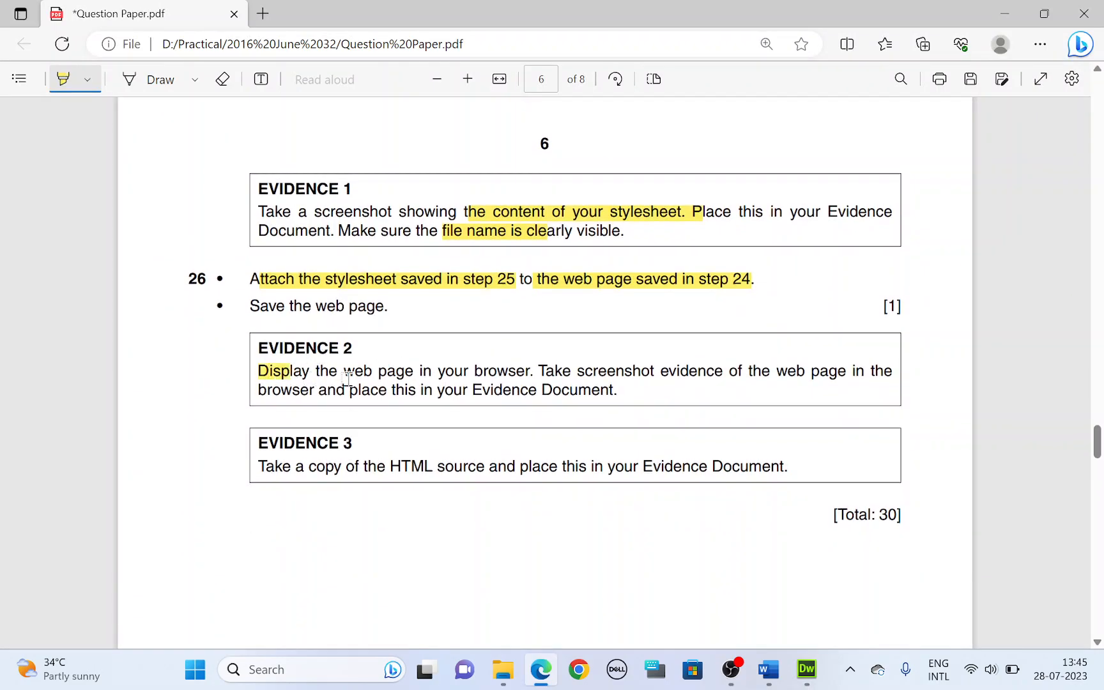
{"action": "left_click_drag", "start_coordinate": [258, 371], "coordinate": [529, 371]}
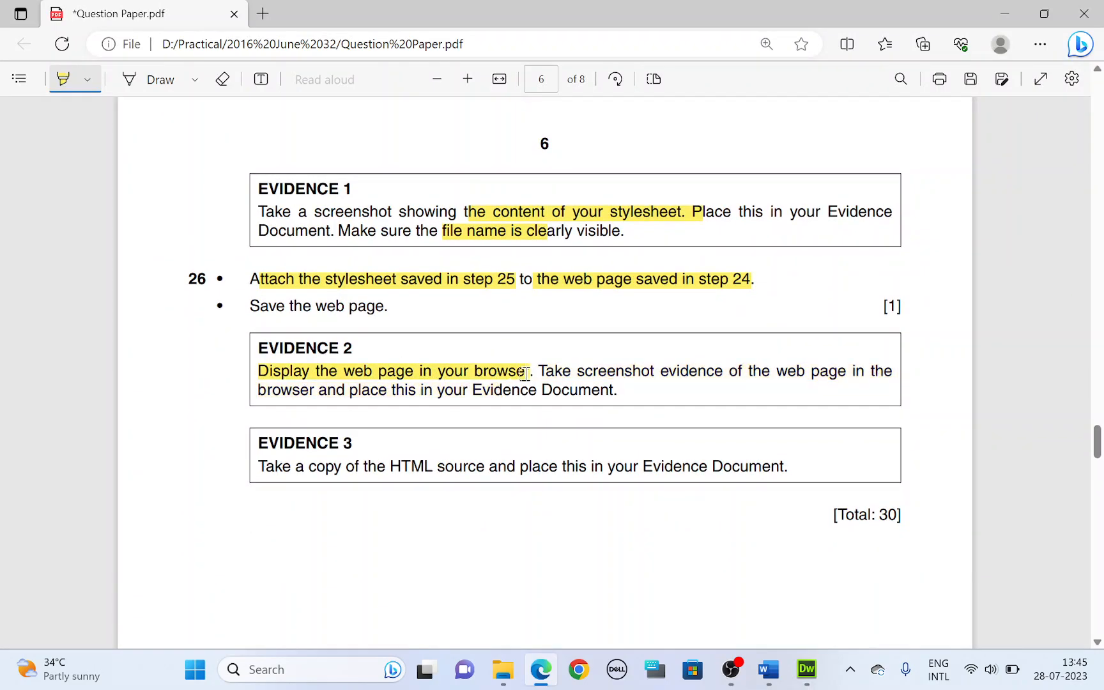
{"action": "left_click", "coordinate": [806, 669]}
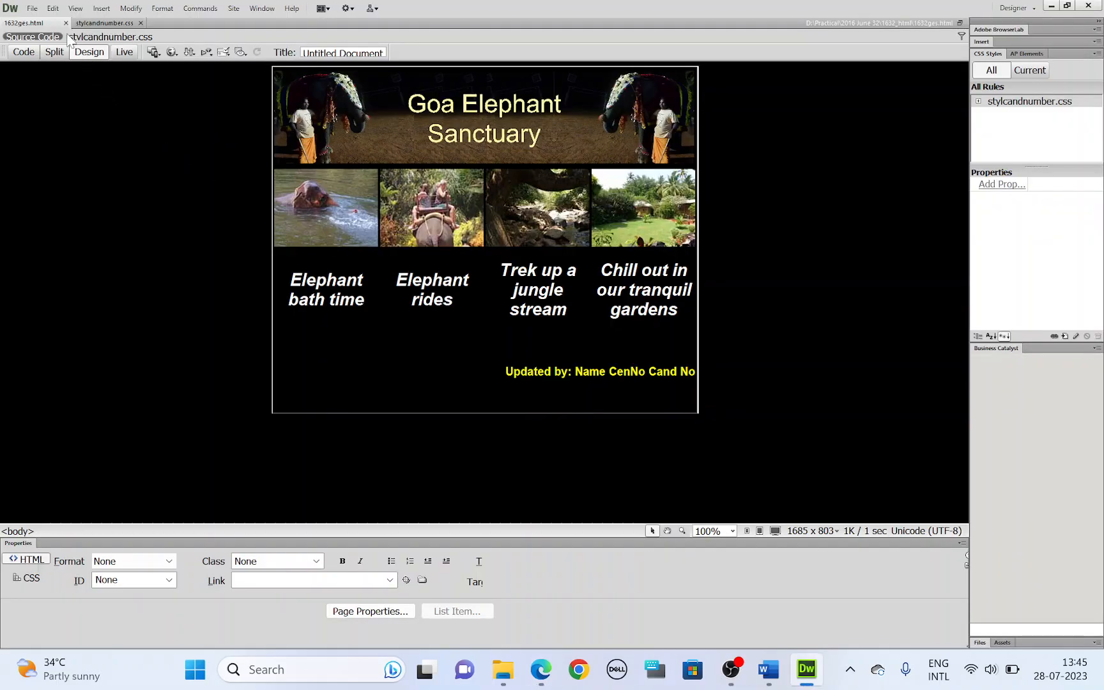
Step: Preview the Goa Elephant Sanctuary page 1632ges.html in Chrome
{"action": "left_click", "coordinate": [32, 9]}
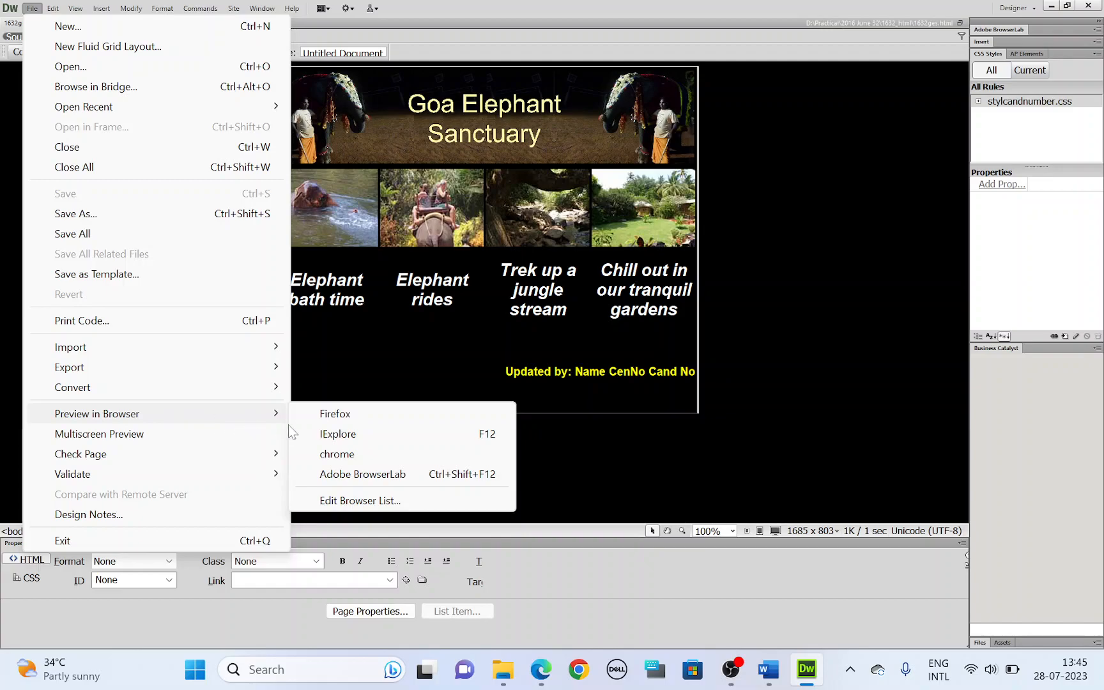
{"action": "left_click", "coordinate": [336, 454]}
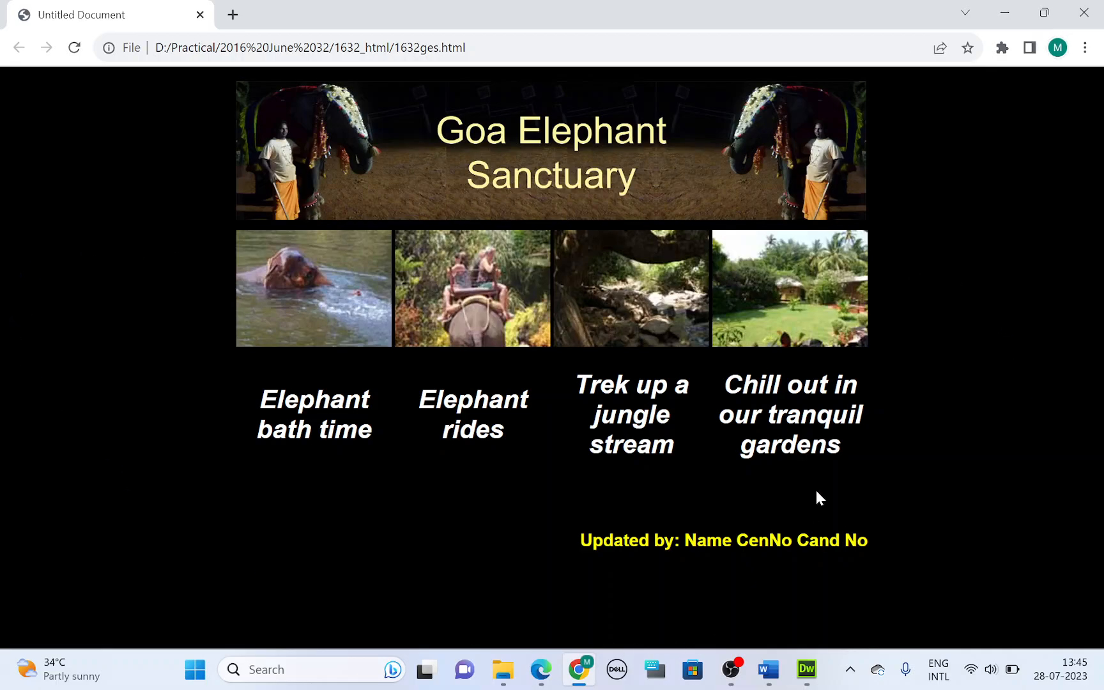
{"action": "mouse_move", "coordinate": [1041, 341]}
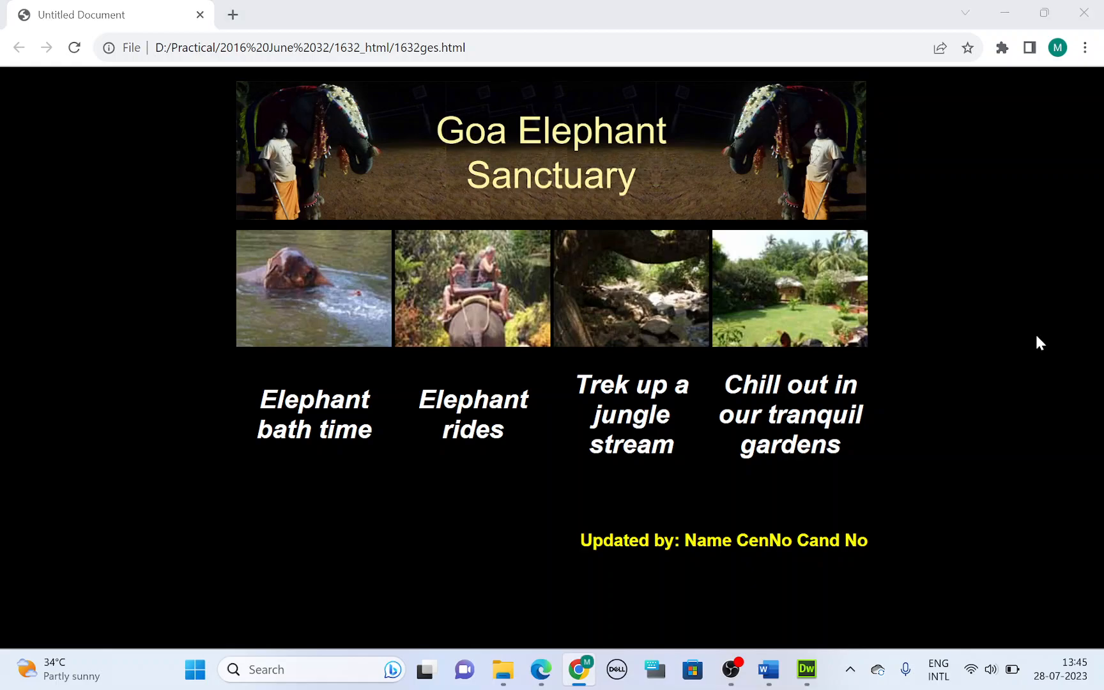
{"action": "mouse_move", "coordinate": [578, 640]}
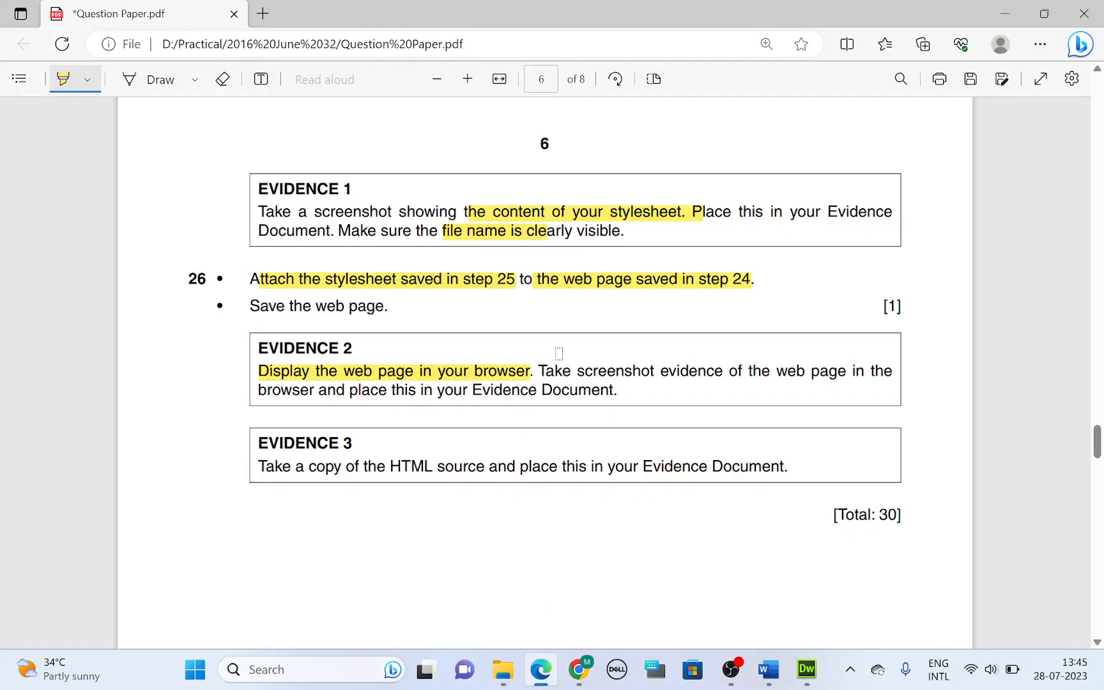
Step: Highlight the screenshot instruction and capture the Chrome preview as evidence
{"action": "left_click_drag", "start_coordinate": [537, 372], "coordinate": [835, 371]}
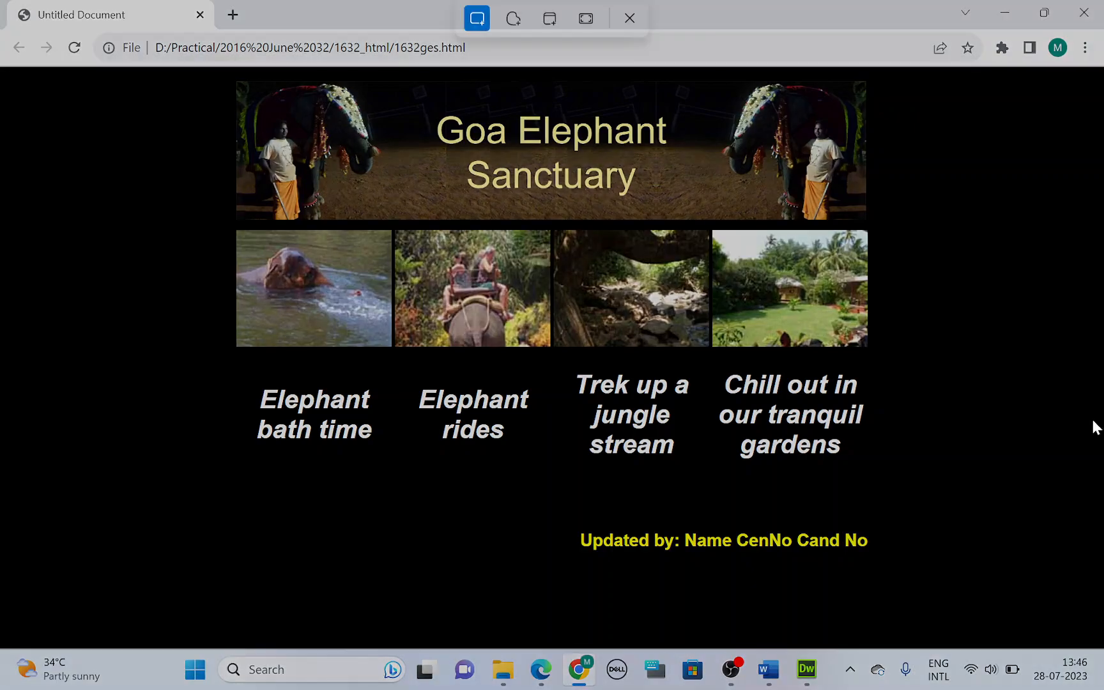
{"action": "left_click", "coordinate": [477, 18]}
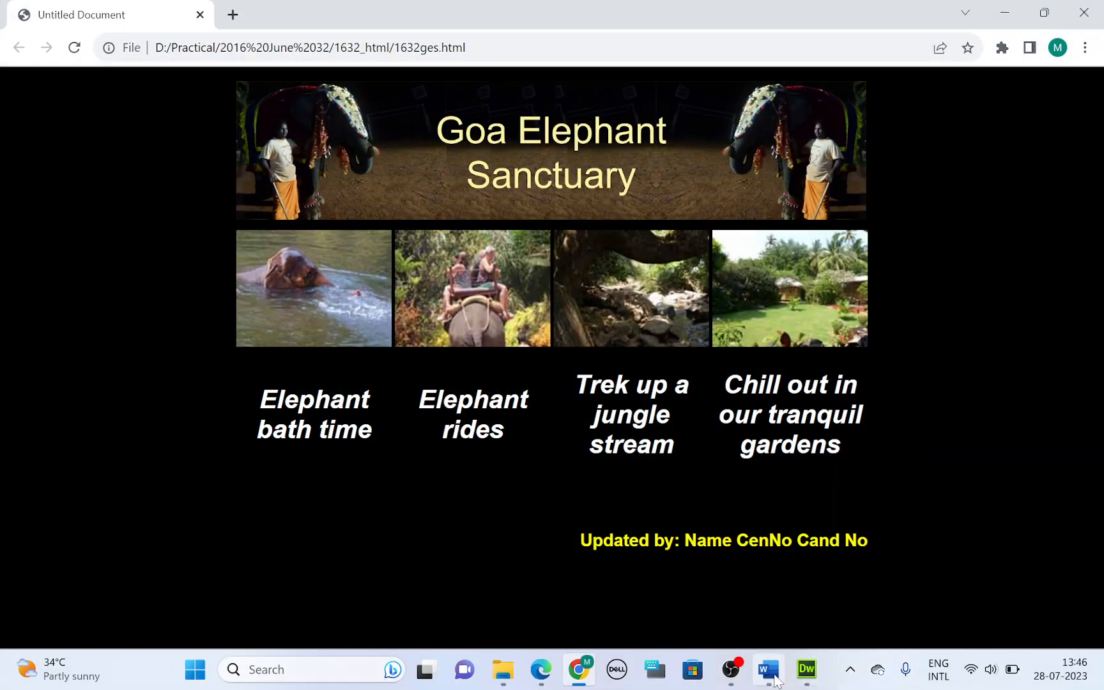
{"action": "left_click", "coordinate": [767, 669]}
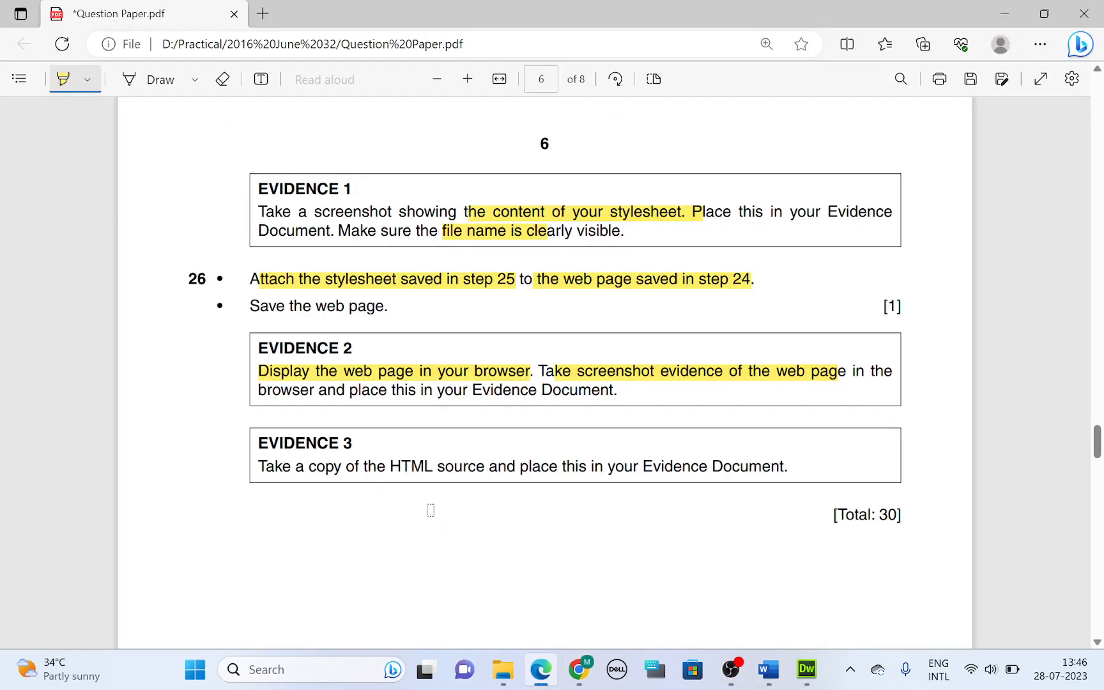
Step: Highlight the Evidence 3 instruction to copy the HTML source
{"action": "left_click_drag", "start_coordinate": [257, 467], "coordinate": [485, 467]}
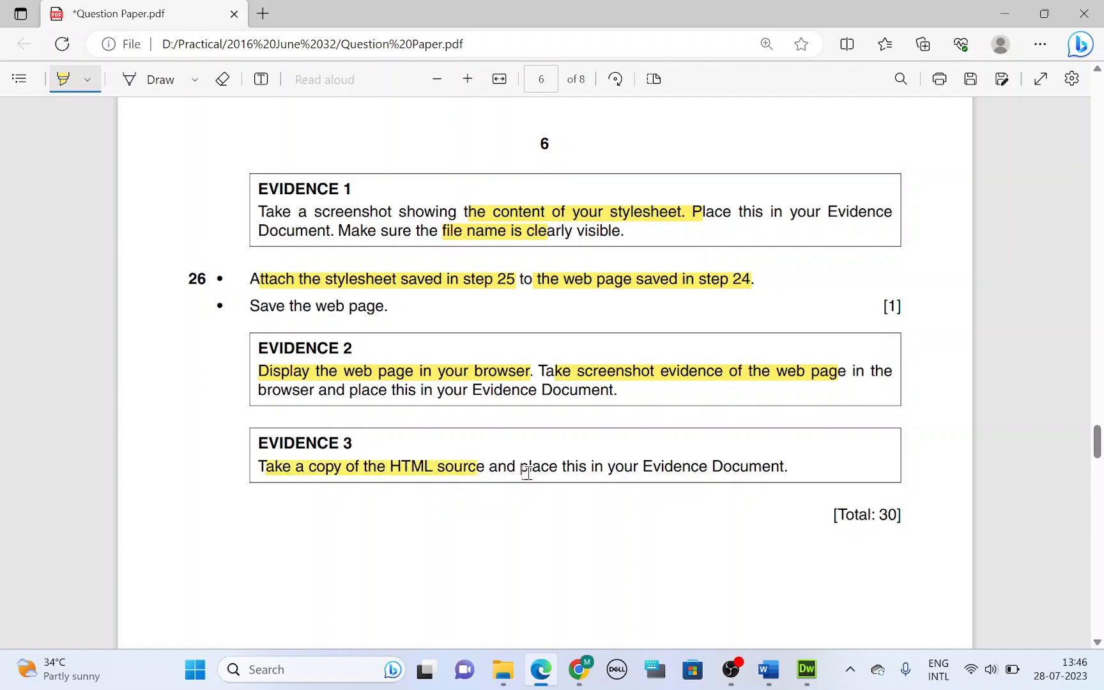
{"action": "left_click_drag", "start_coordinate": [257, 467], "coordinate": [787, 466]}
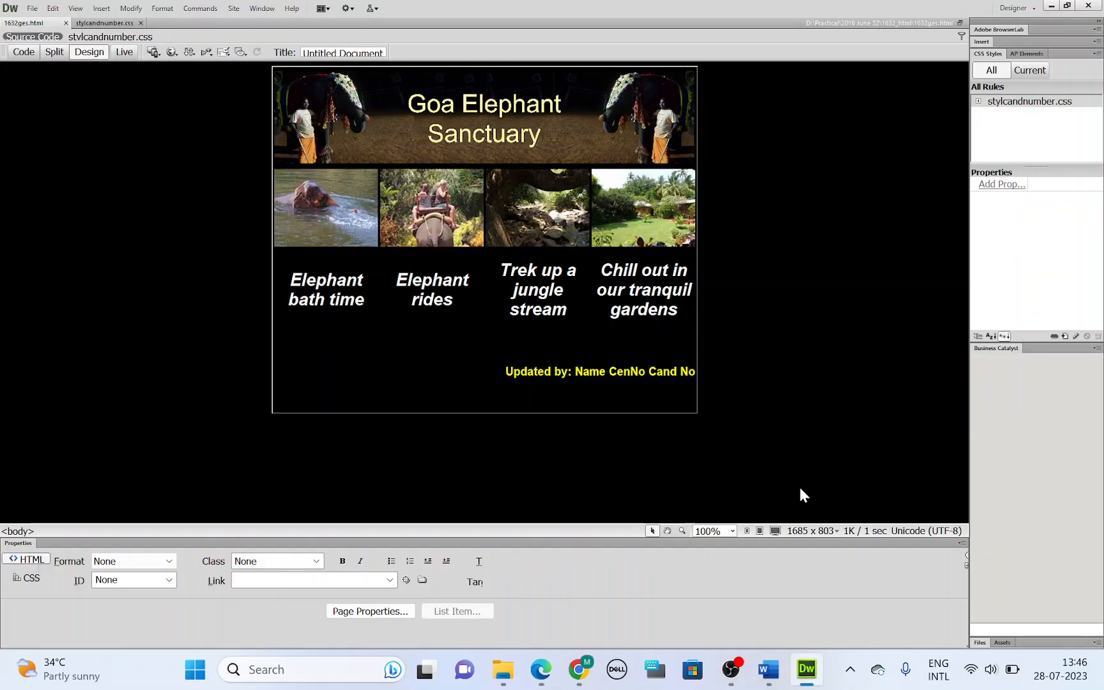
Step: Select the Evidence 3 placeholder in Word and recheck the question paper
{"action": "left_click", "coordinate": [23, 51]}
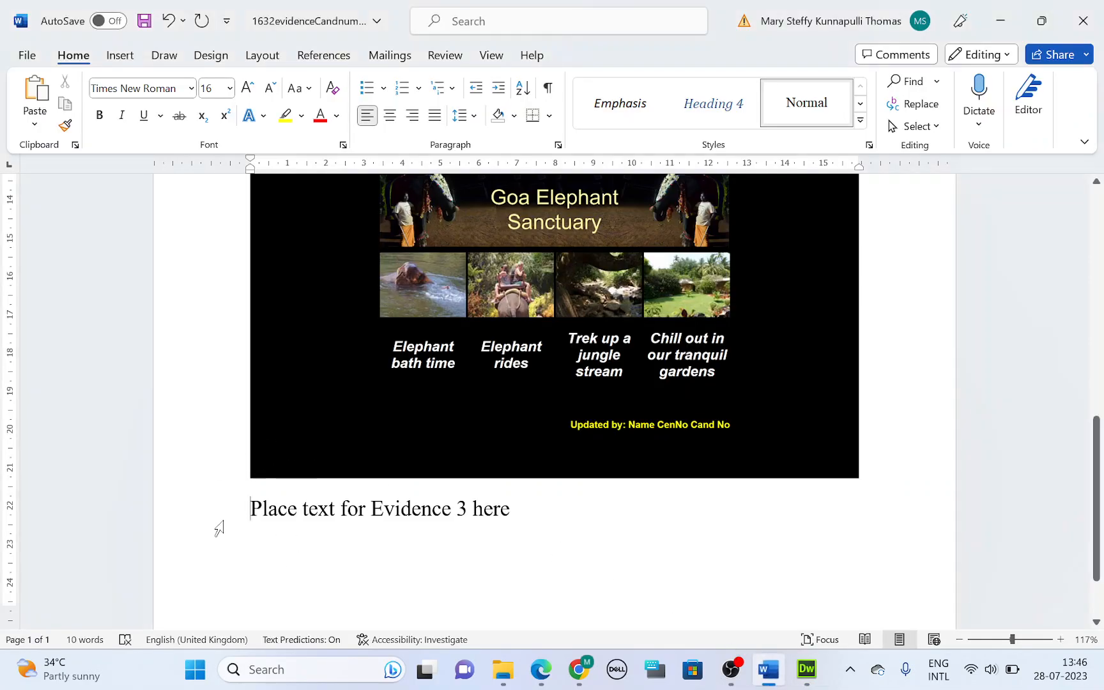
{"action": "triple_click", "coordinate": [379, 508]}
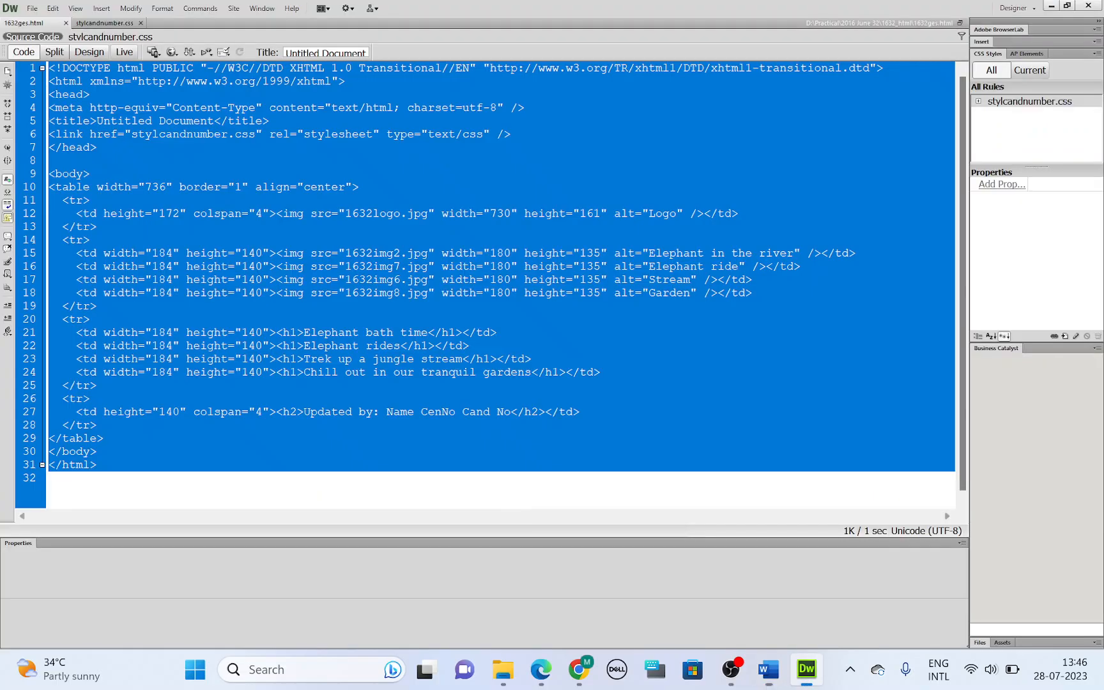
{"action": "left_click", "coordinate": [540, 670]}
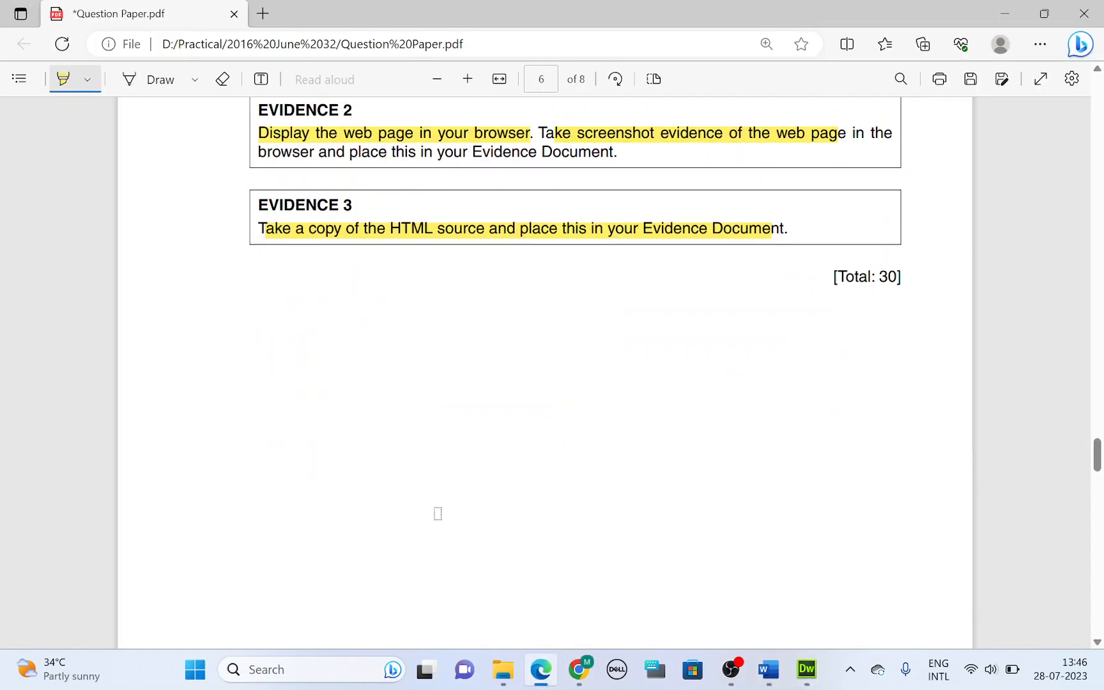
{"action": "scroll", "scroll_direction": "down", "scroll_amount": 3}
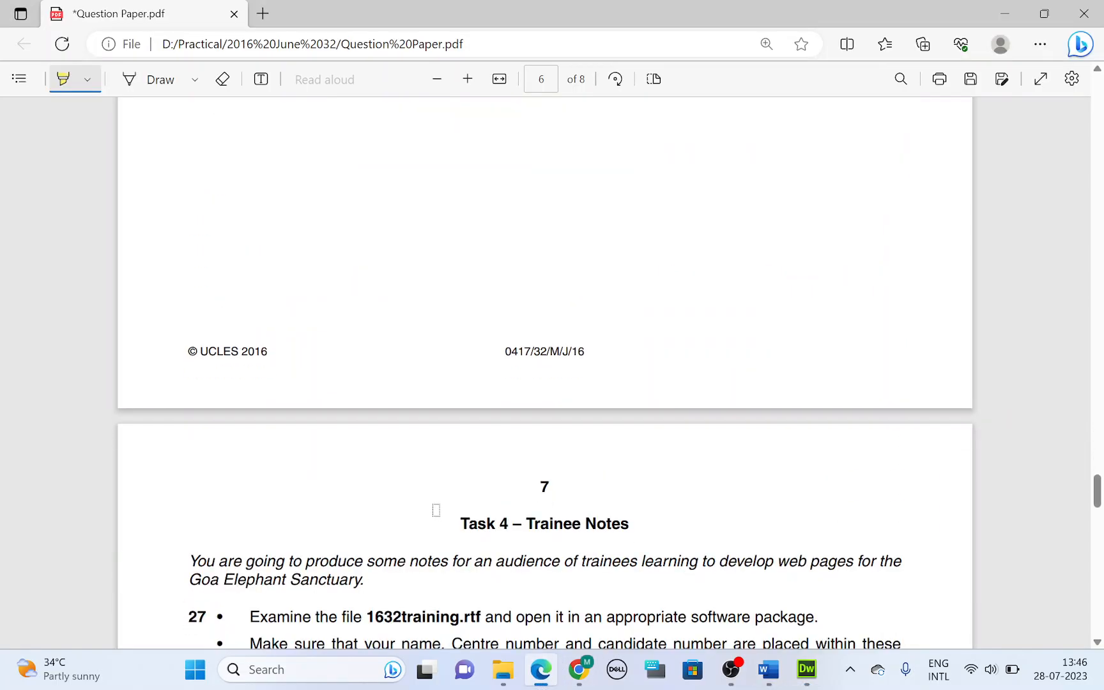
Step: Copy all of the 1632ges HTML source in Dreamweaver into Word
{"action": "left_click", "coordinate": [805, 669]}
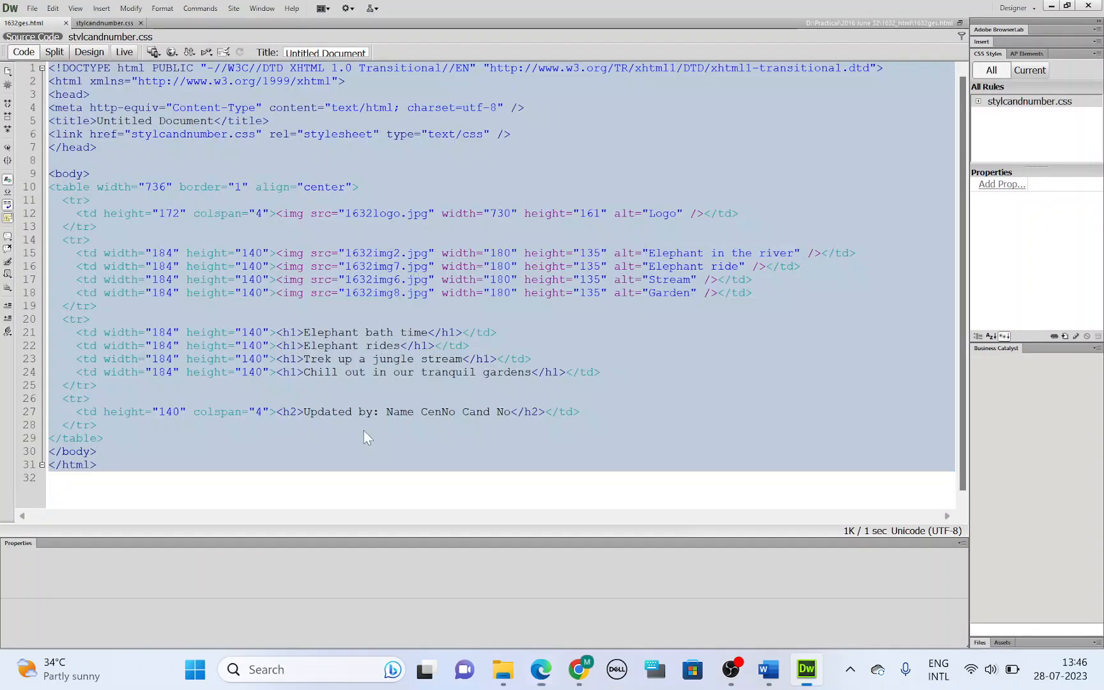
{"action": "key", "text": "ctrl+a"}
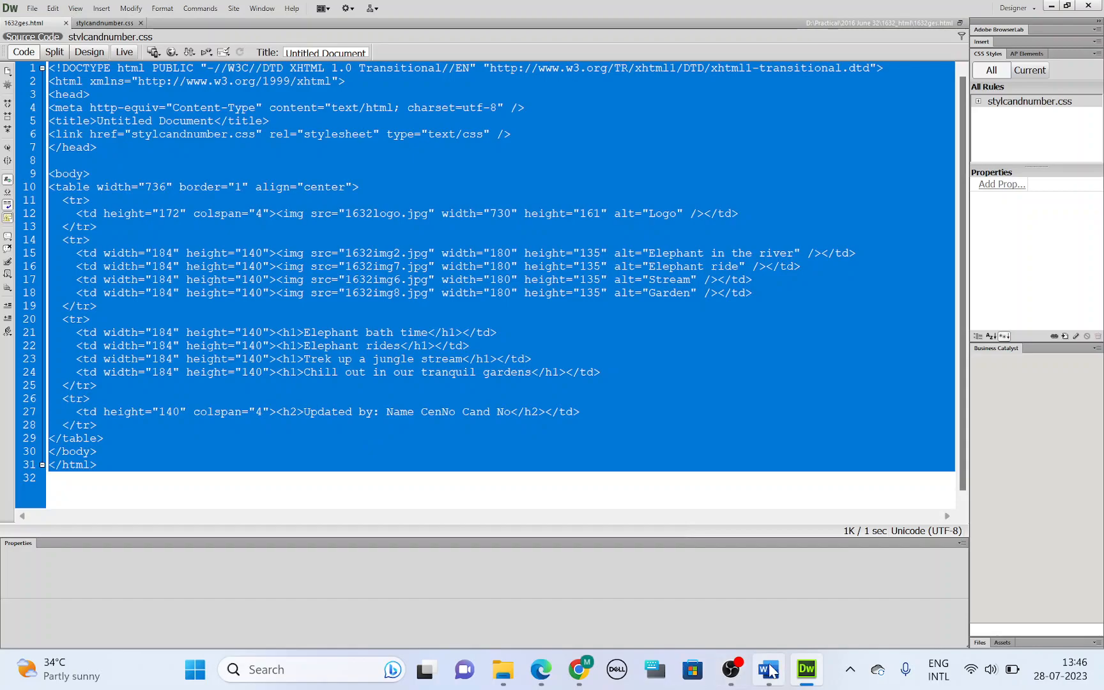
{"action": "left_click", "coordinate": [766, 670]}
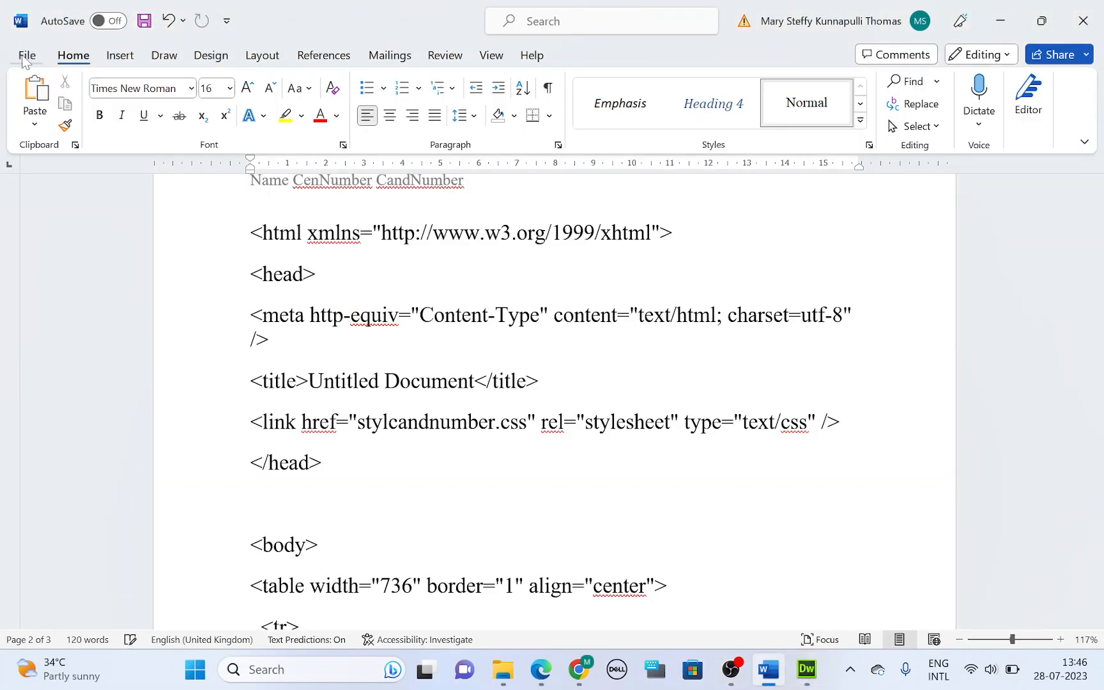
Step: Open the print preview of the Word evidence document
{"action": "left_click", "coordinate": [27, 55]}
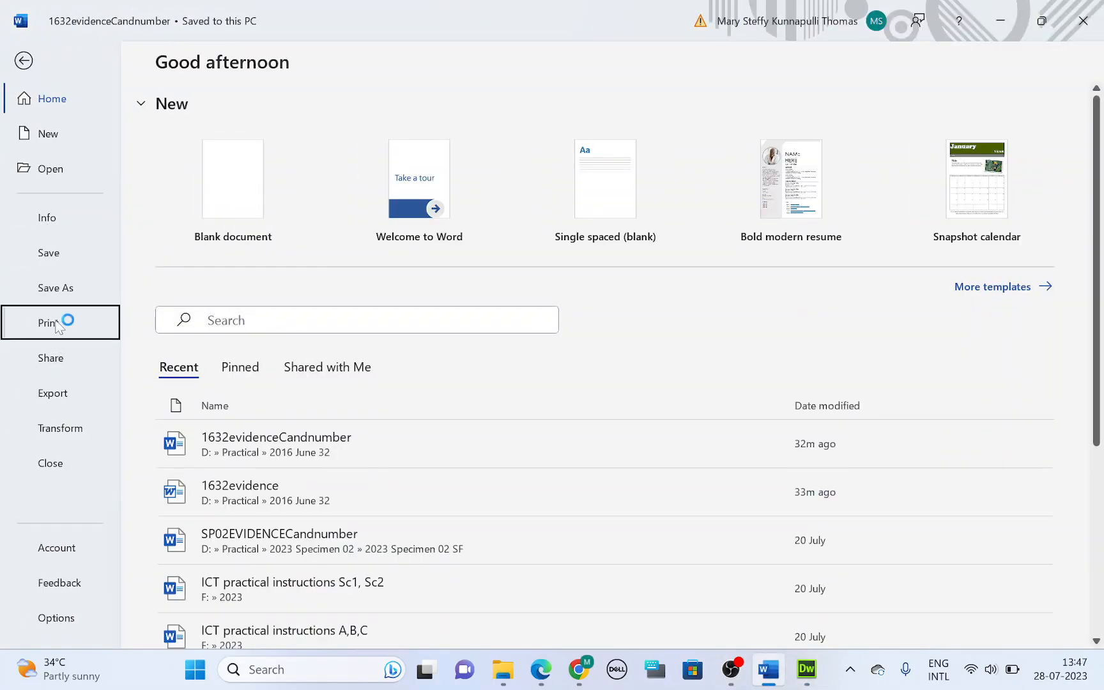
{"action": "left_click", "coordinate": [48, 323]}
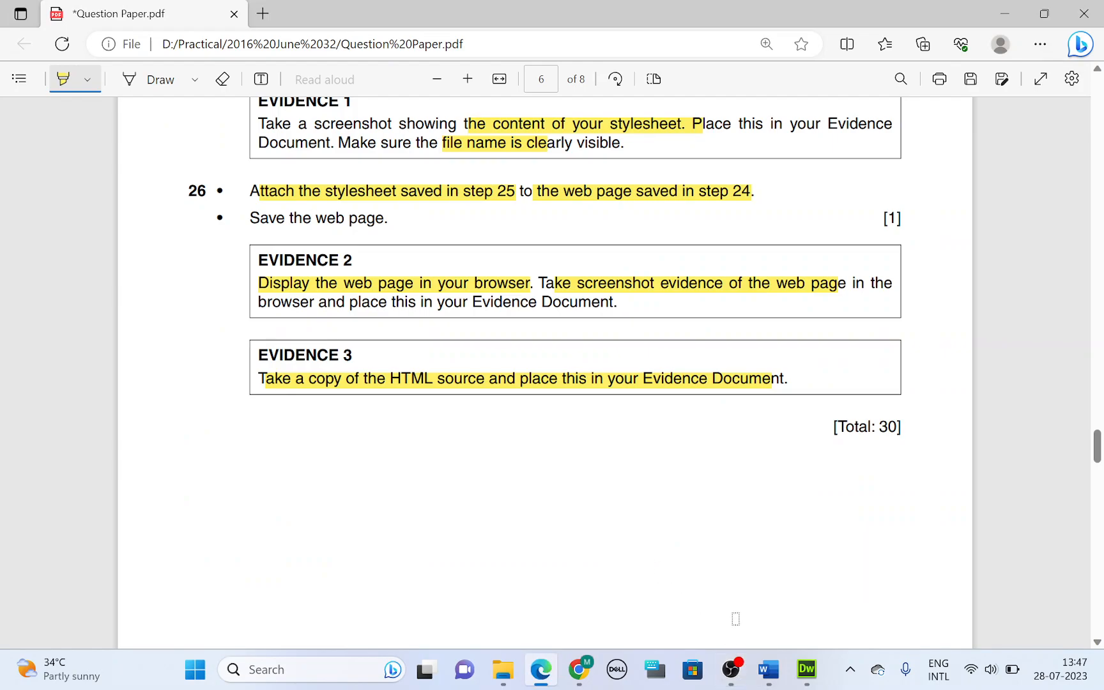
{"action": "mouse_move", "coordinate": [730, 669]}
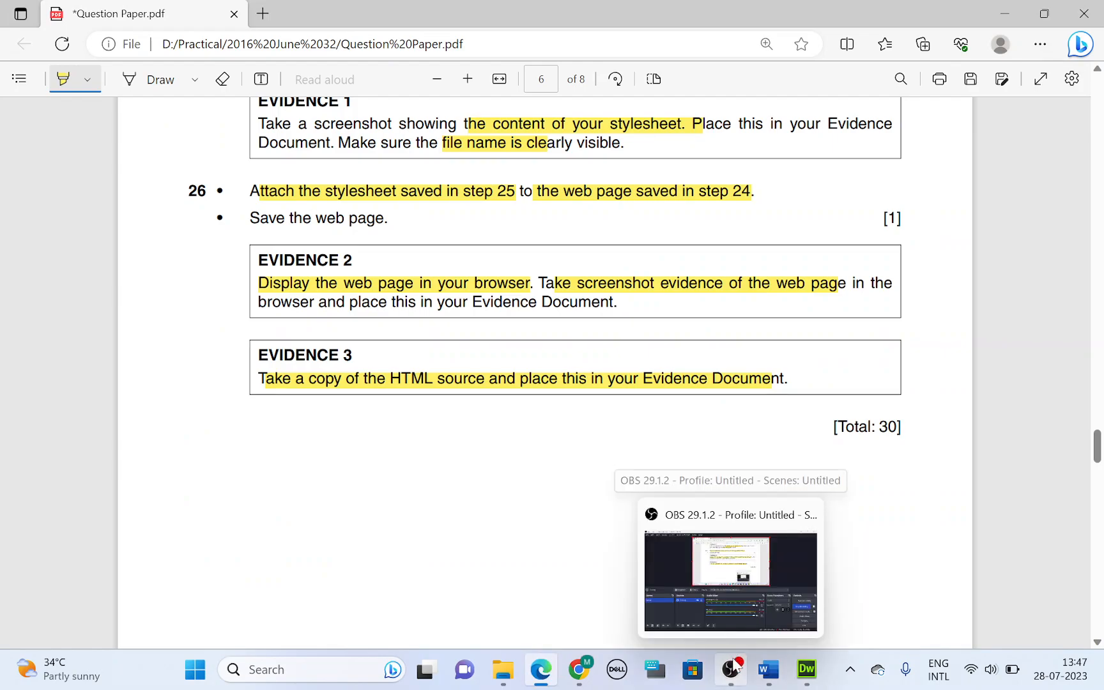